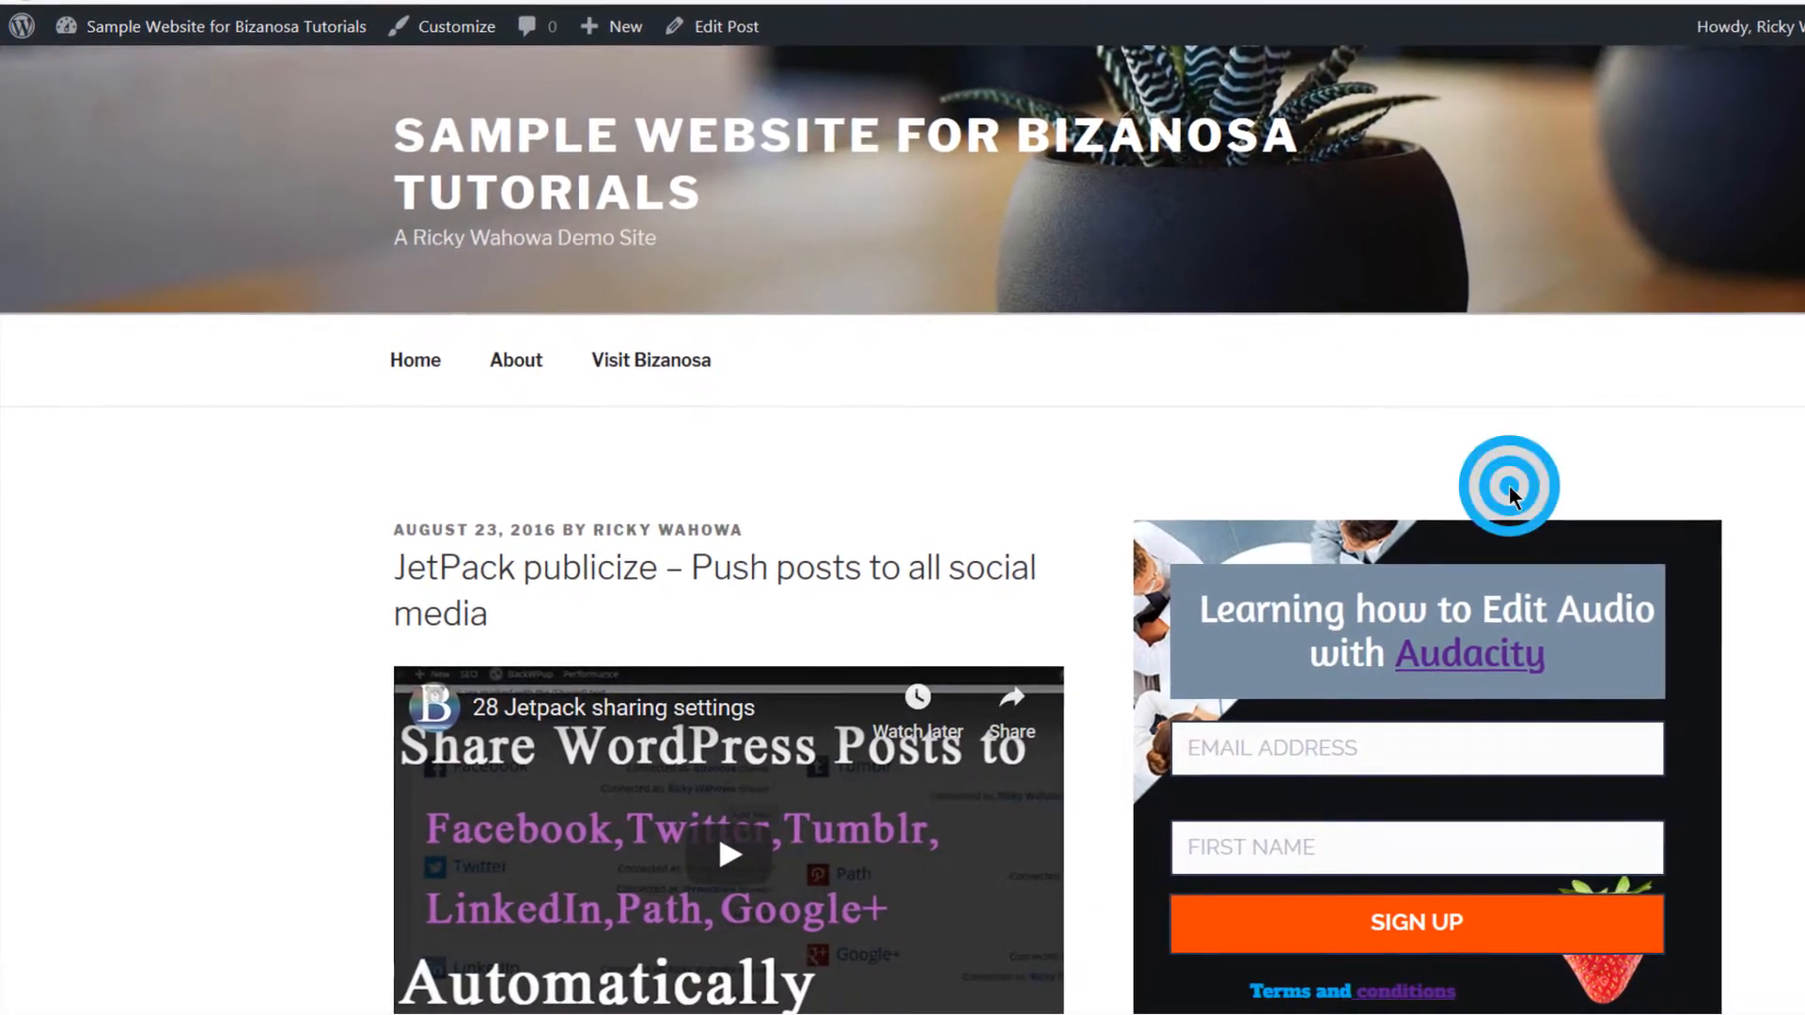
Review the embedded GetResponse form in the WordPress post, then bring up its embed script in Notepad
scroll(down, 3)
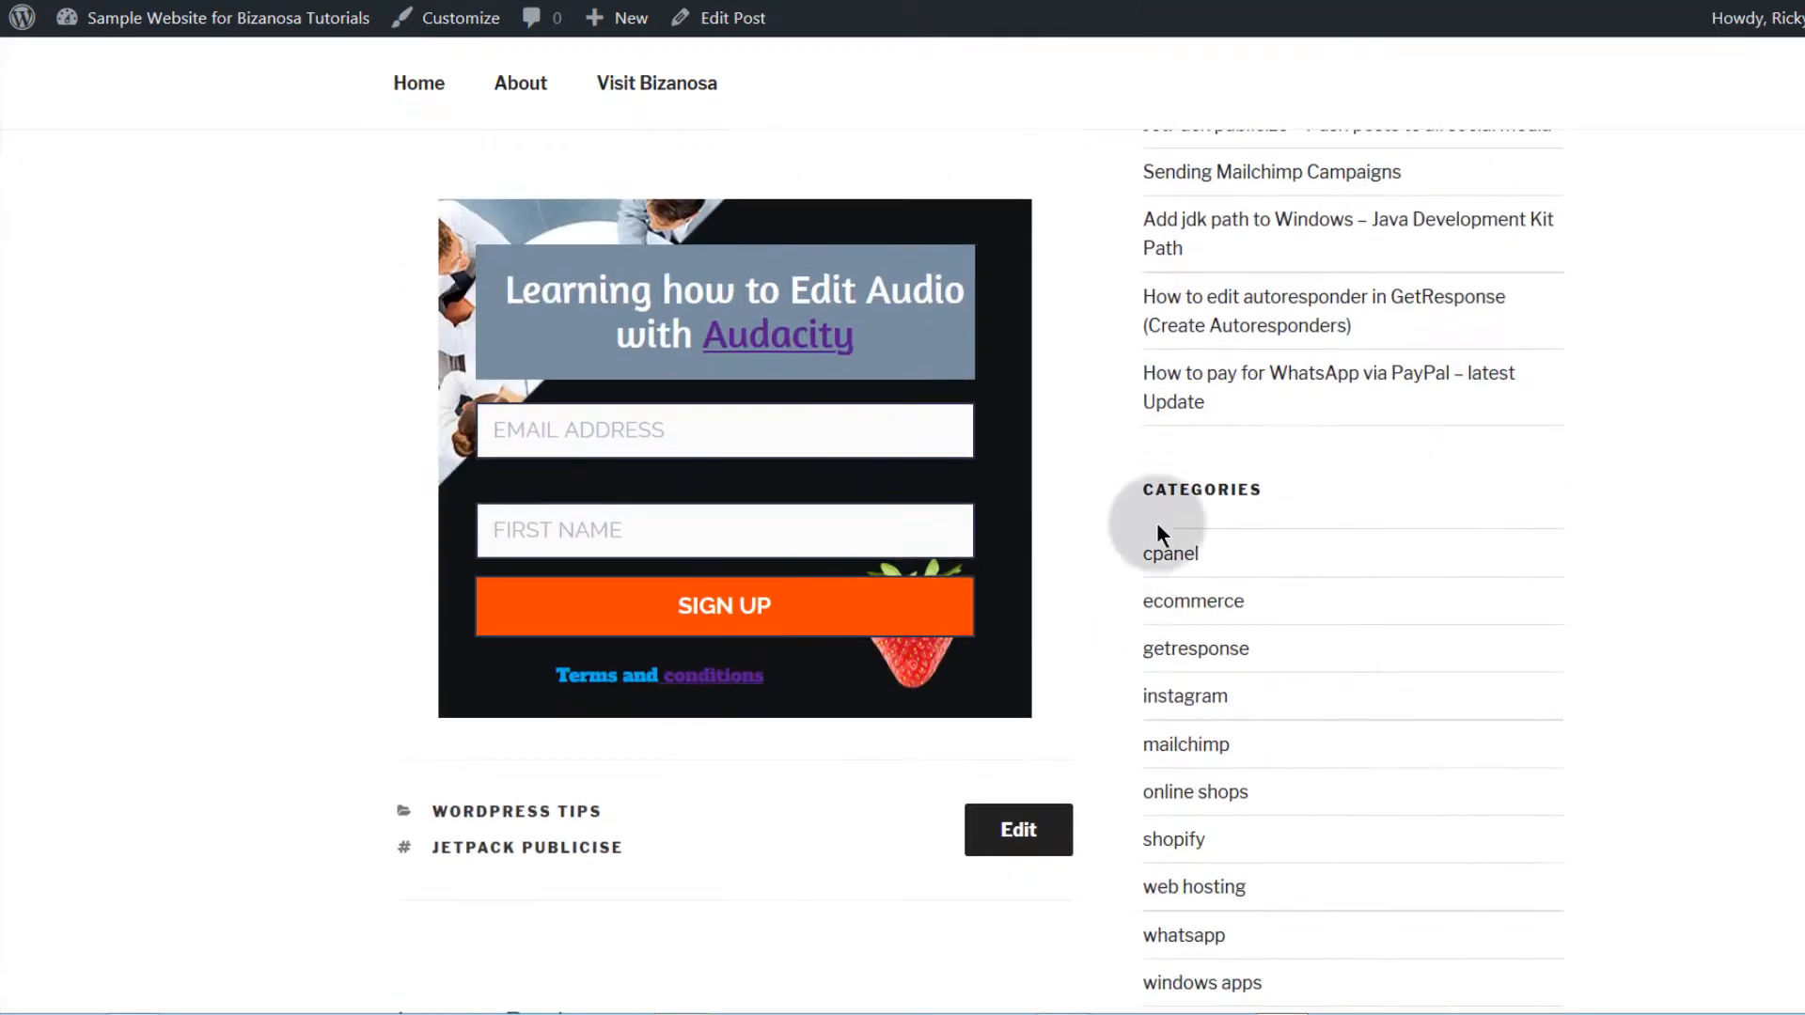
scroll(up, 3)
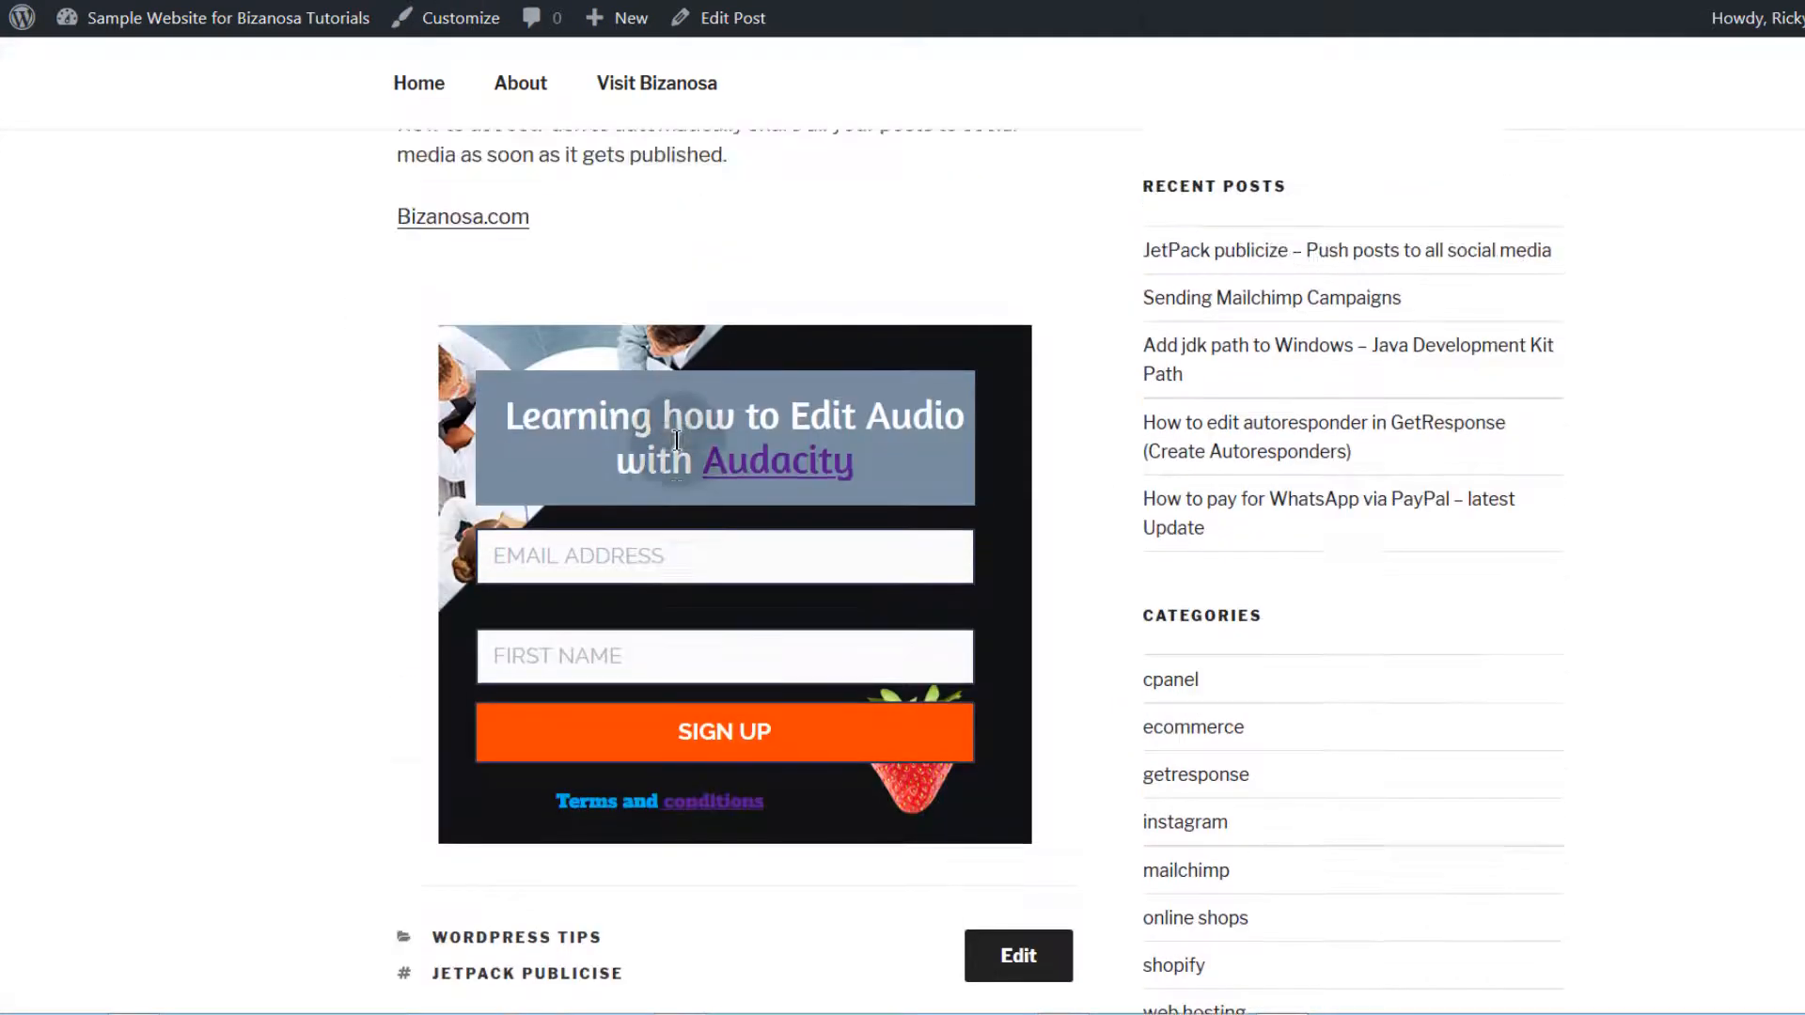
scroll(up, 3)
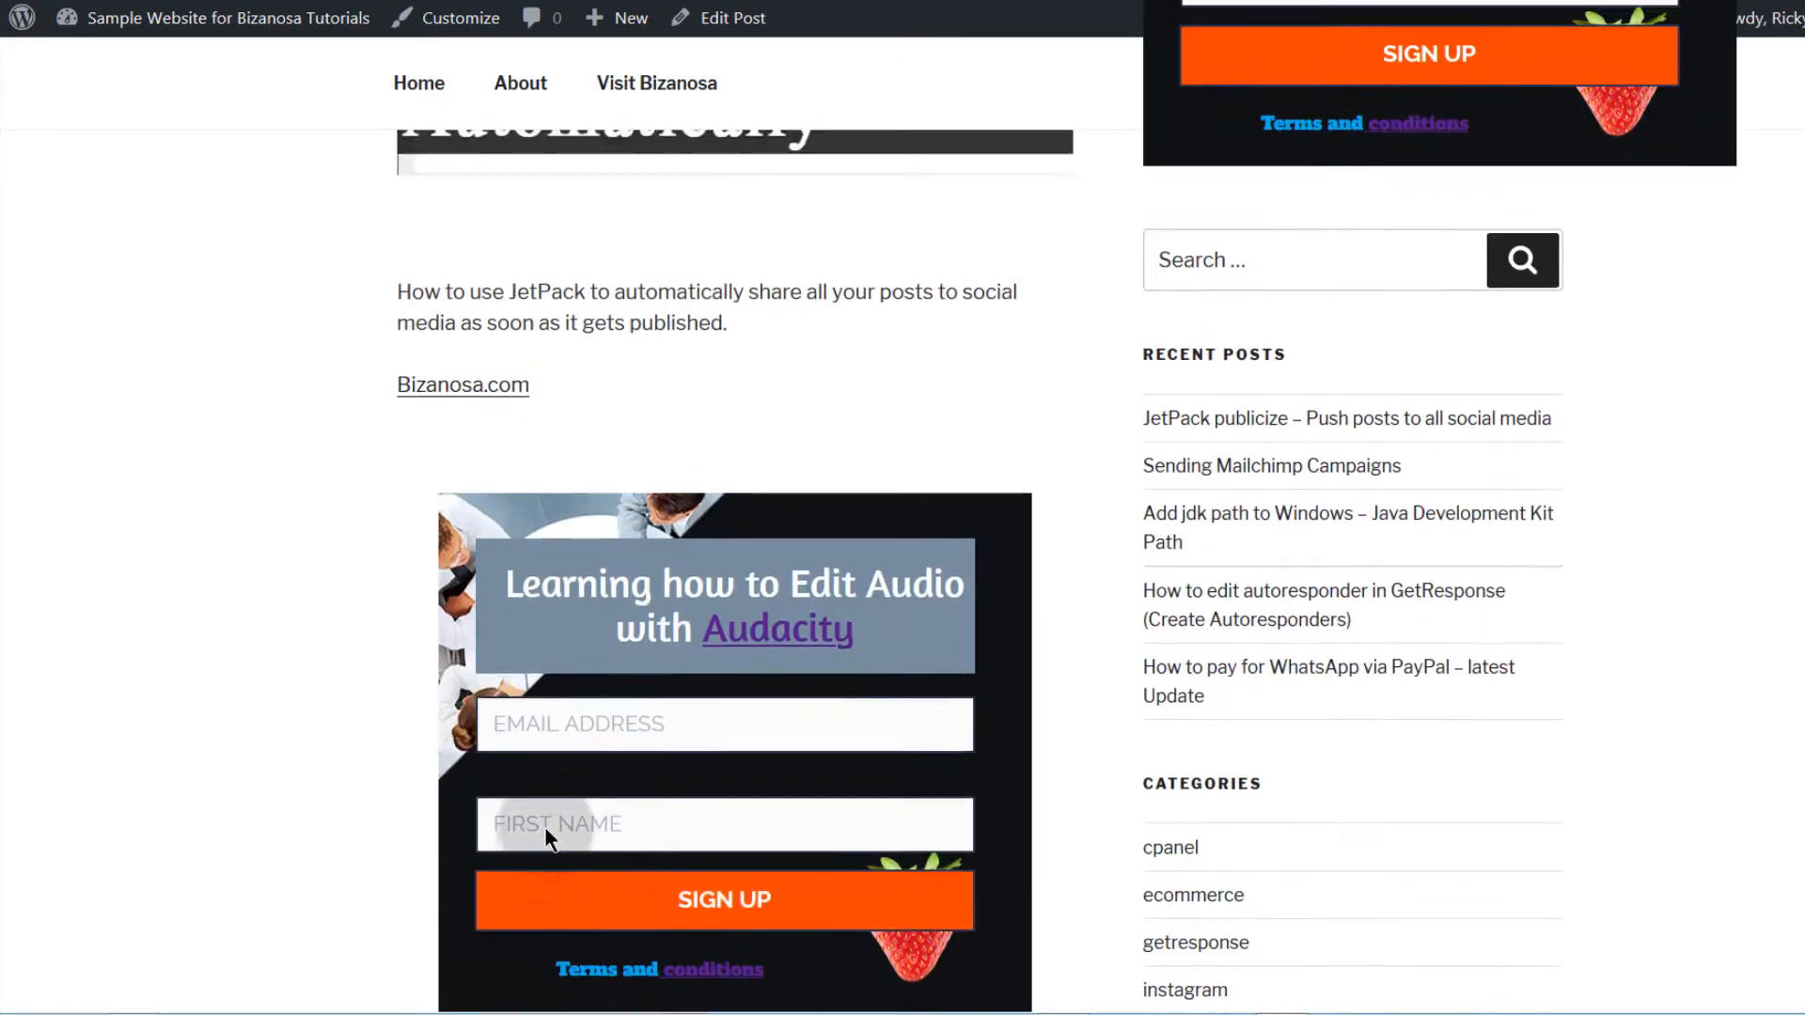
scroll(up, 3)
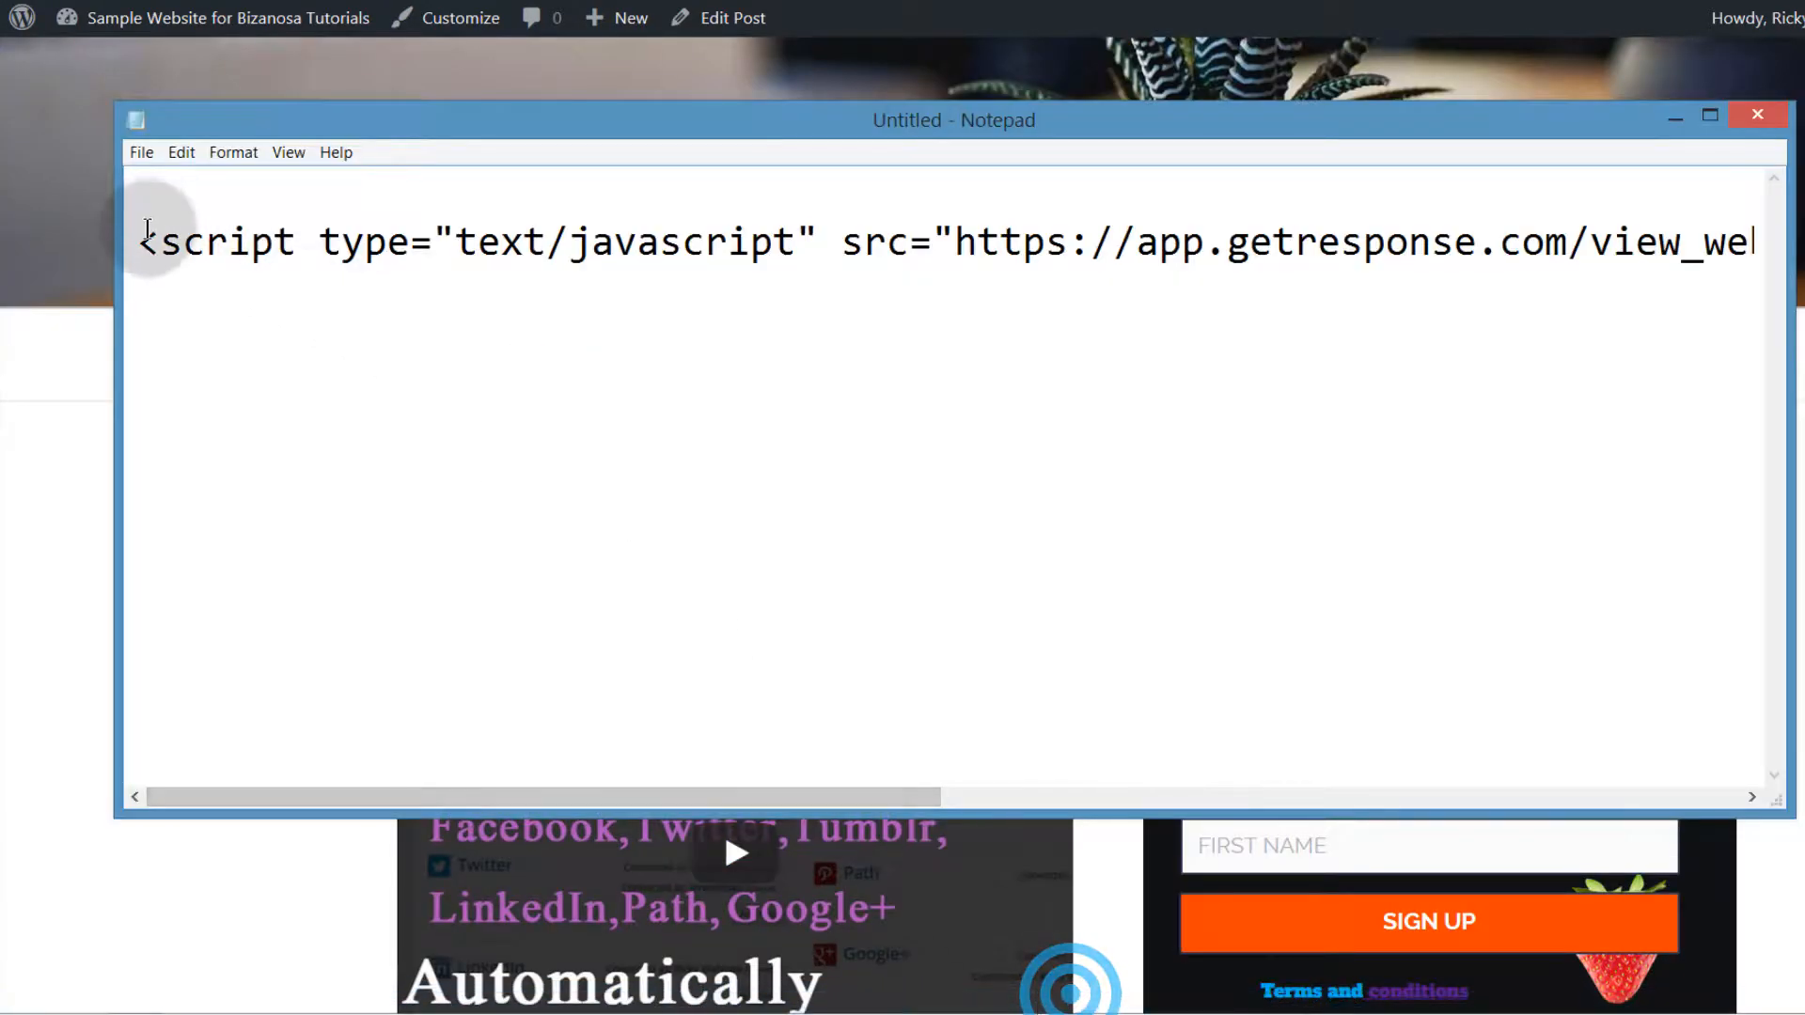
right_click(265, 242)
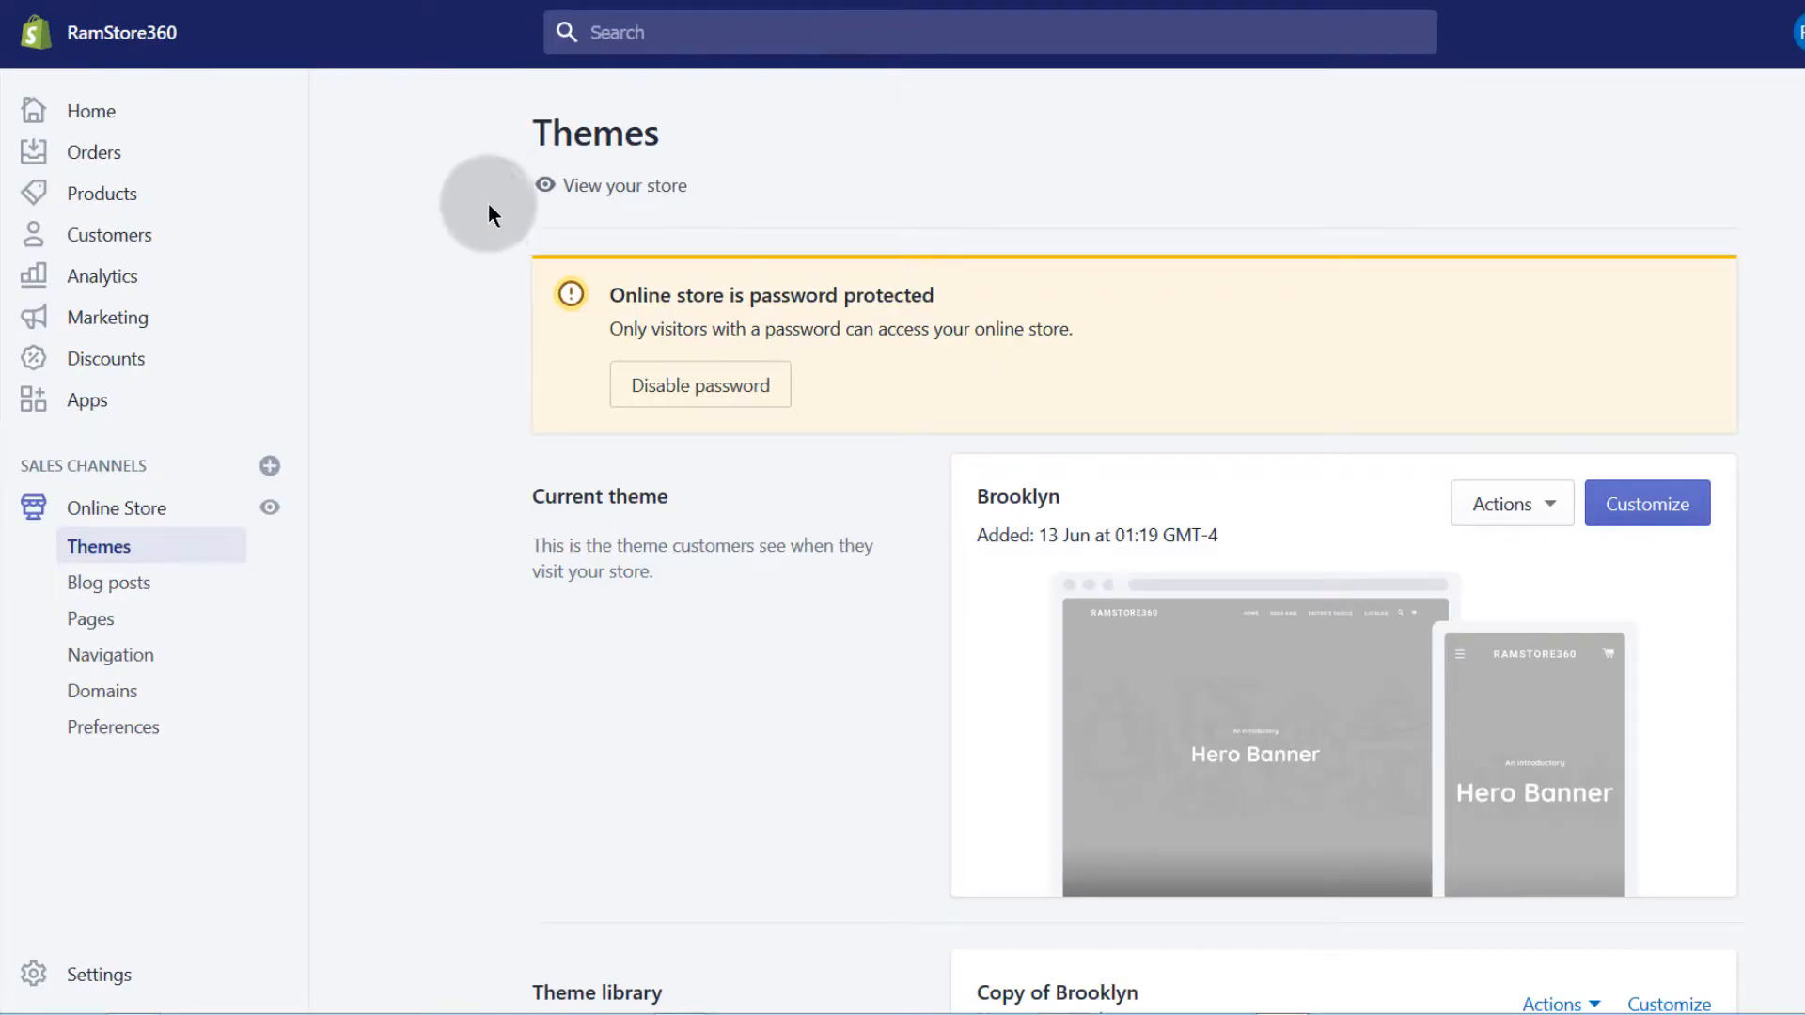
mouse_move(380, 196)
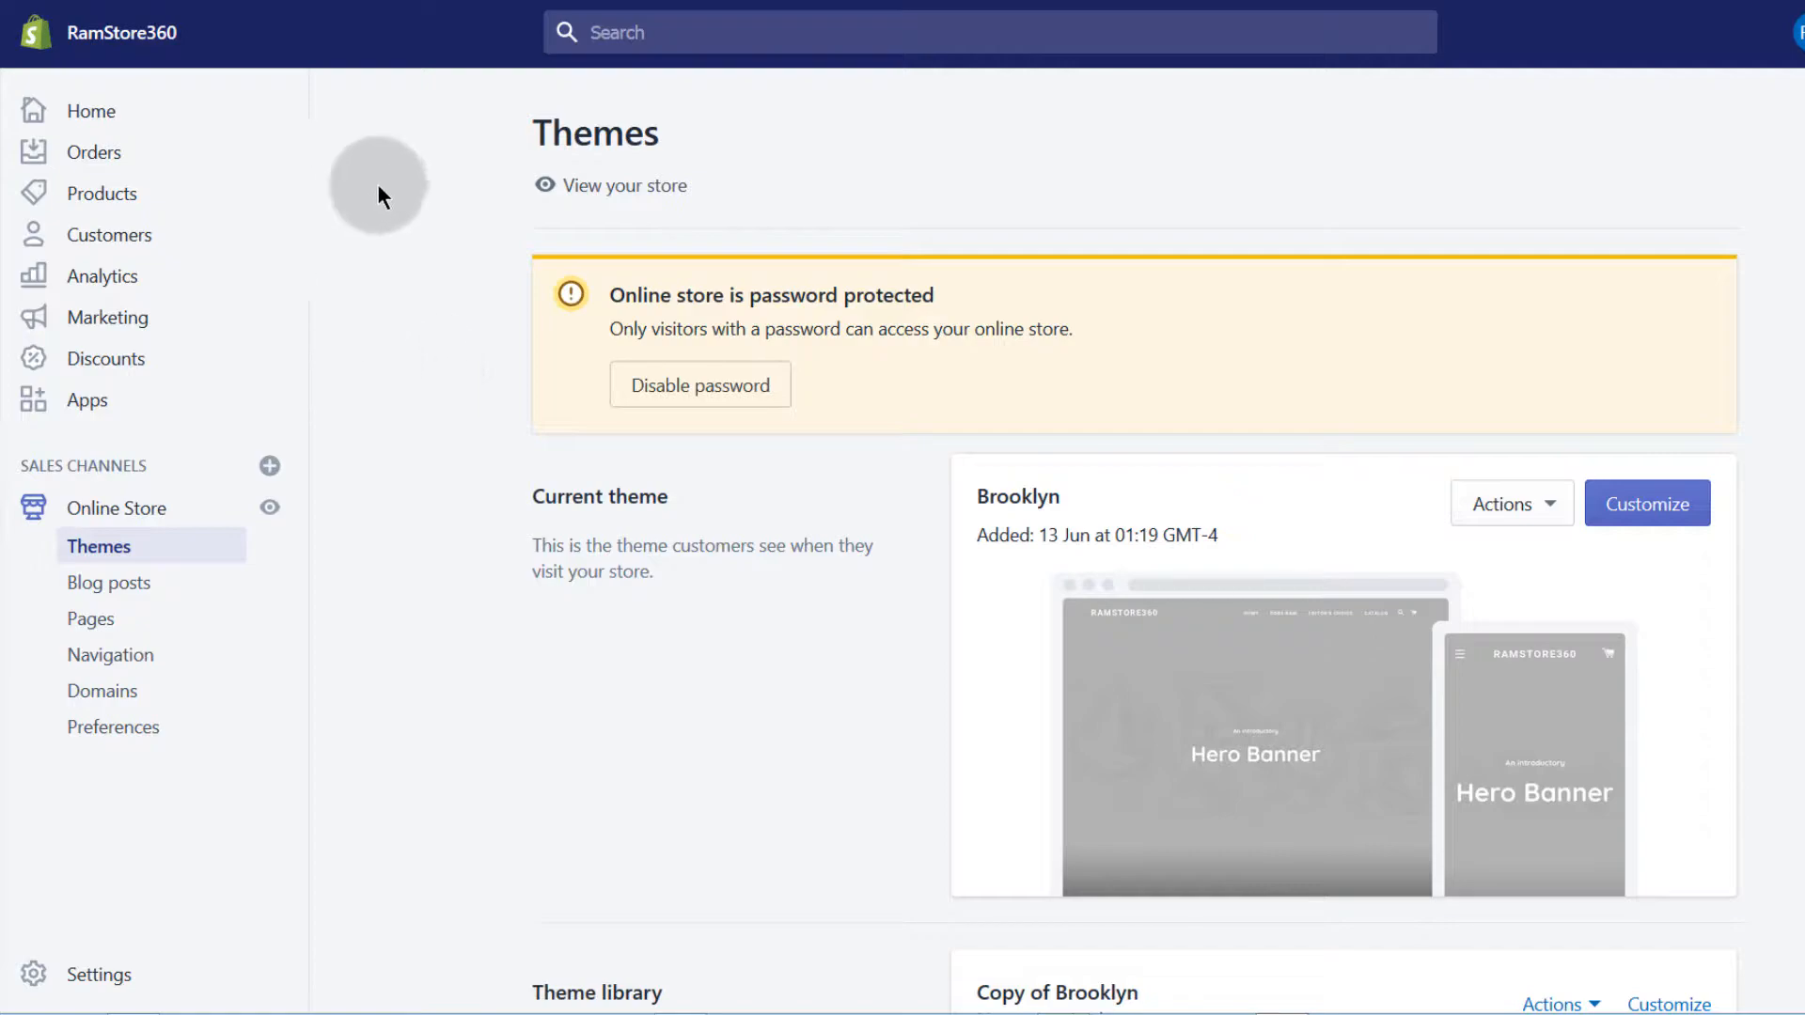
mouse_move(643, 596)
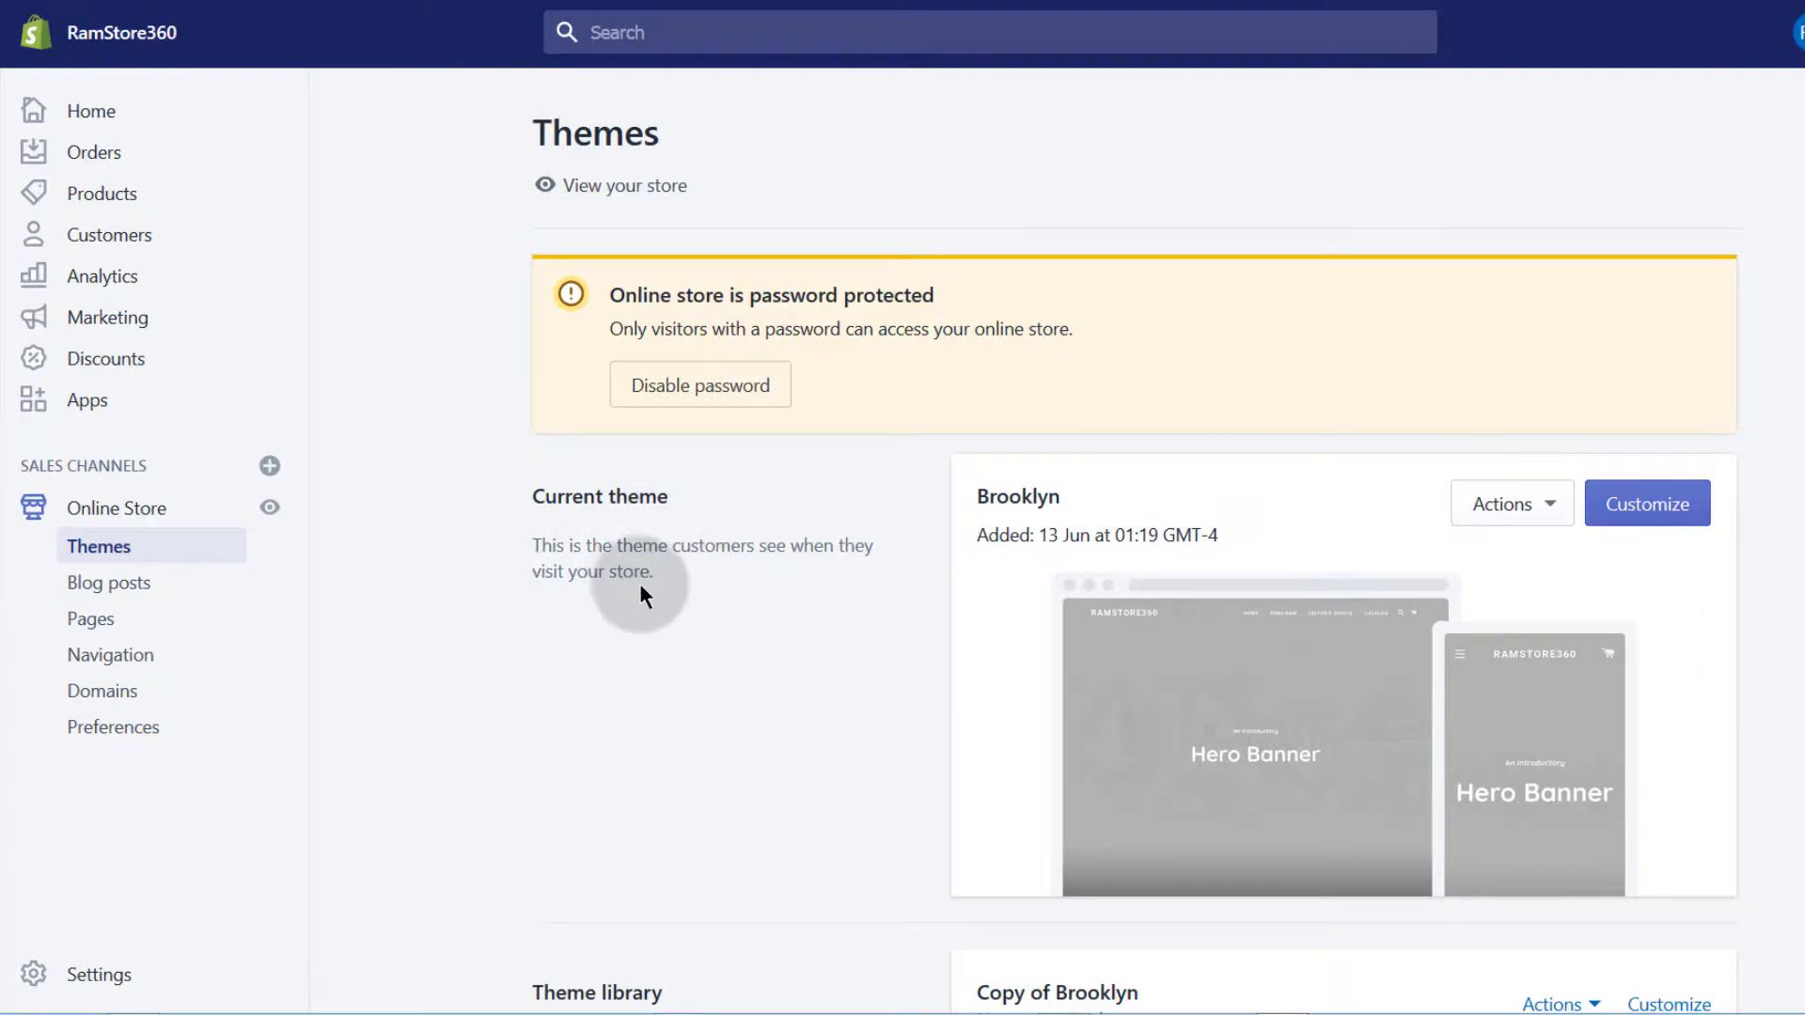
mouse_move(564, 596)
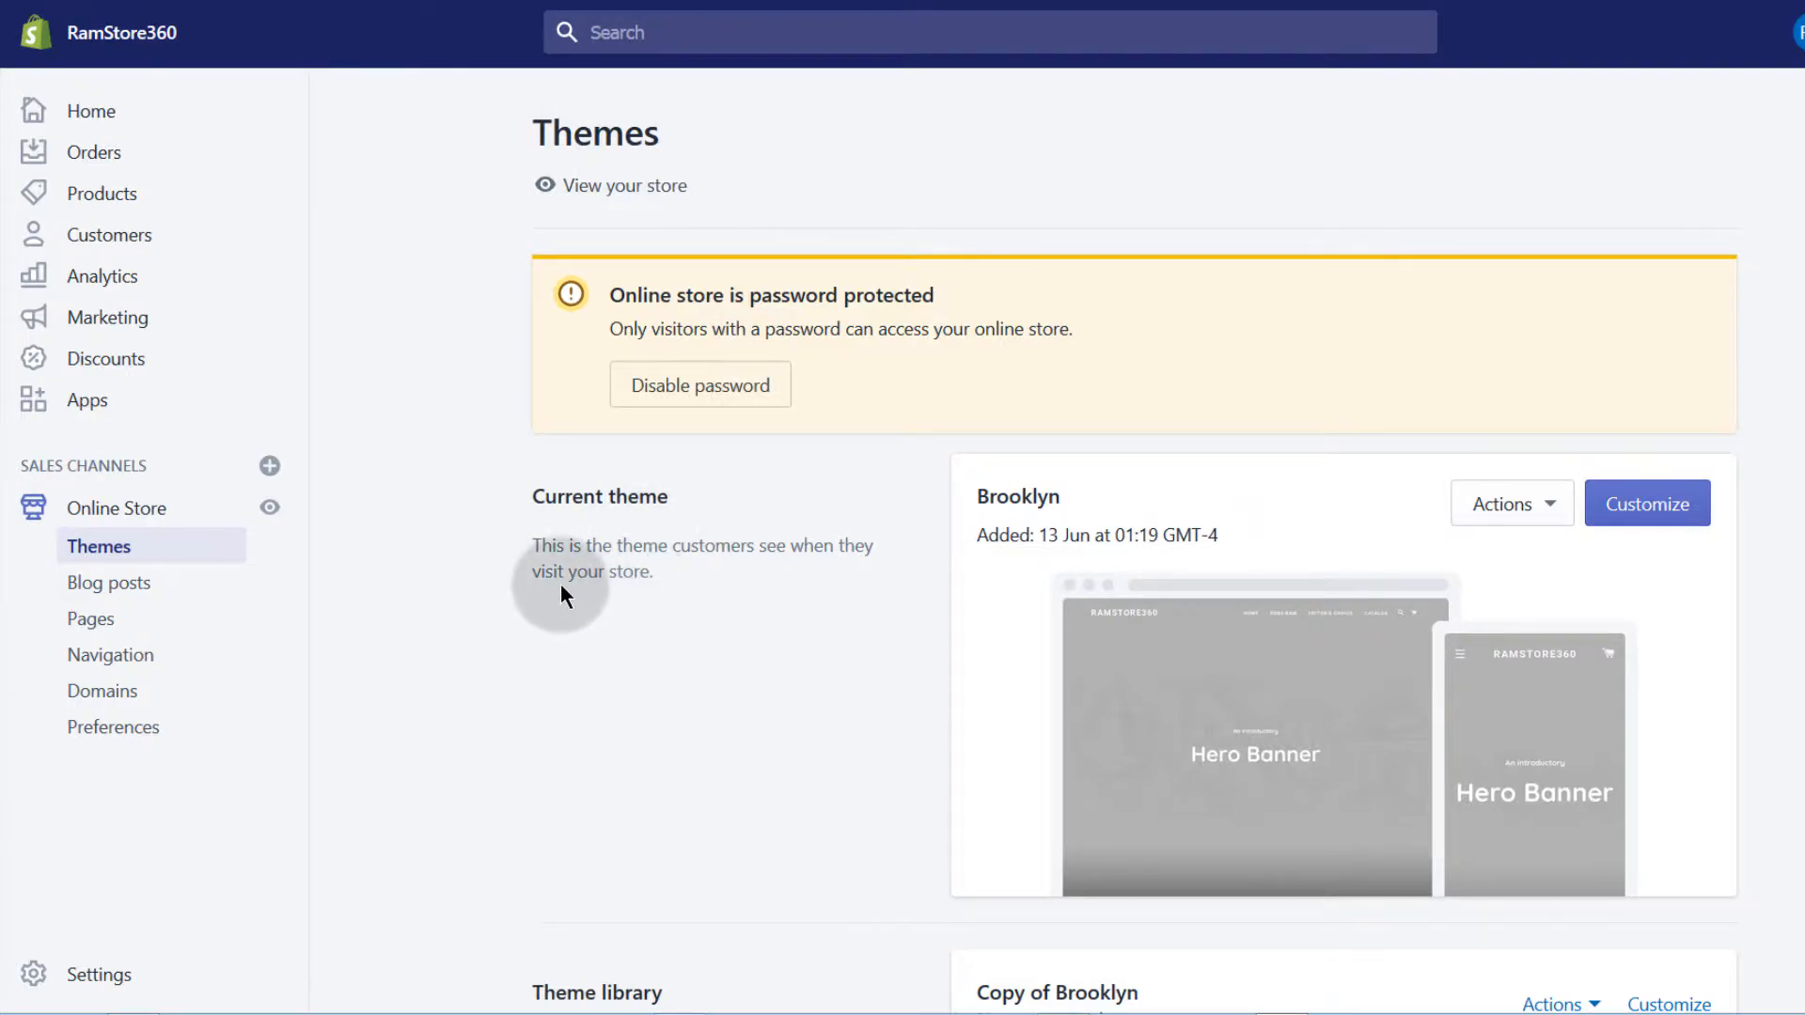
mouse_move(385, 239)
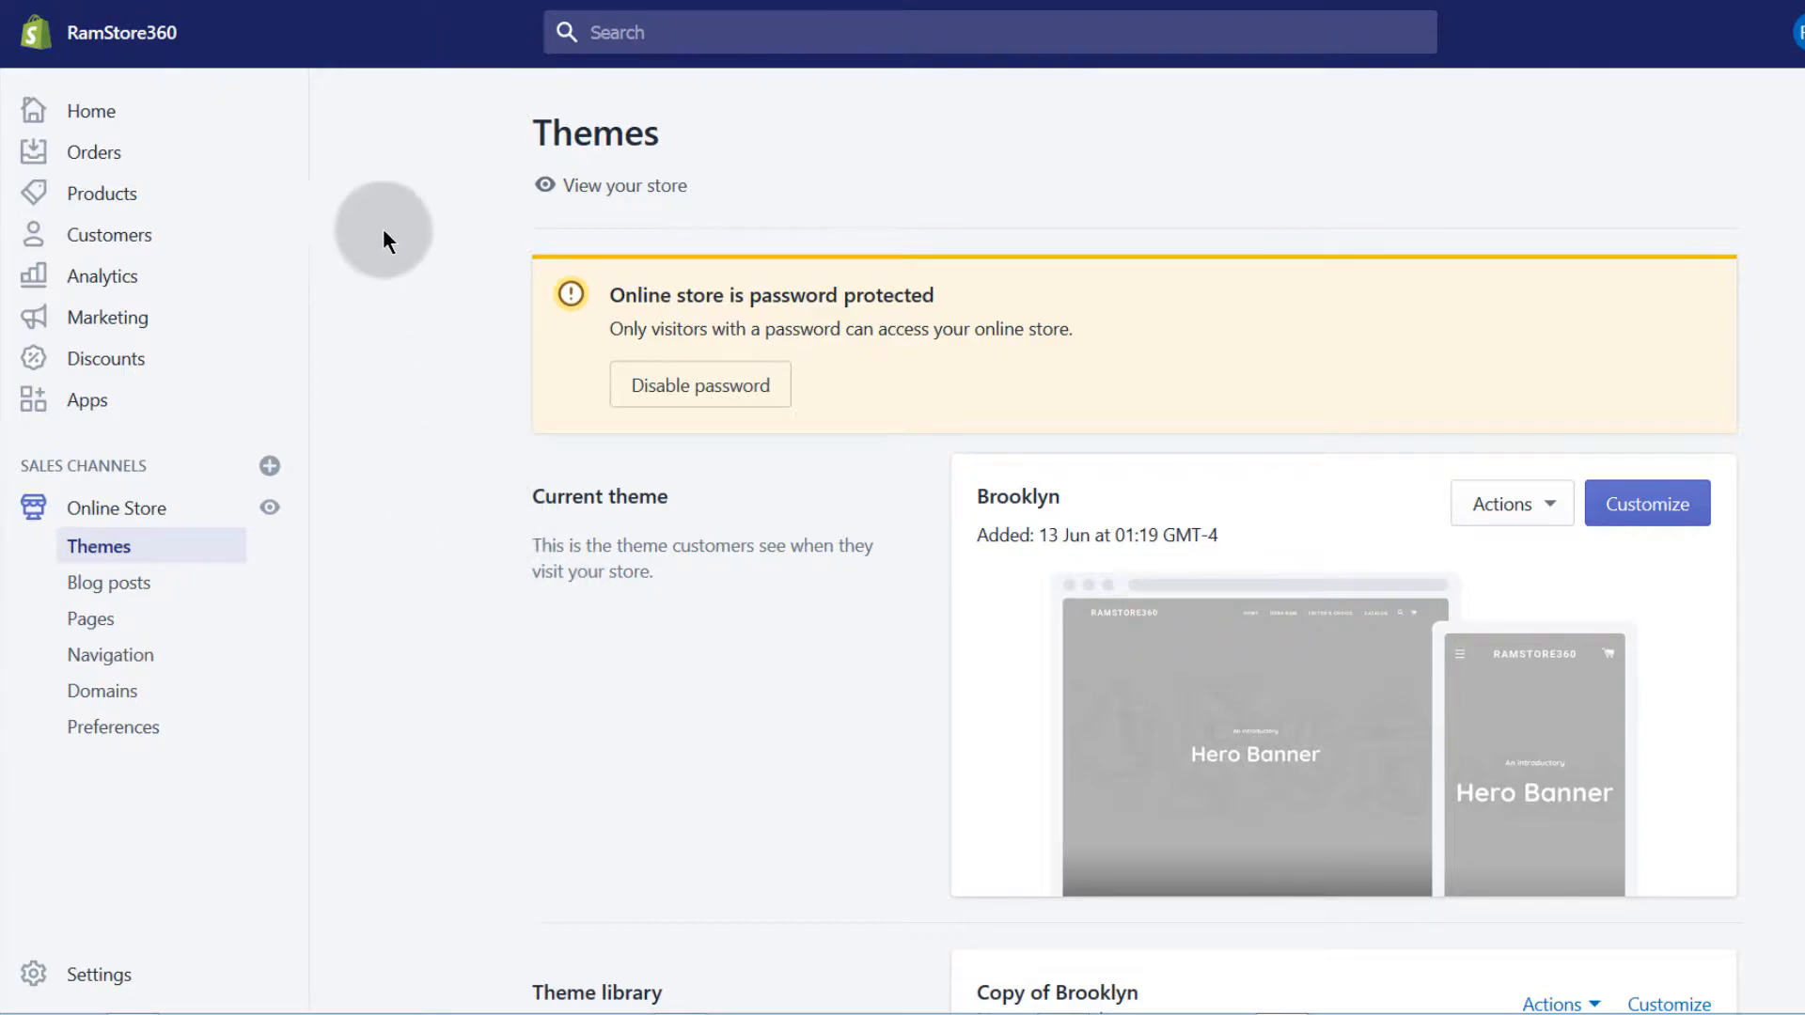
Review the Themes page showing Brooklyn as current theme with Copy of Brooklyn and Debut in the library
scroll(down, 3)
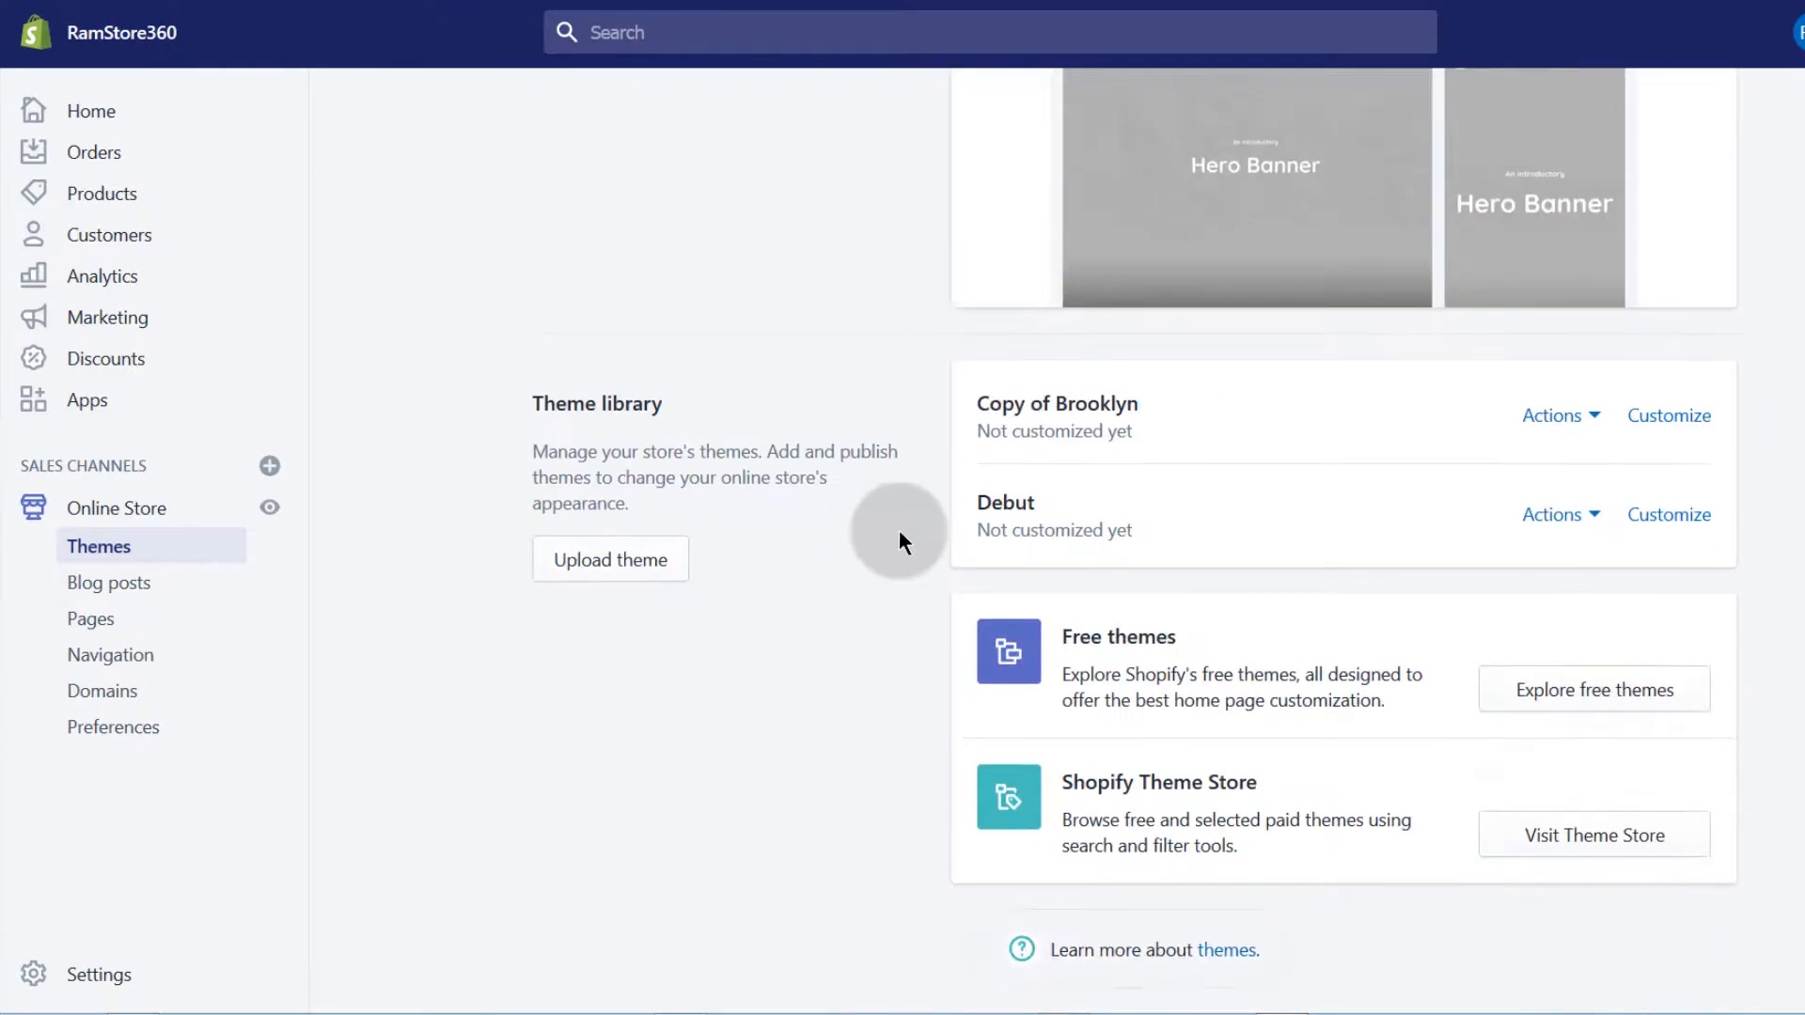
scroll(up, 3)
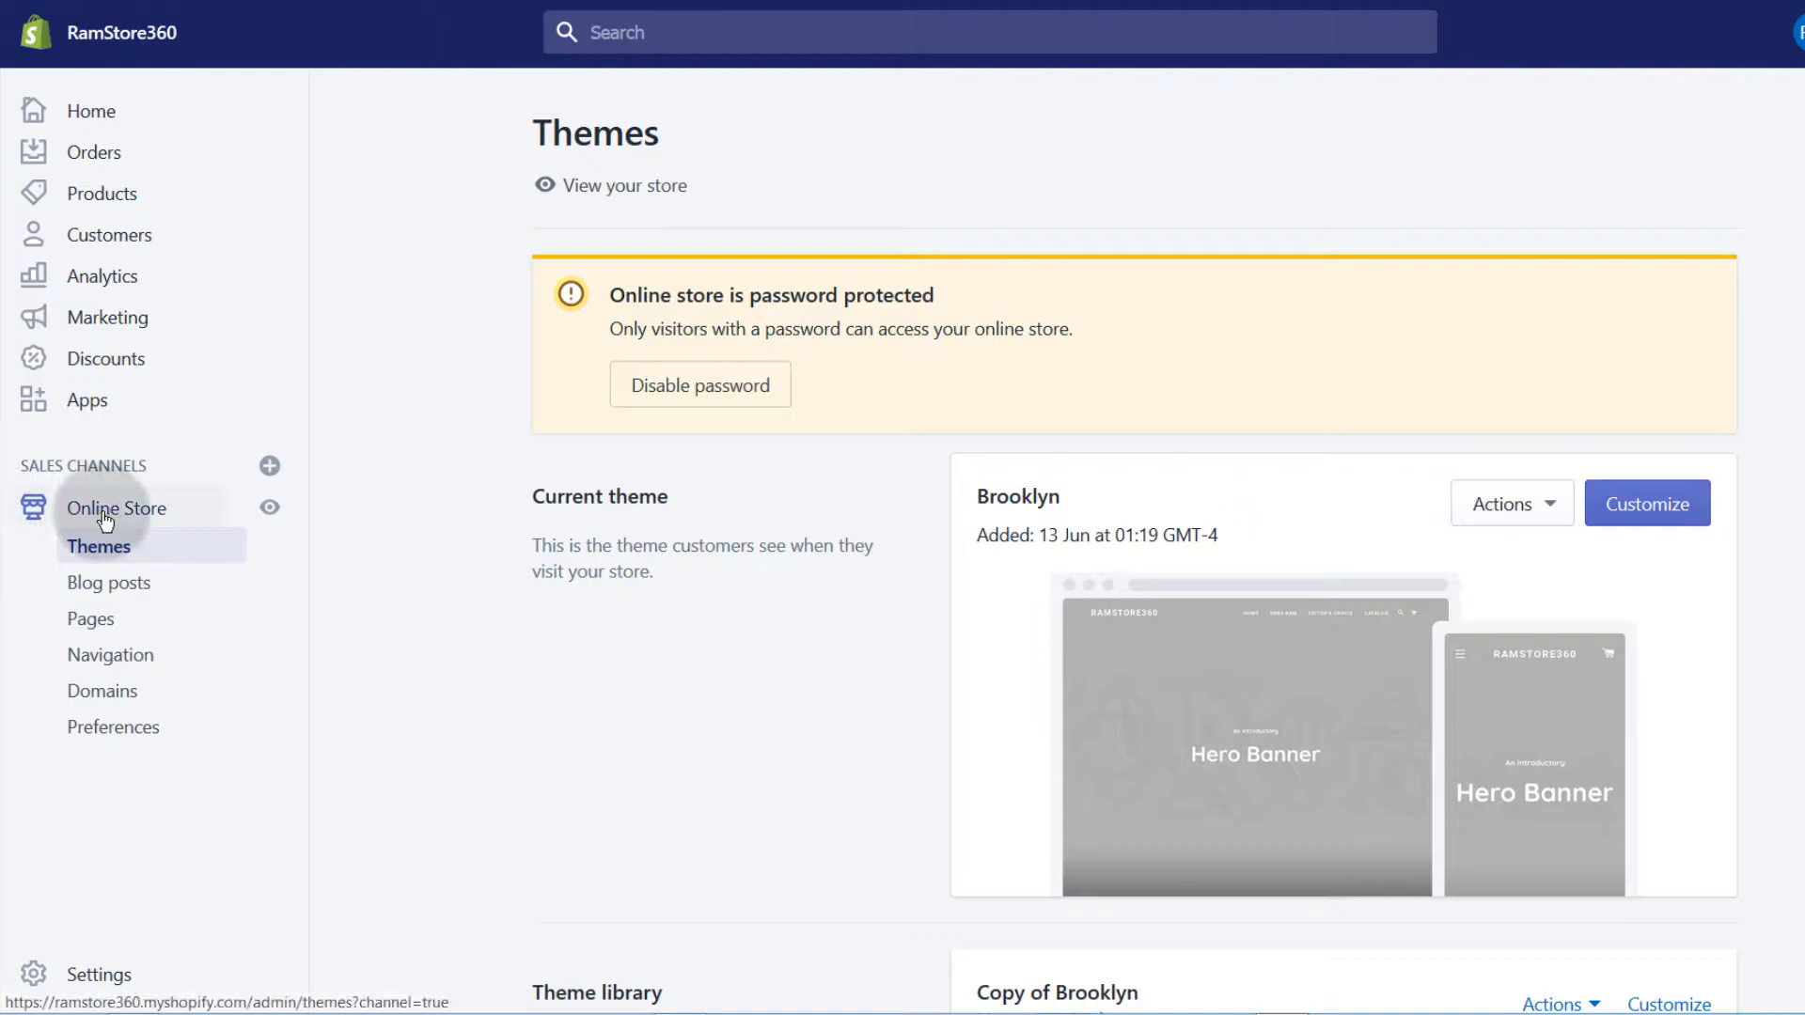
mouse_move(137, 553)
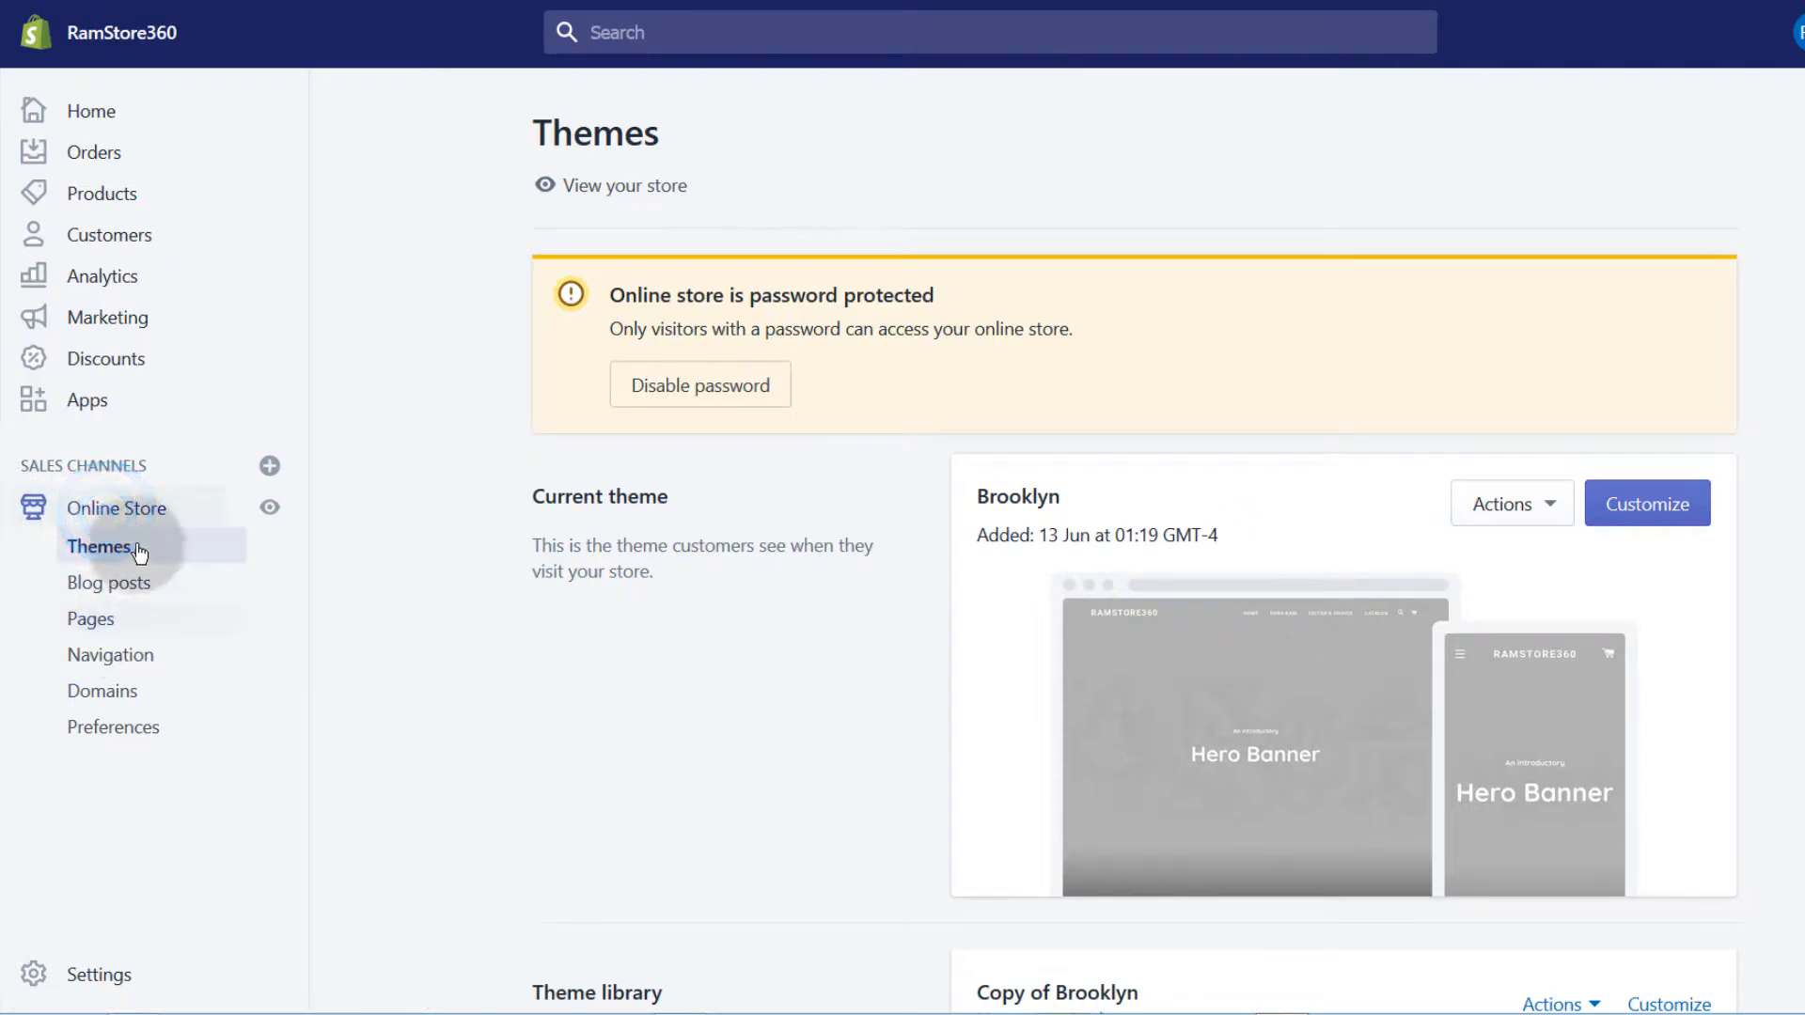
mouse_move(961, 869)
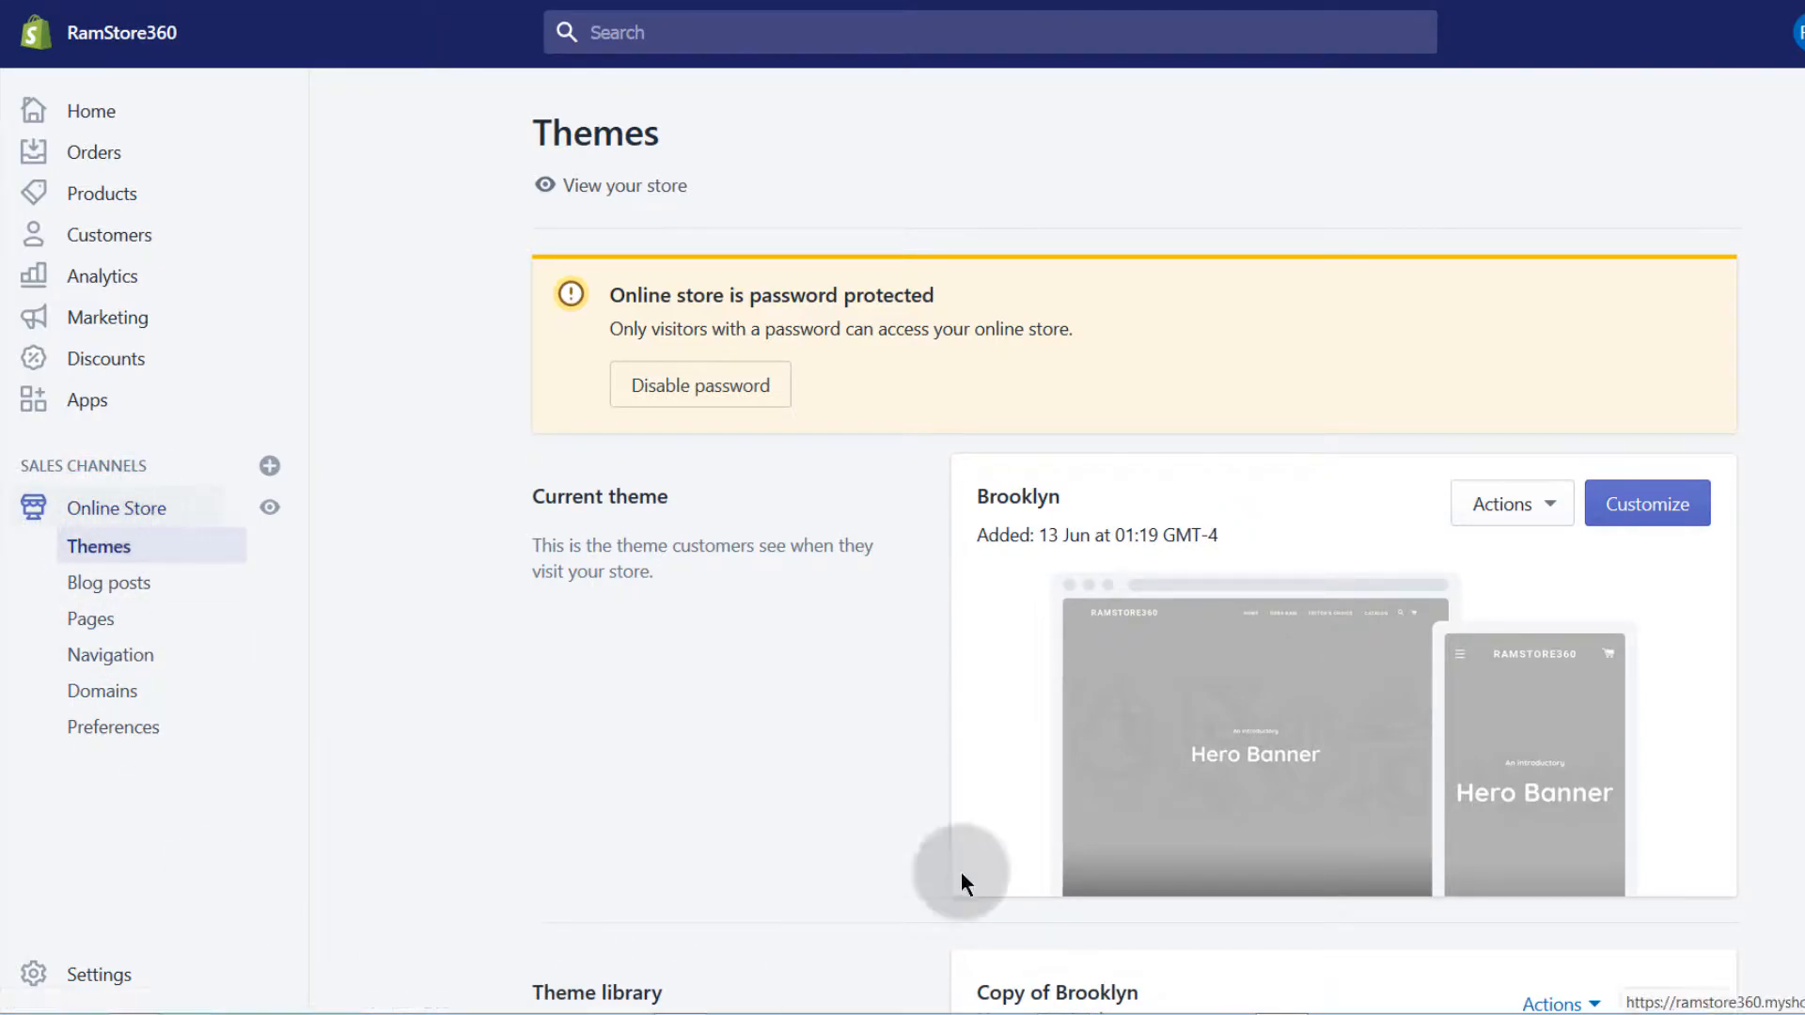
mouse_move(771, 737)
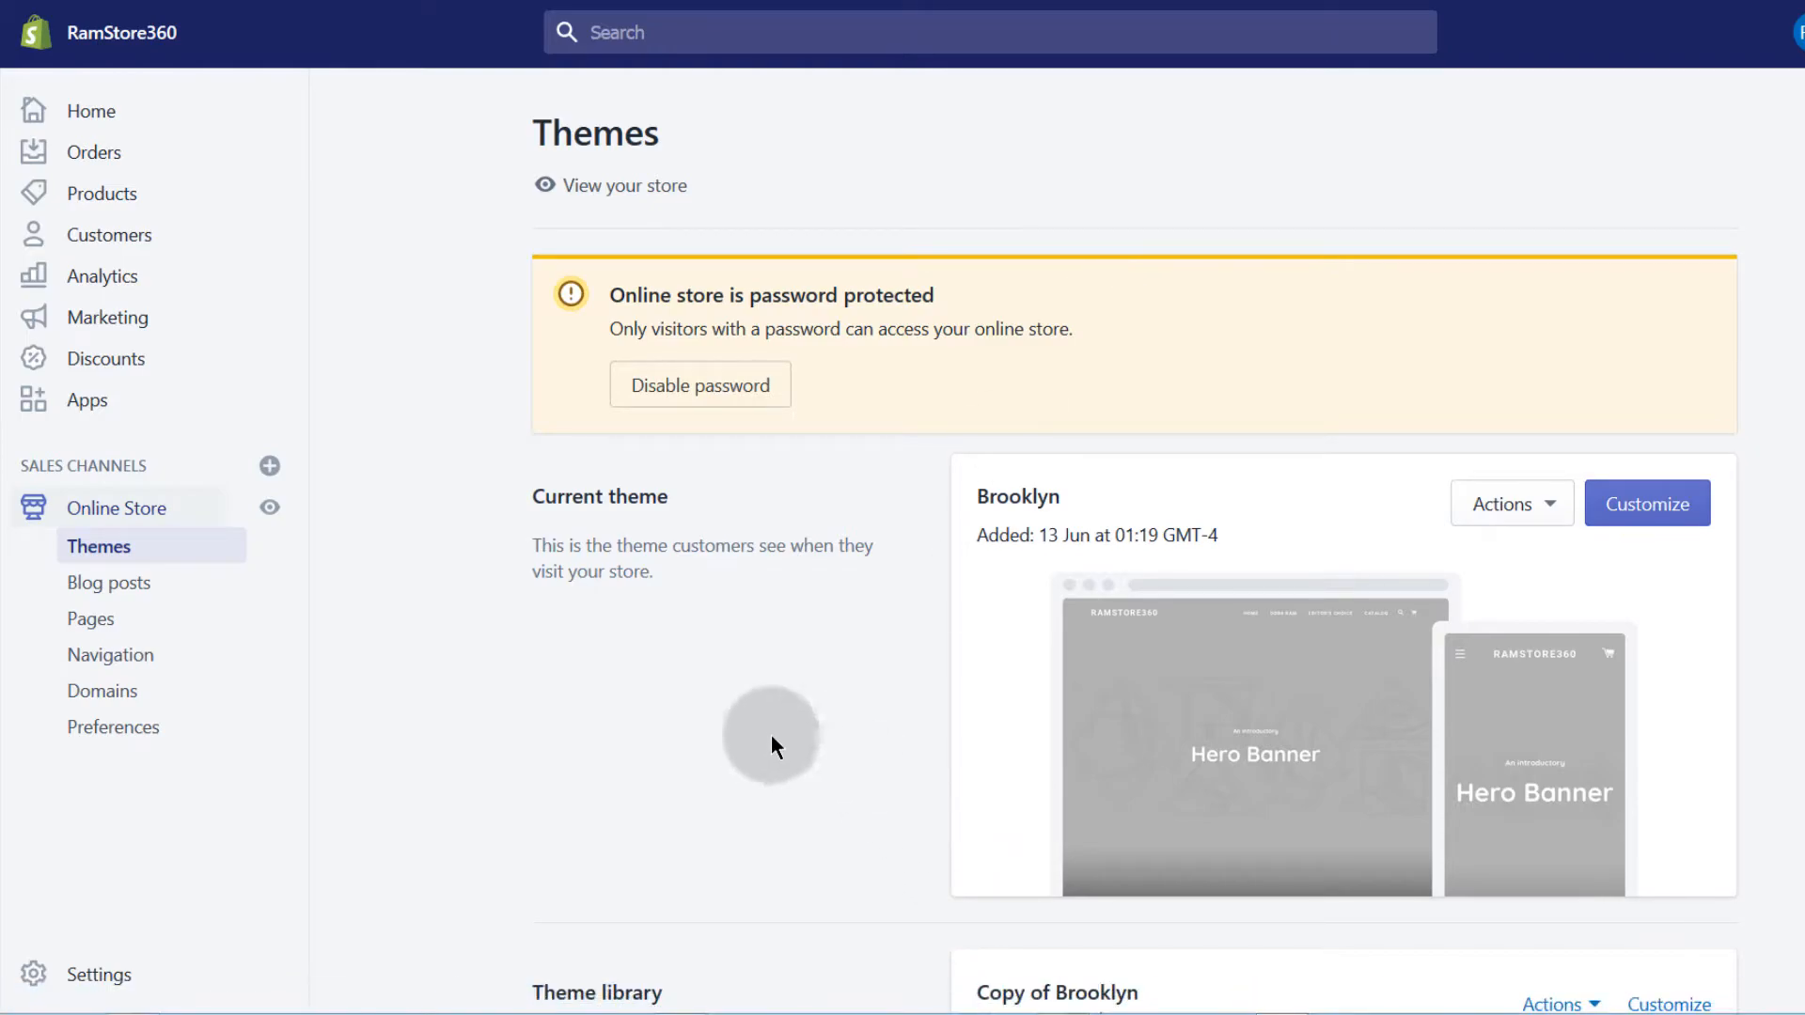
mouse_move(596, 827)
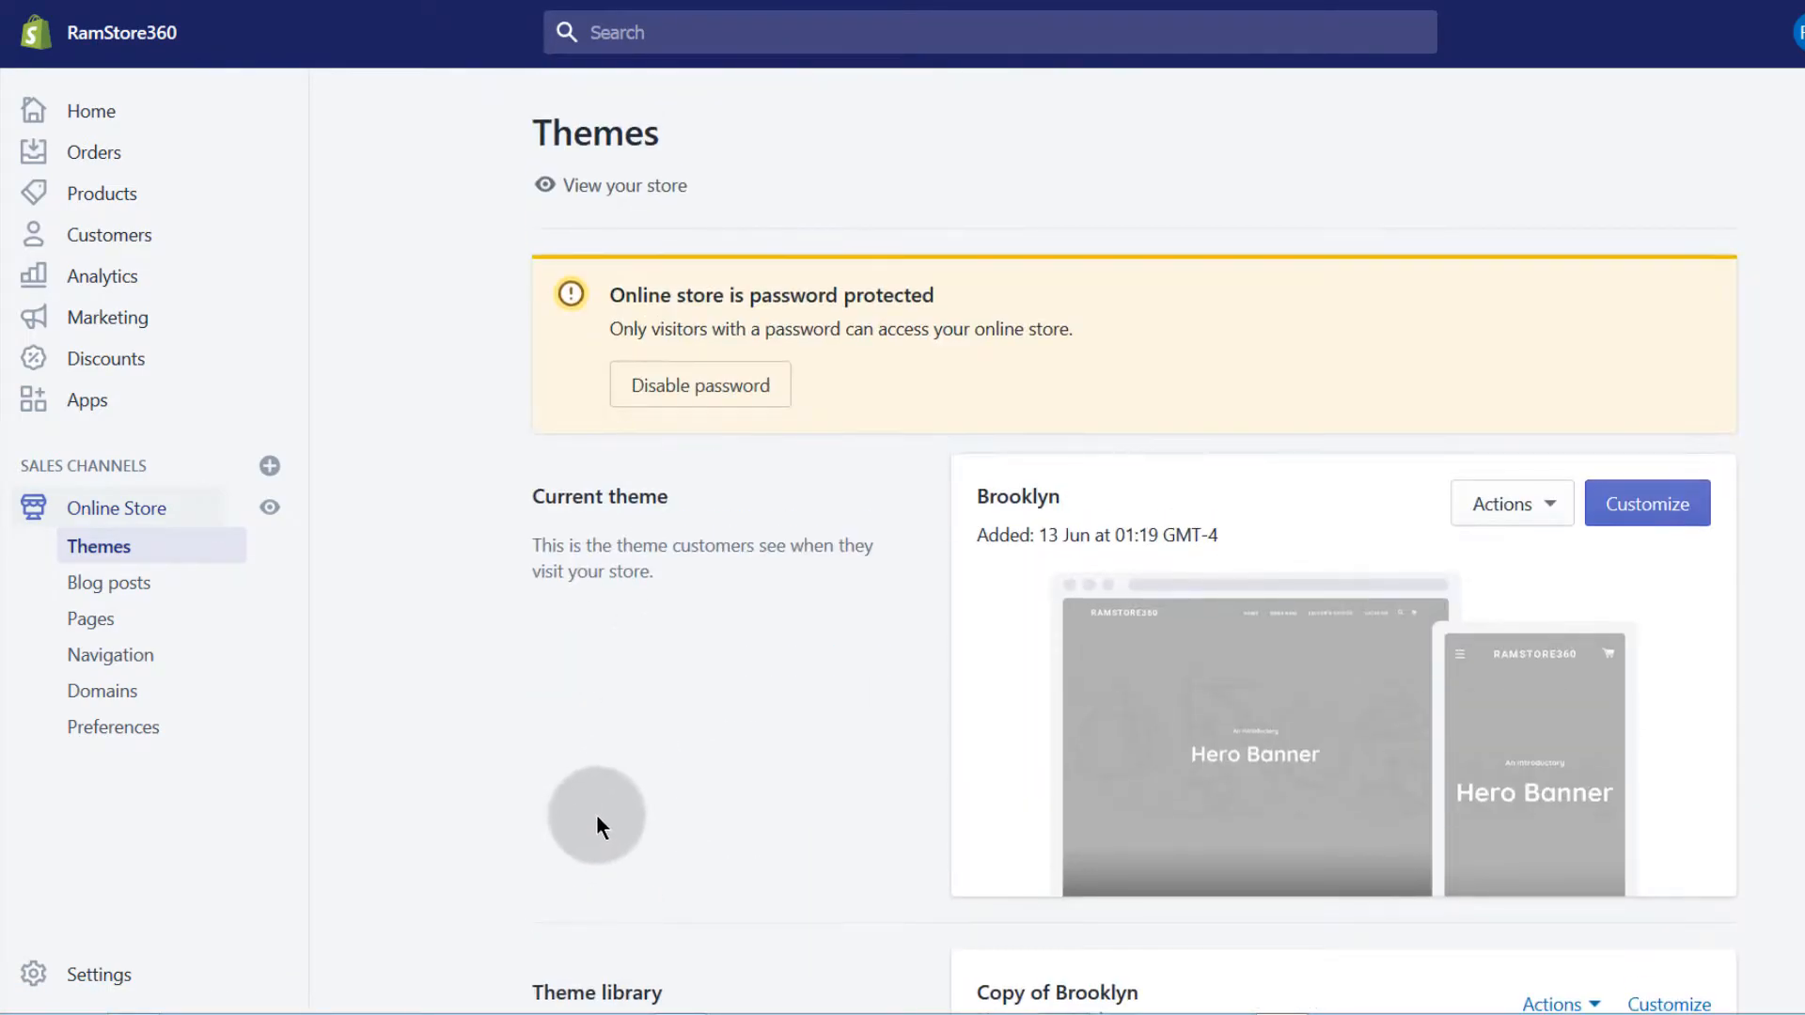
mouse_move(1255, 726)
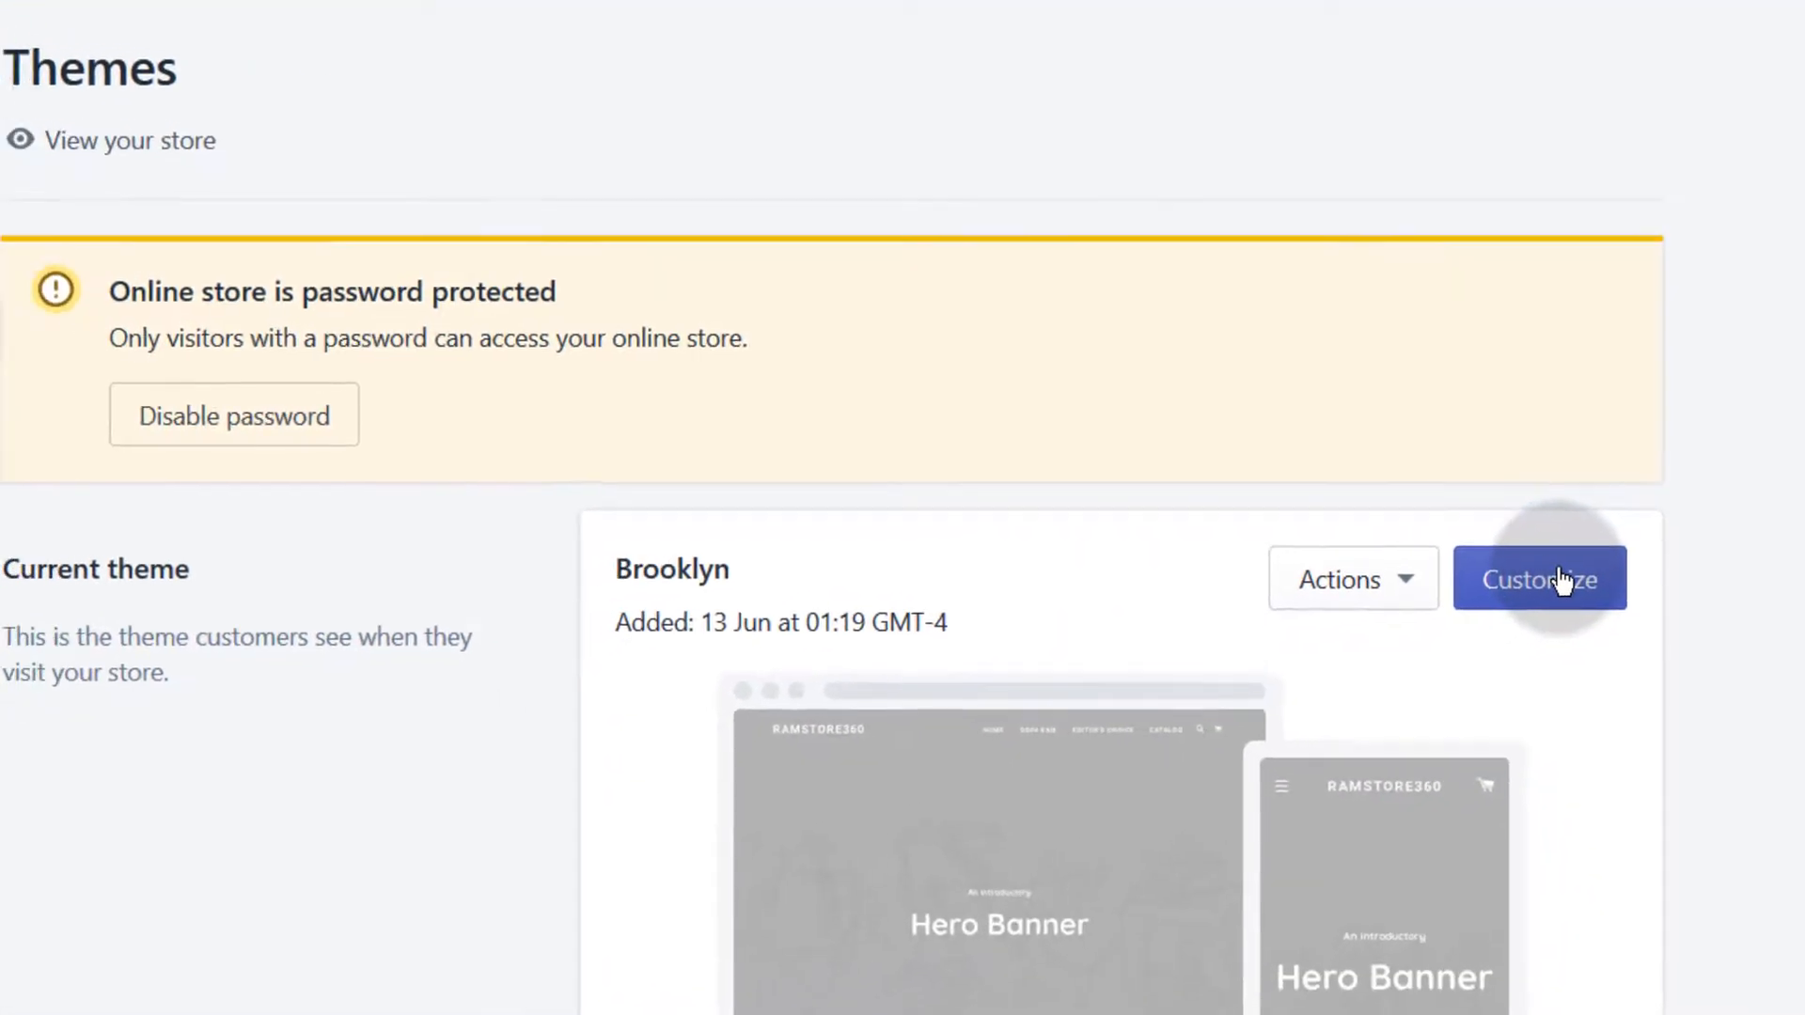
Customize the Brooklyn theme and look through the home page's Custom HTML and Image with text sections
click(1540, 578)
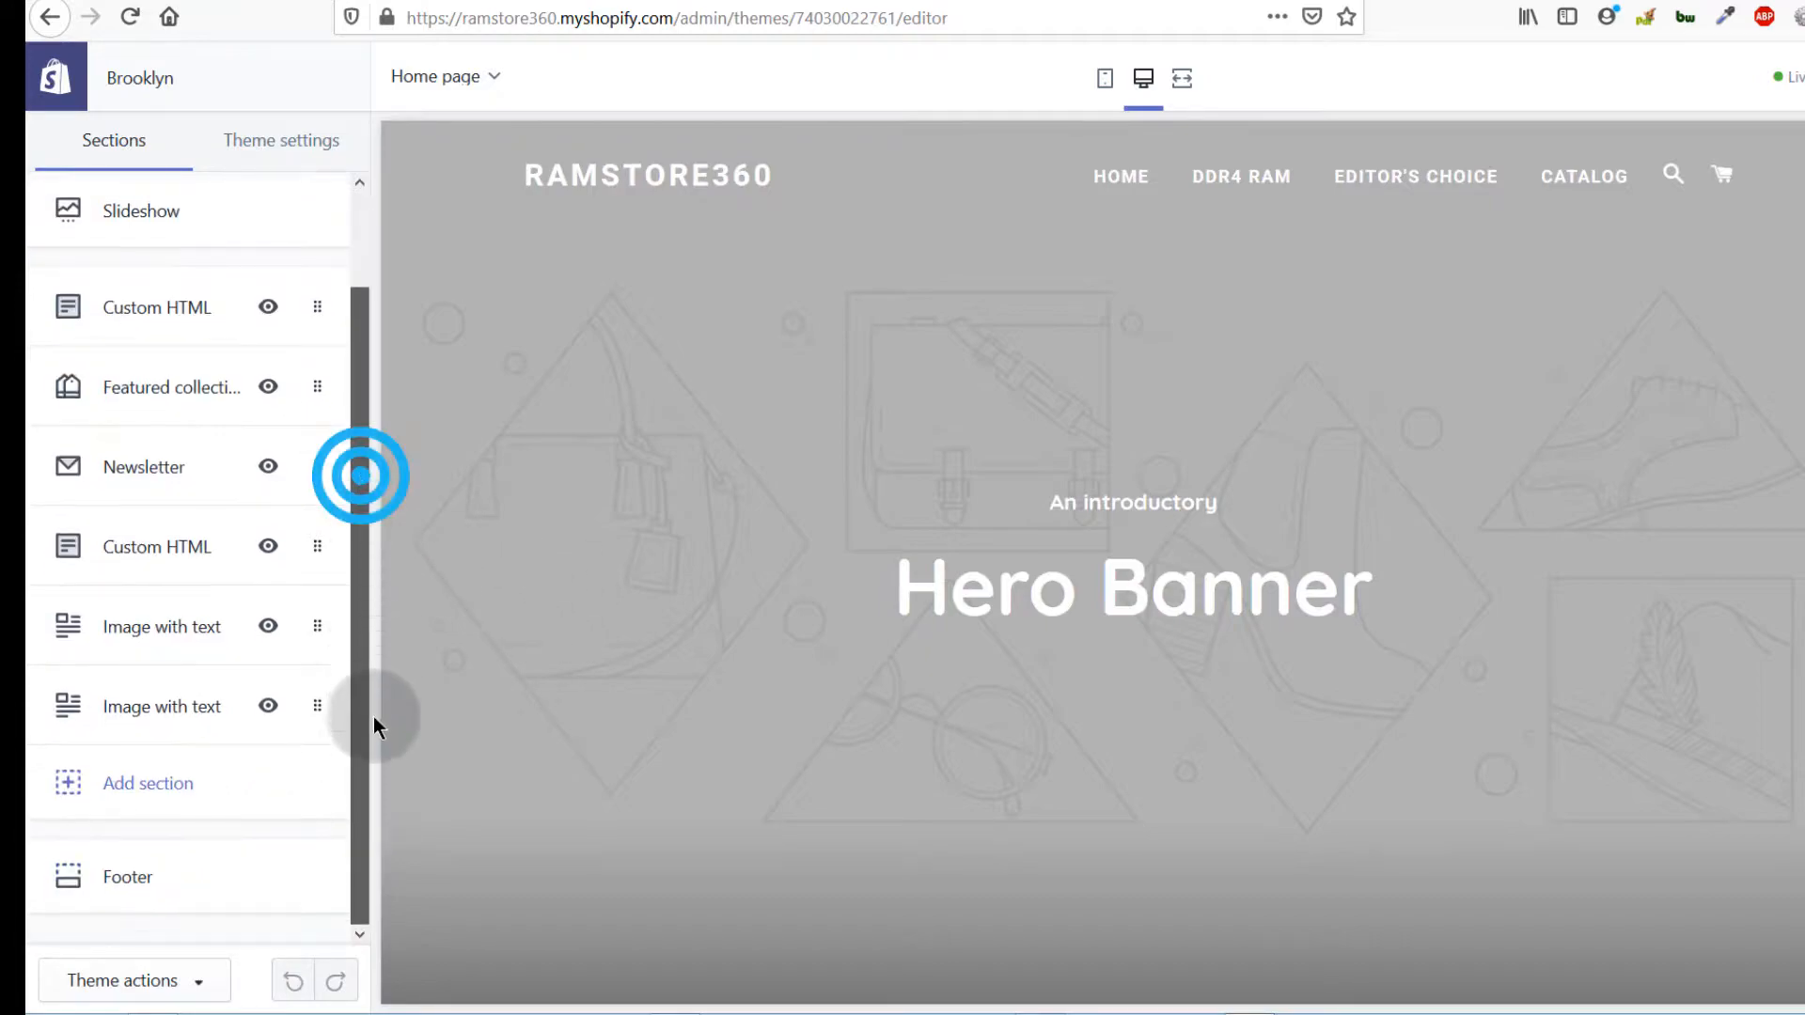
mouse_move(489, 564)
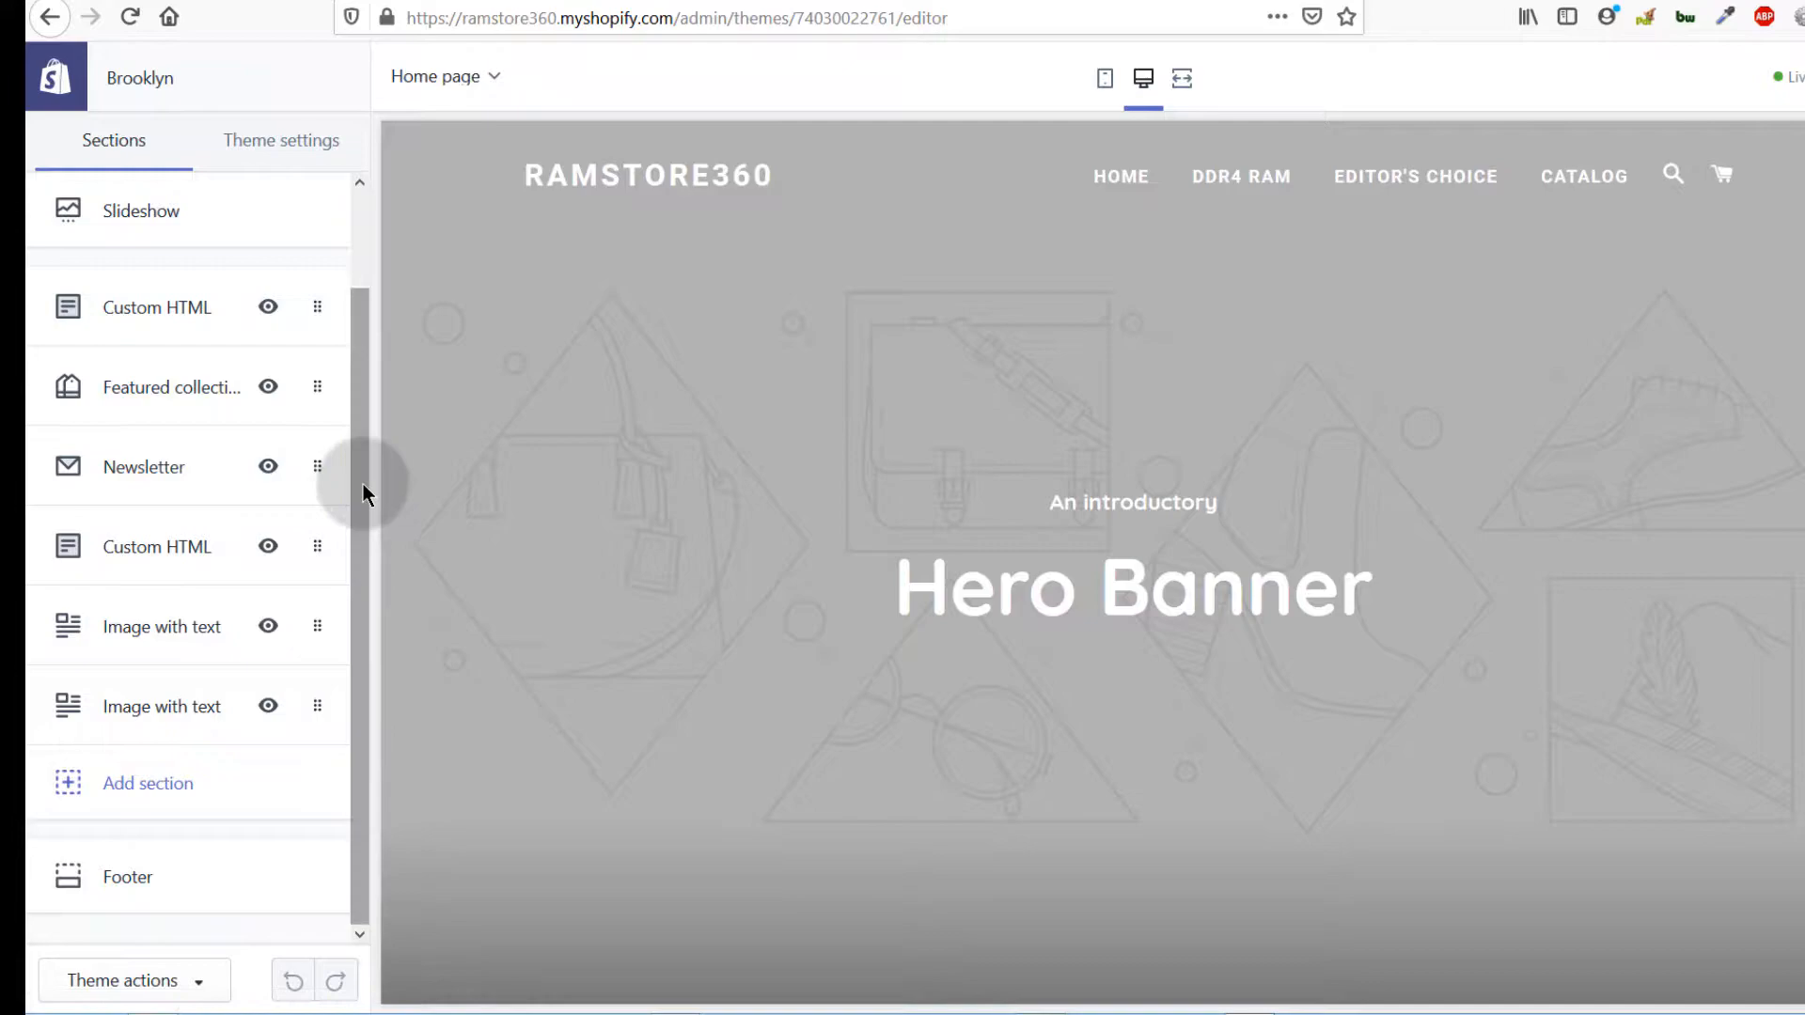
mouse_move(83, 533)
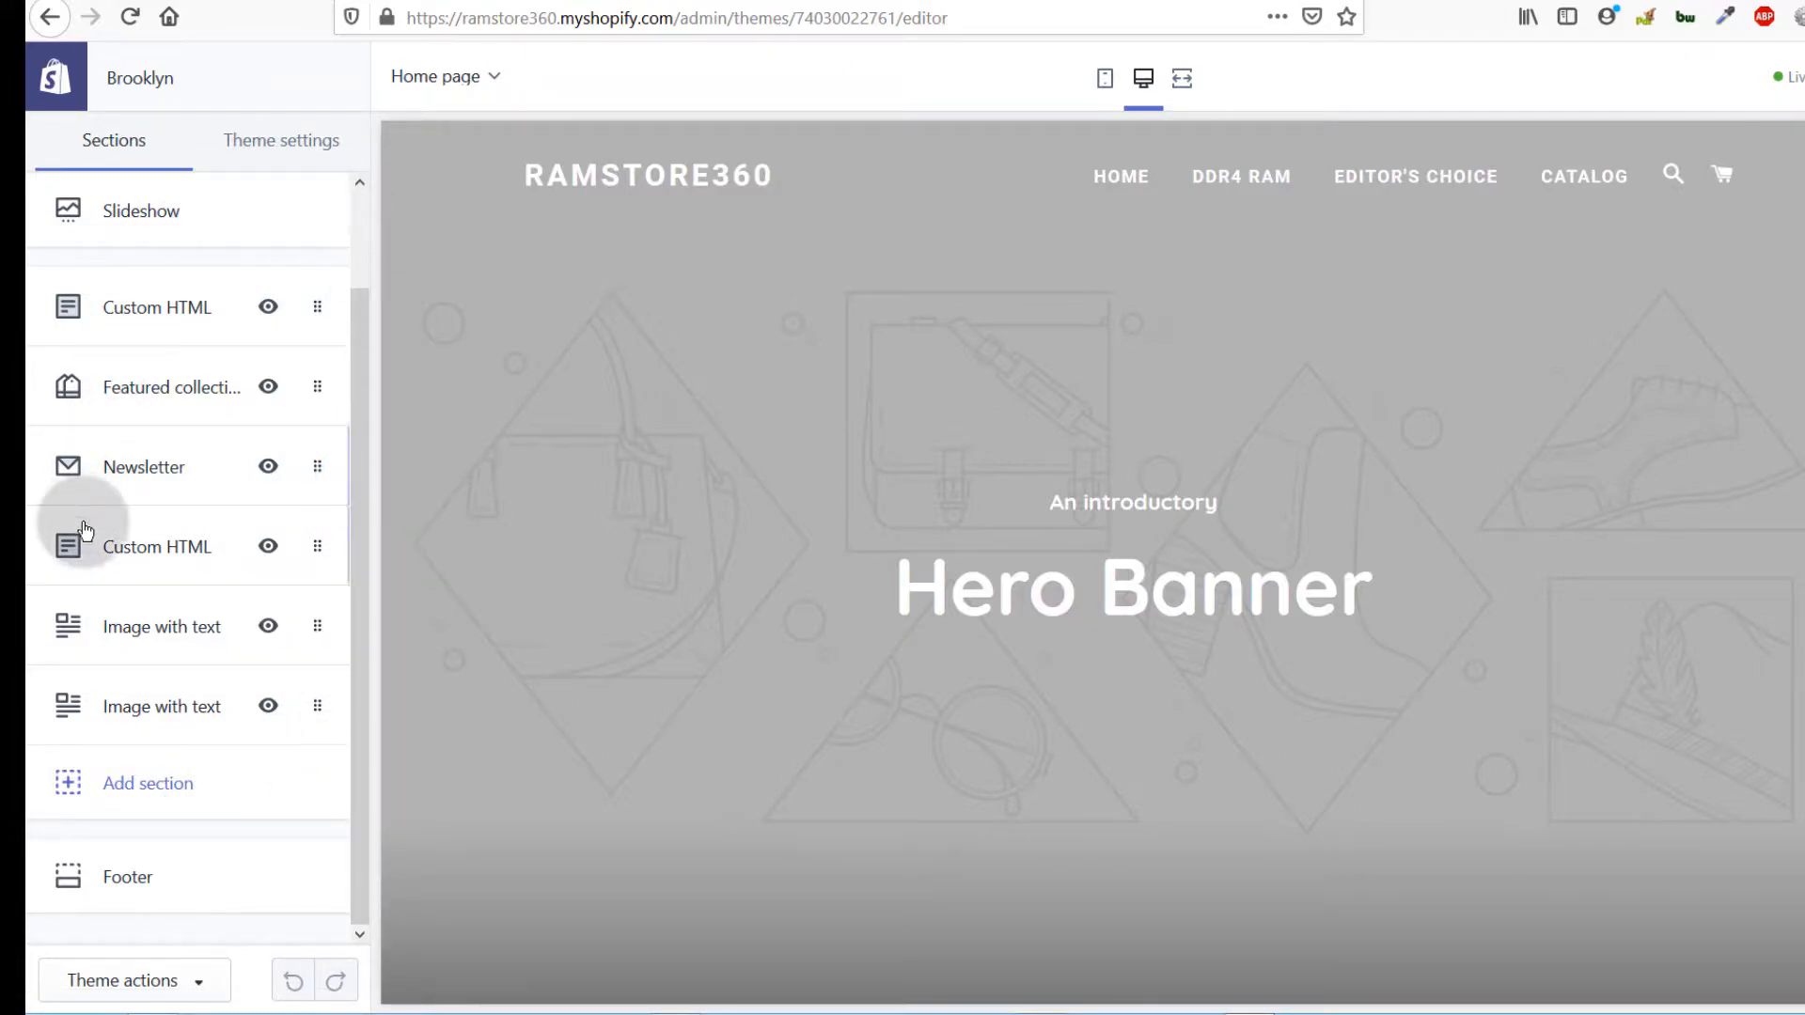
mouse_move(180, 797)
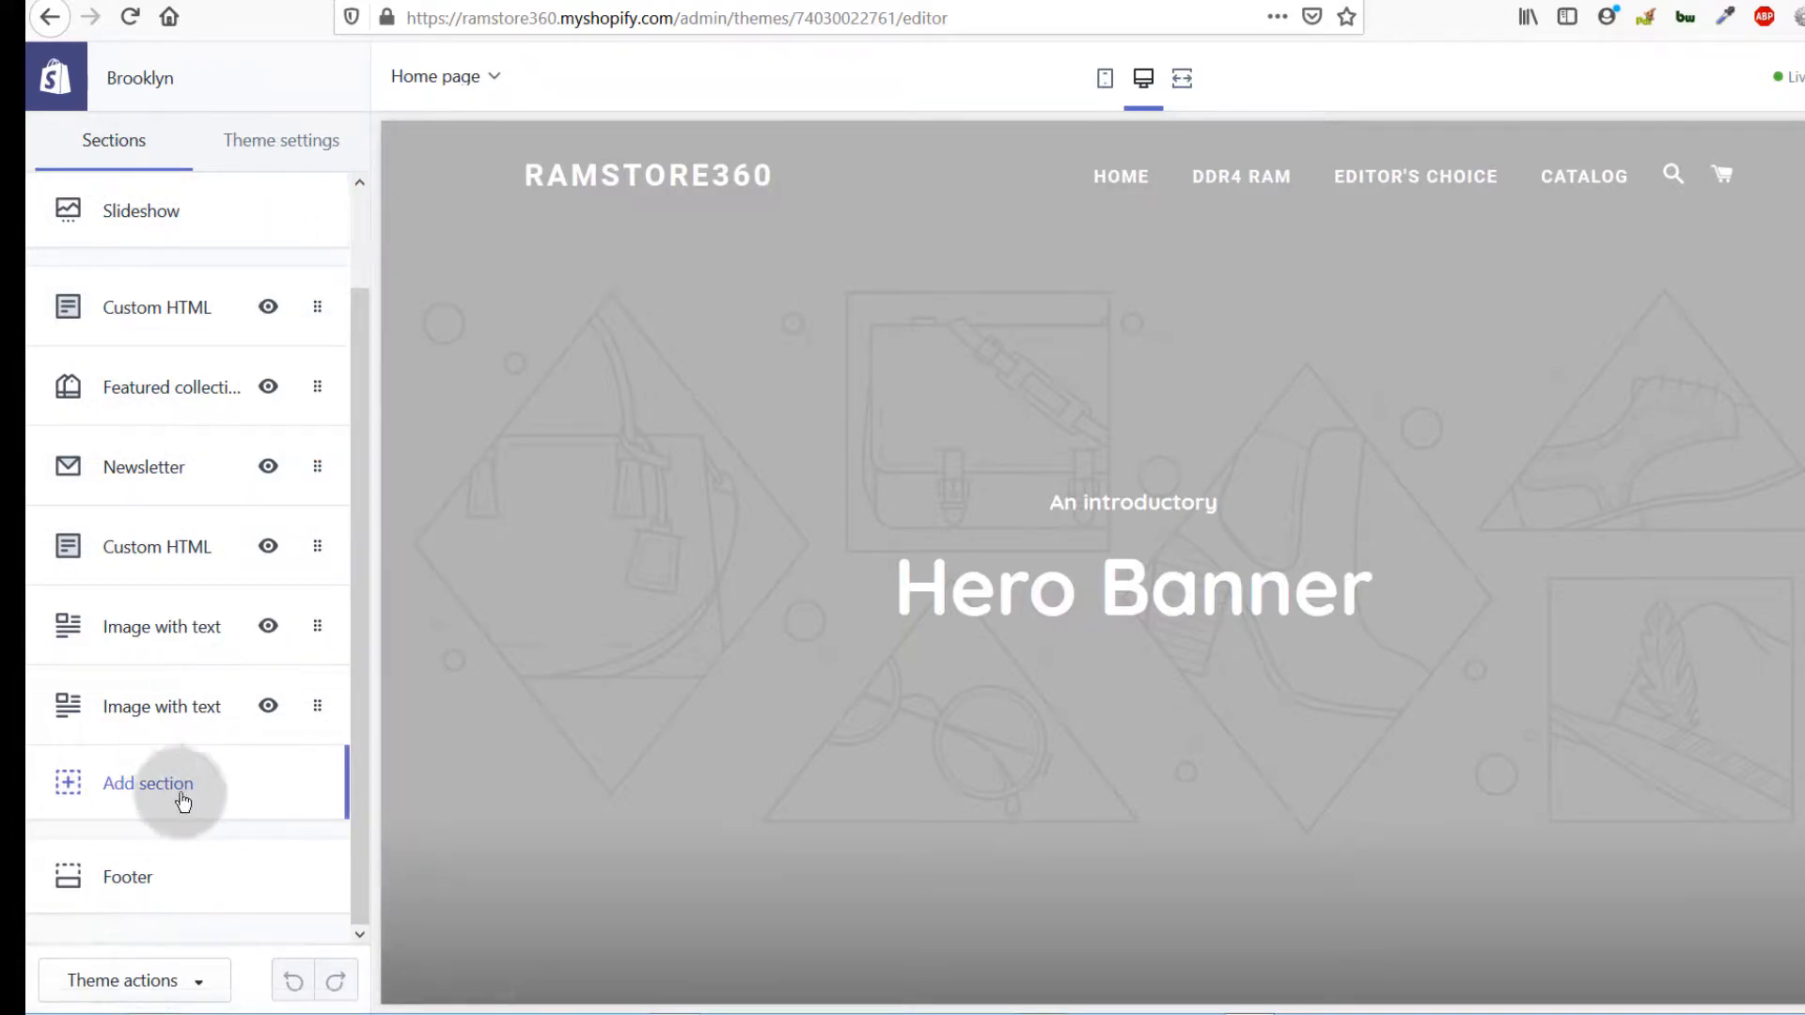
mouse_move(306, 342)
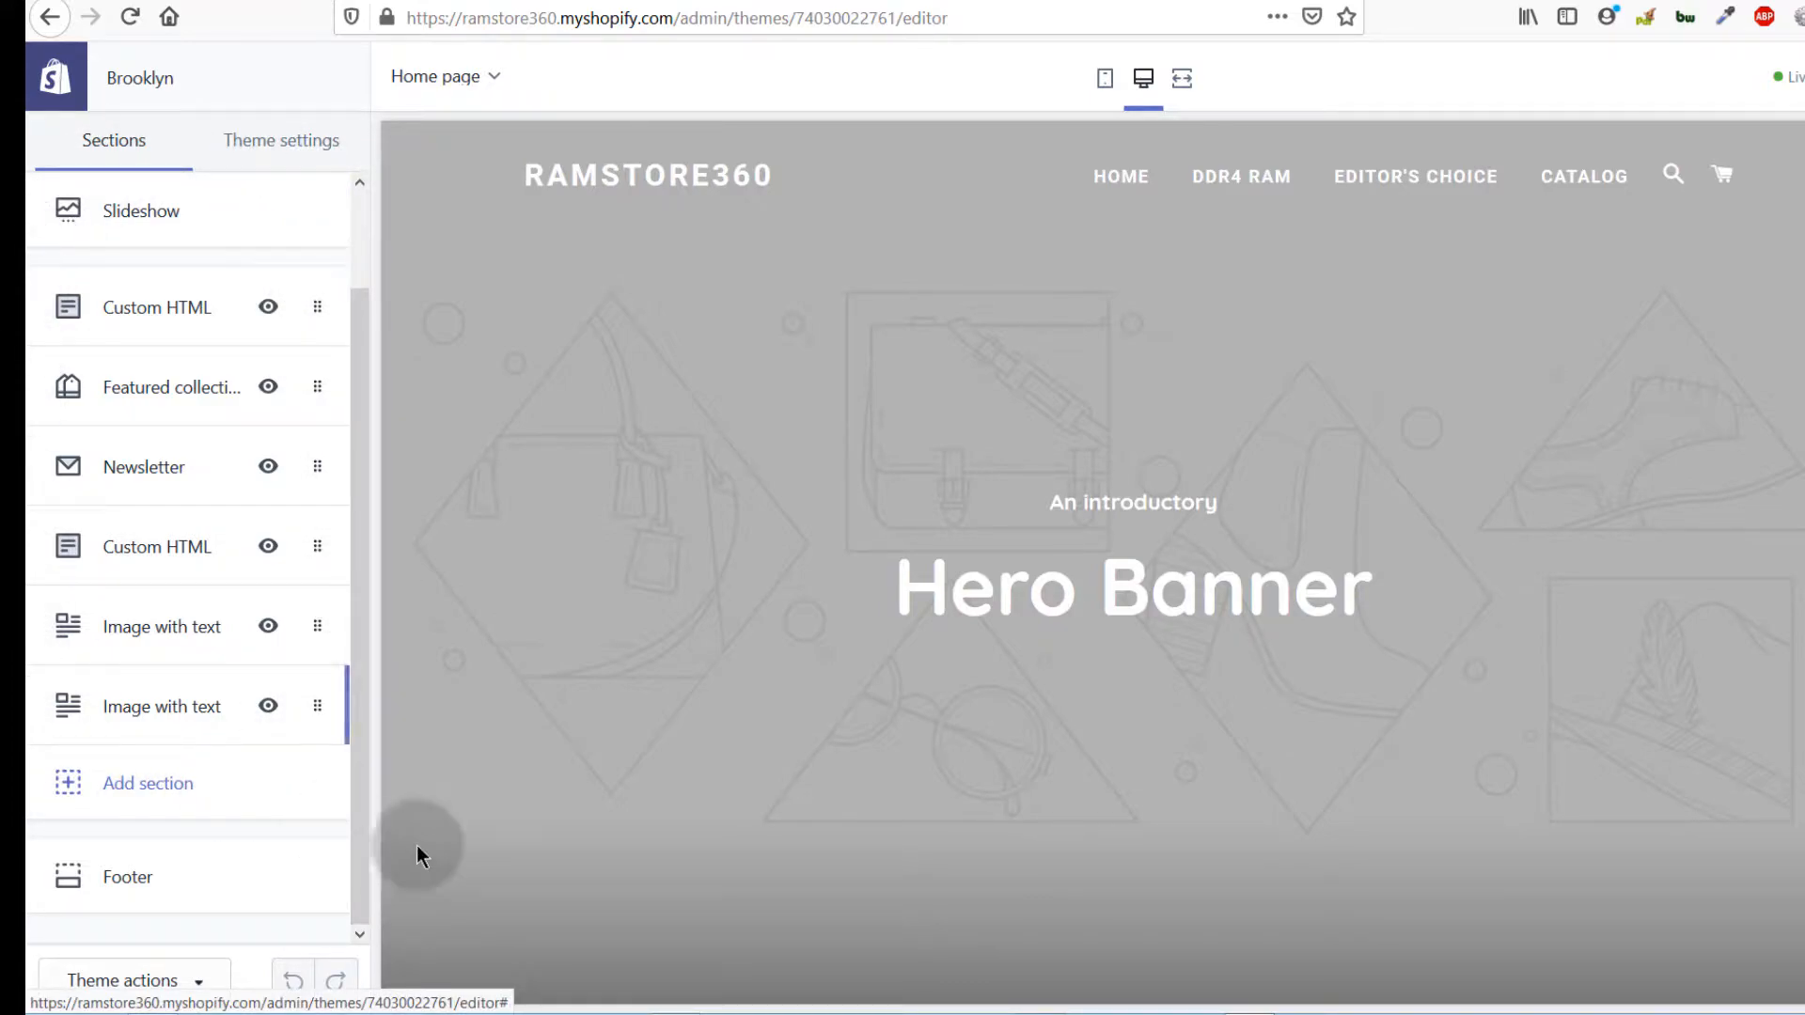
scroll(down, 3)
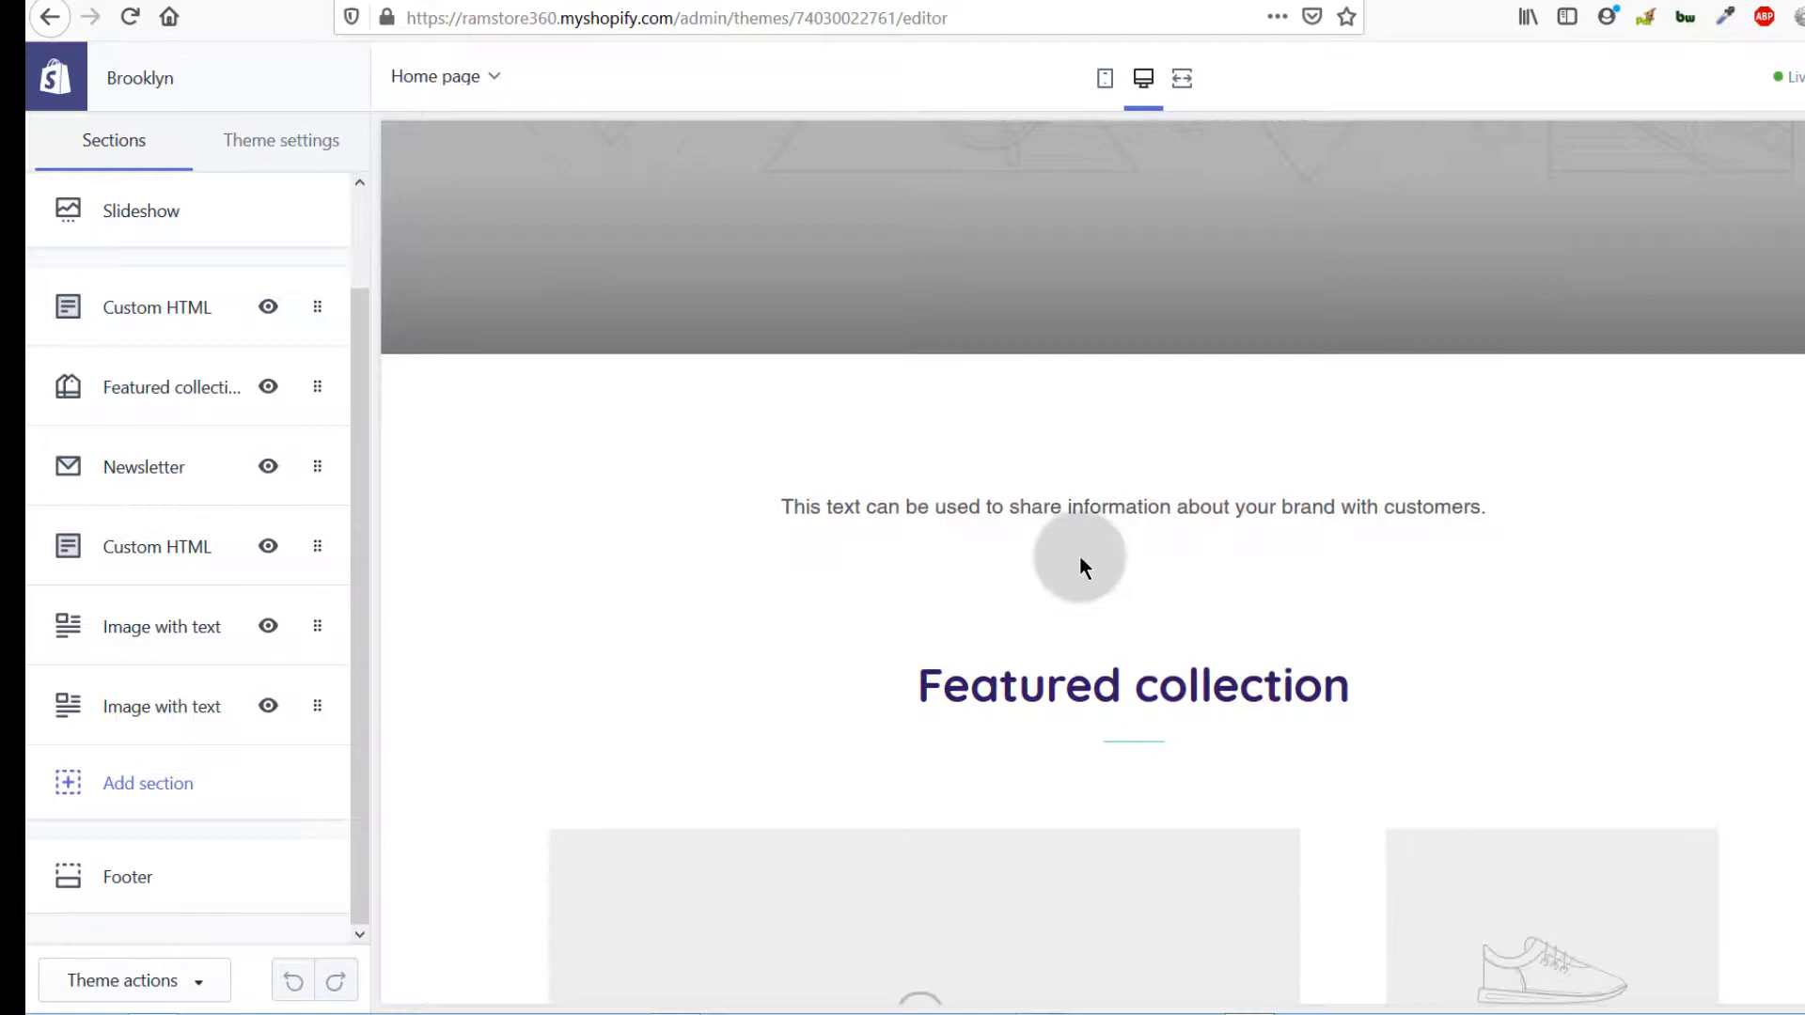
scroll(up, 3)
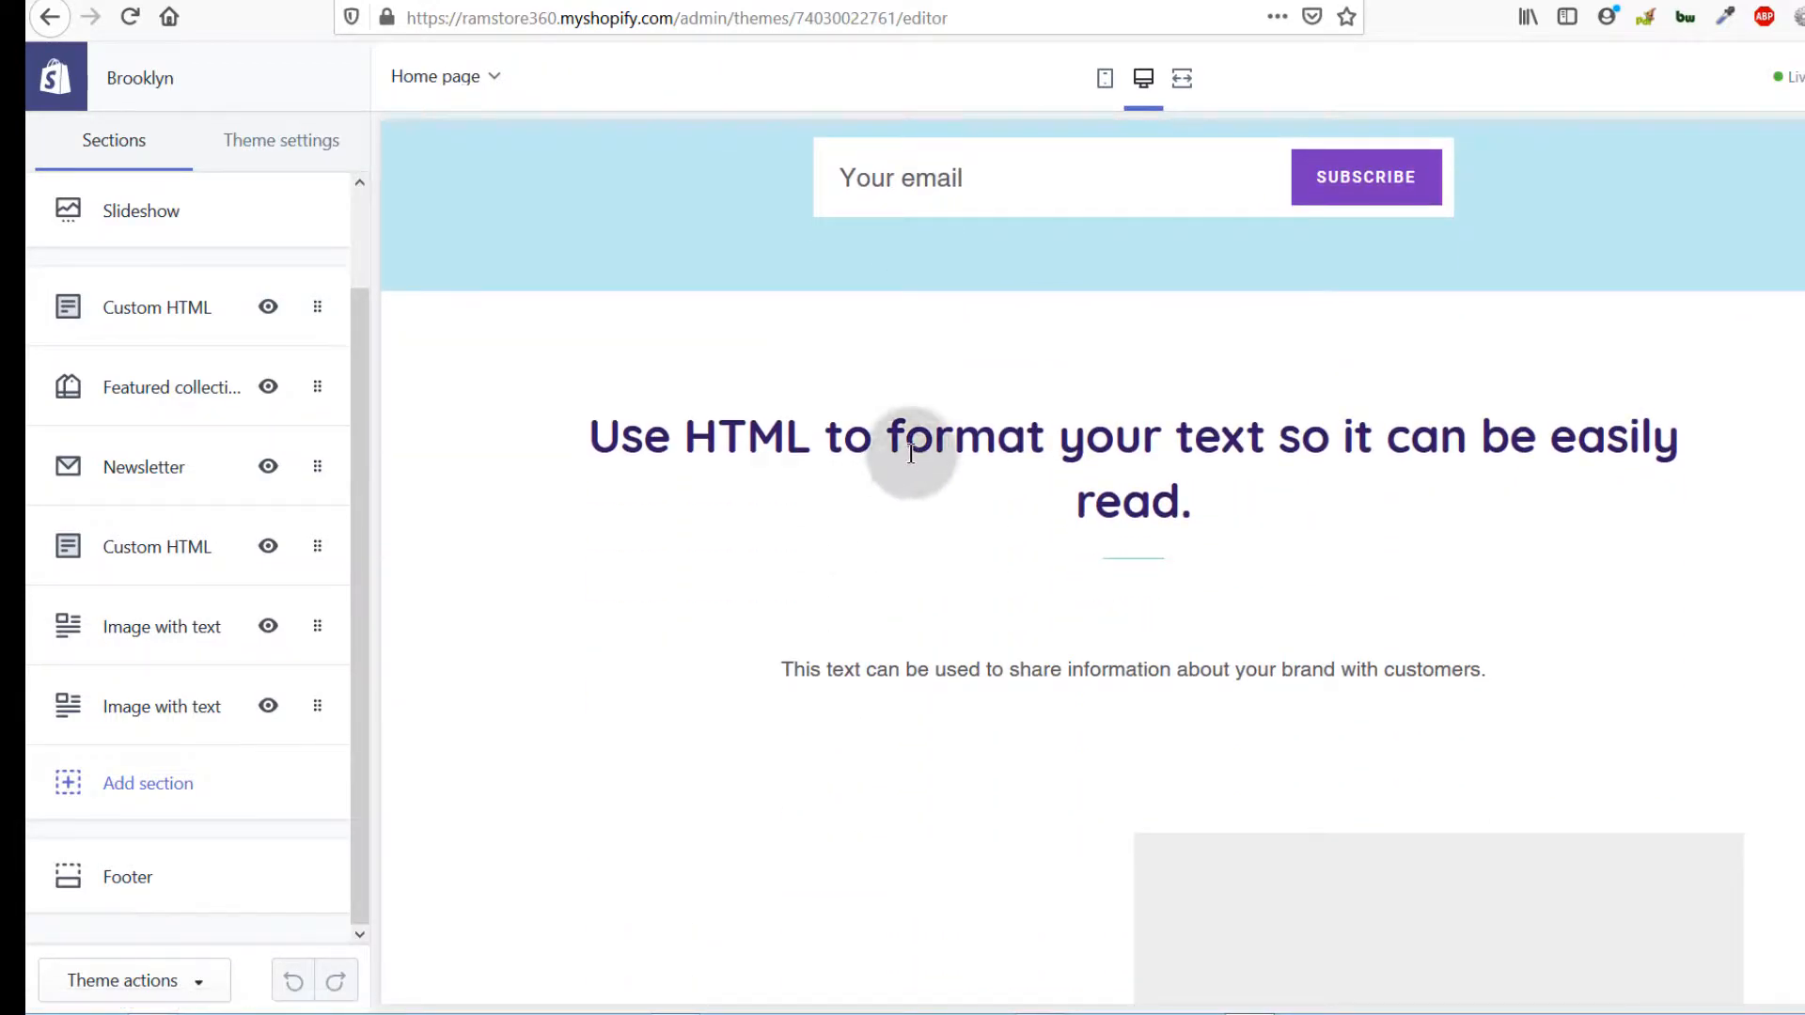
scroll(down, 3)
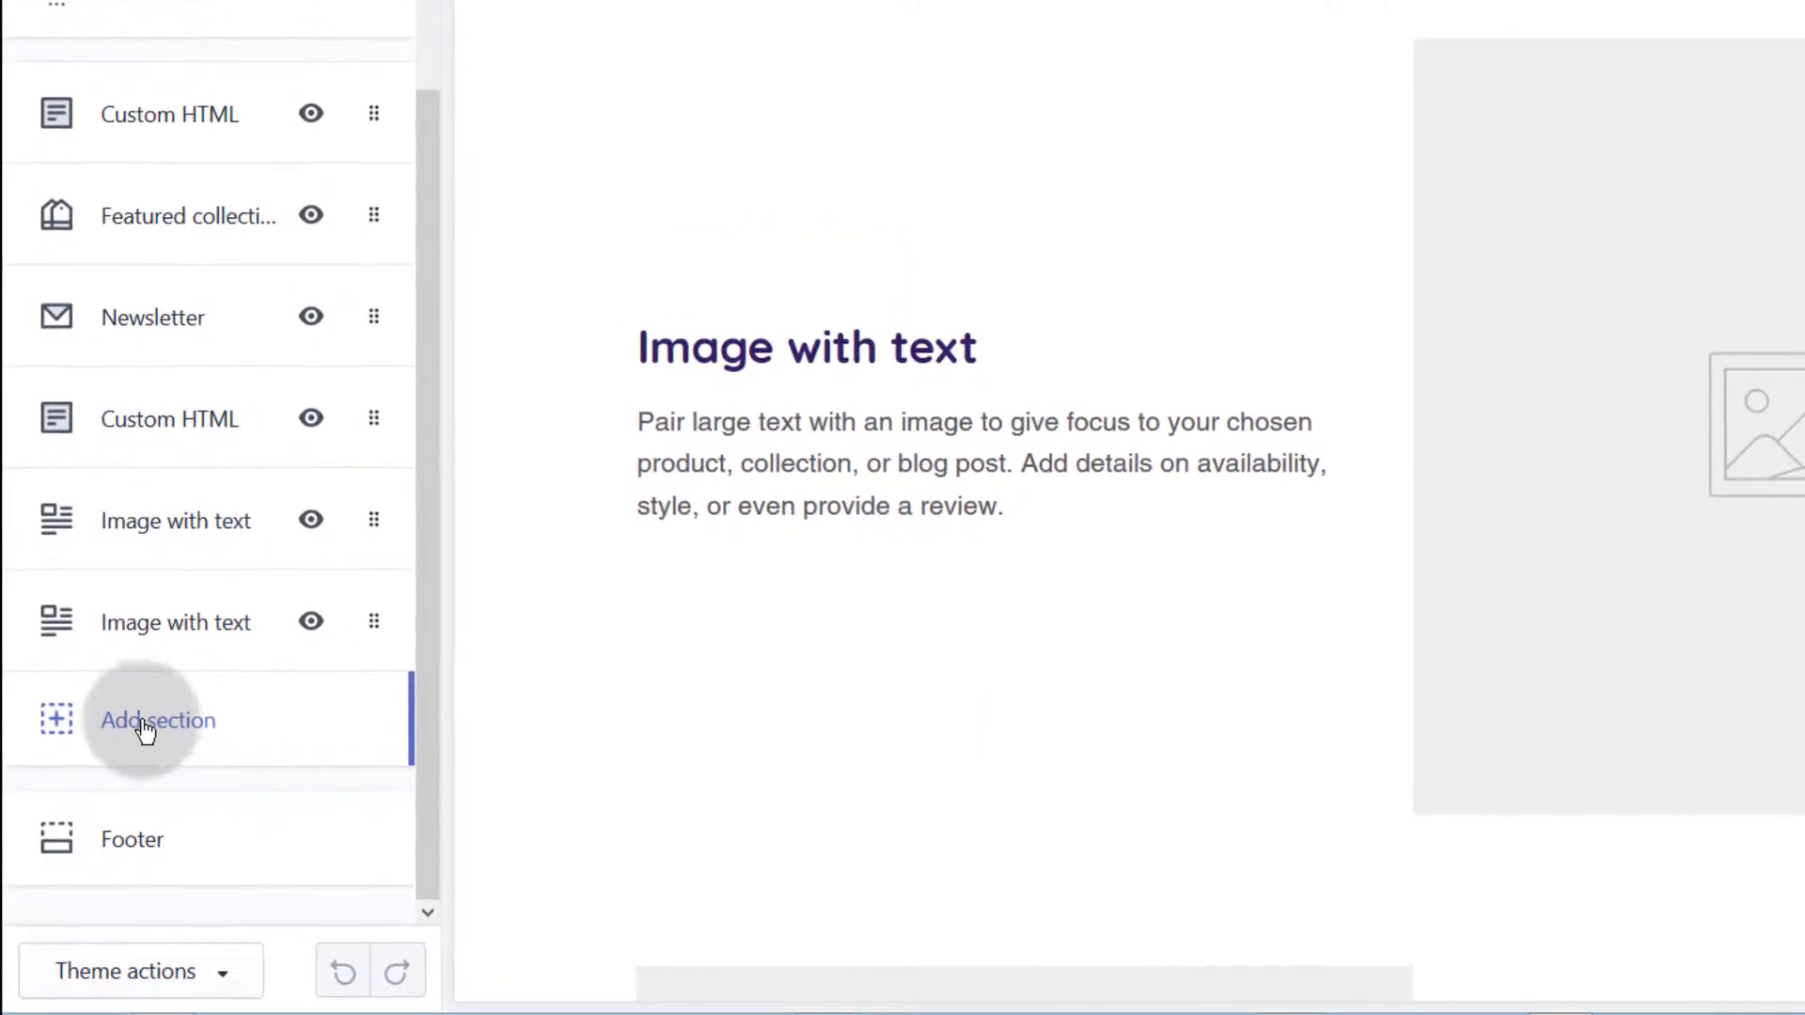
Add a Custom HTML section from the Advanced layout group to the home page
click(158, 720)
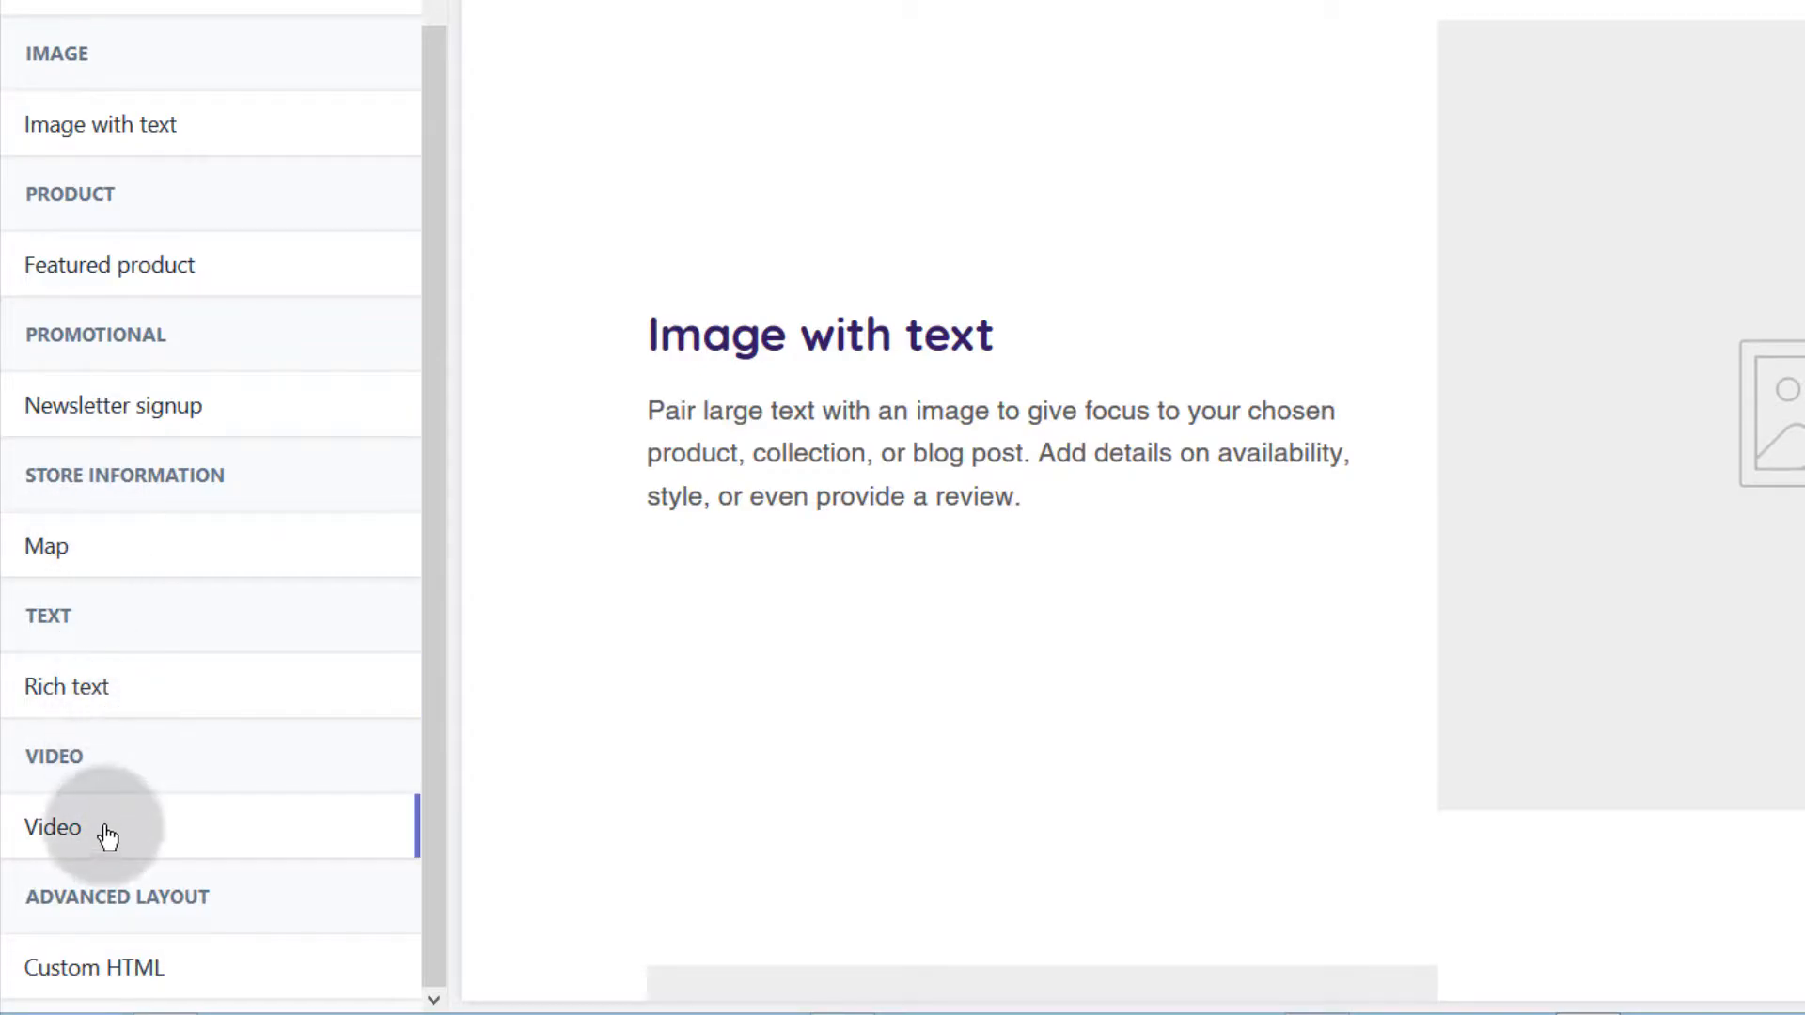
mouse_move(266, 991)
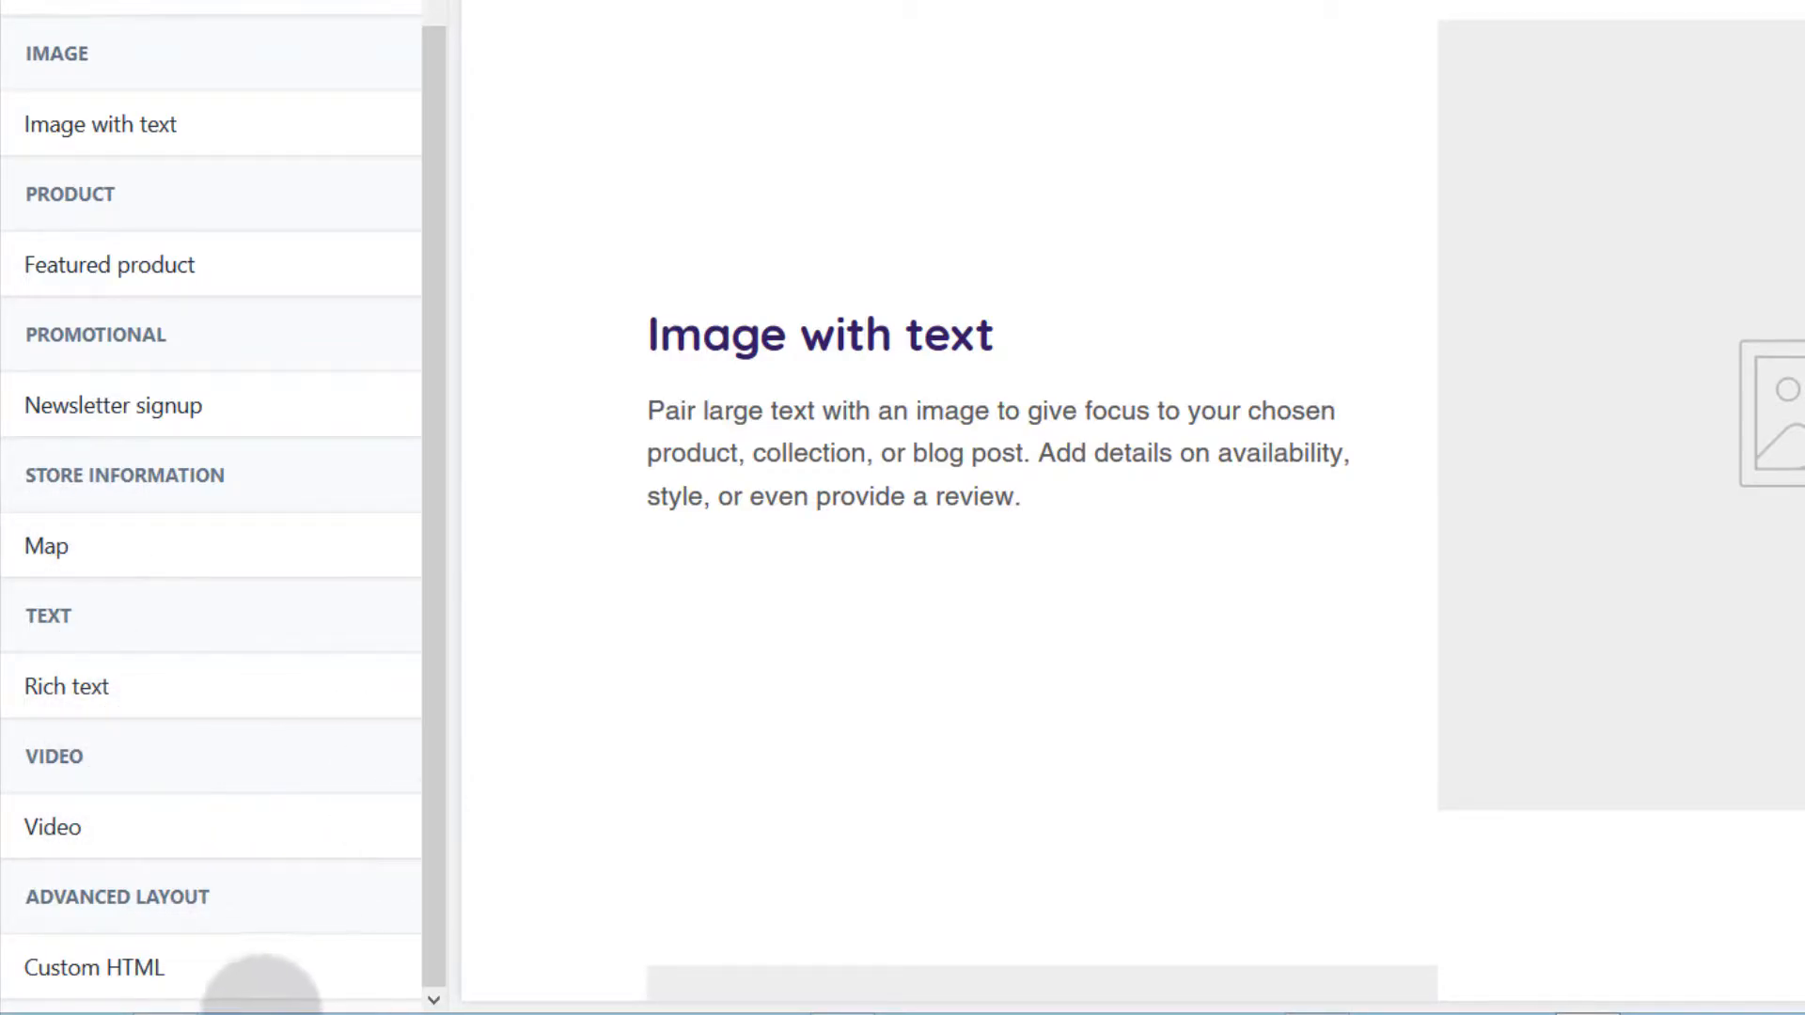
click(94, 967)
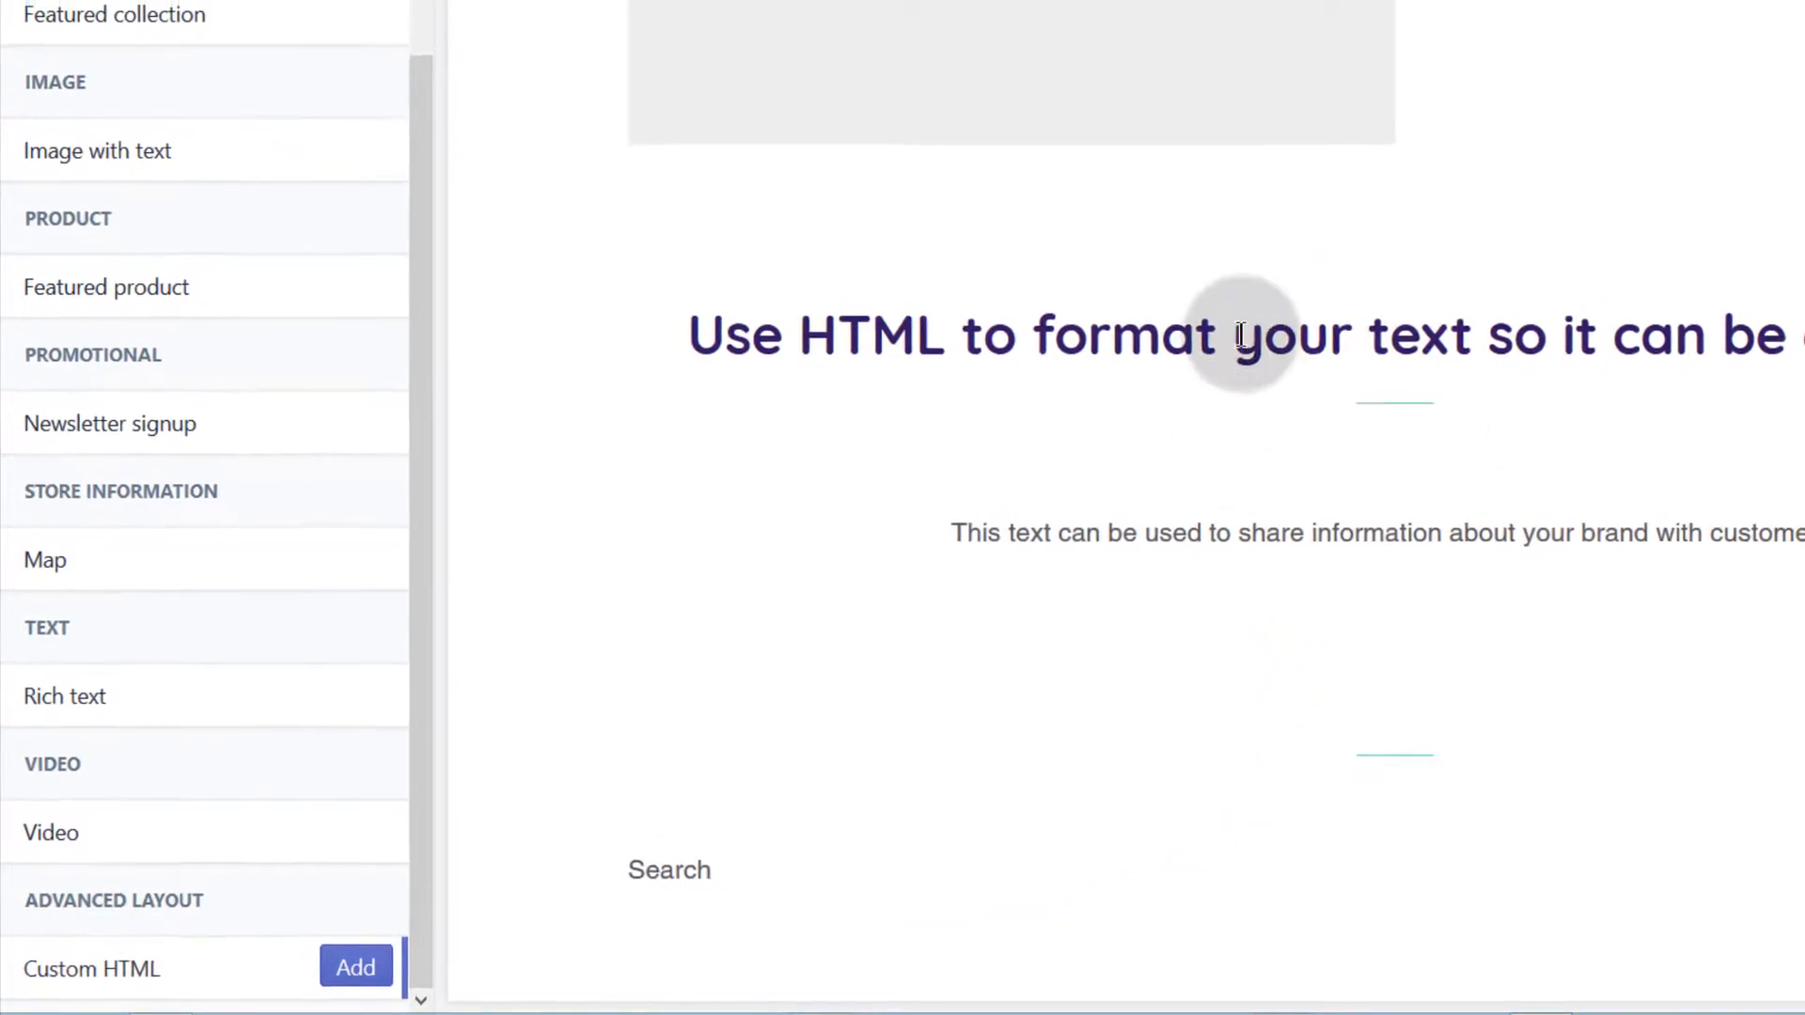
click(355, 967)
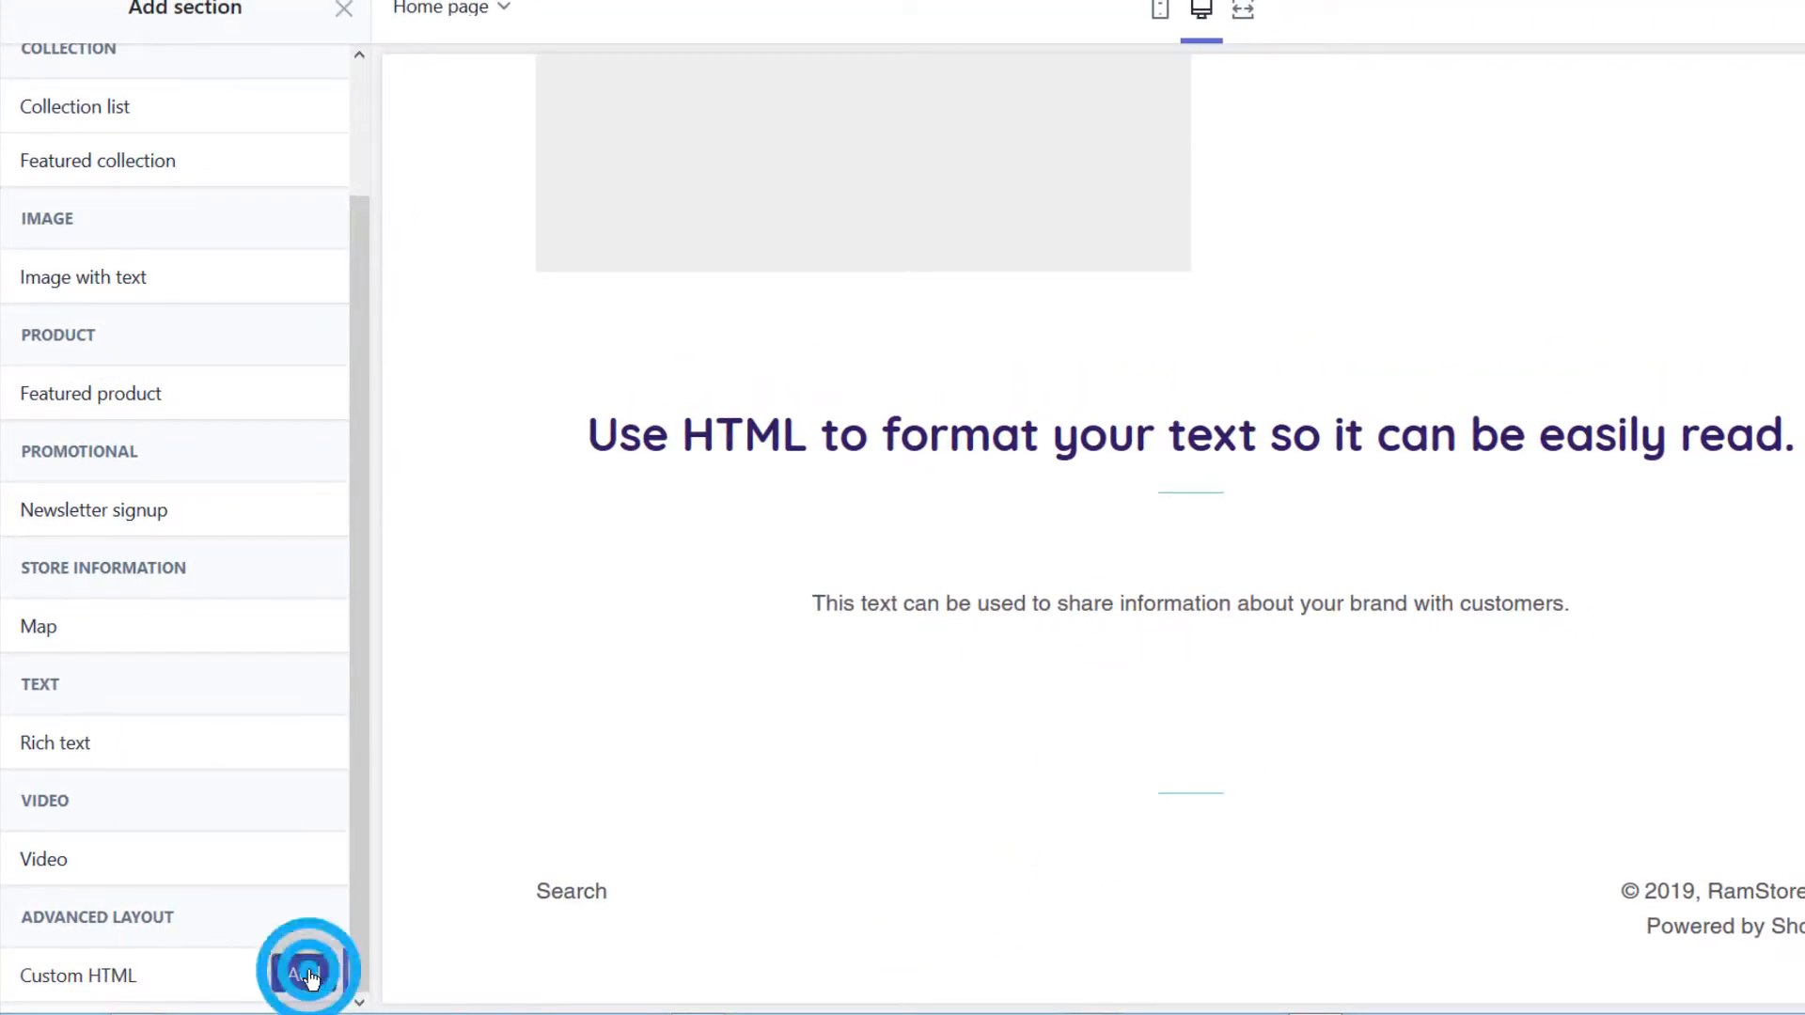
click(306, 976)
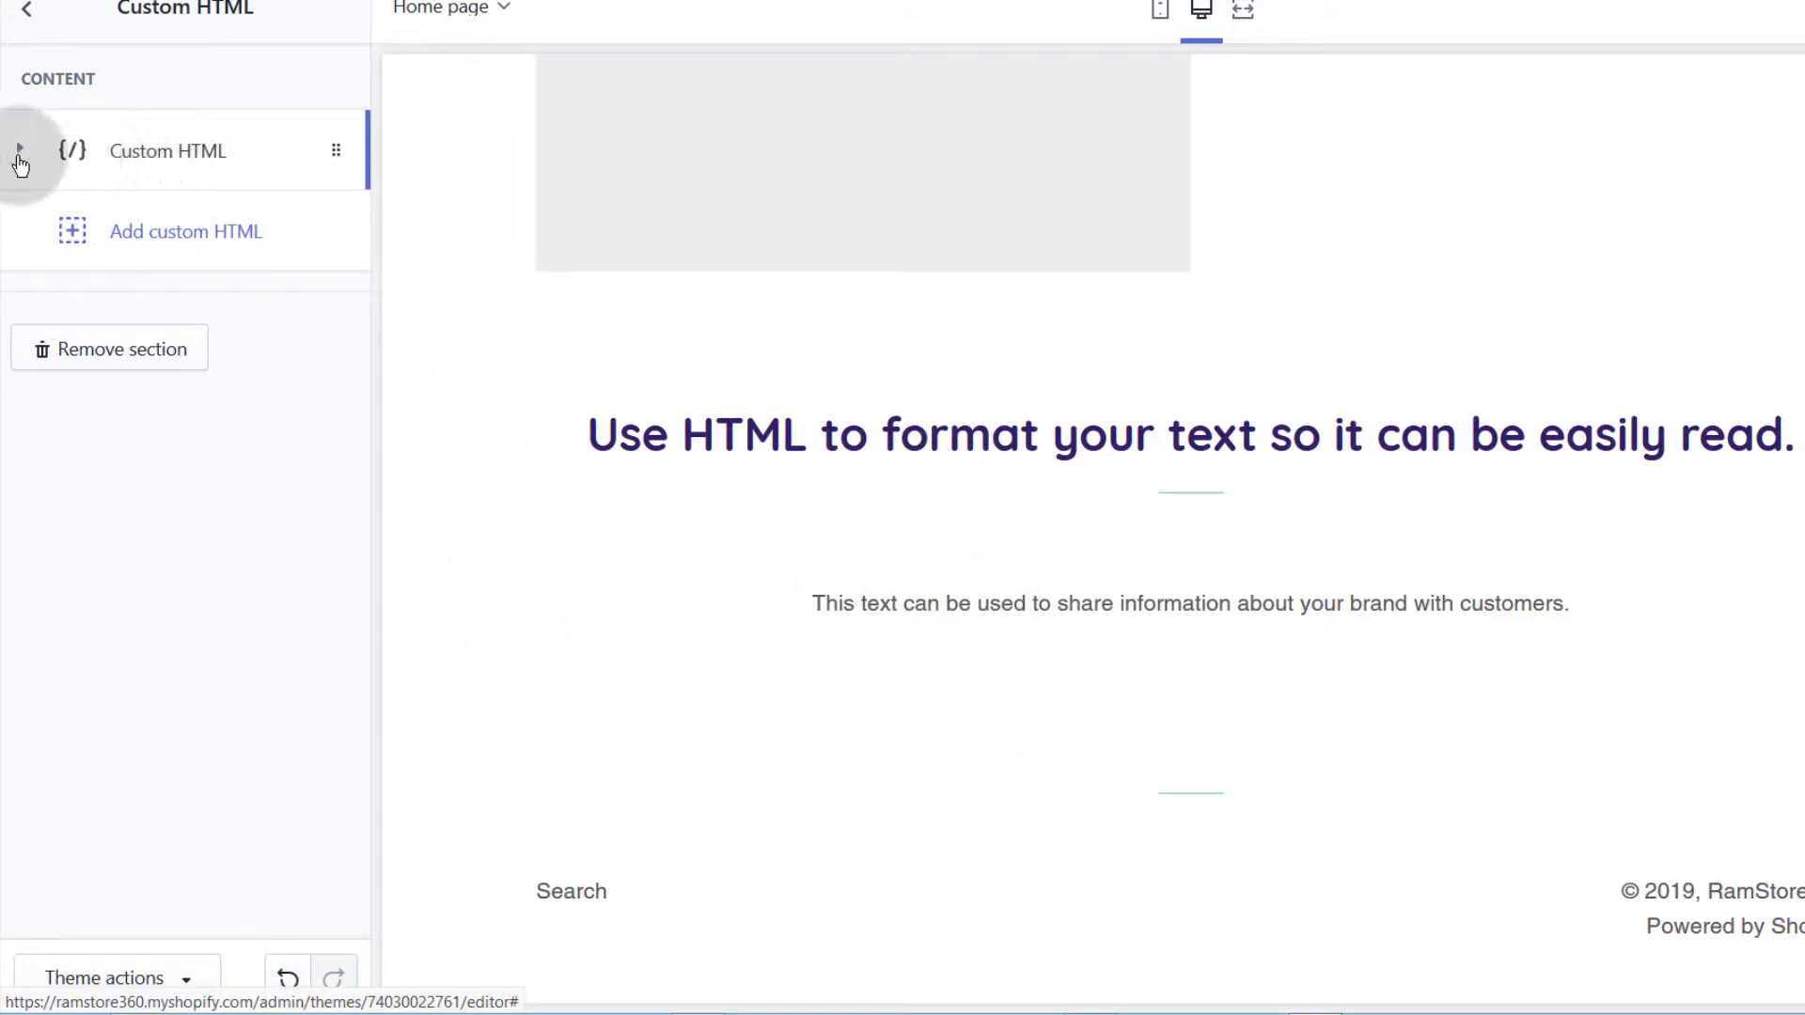
Paste the GetResponse signup form script after the default markup in the Custom HTML section's code
click(19, 151)
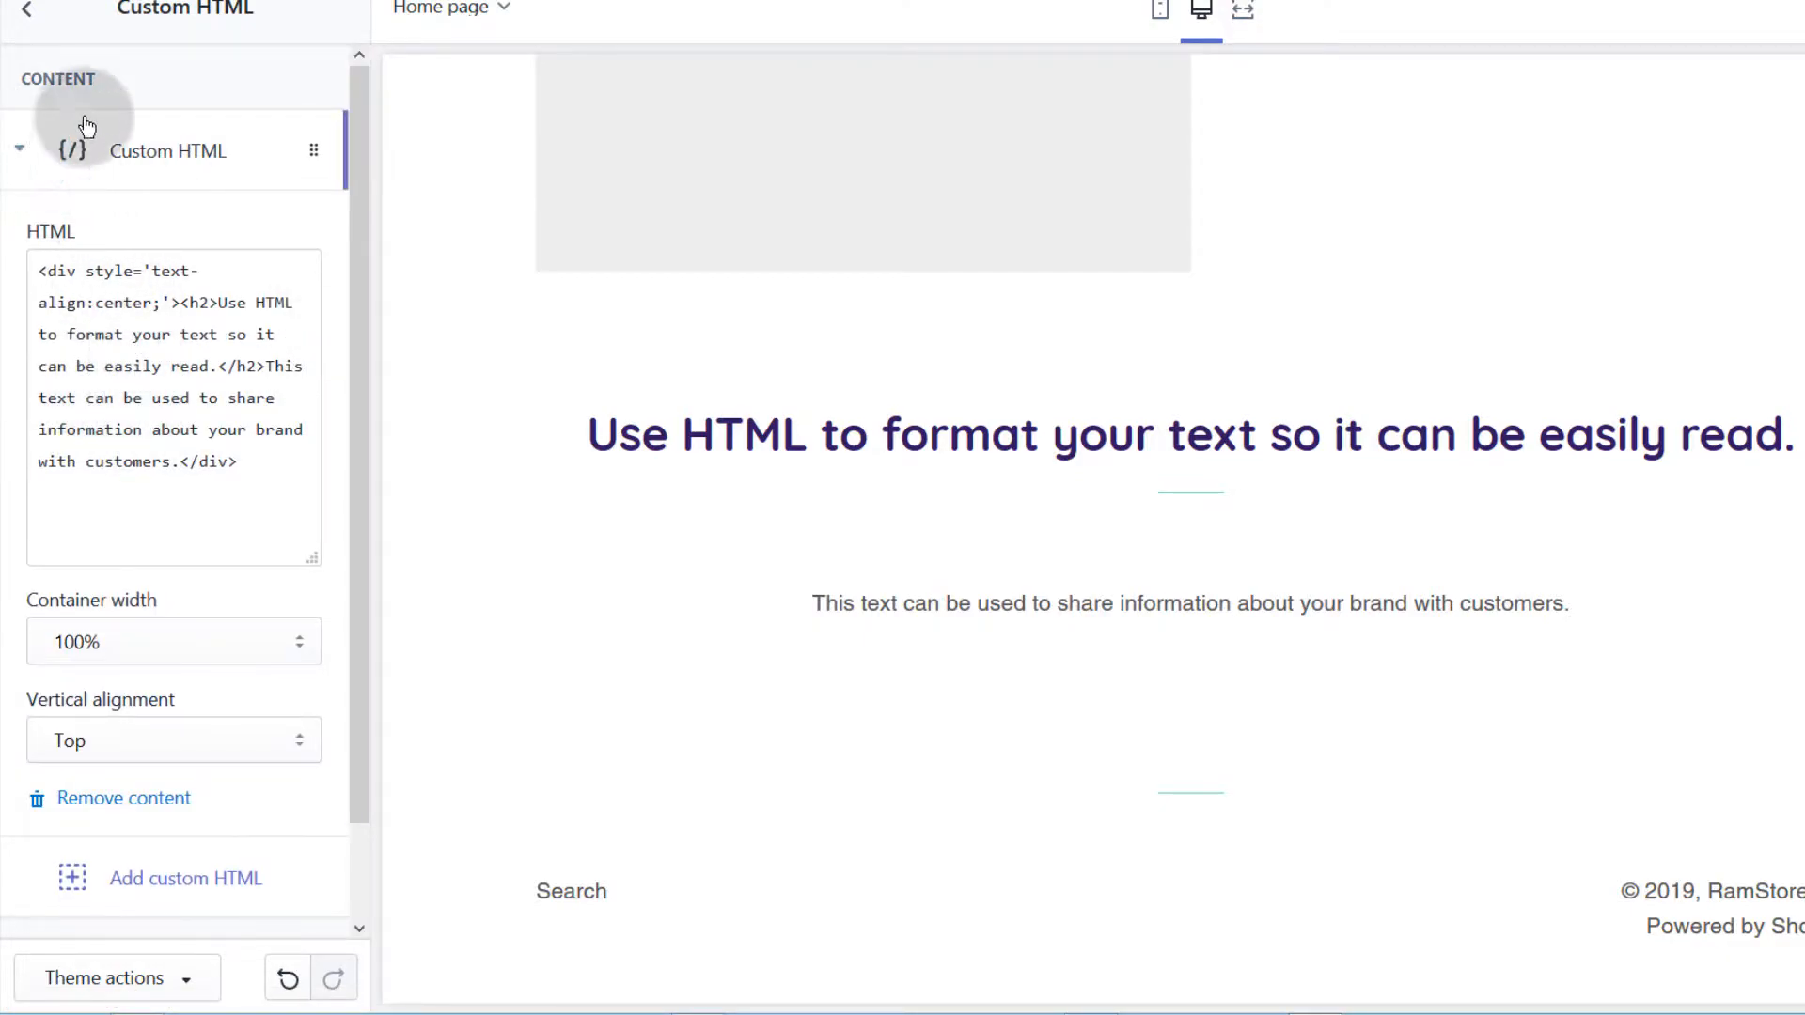
click(138, 310)
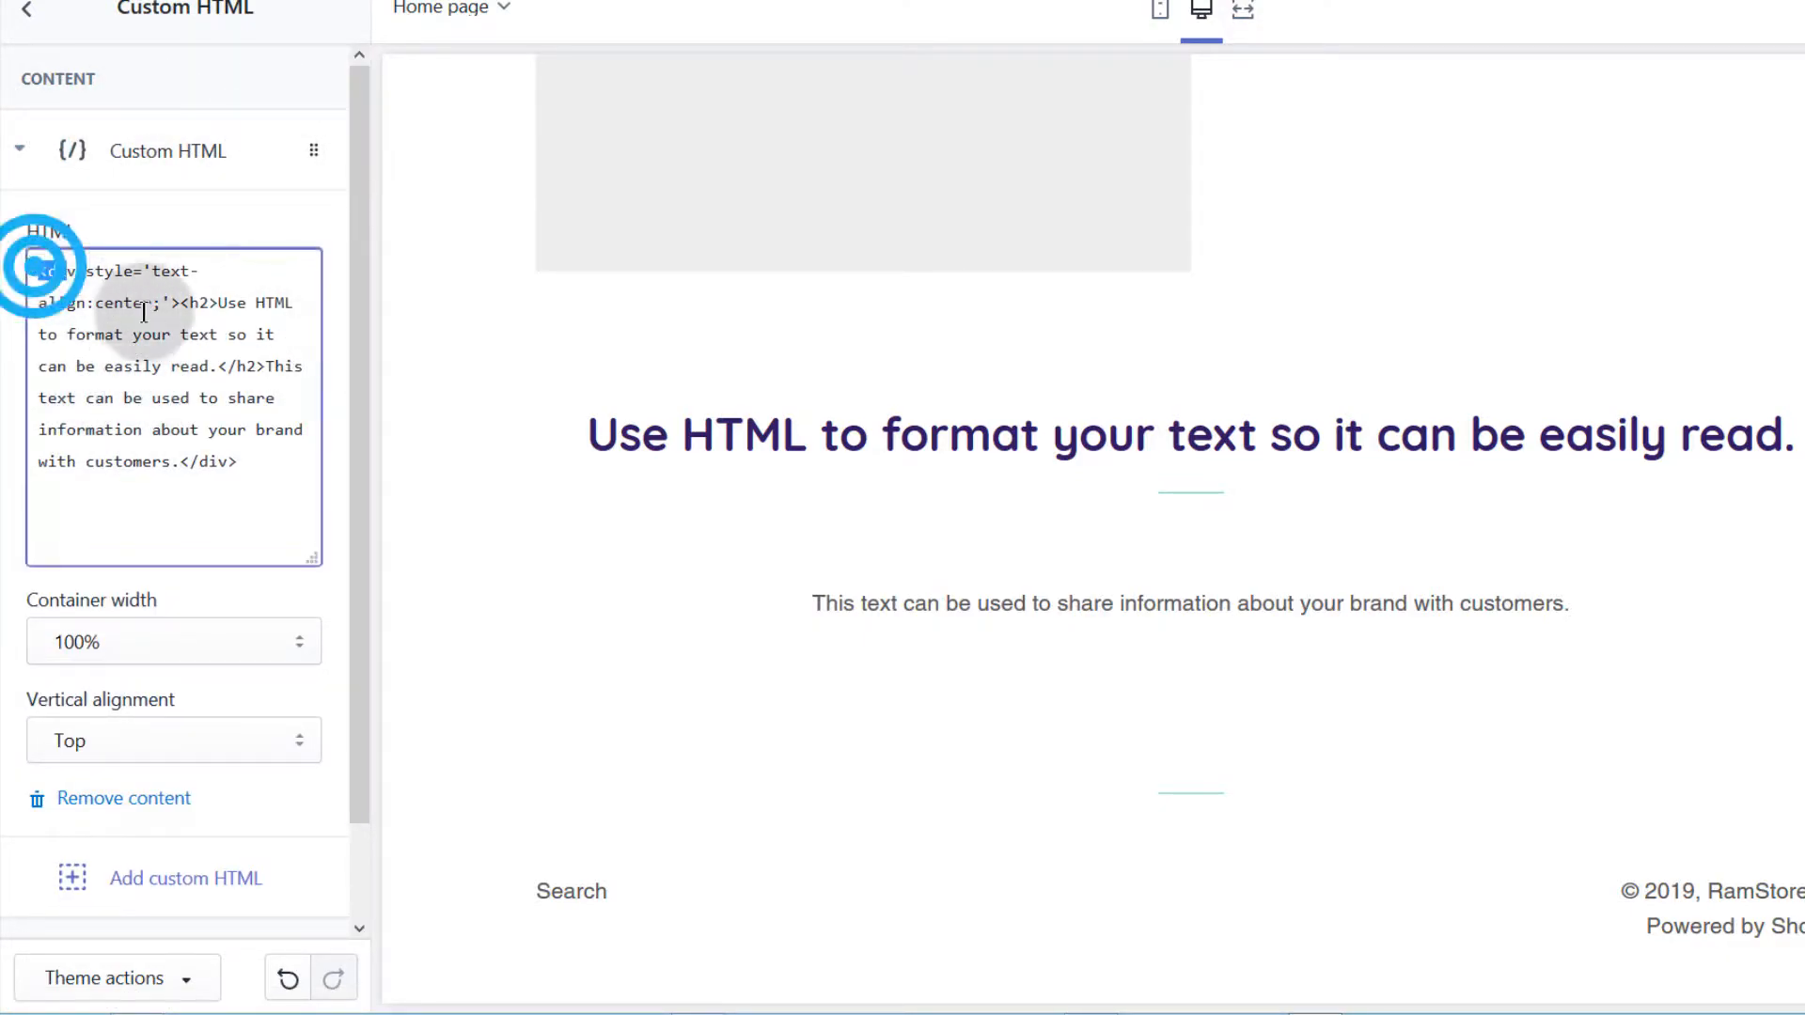
key(ctrl+a)
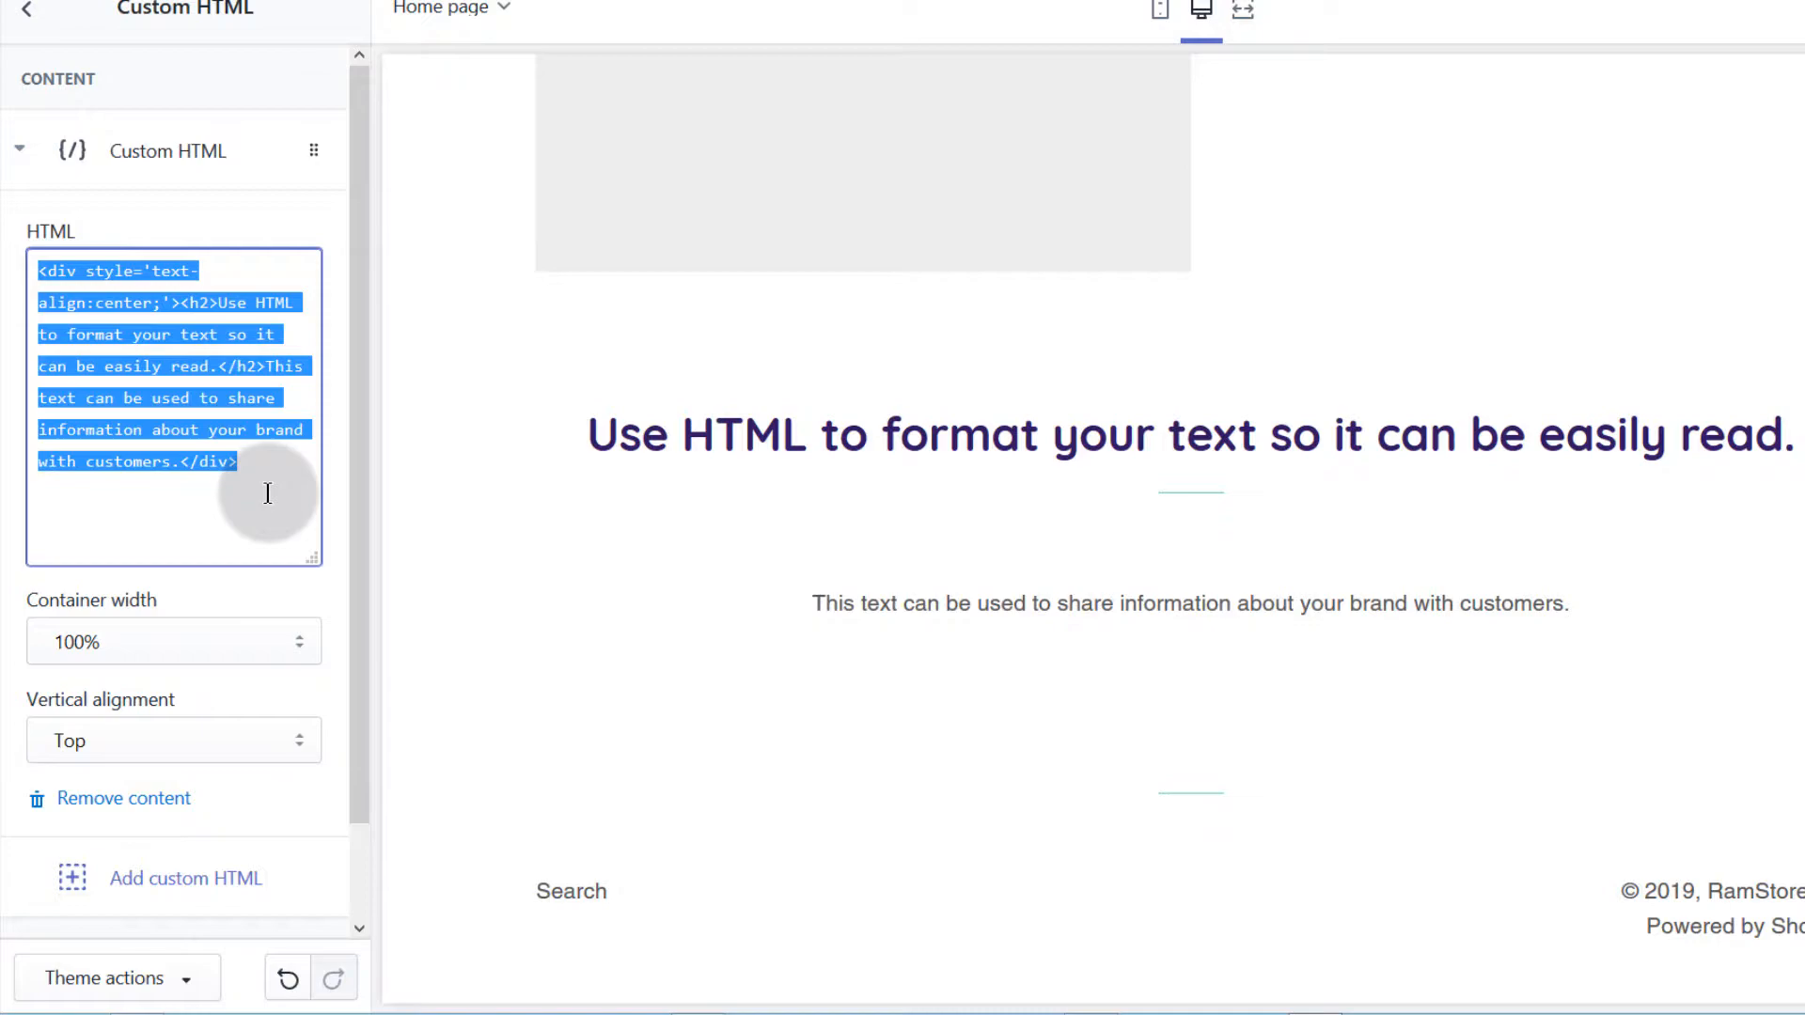
mouse_move(788, 396)
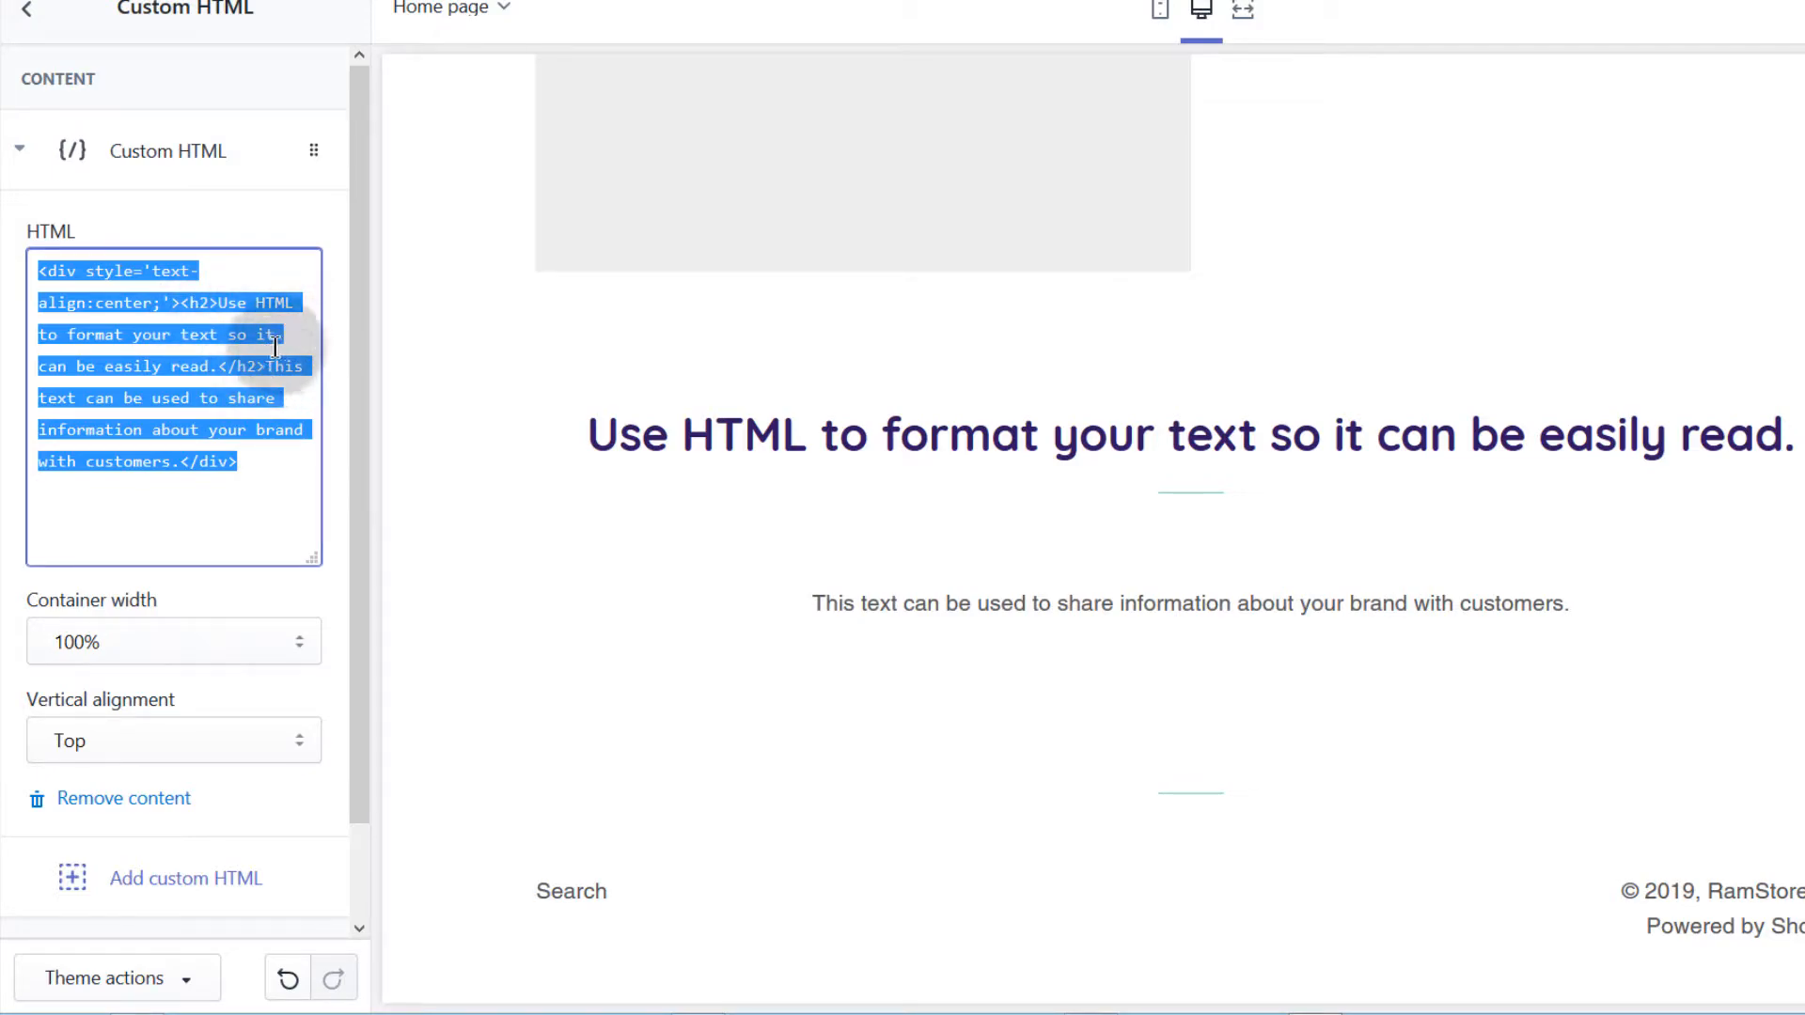
click(260, 367)
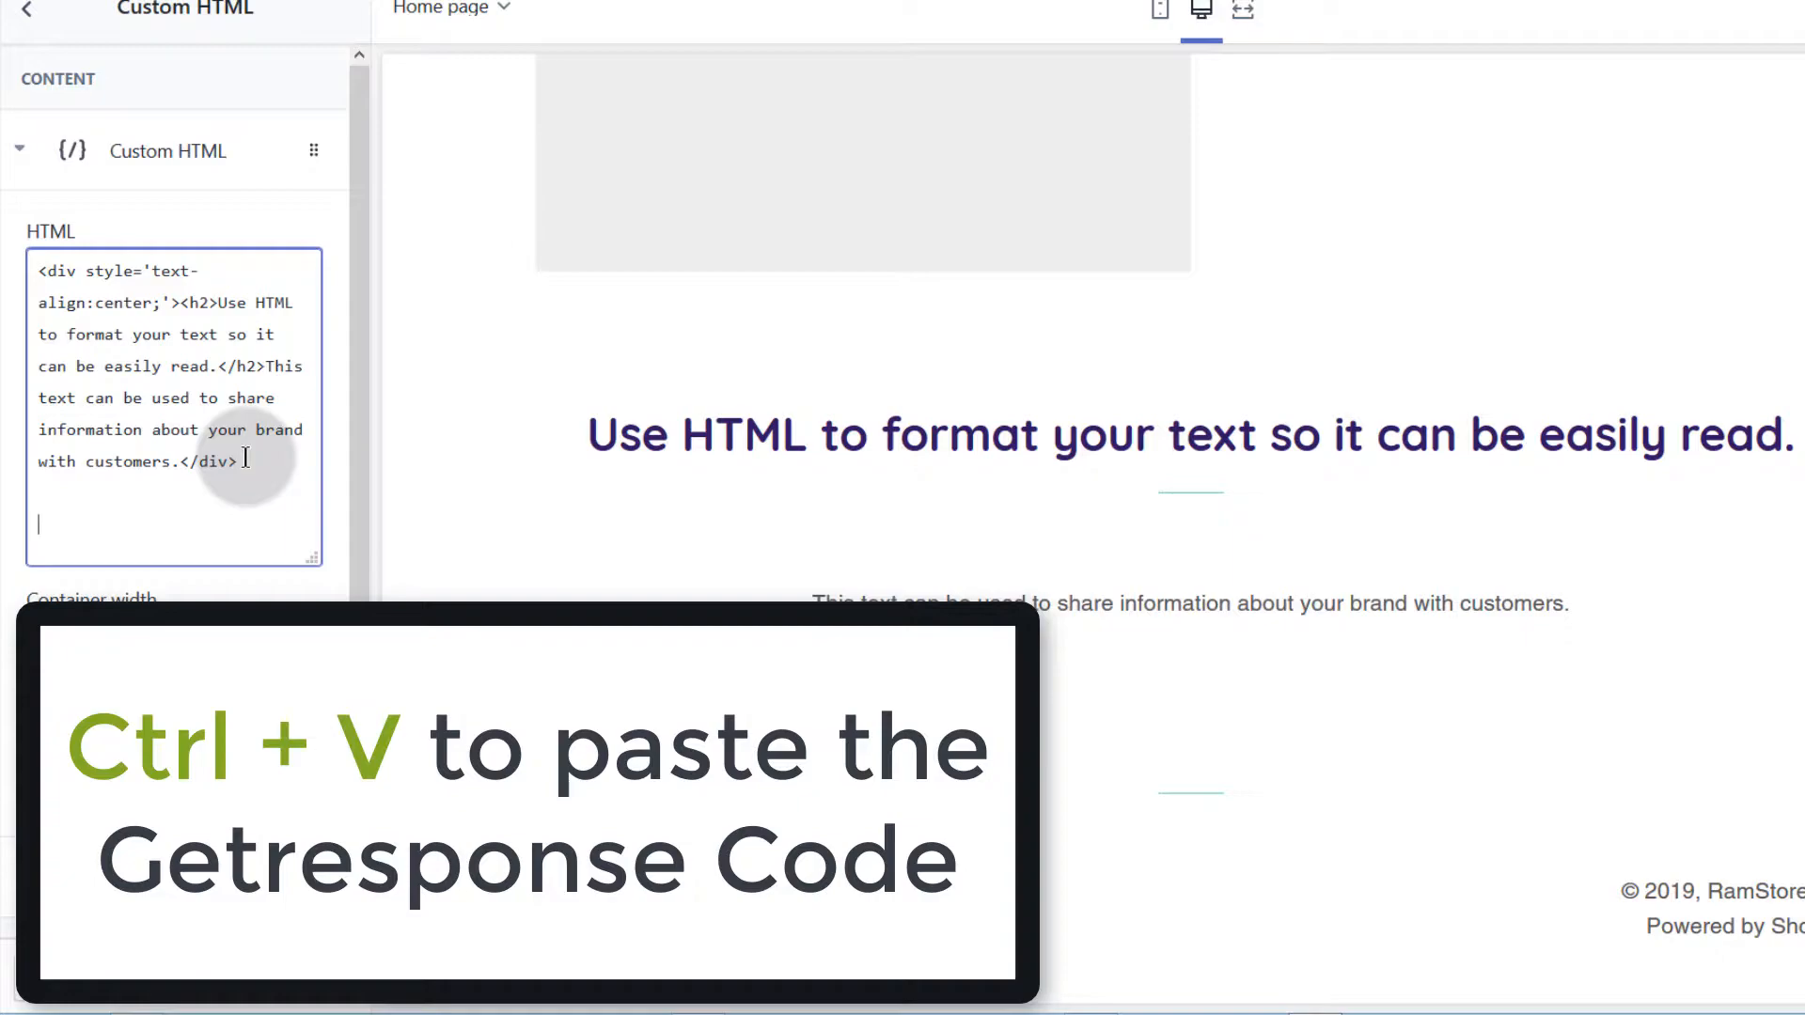
key(ctrl+v)
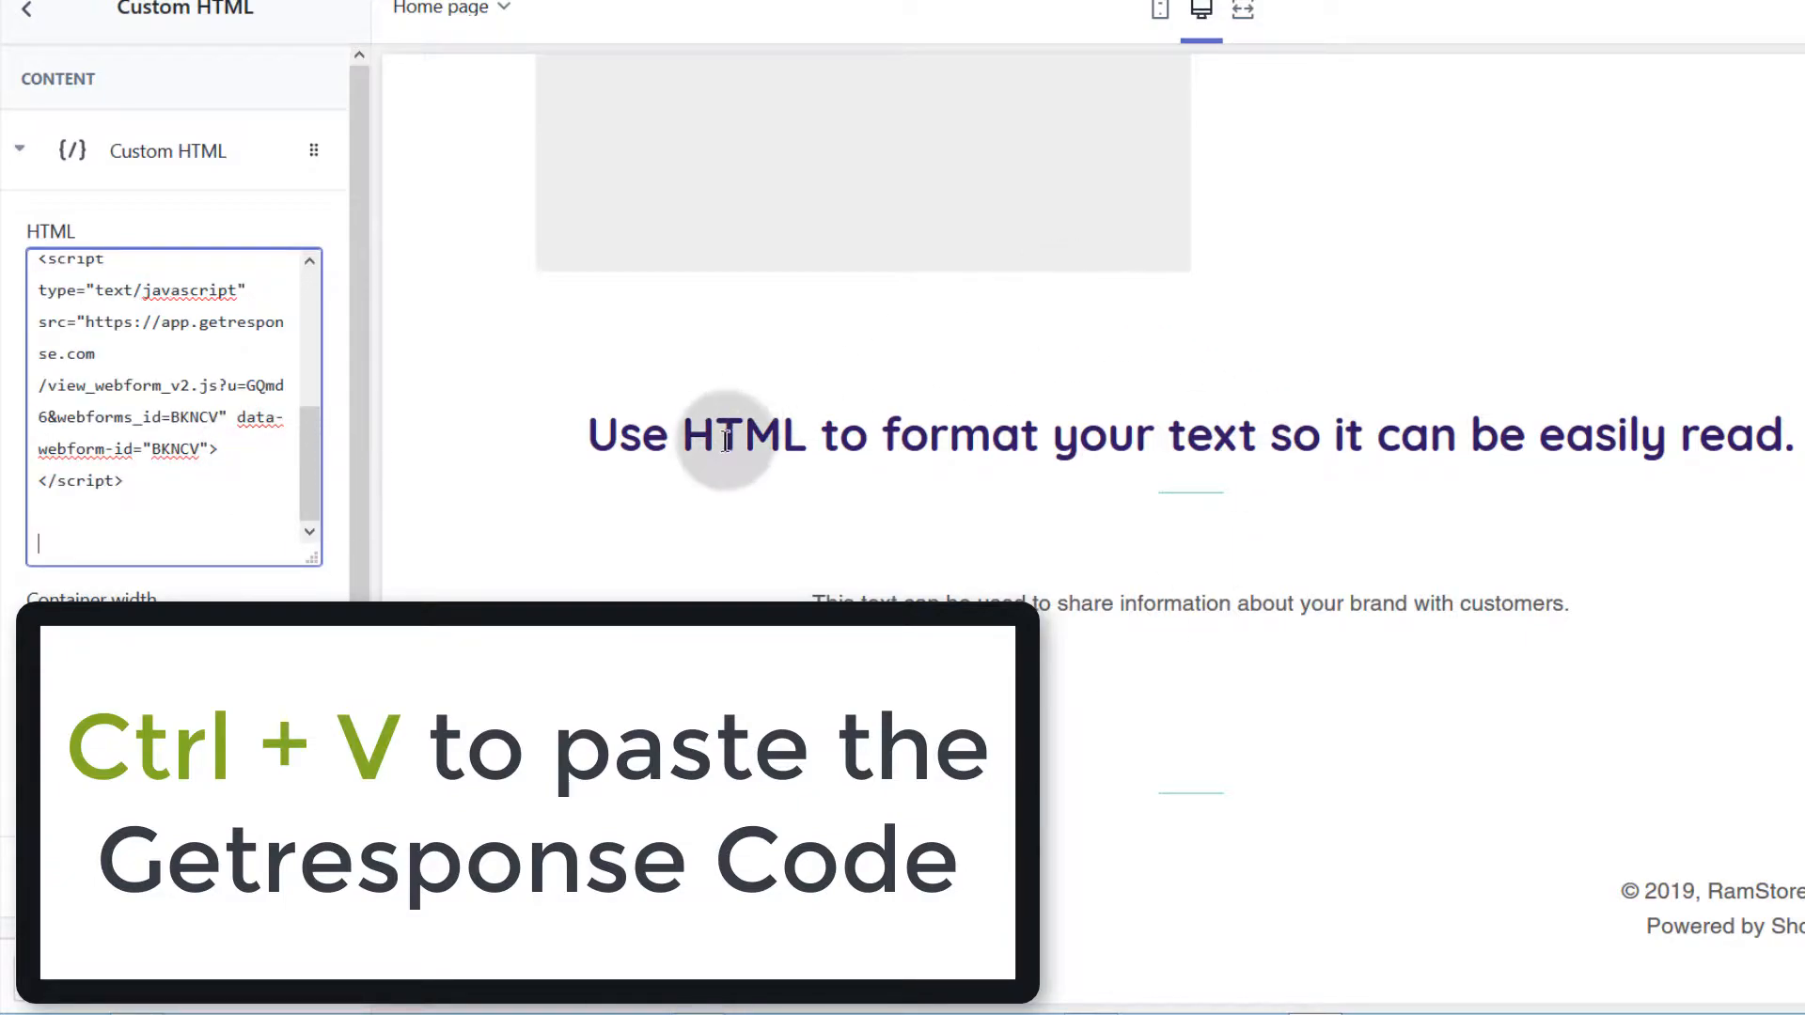
key(ctrl+v)
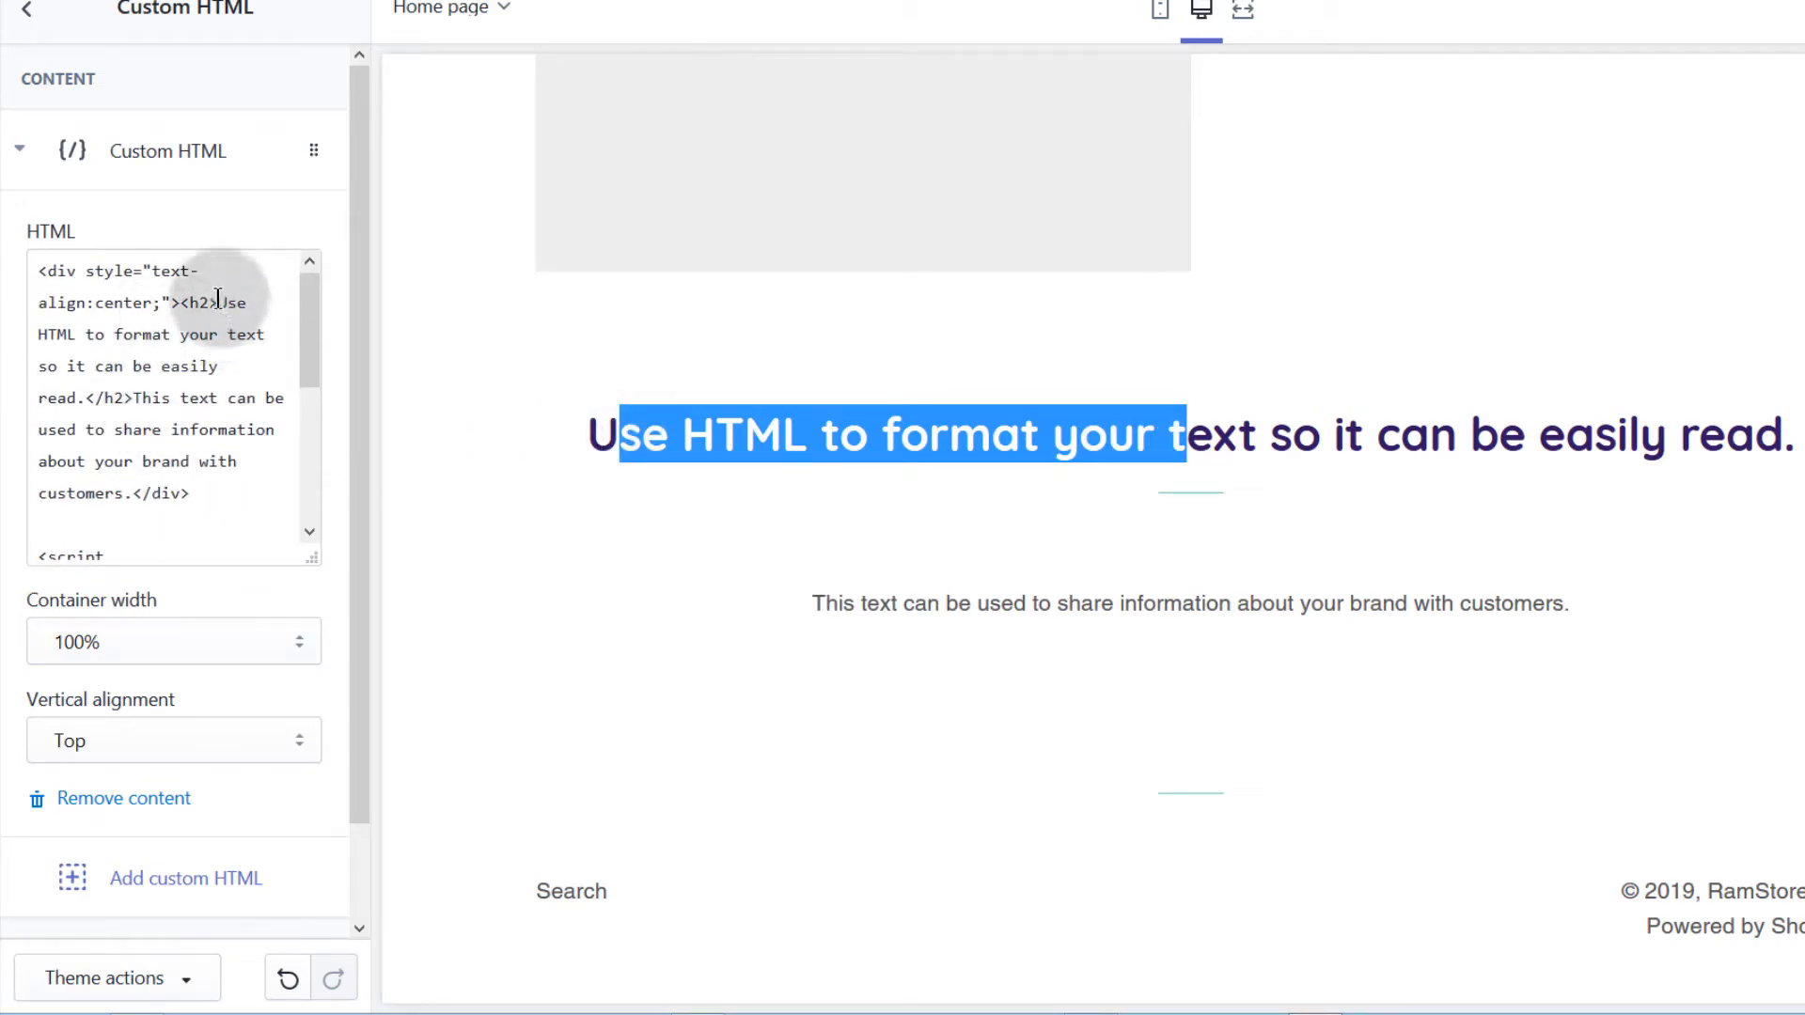
Replace the default h2 heading in the code with 'Signup Buddy.'
drag(235, 301, 65, 397)
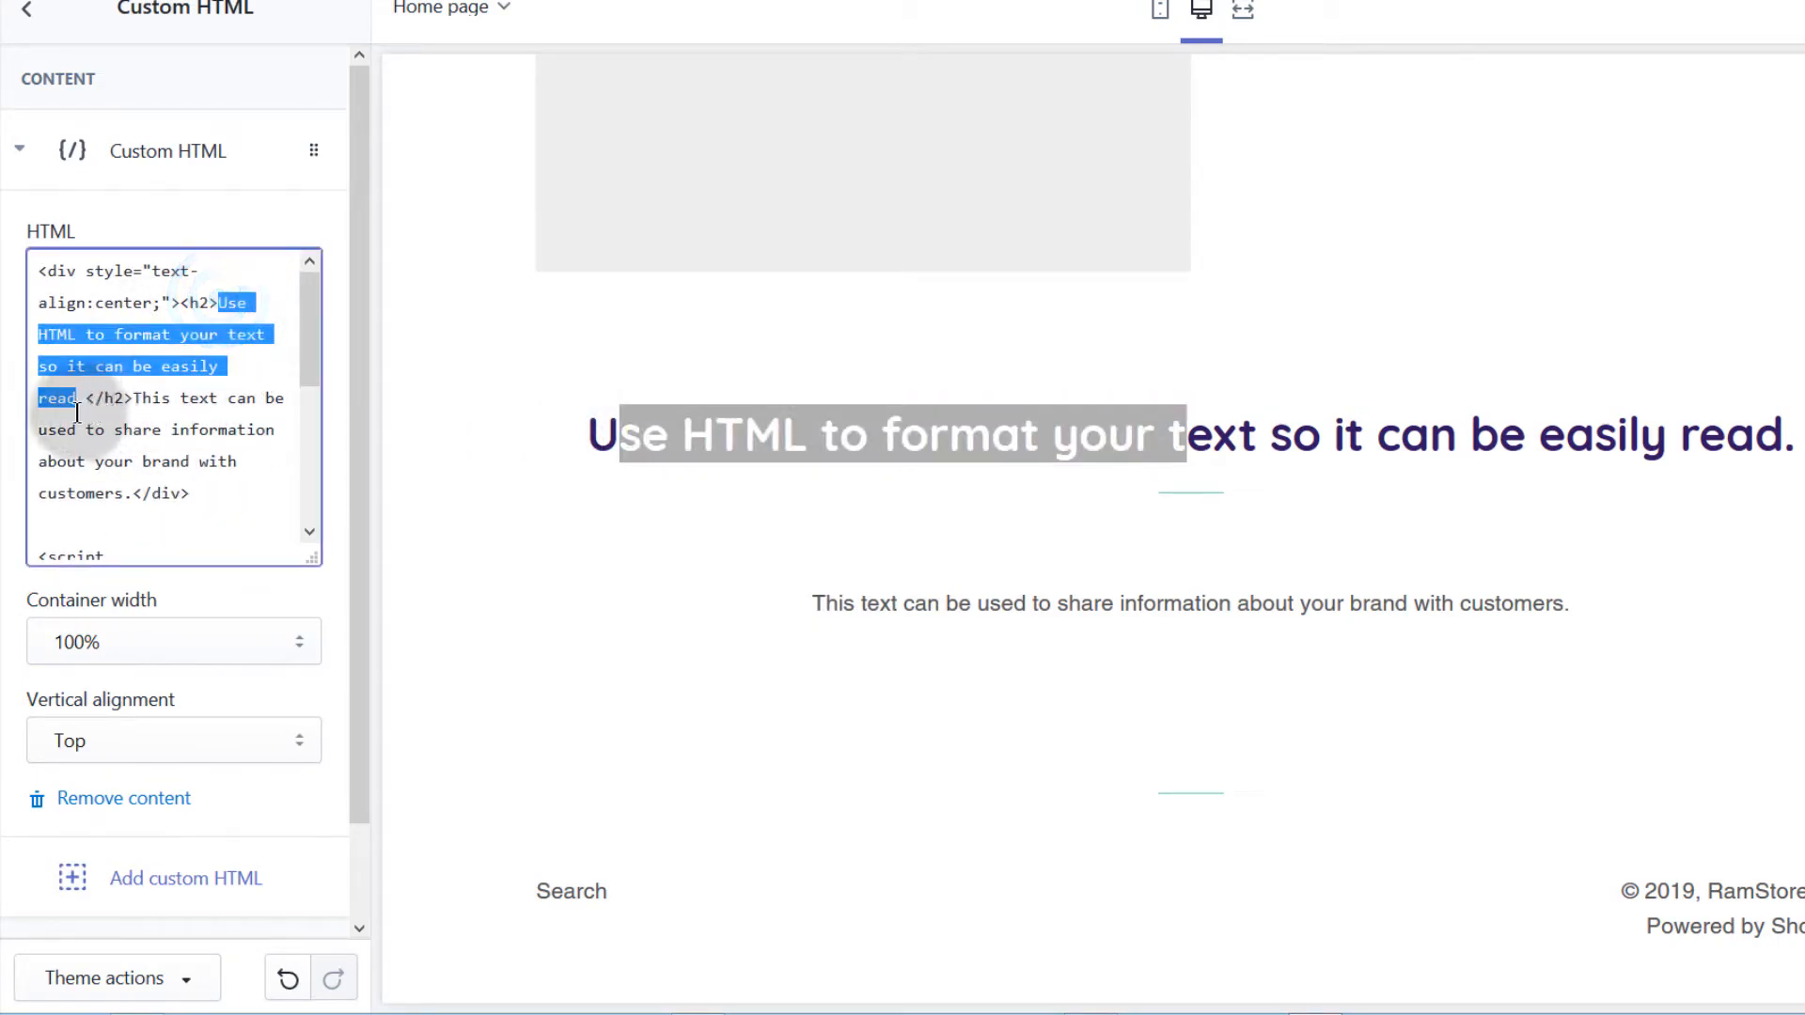
text(Signup)
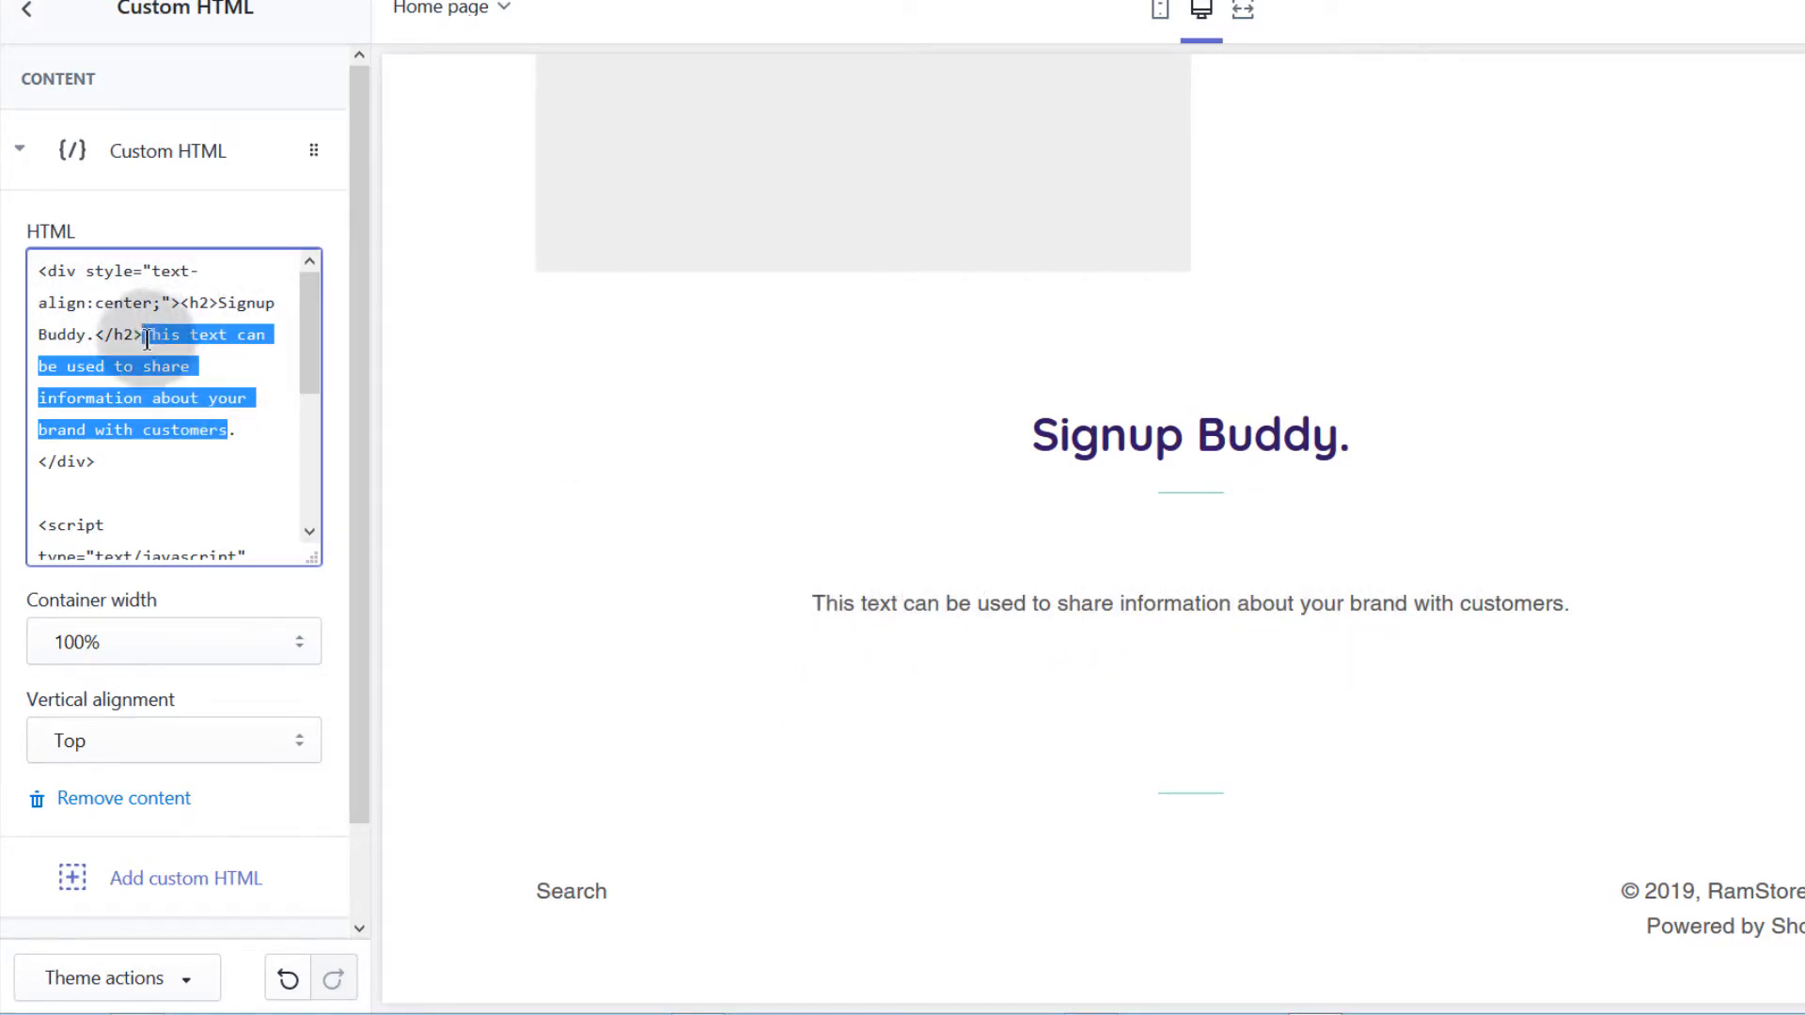
Replace the paragraph text with 'SIgnup to learn how to edit your Audio using Audacity.'
click(144, 335)
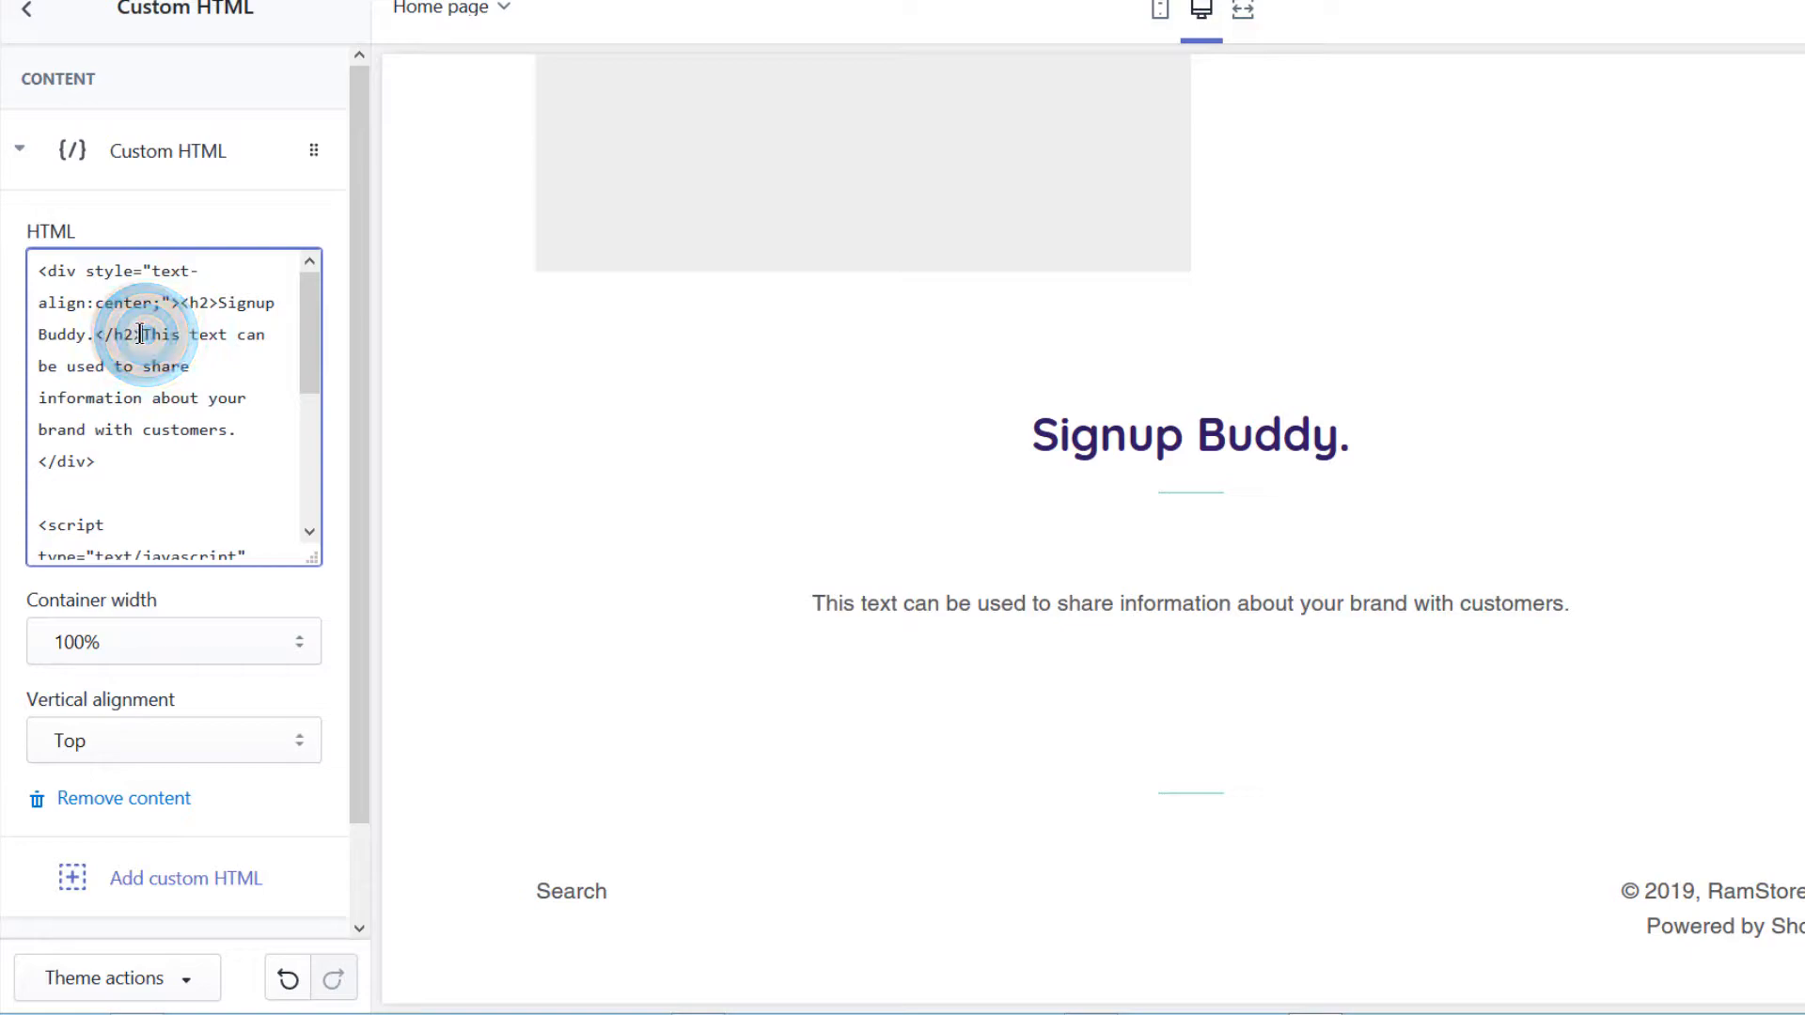
drag(136, 335, 179, 367)
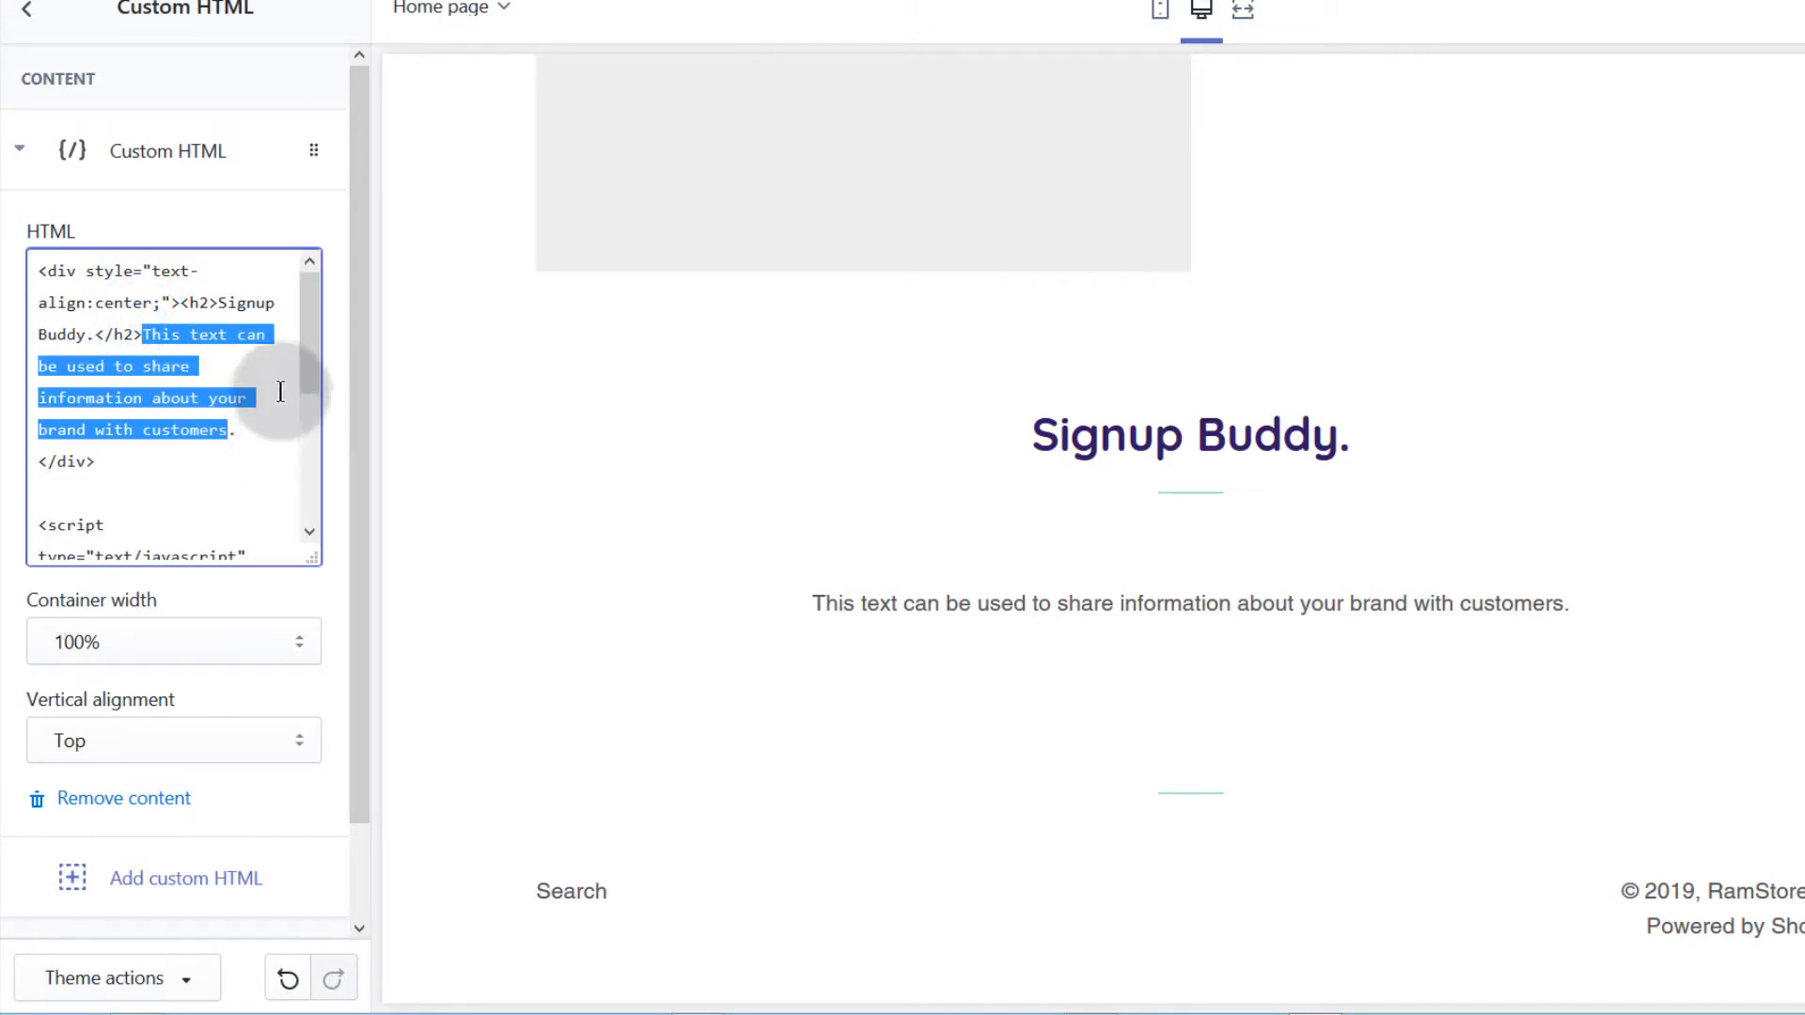
text(SIgnup to l.</div>)
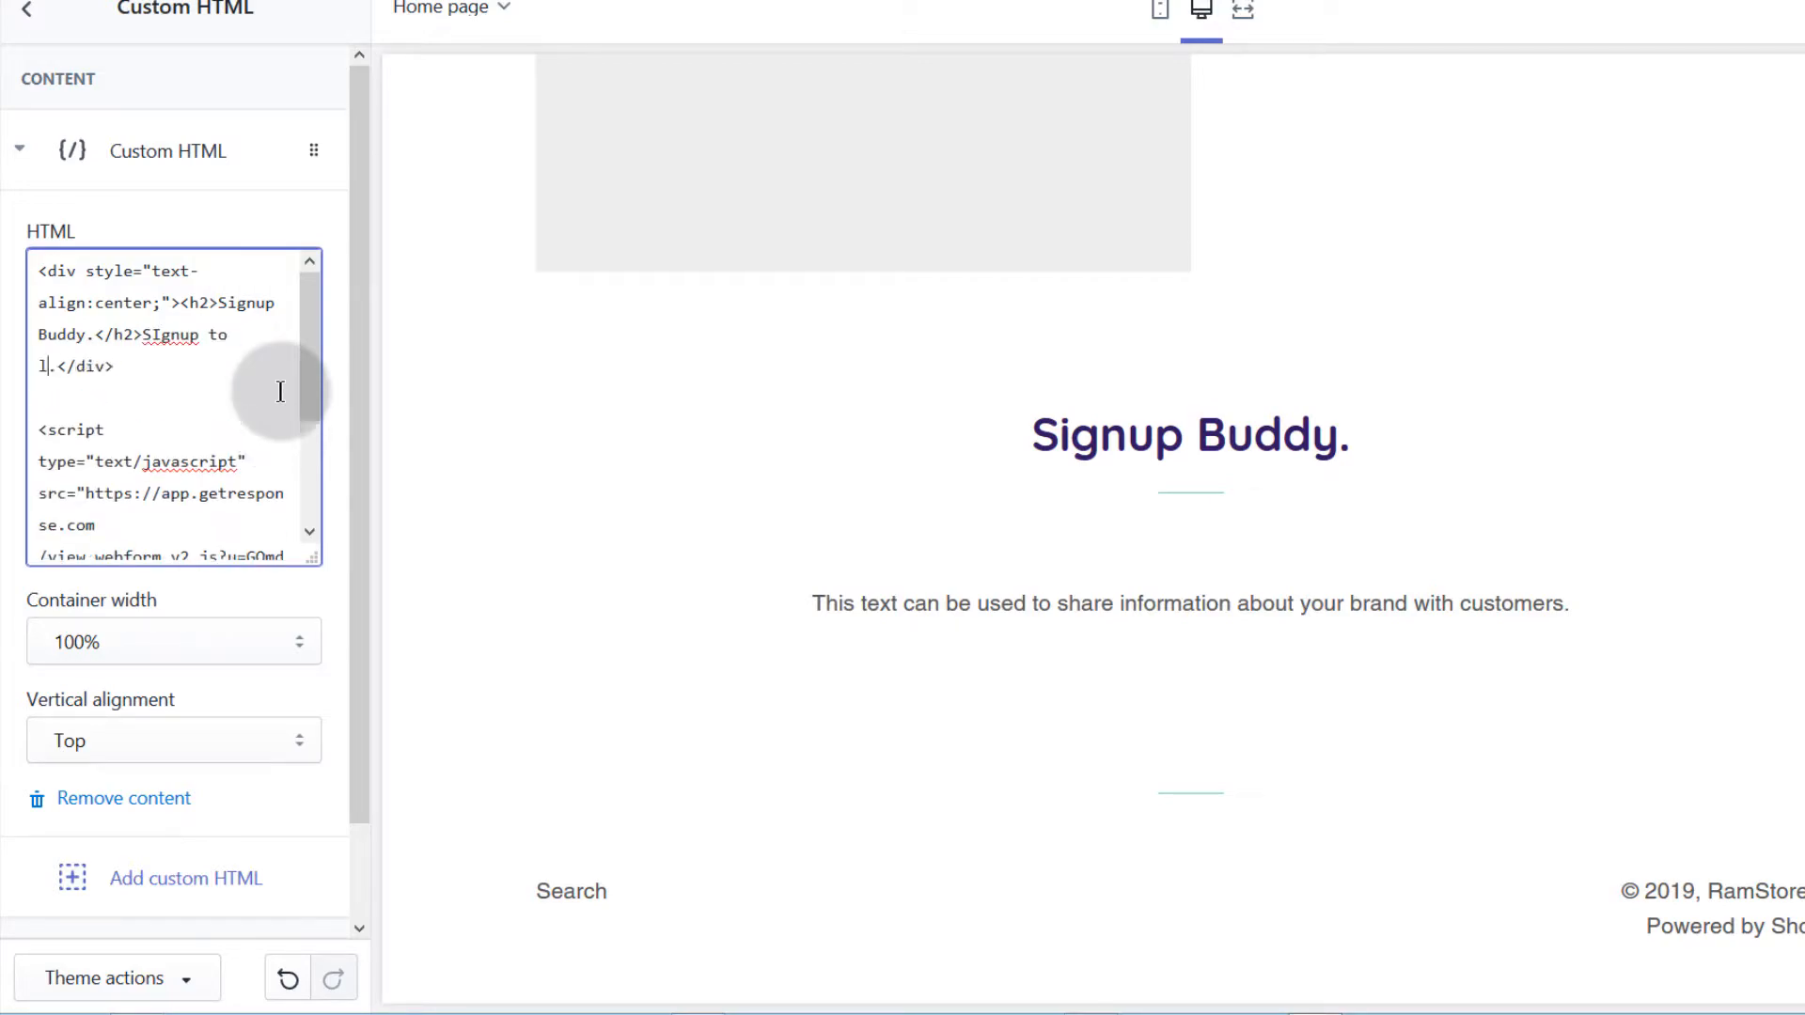
text(learn how to)
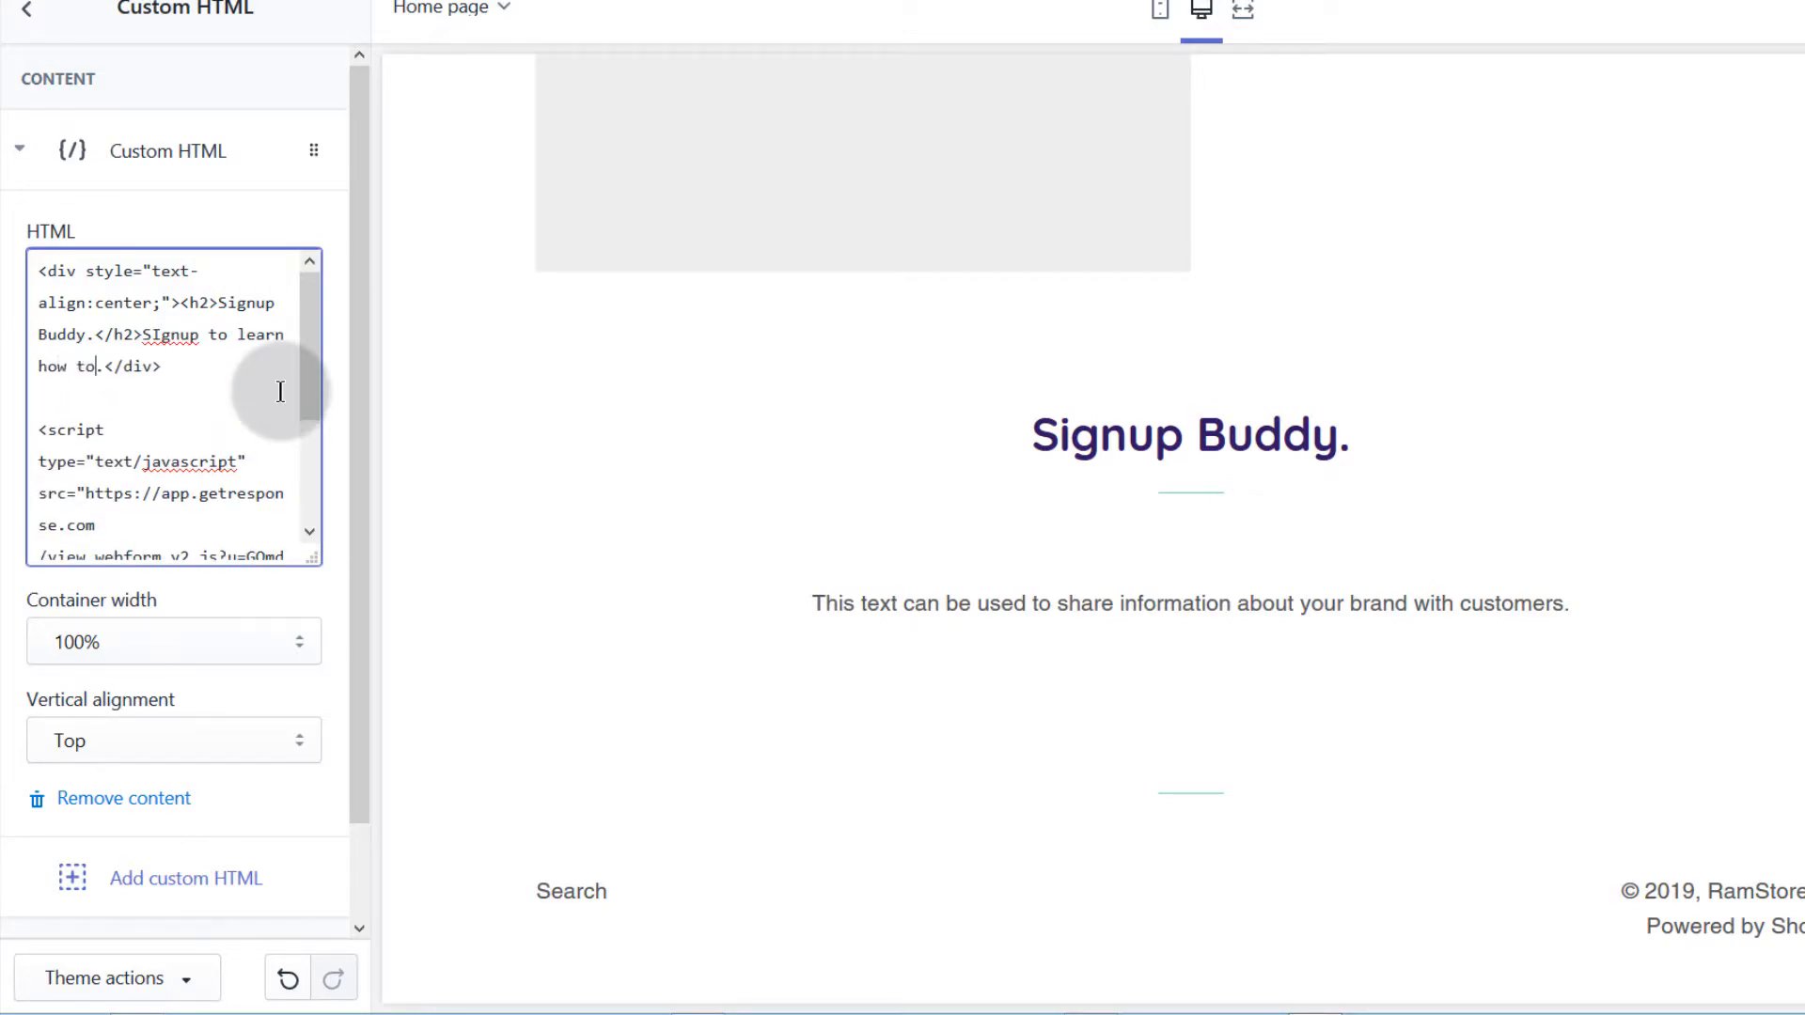
text(edit)
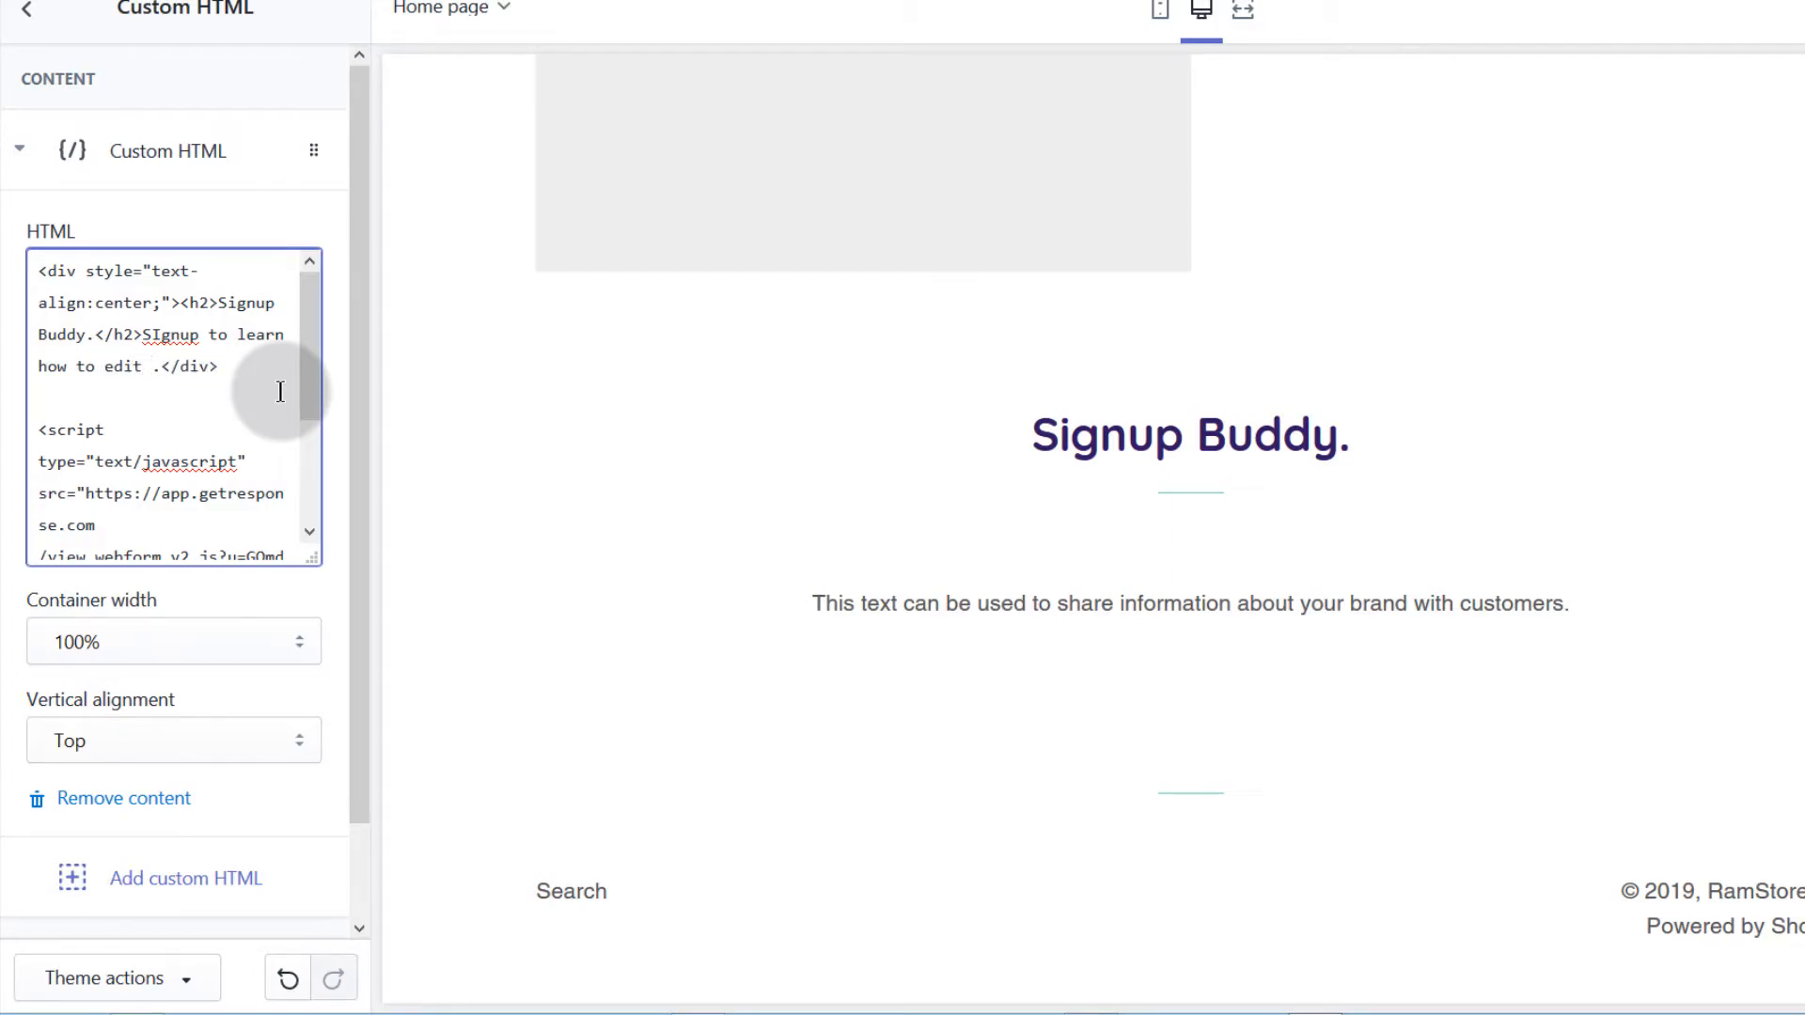
text(your)
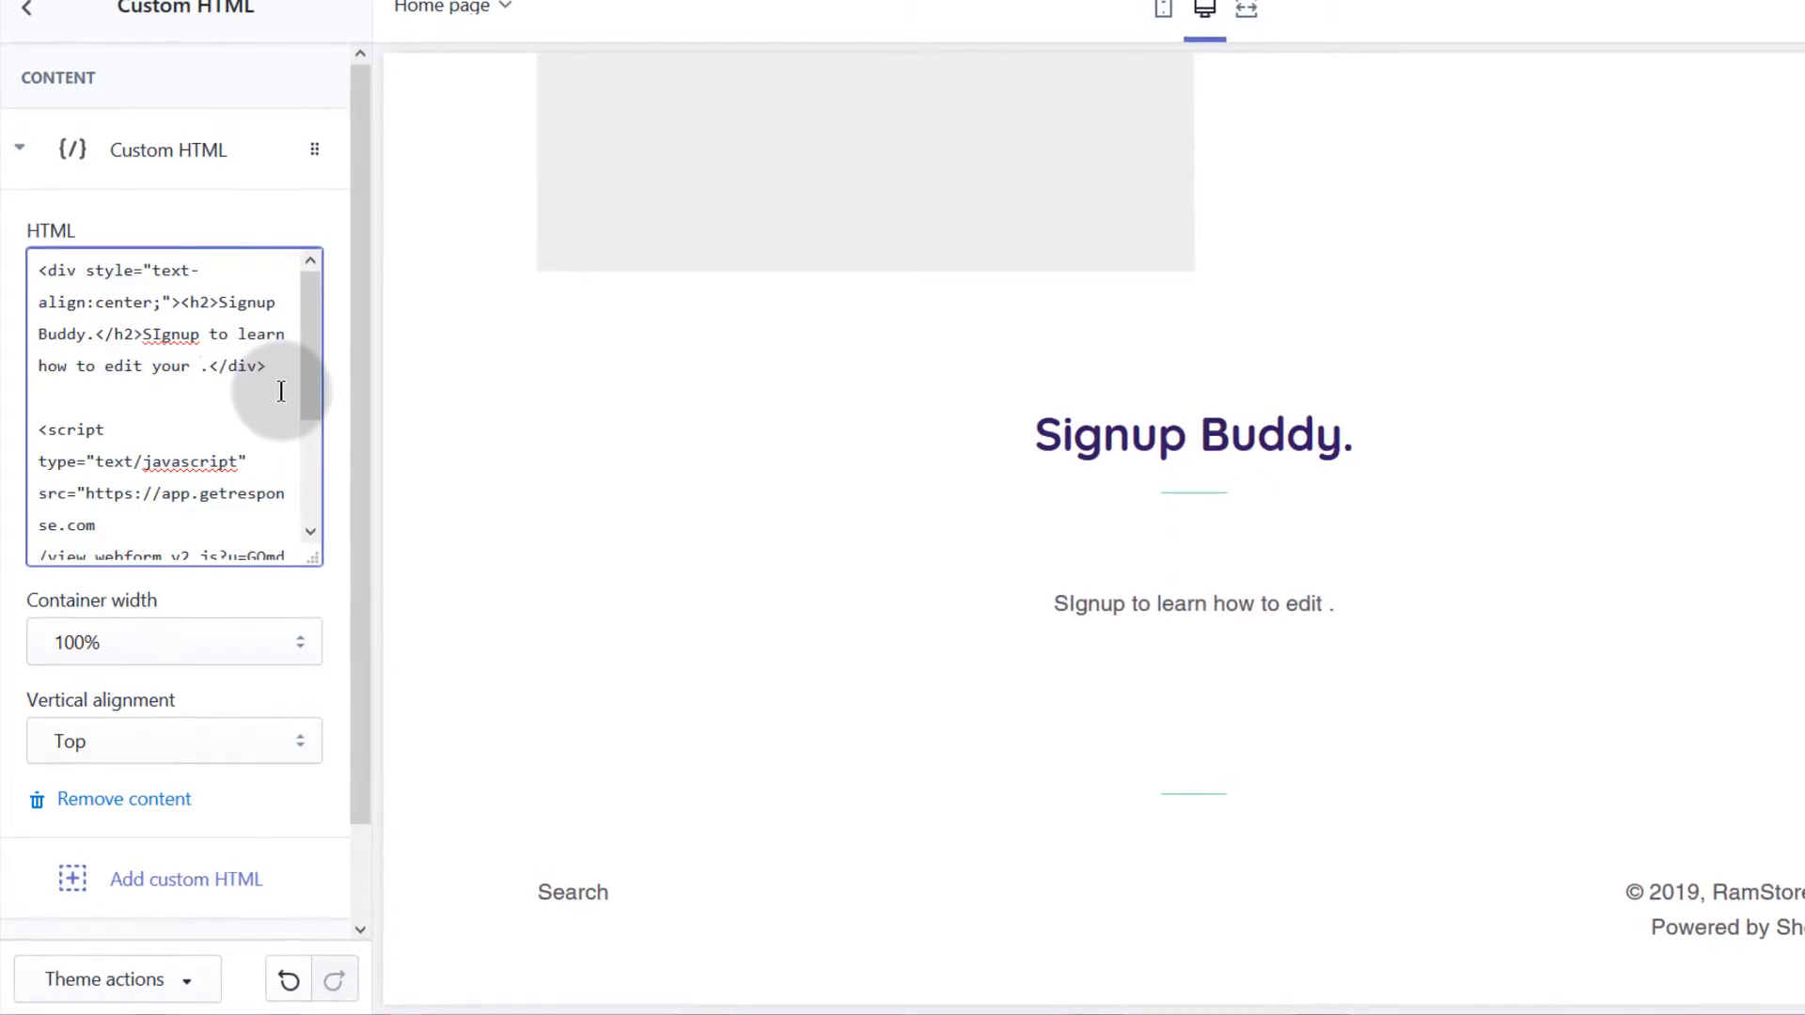
text(Audio)
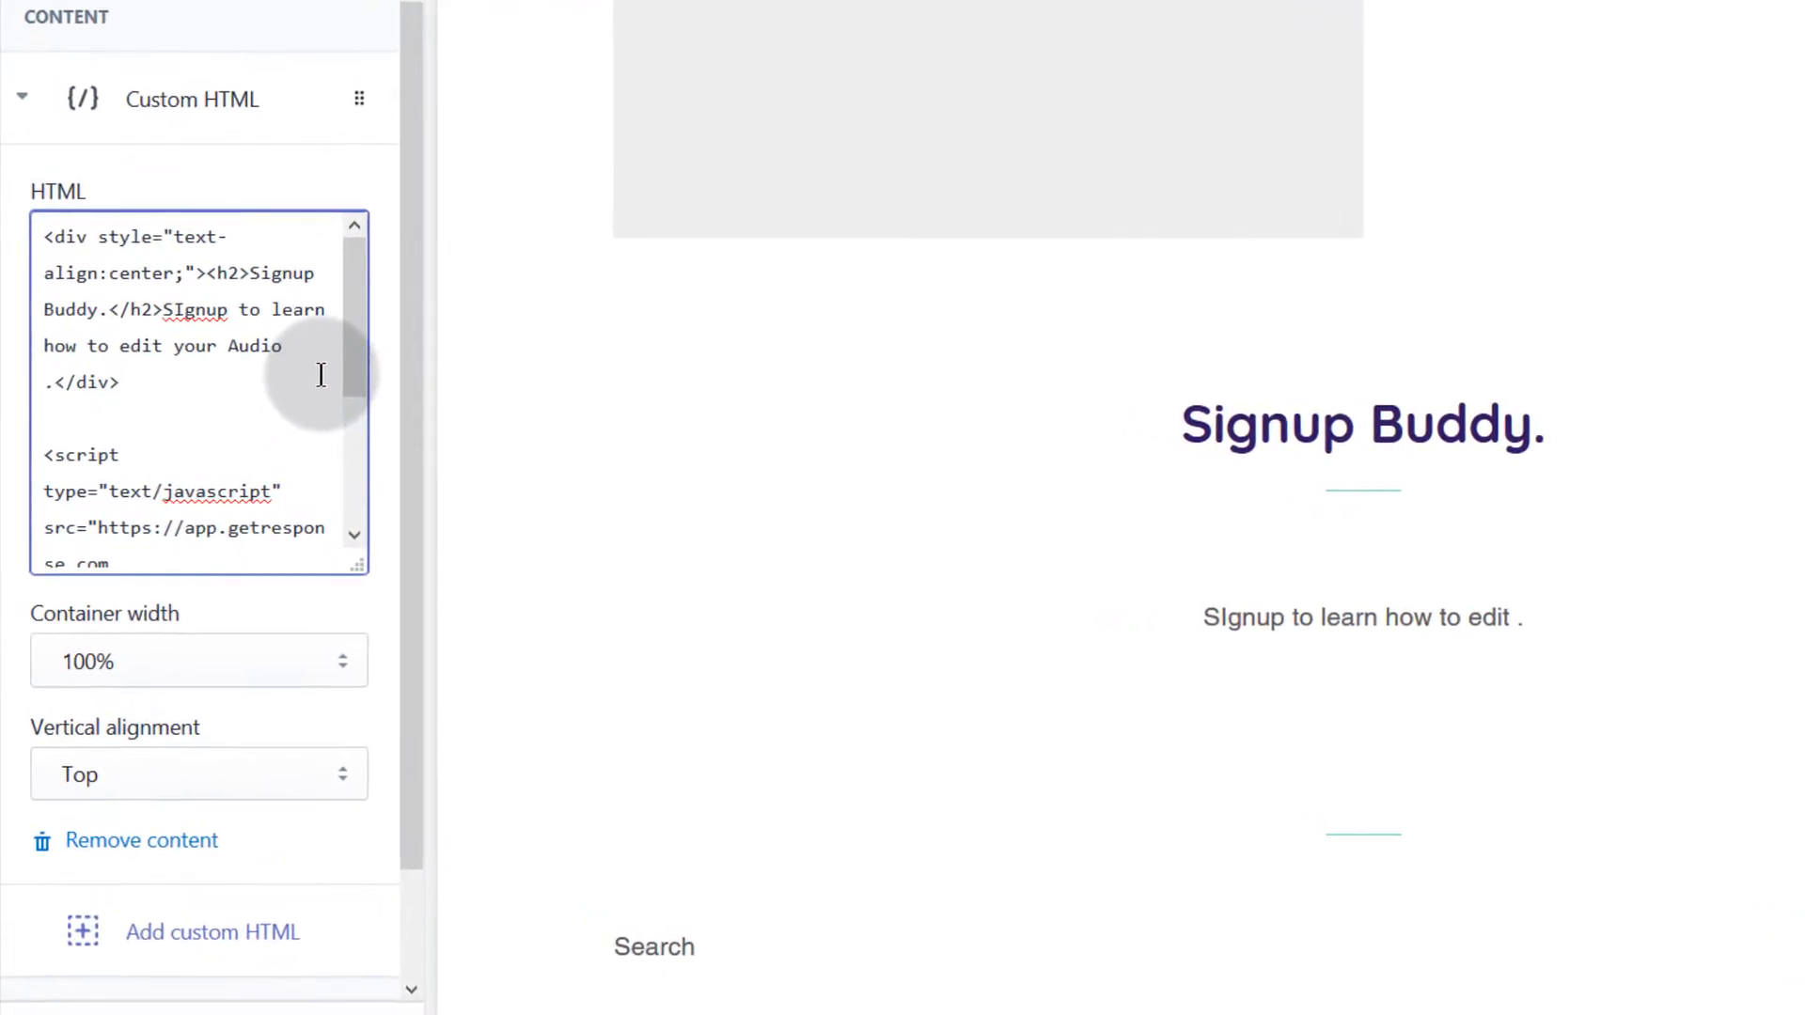
text(using A)
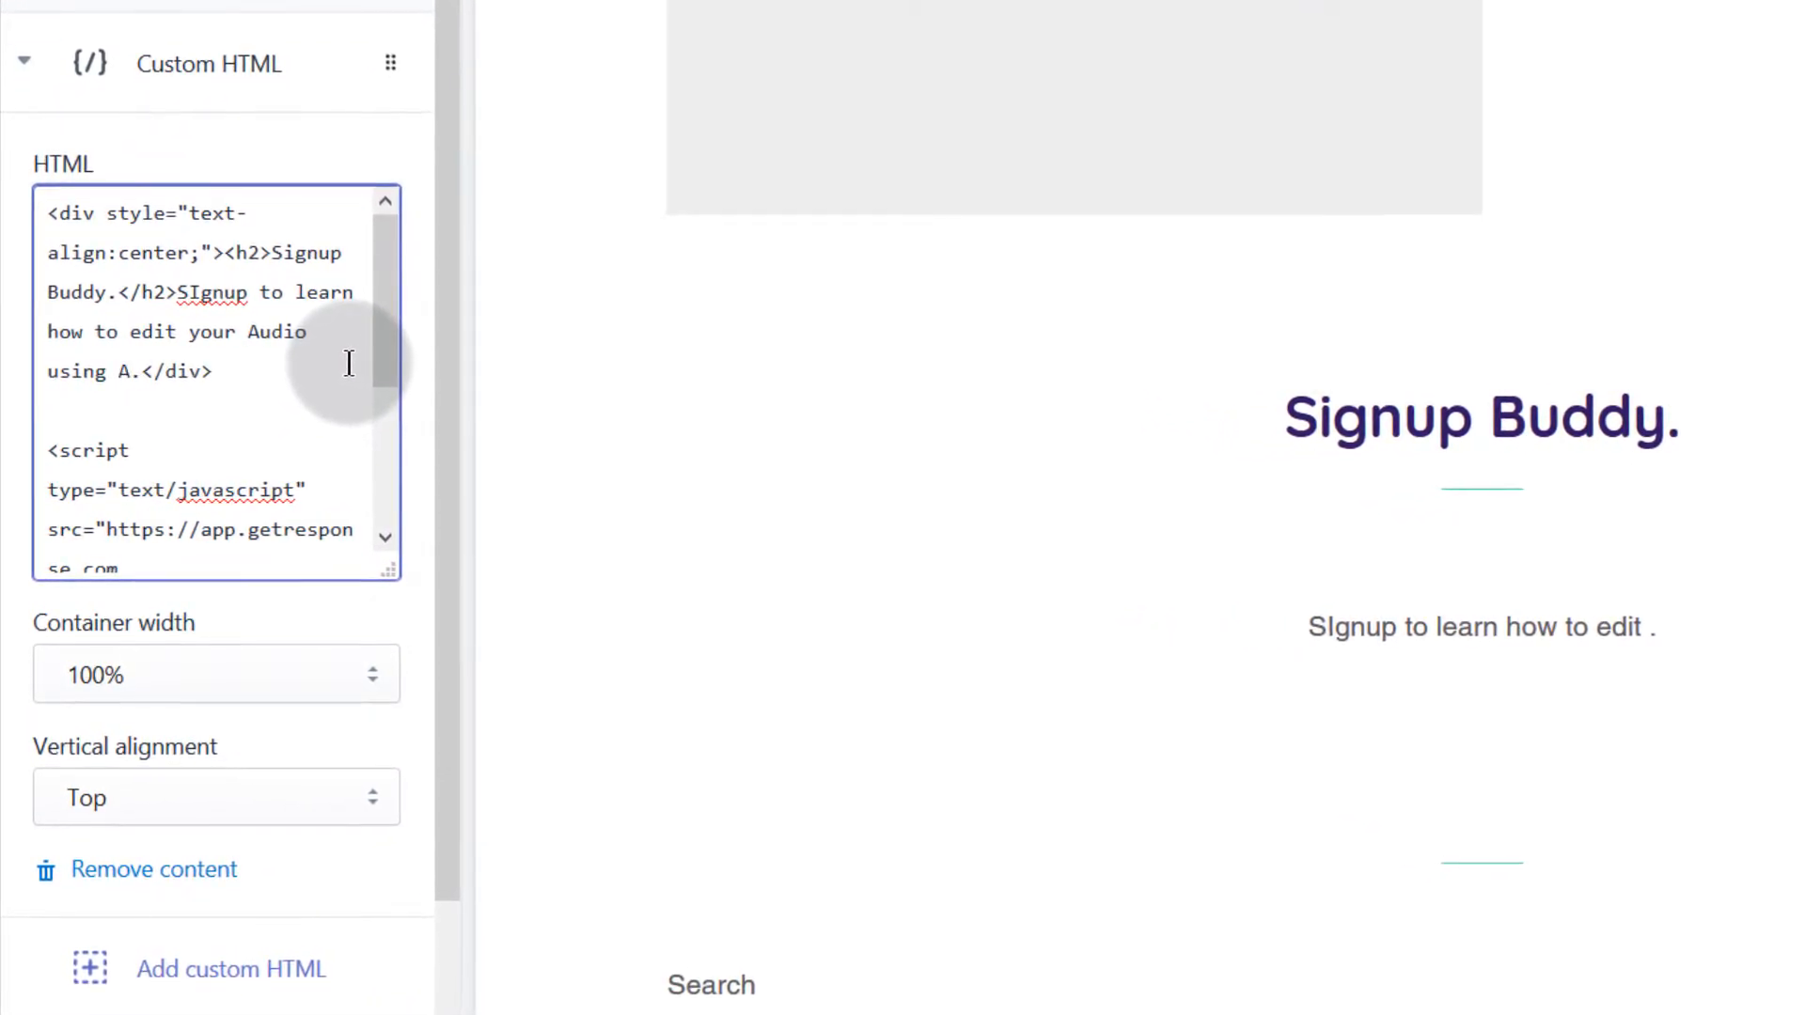
text(udacity)
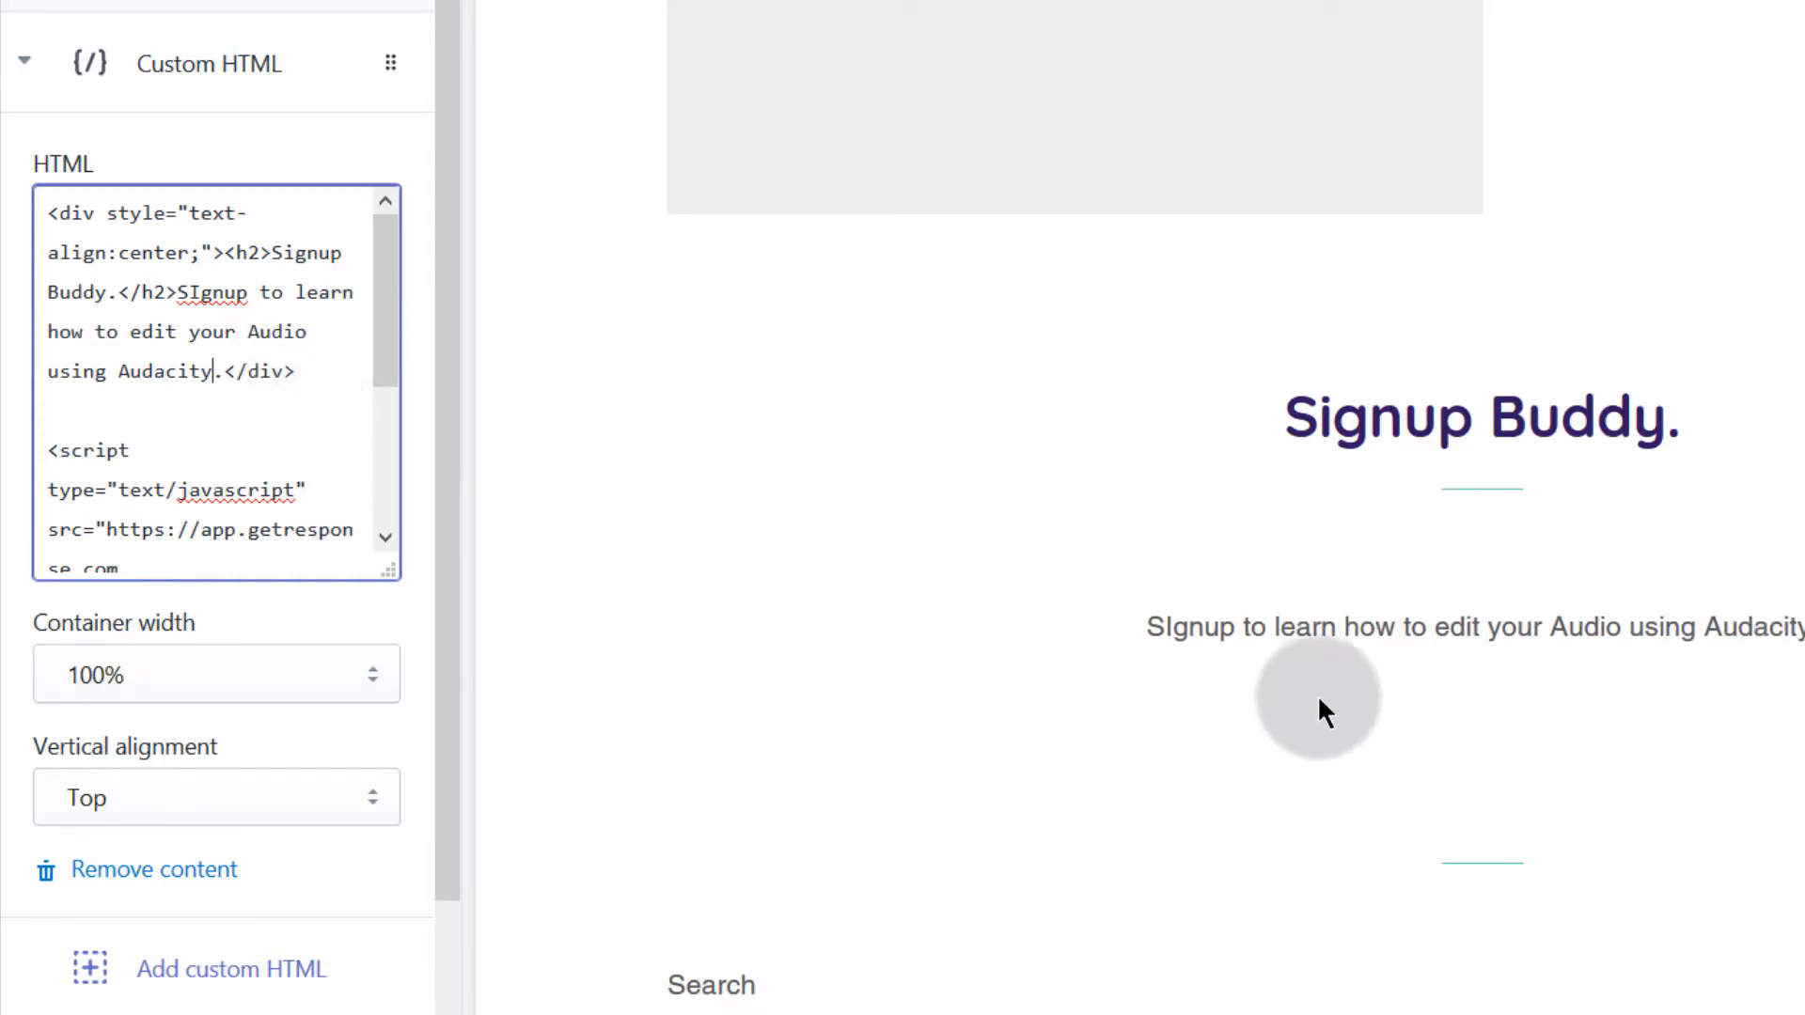
scroll(down, 3)
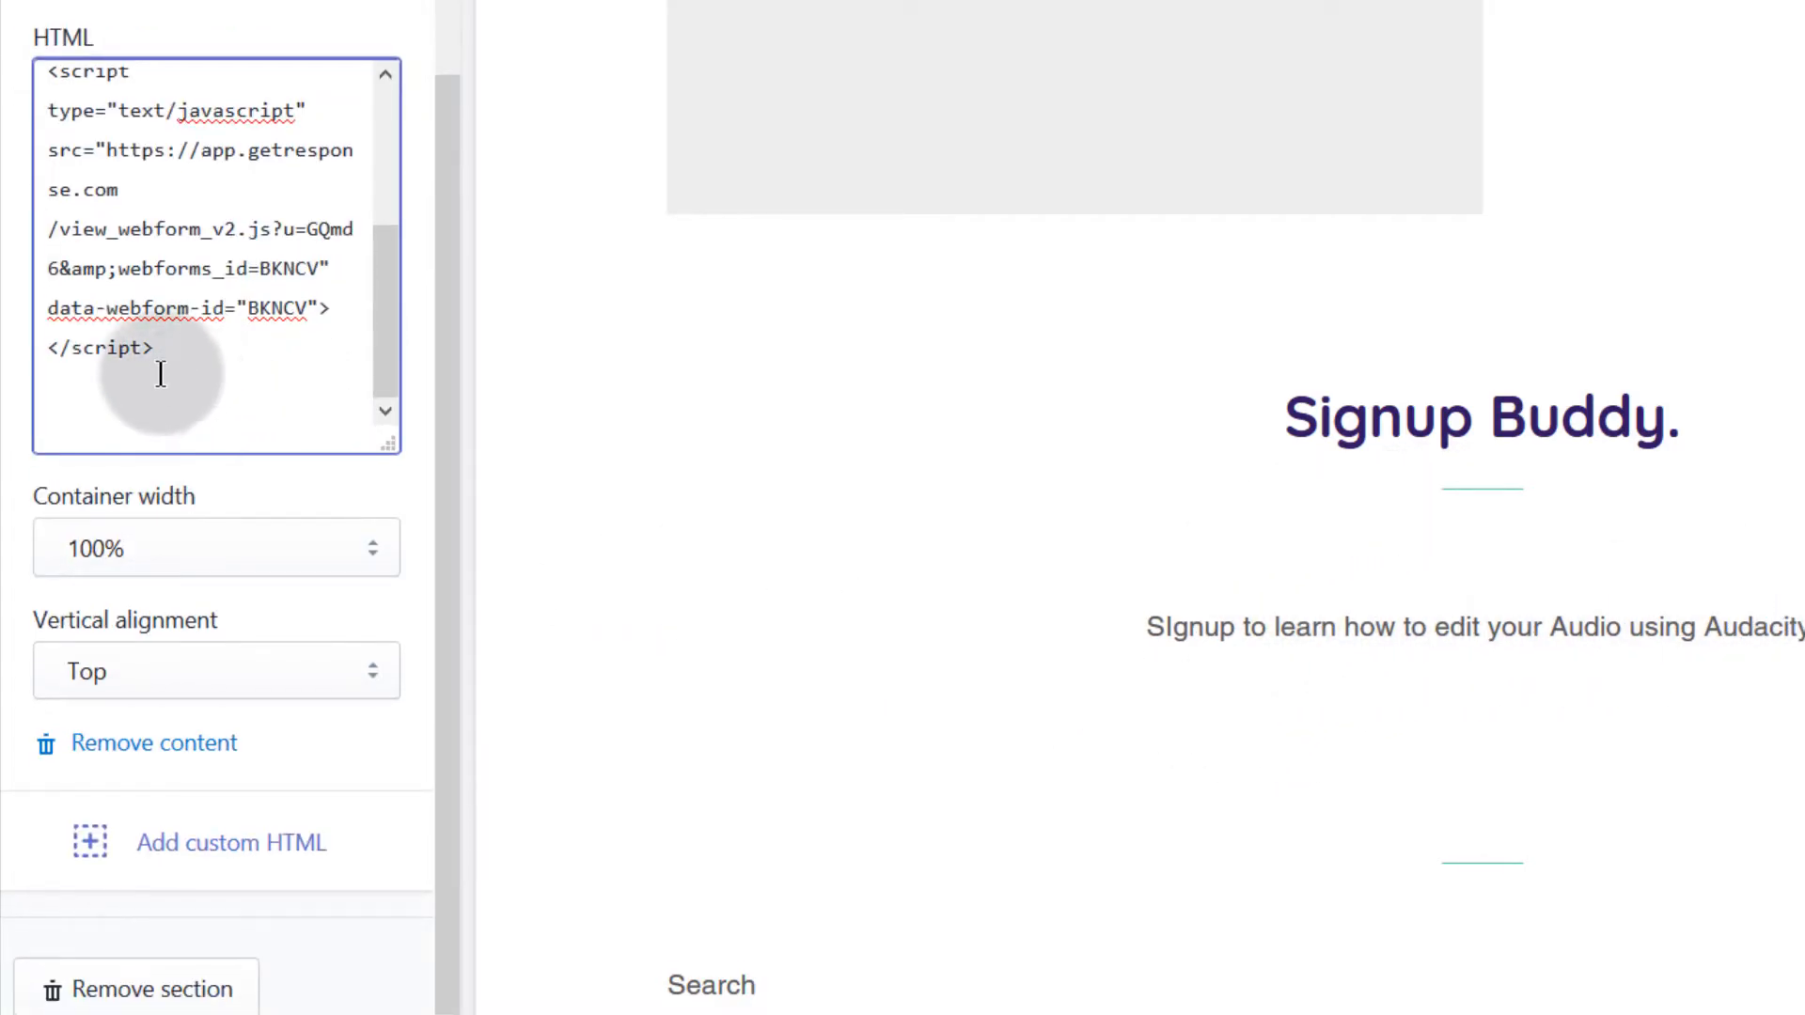
scroll(up, 3)
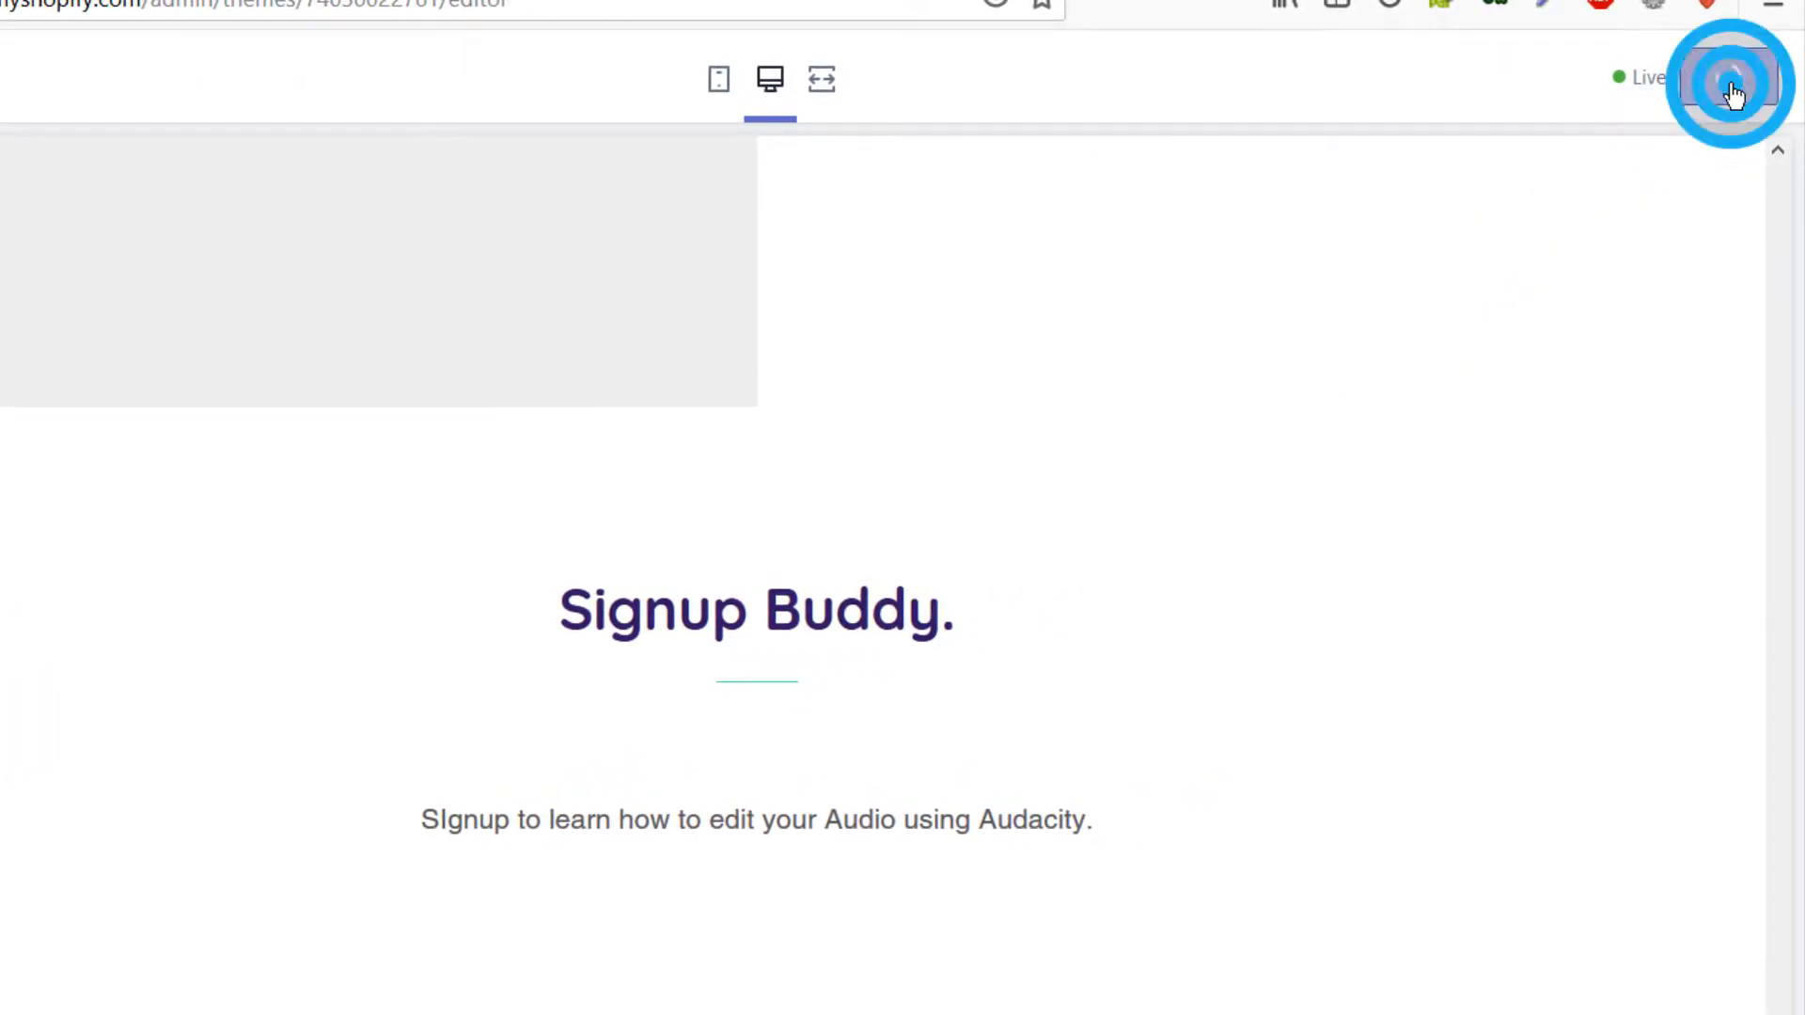
Save the home page changes with the new signup form section
click(1728, 77)
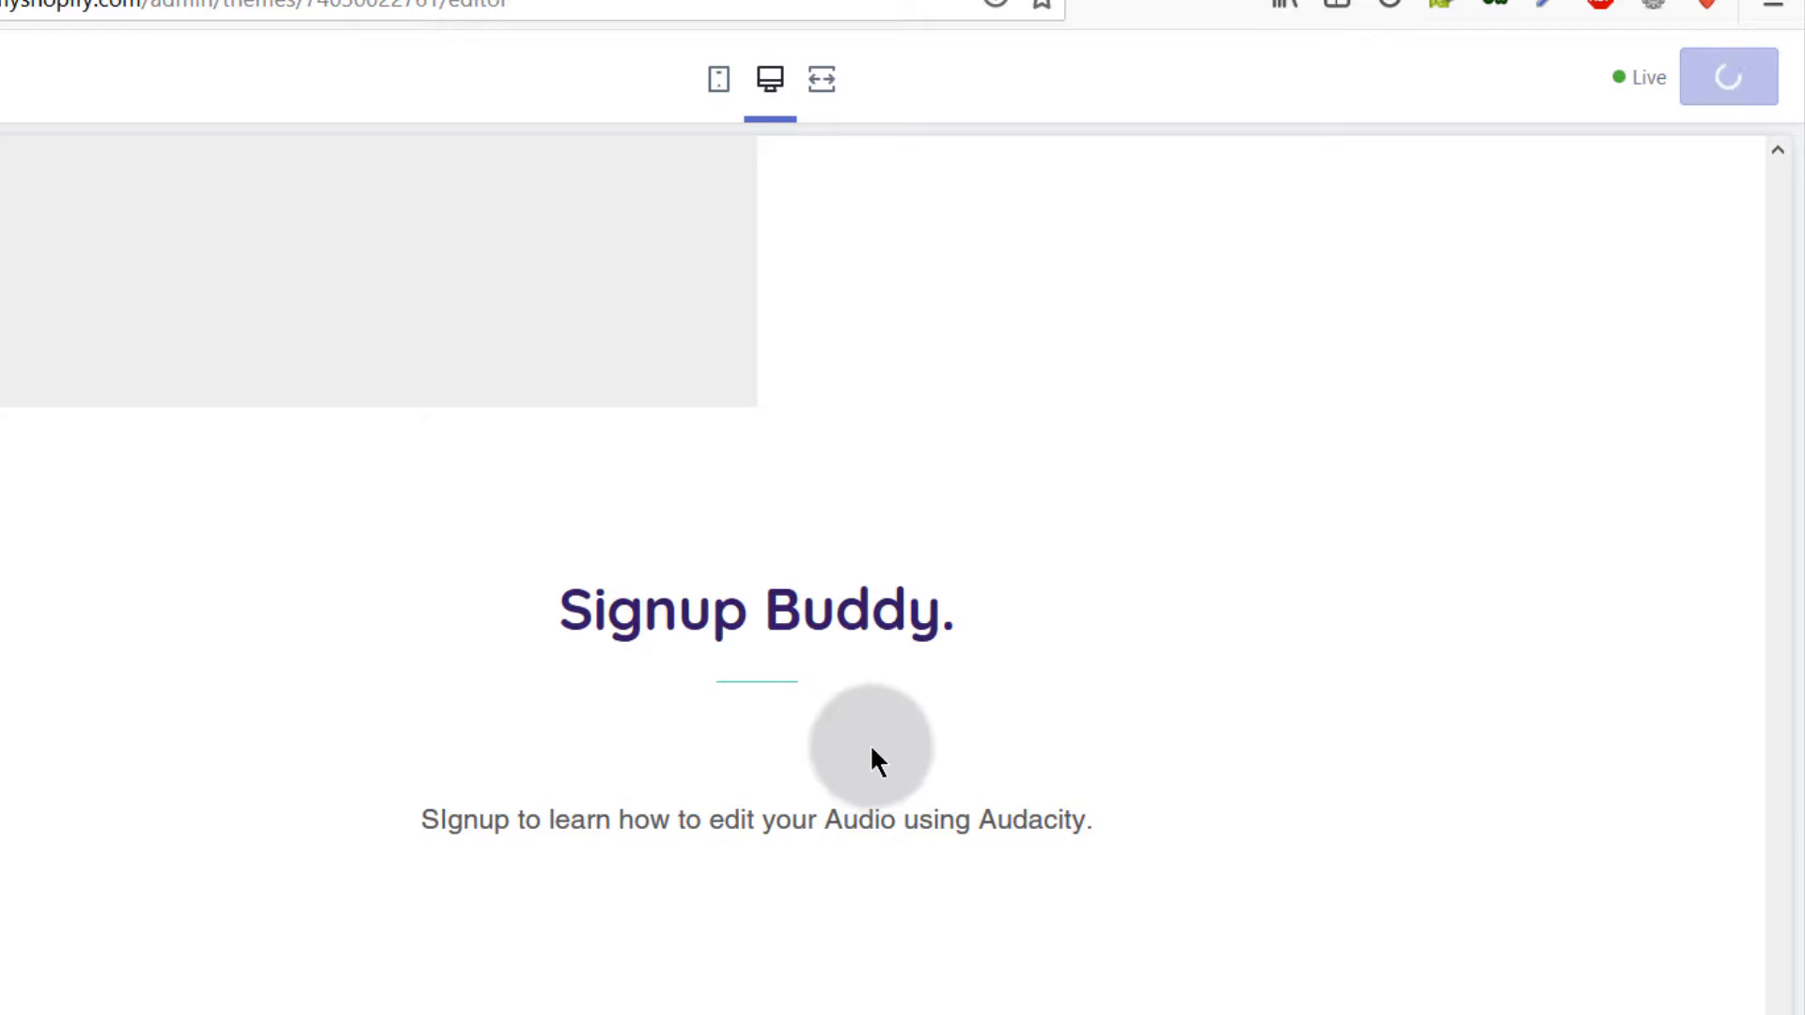
click(1728, 77)
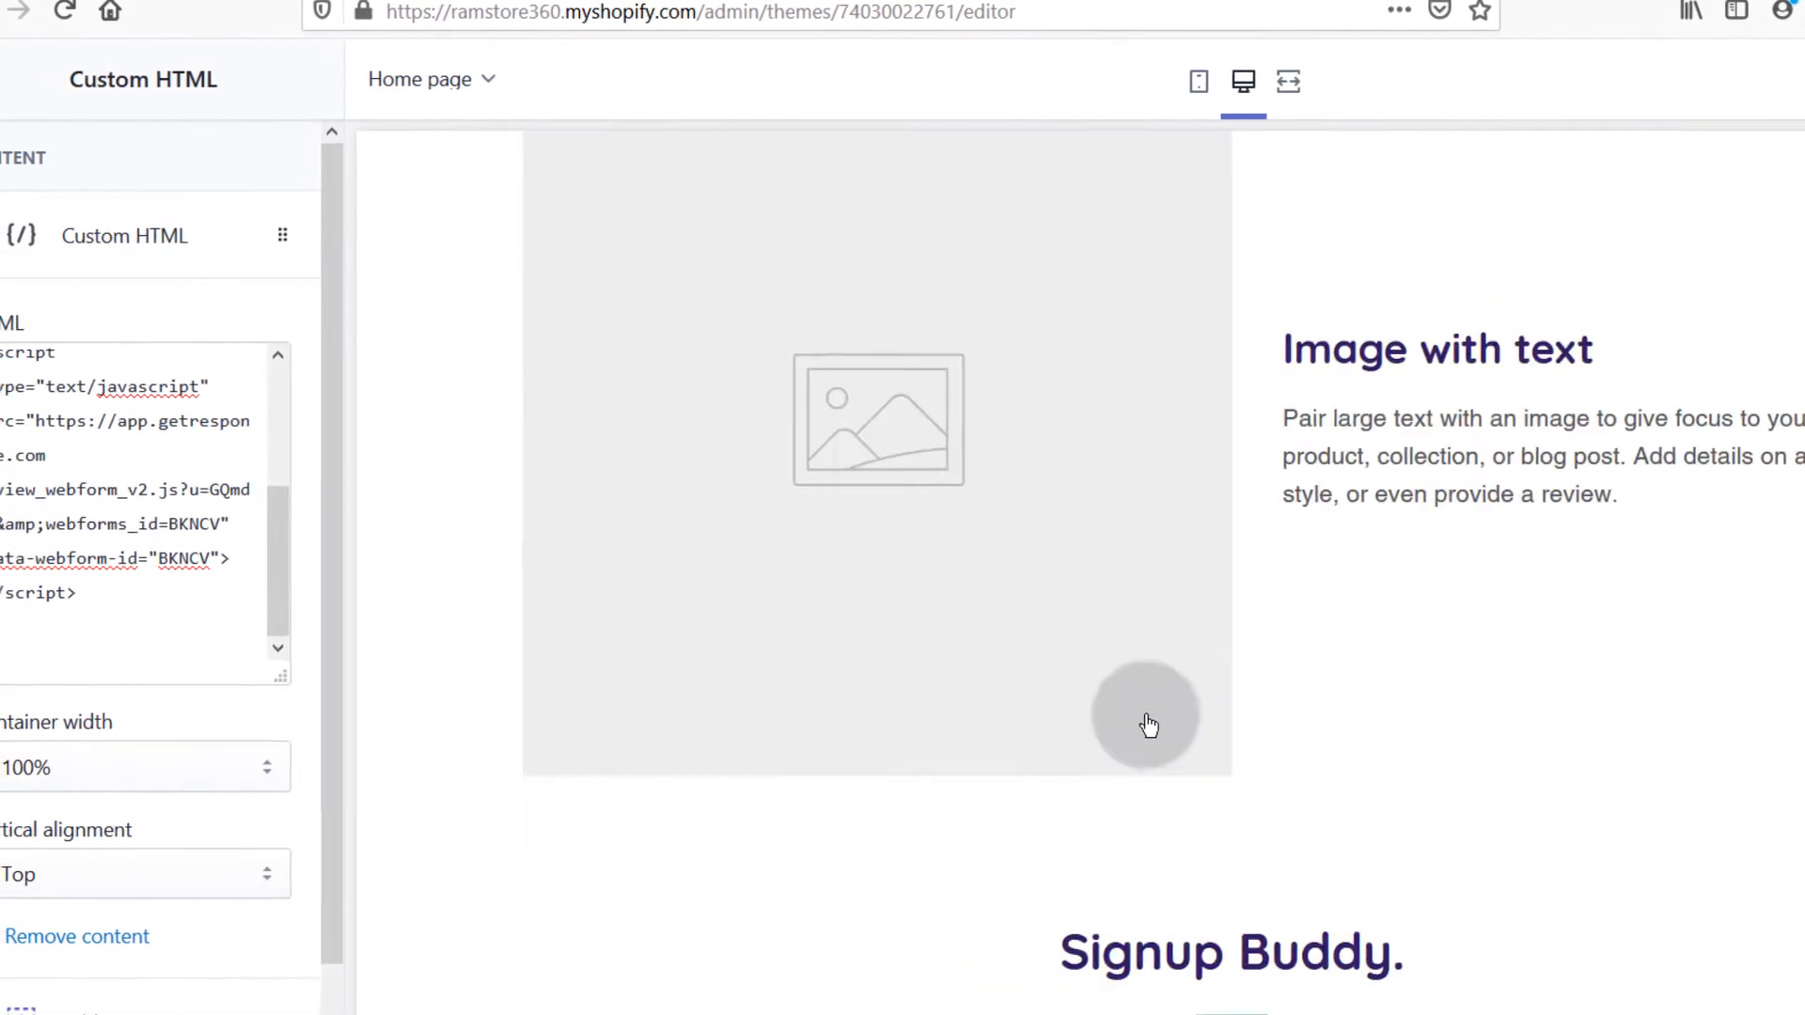
scroll(up, 3)
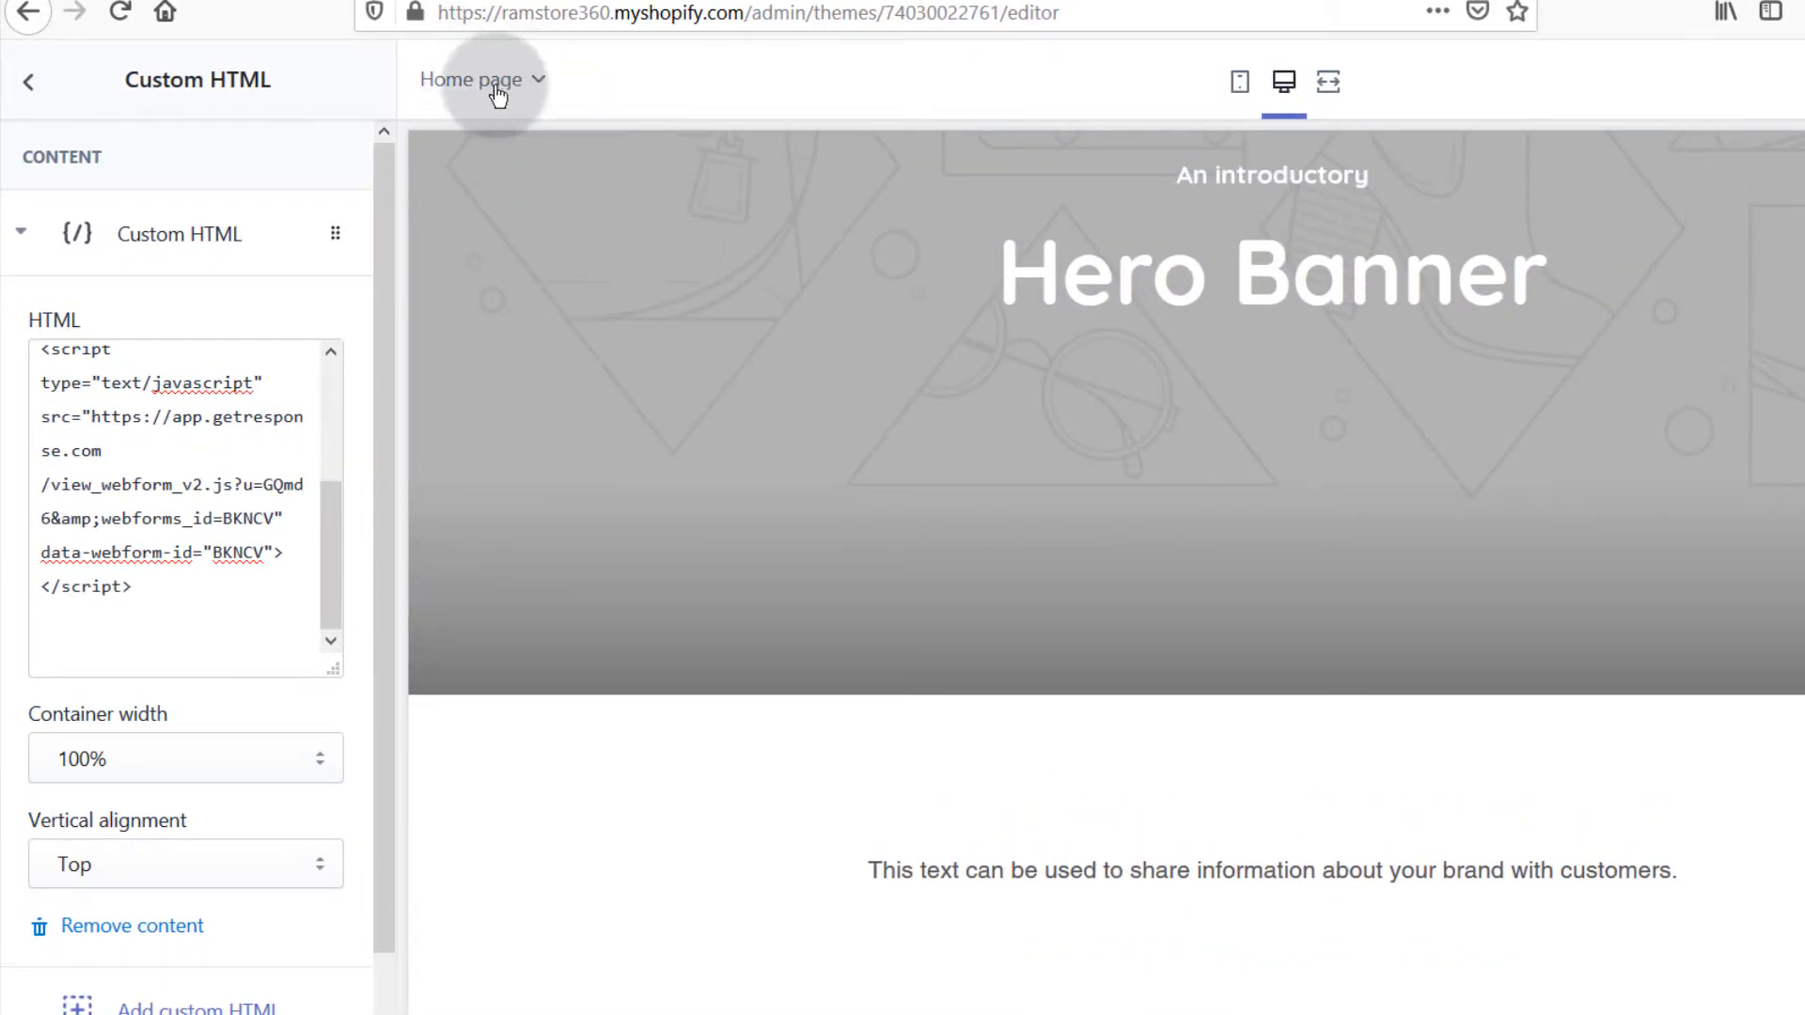
Check the page template dropdown and return to the home page sections list
click(478, 79)
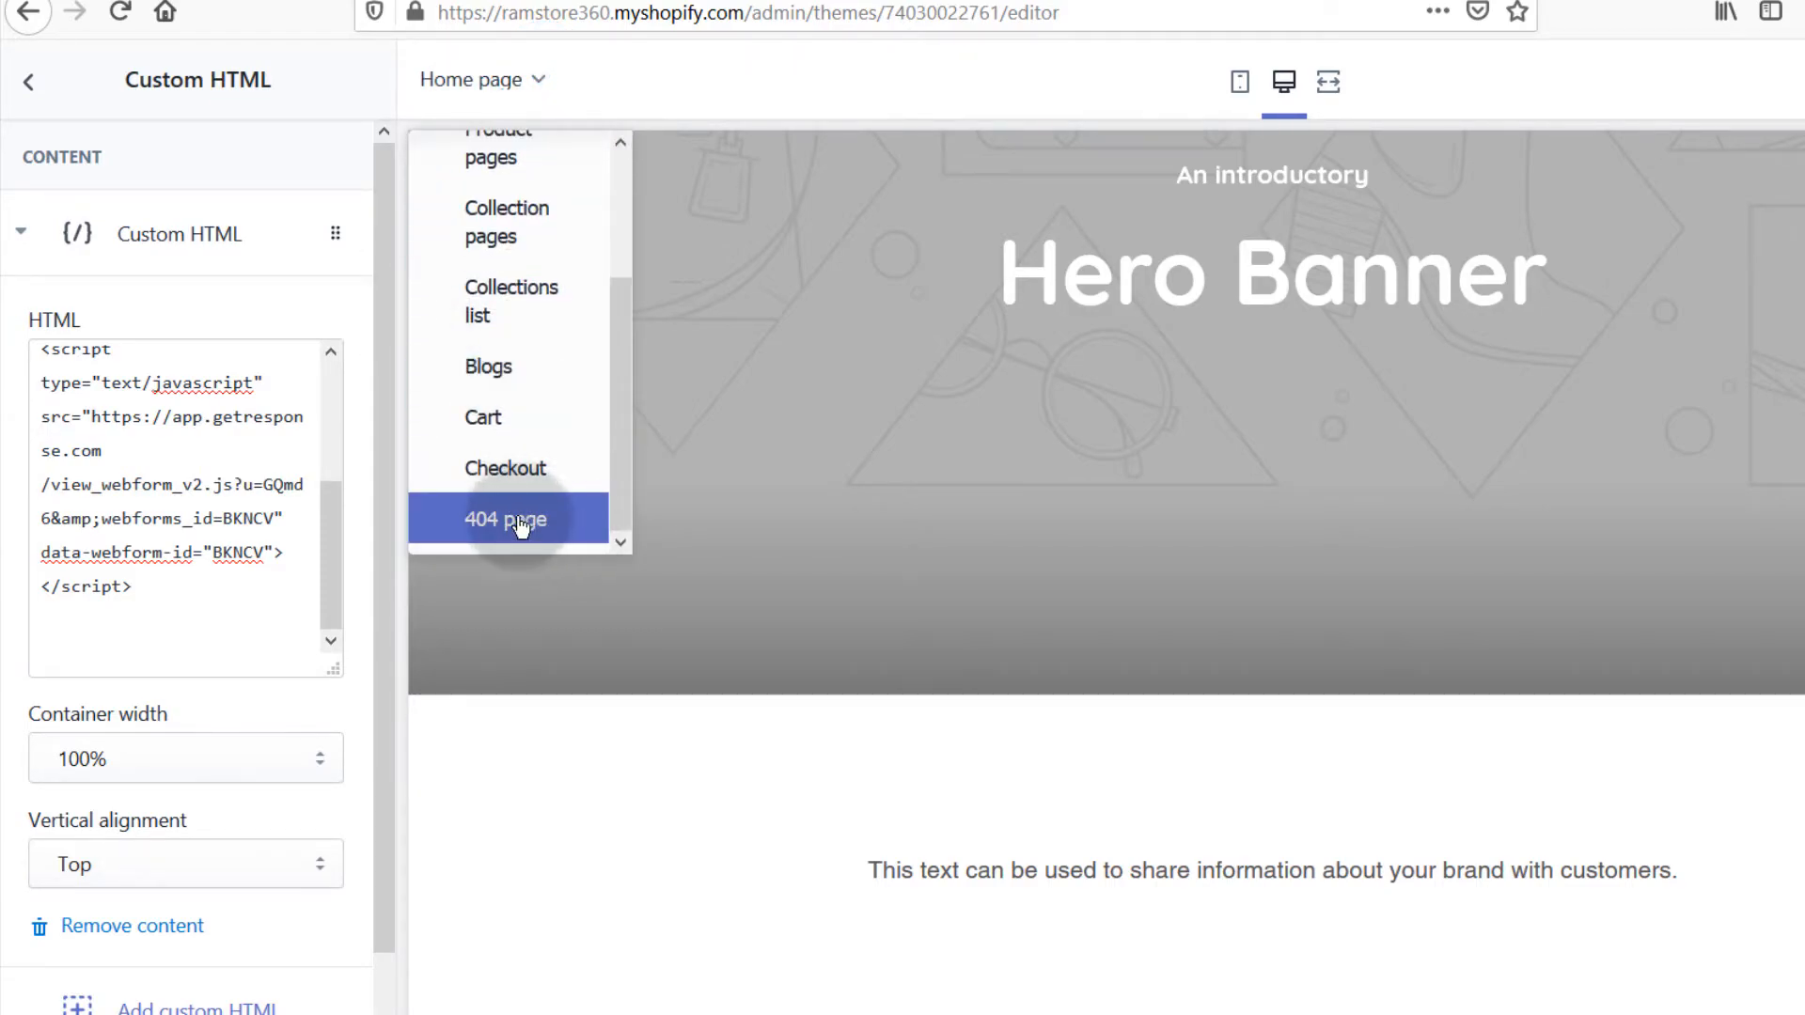
mouse_move(517, 552)
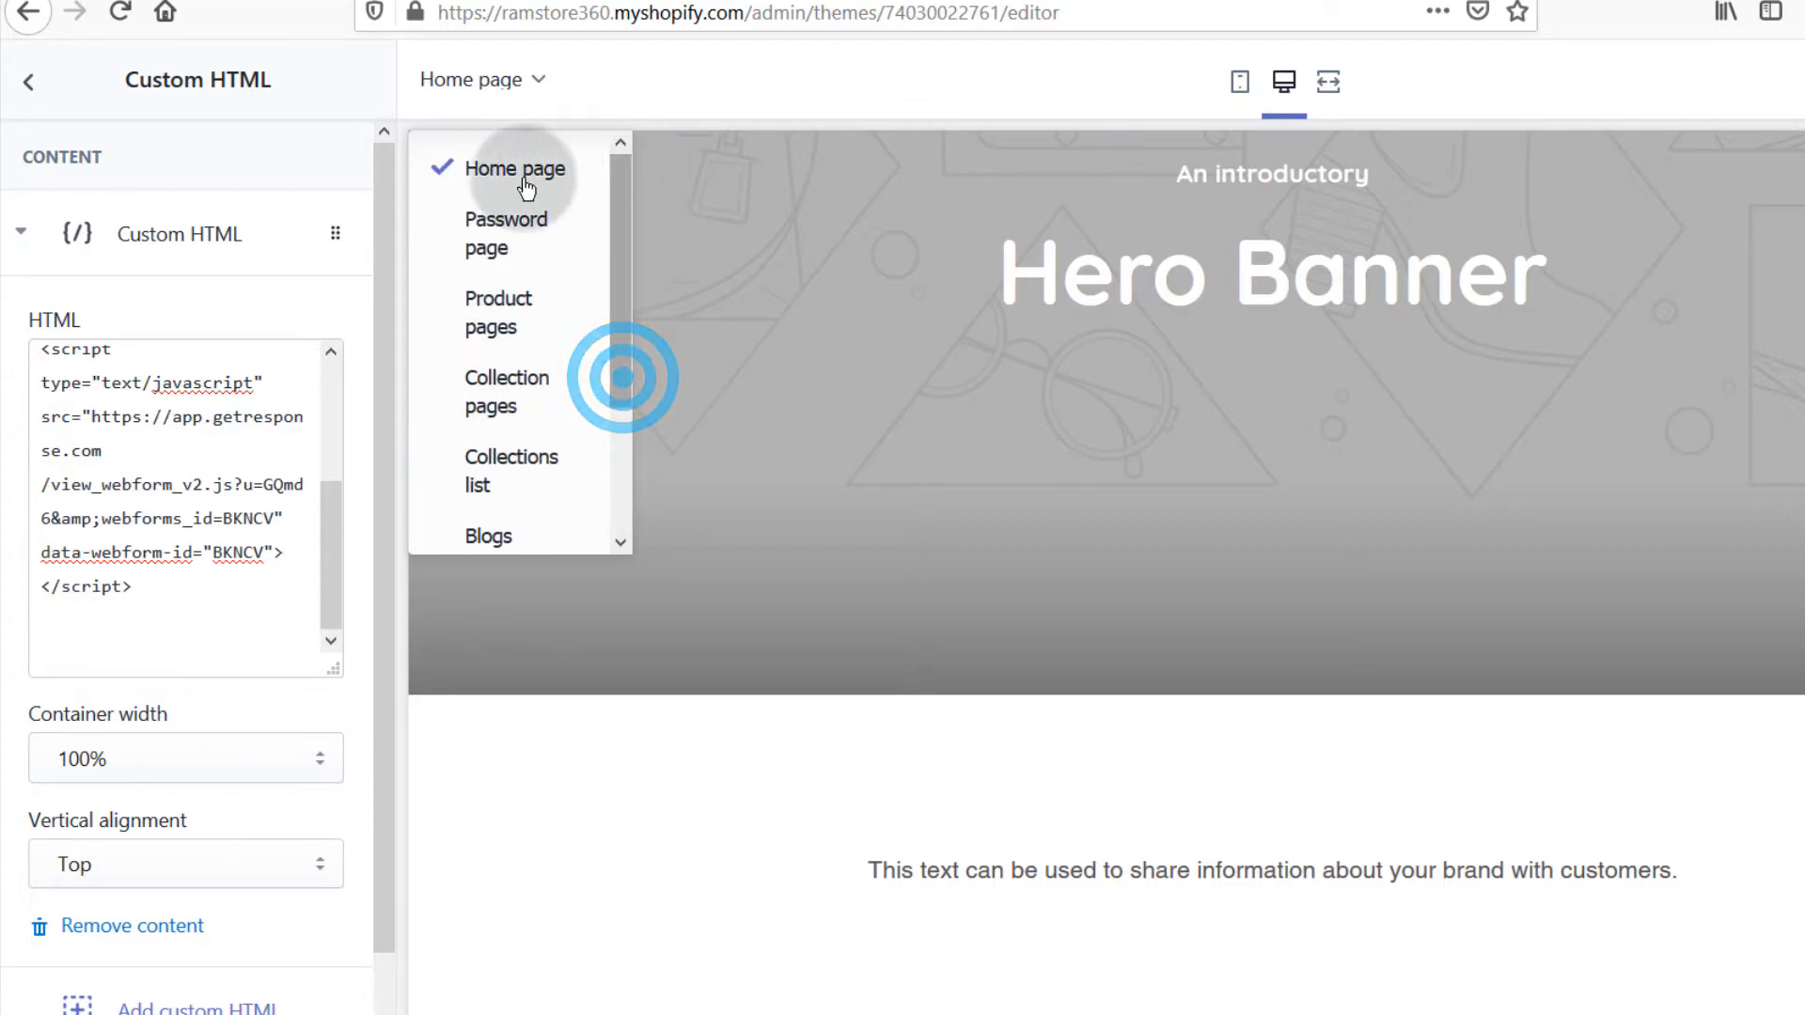
scroll(down, 3)
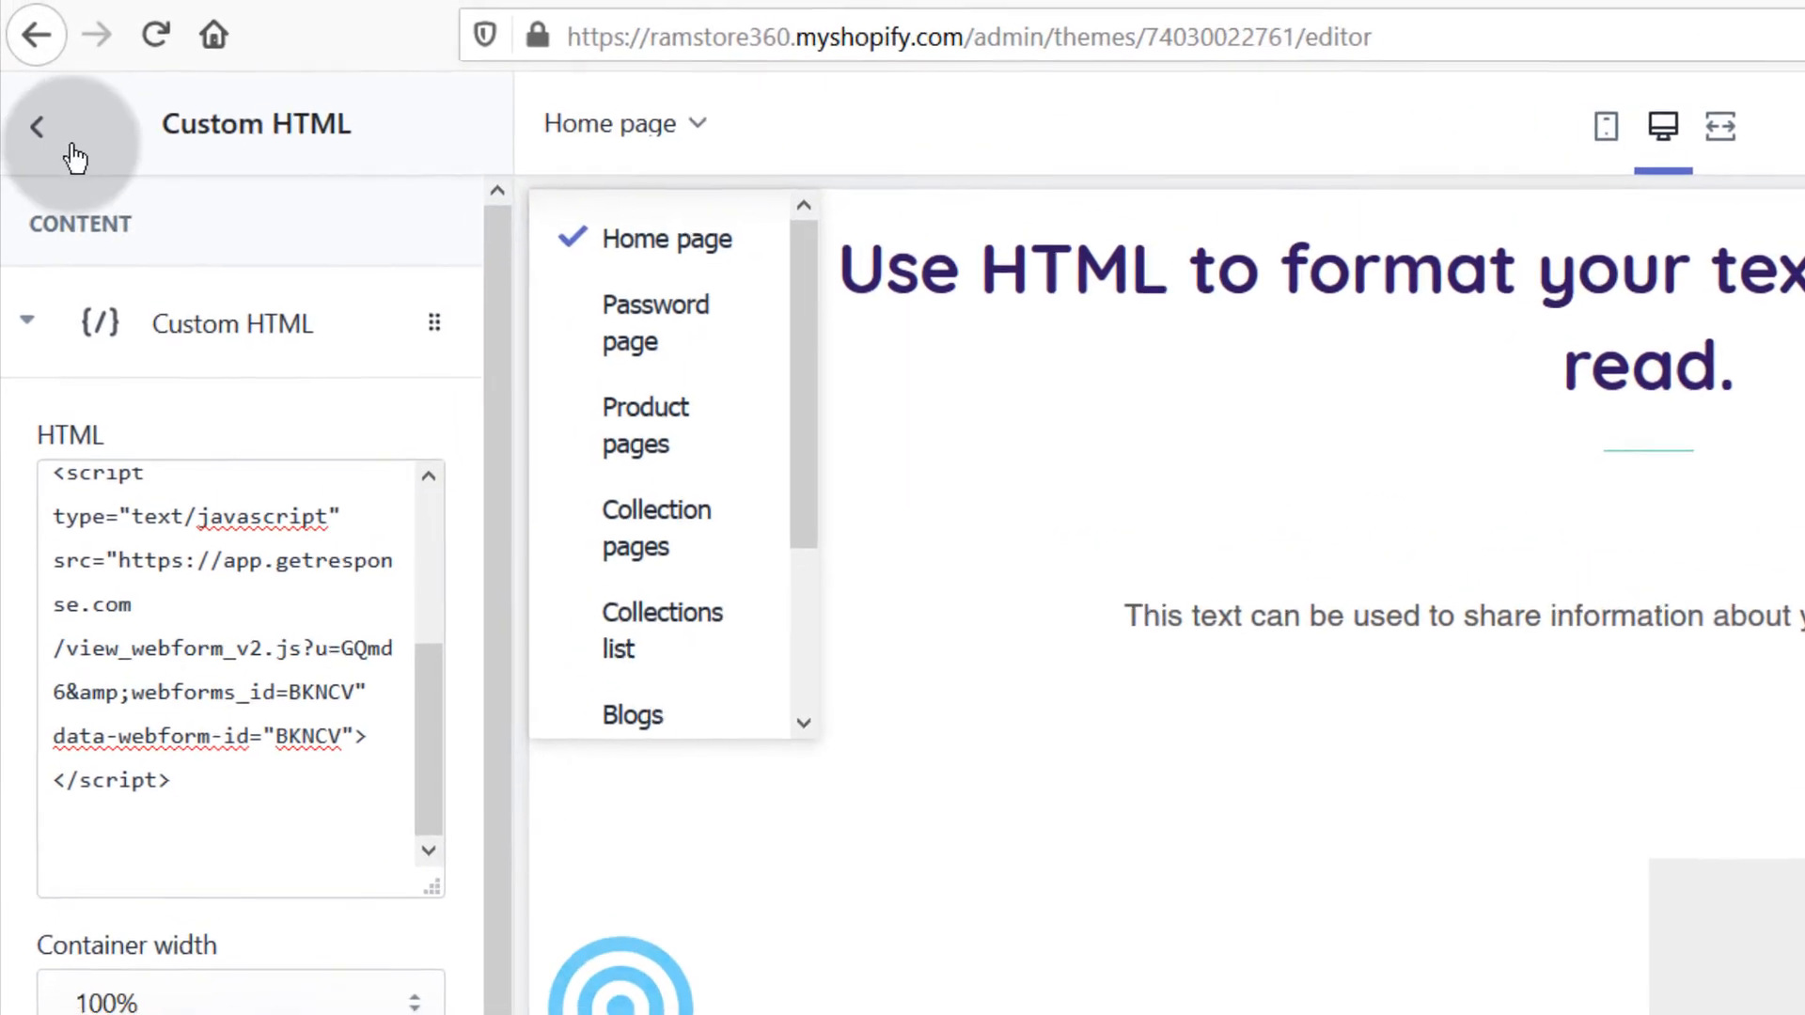
click(38, 126)
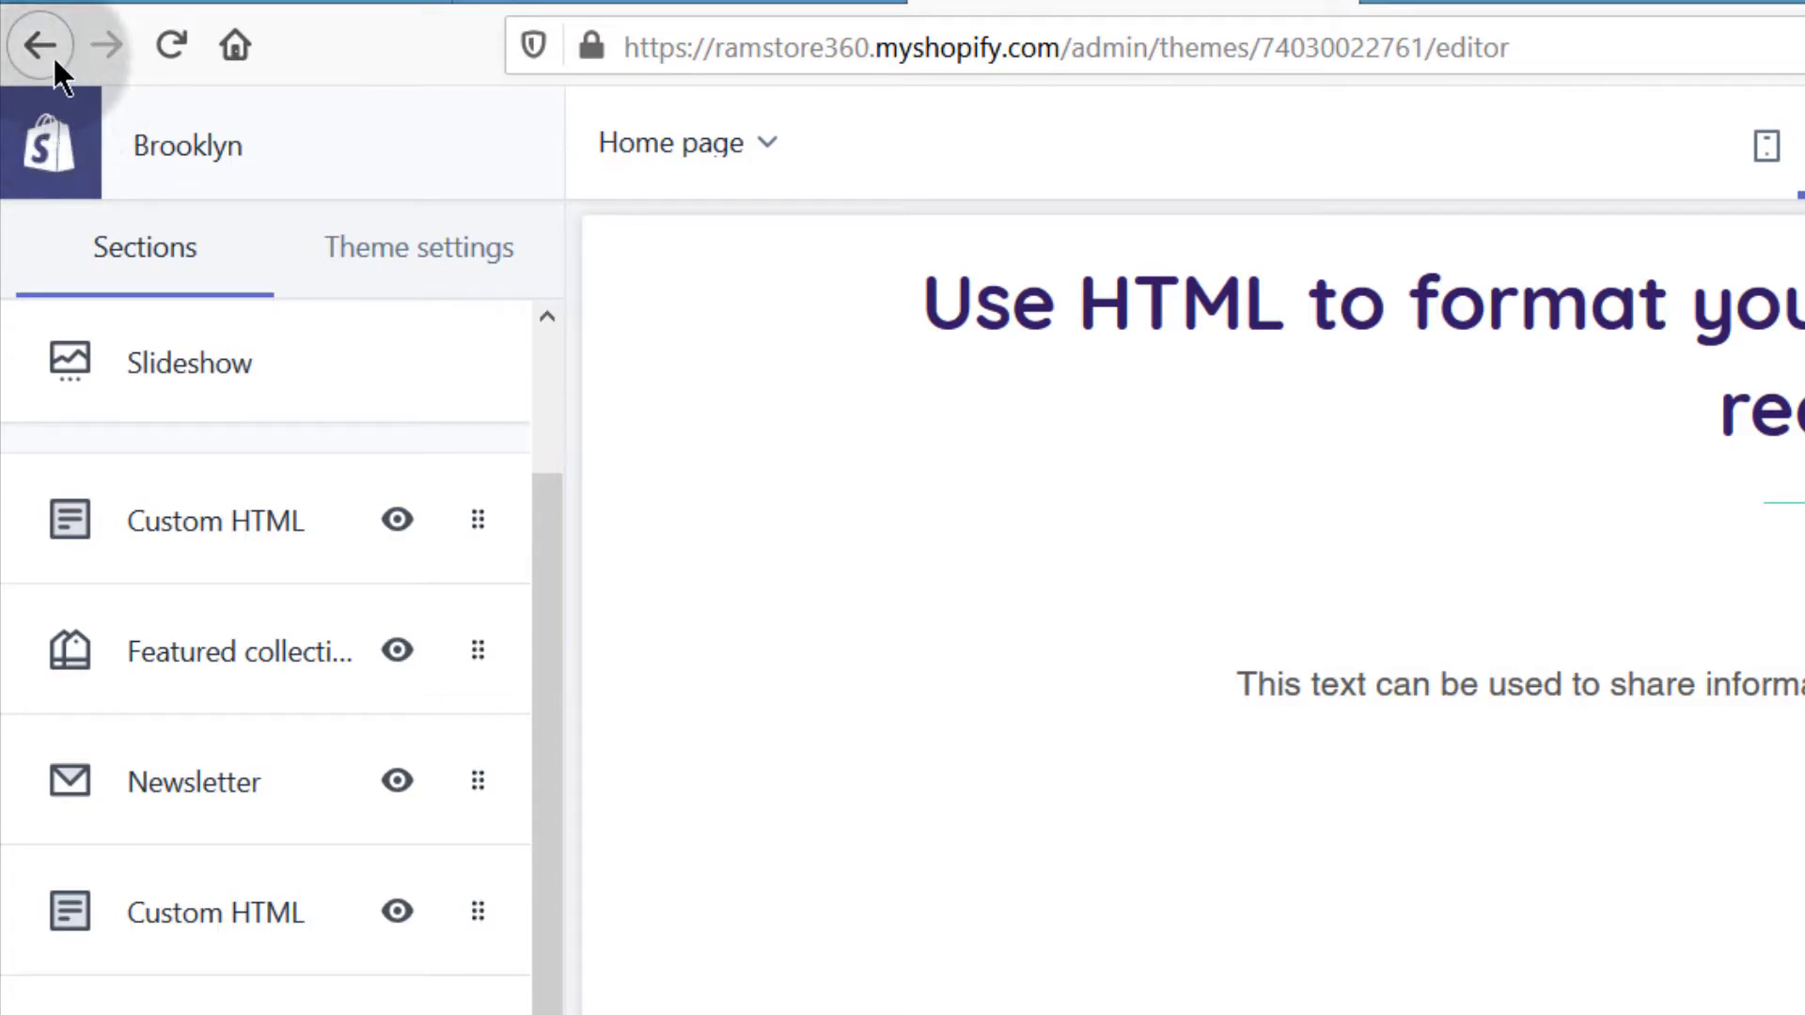
Leave the theme editor, go to Online Store Pages and start a new page
click(44, 45)
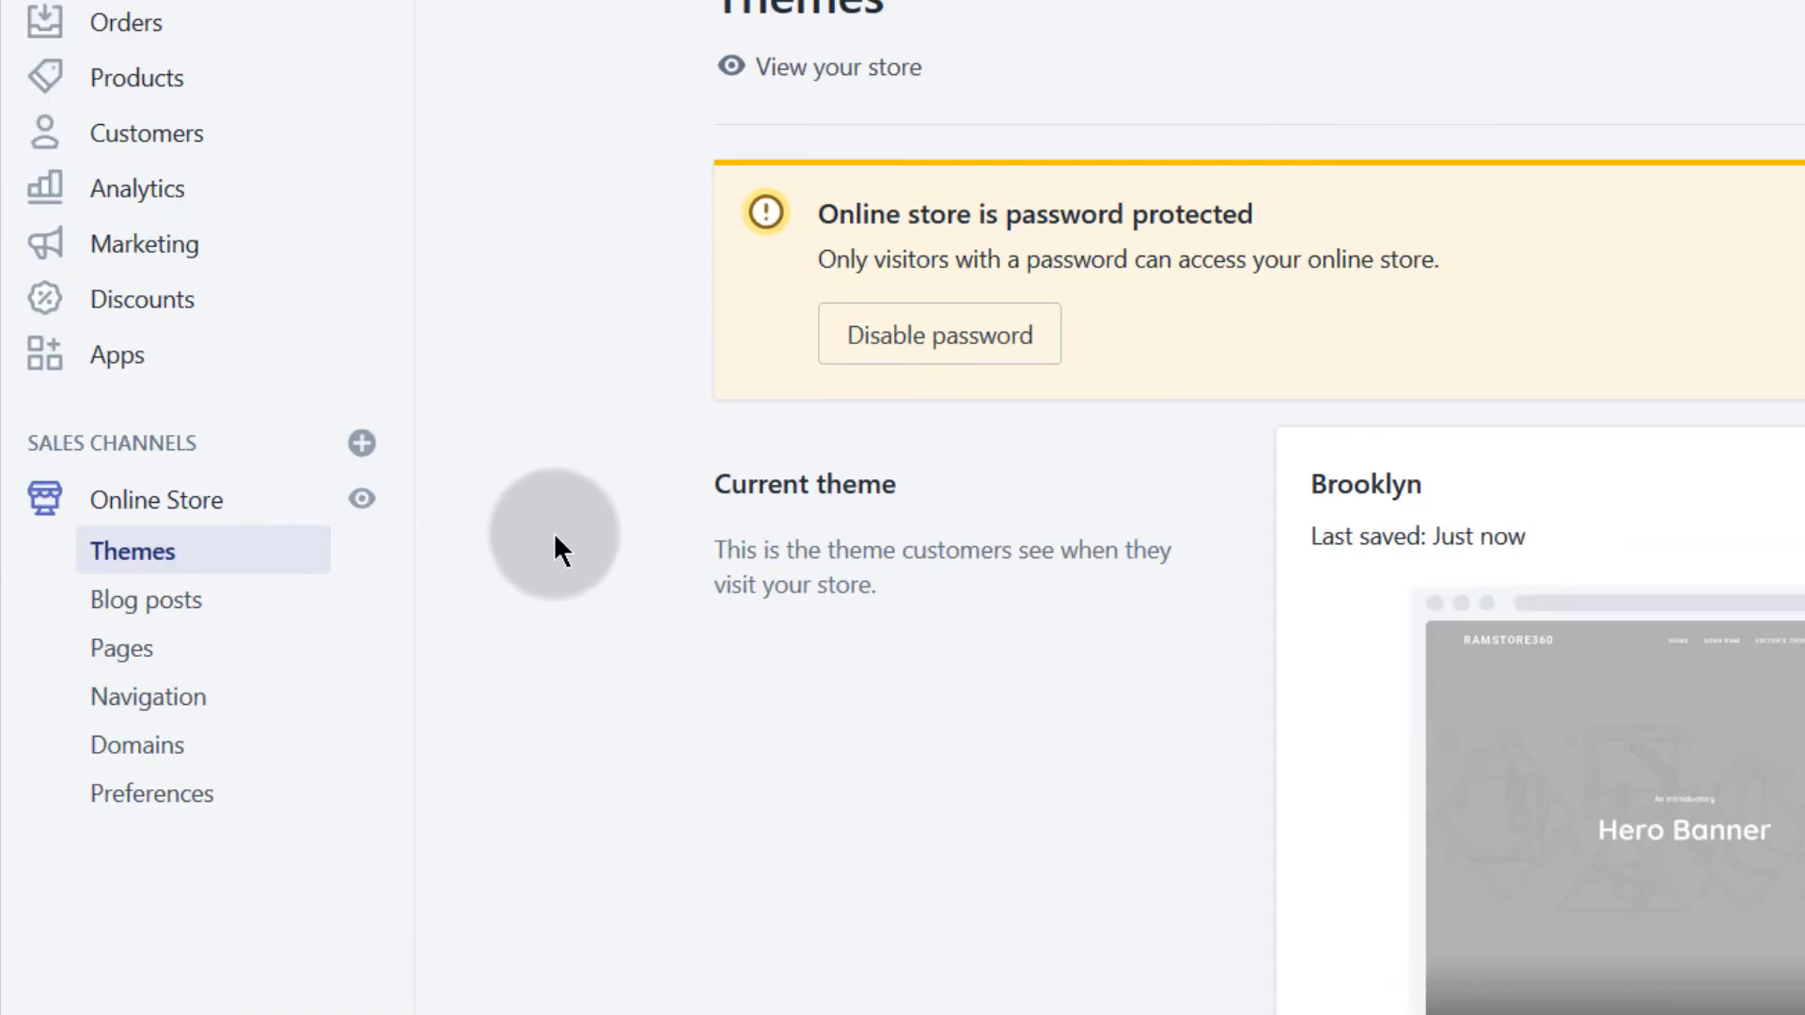
mouse_move(120, 649)
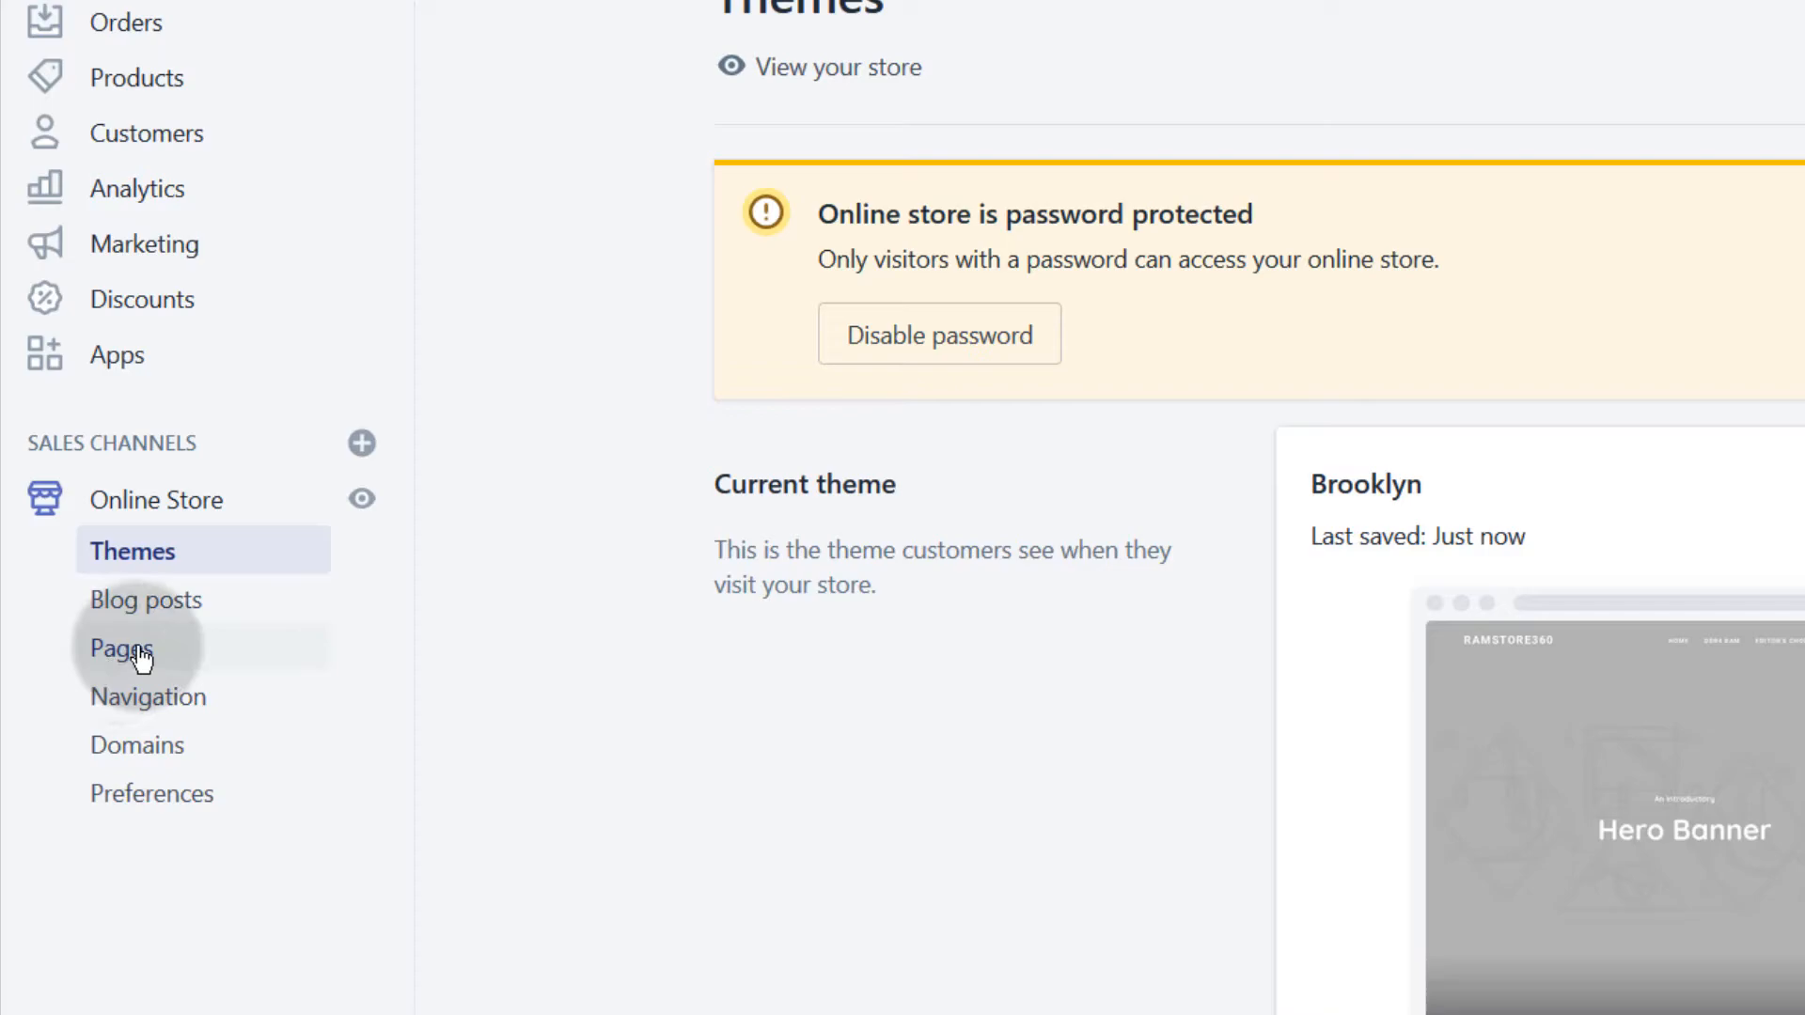
click(120, 649)
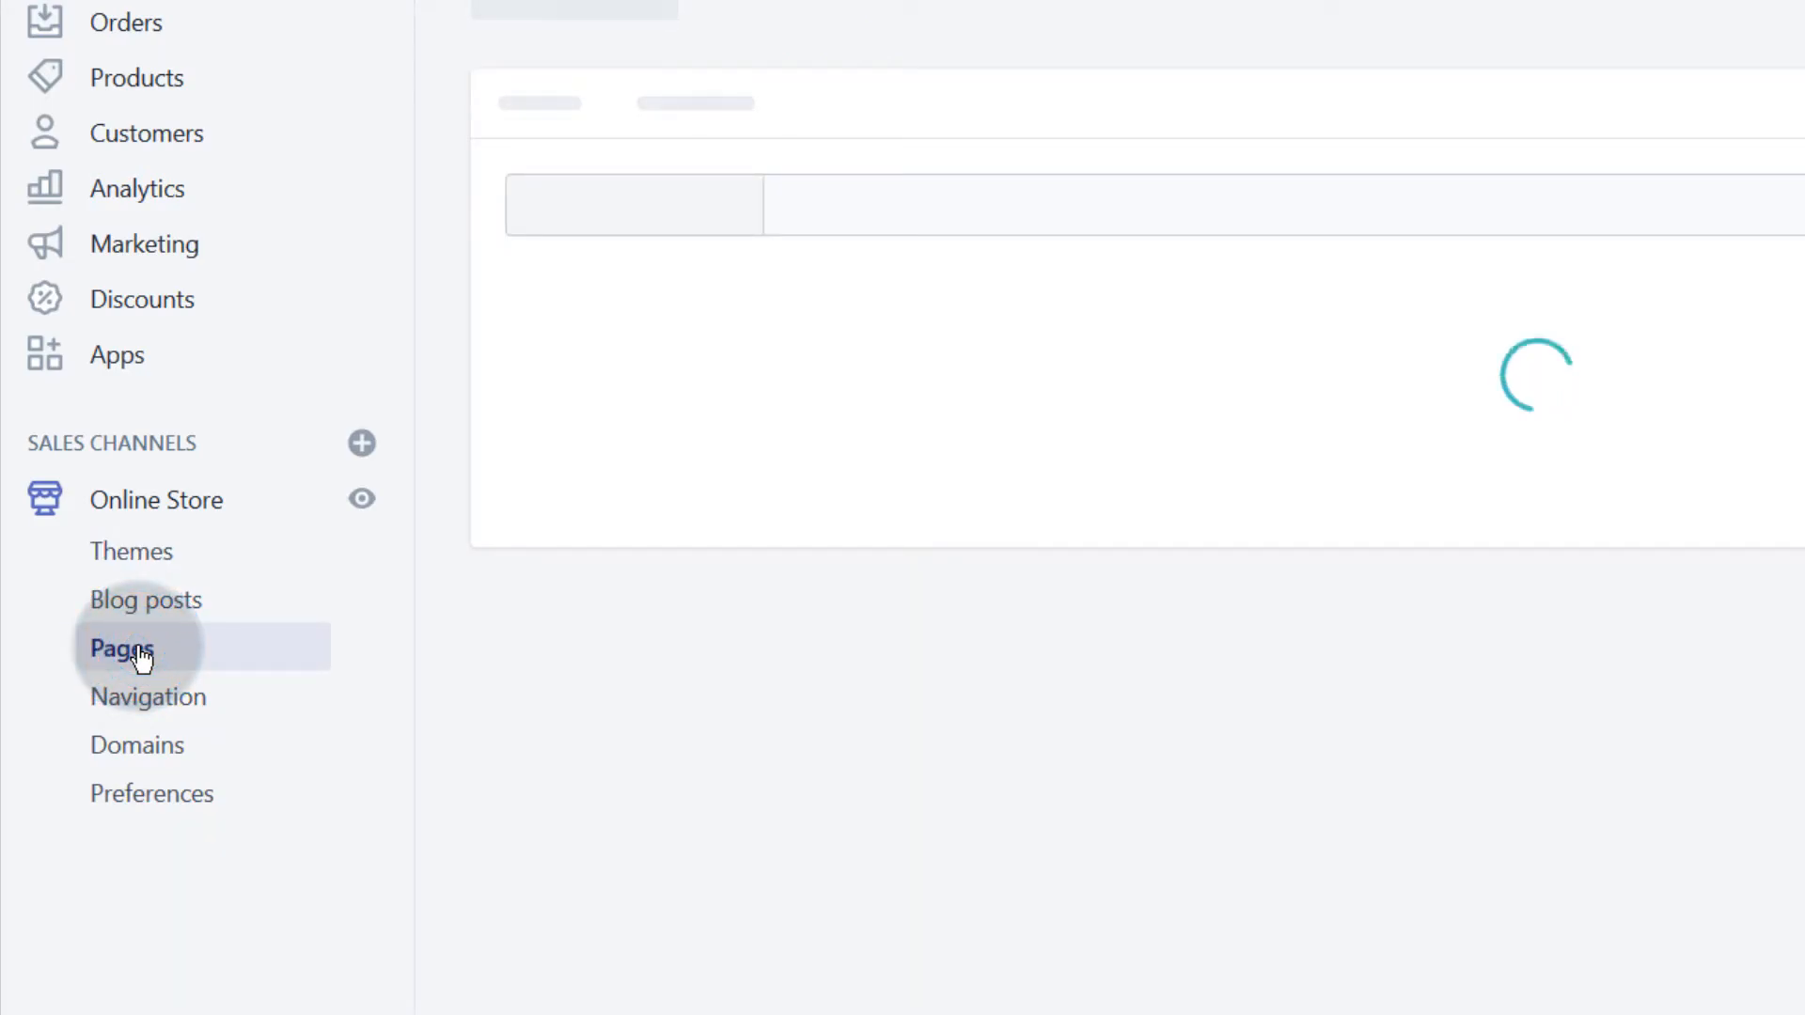
click(120, 649)
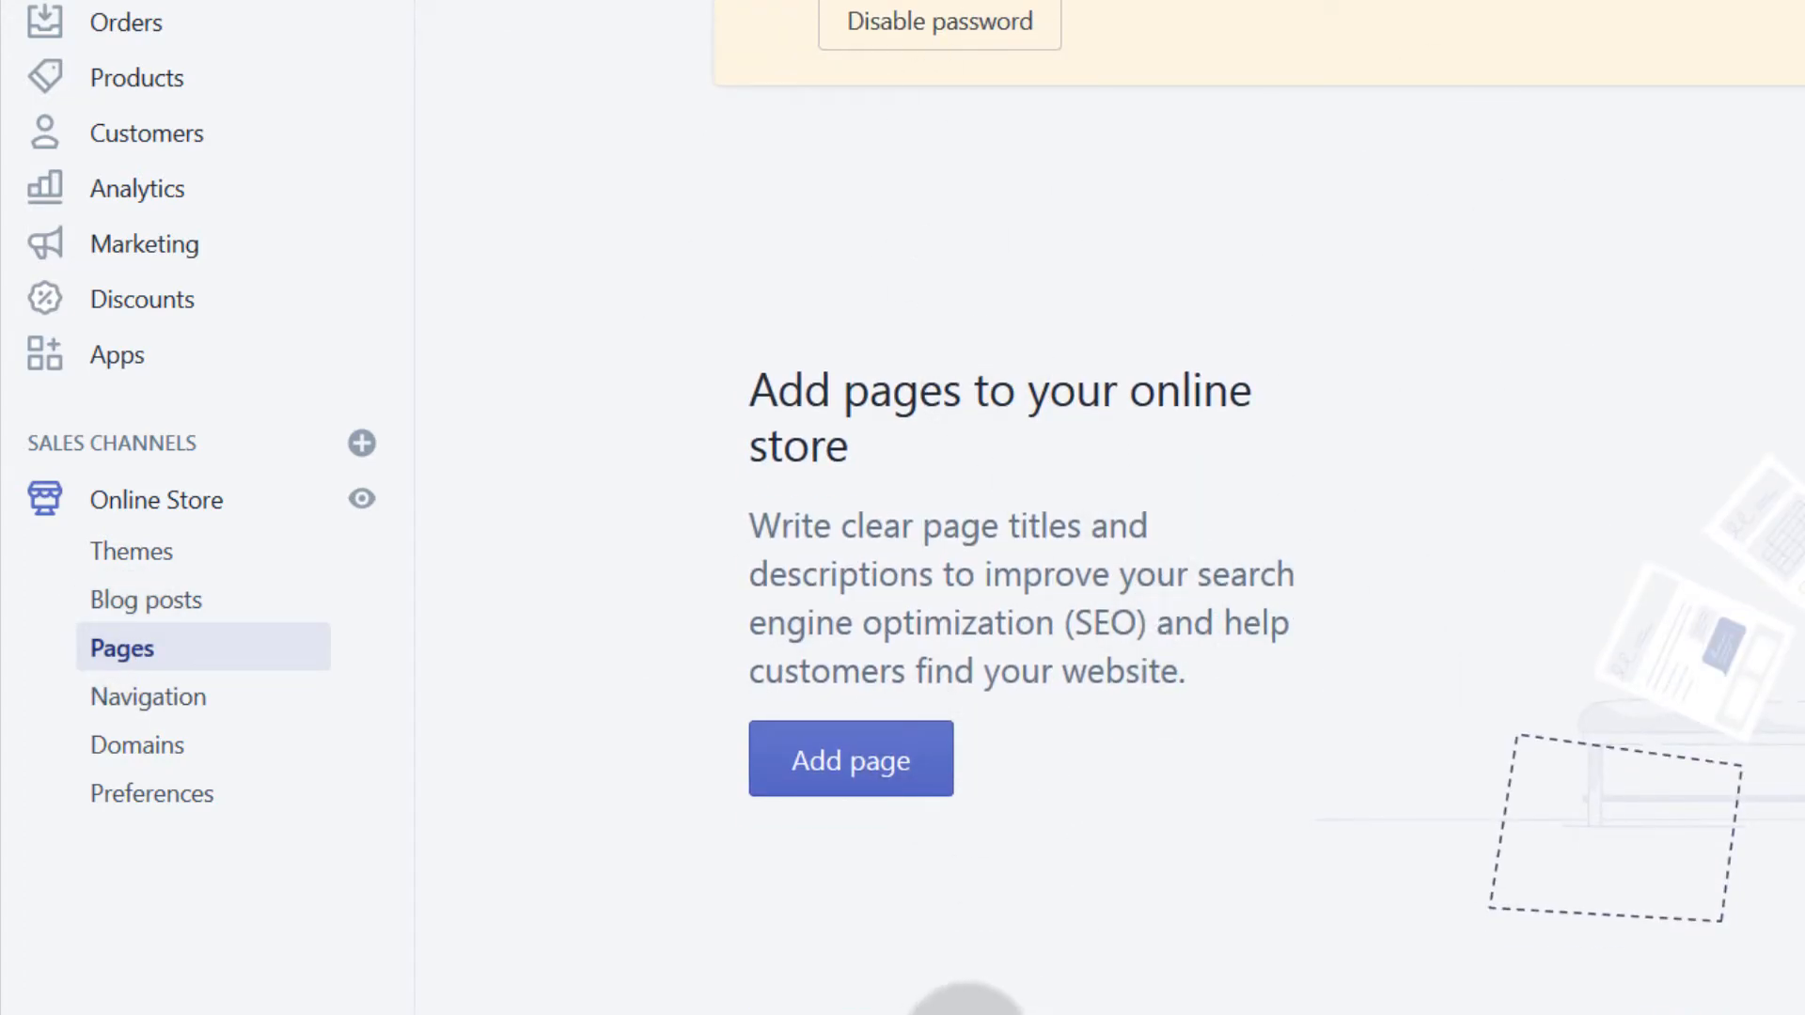
click(850, 758)
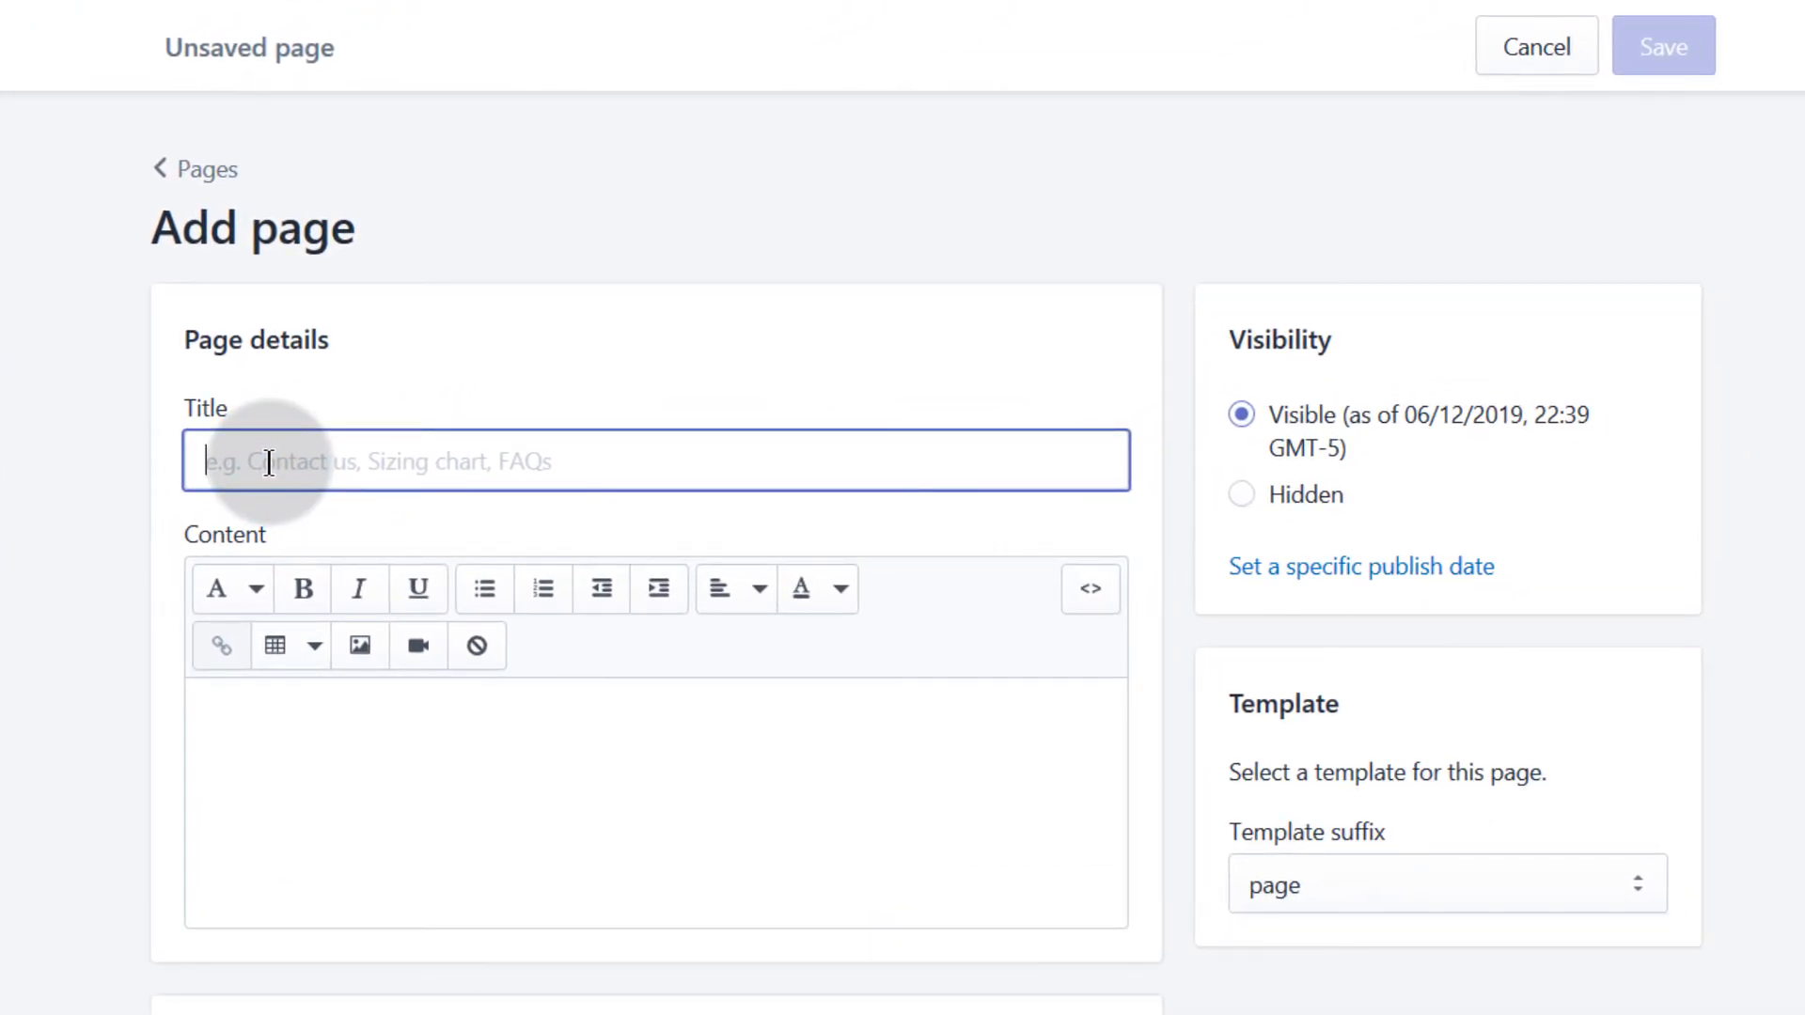
Title the page 'Signup' with content 'Signup to learn how to edit your Audio with AUdacity'
text(Signup)
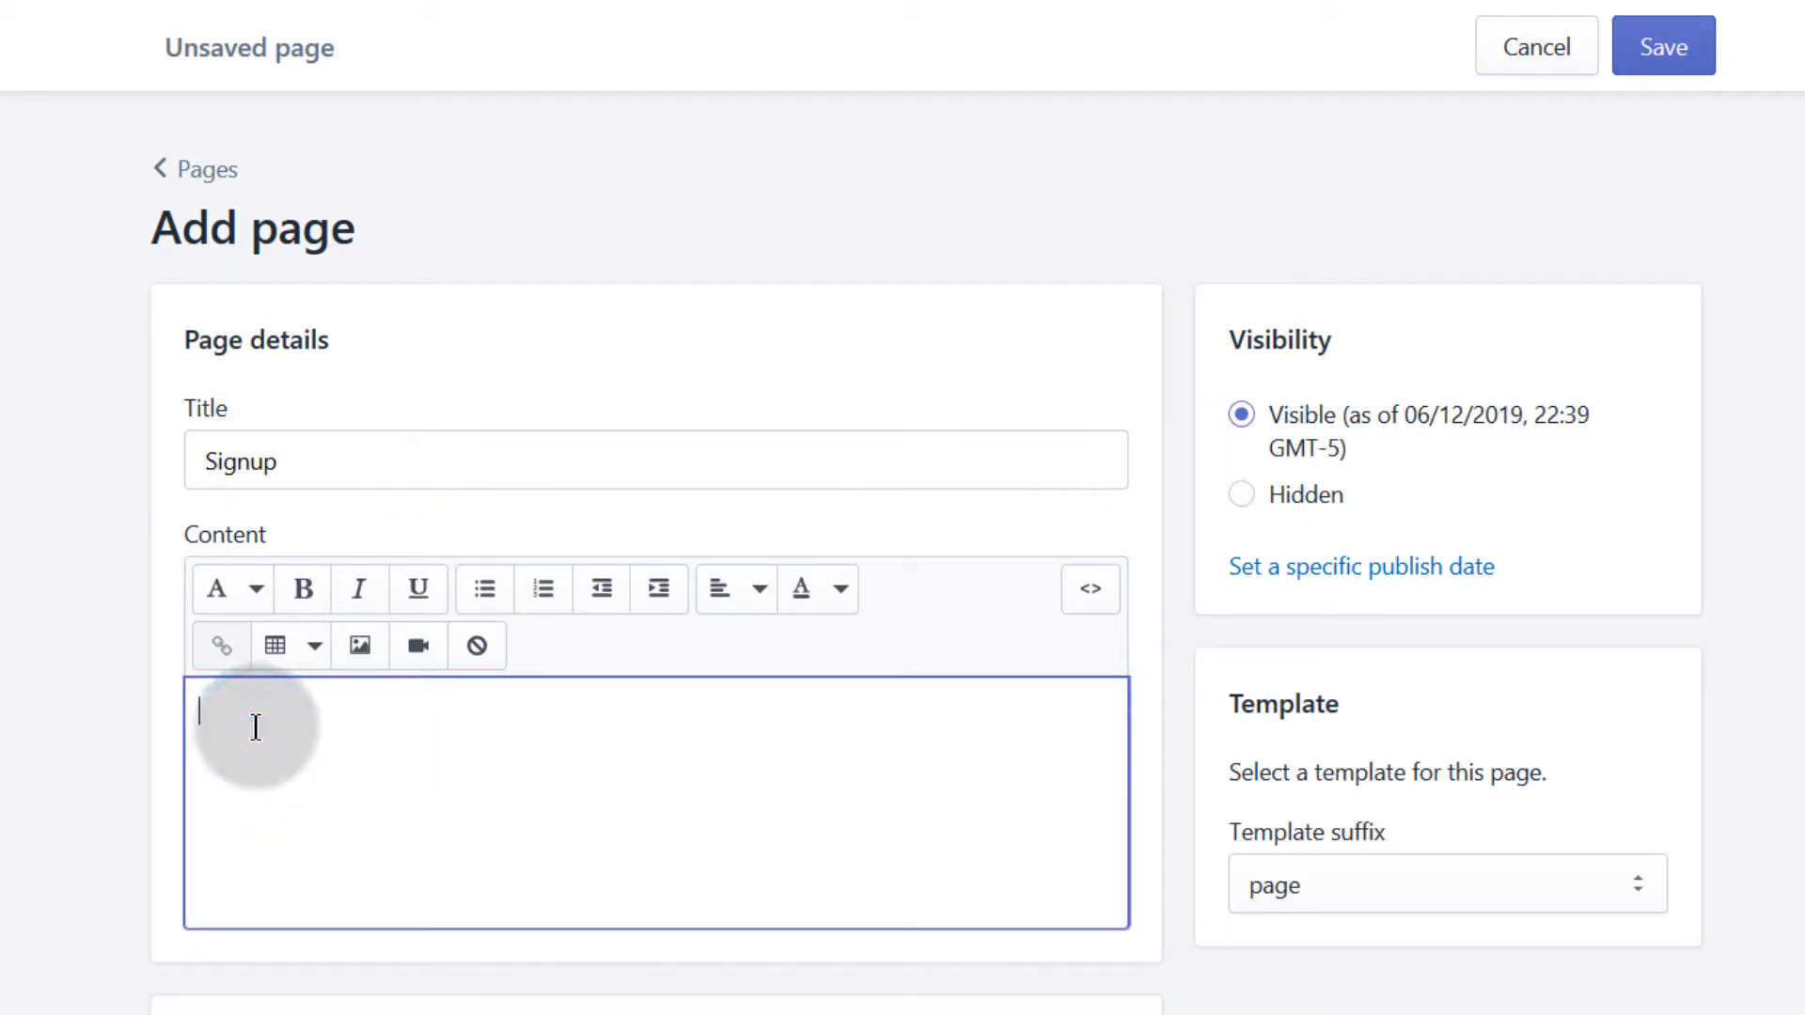
text(S)
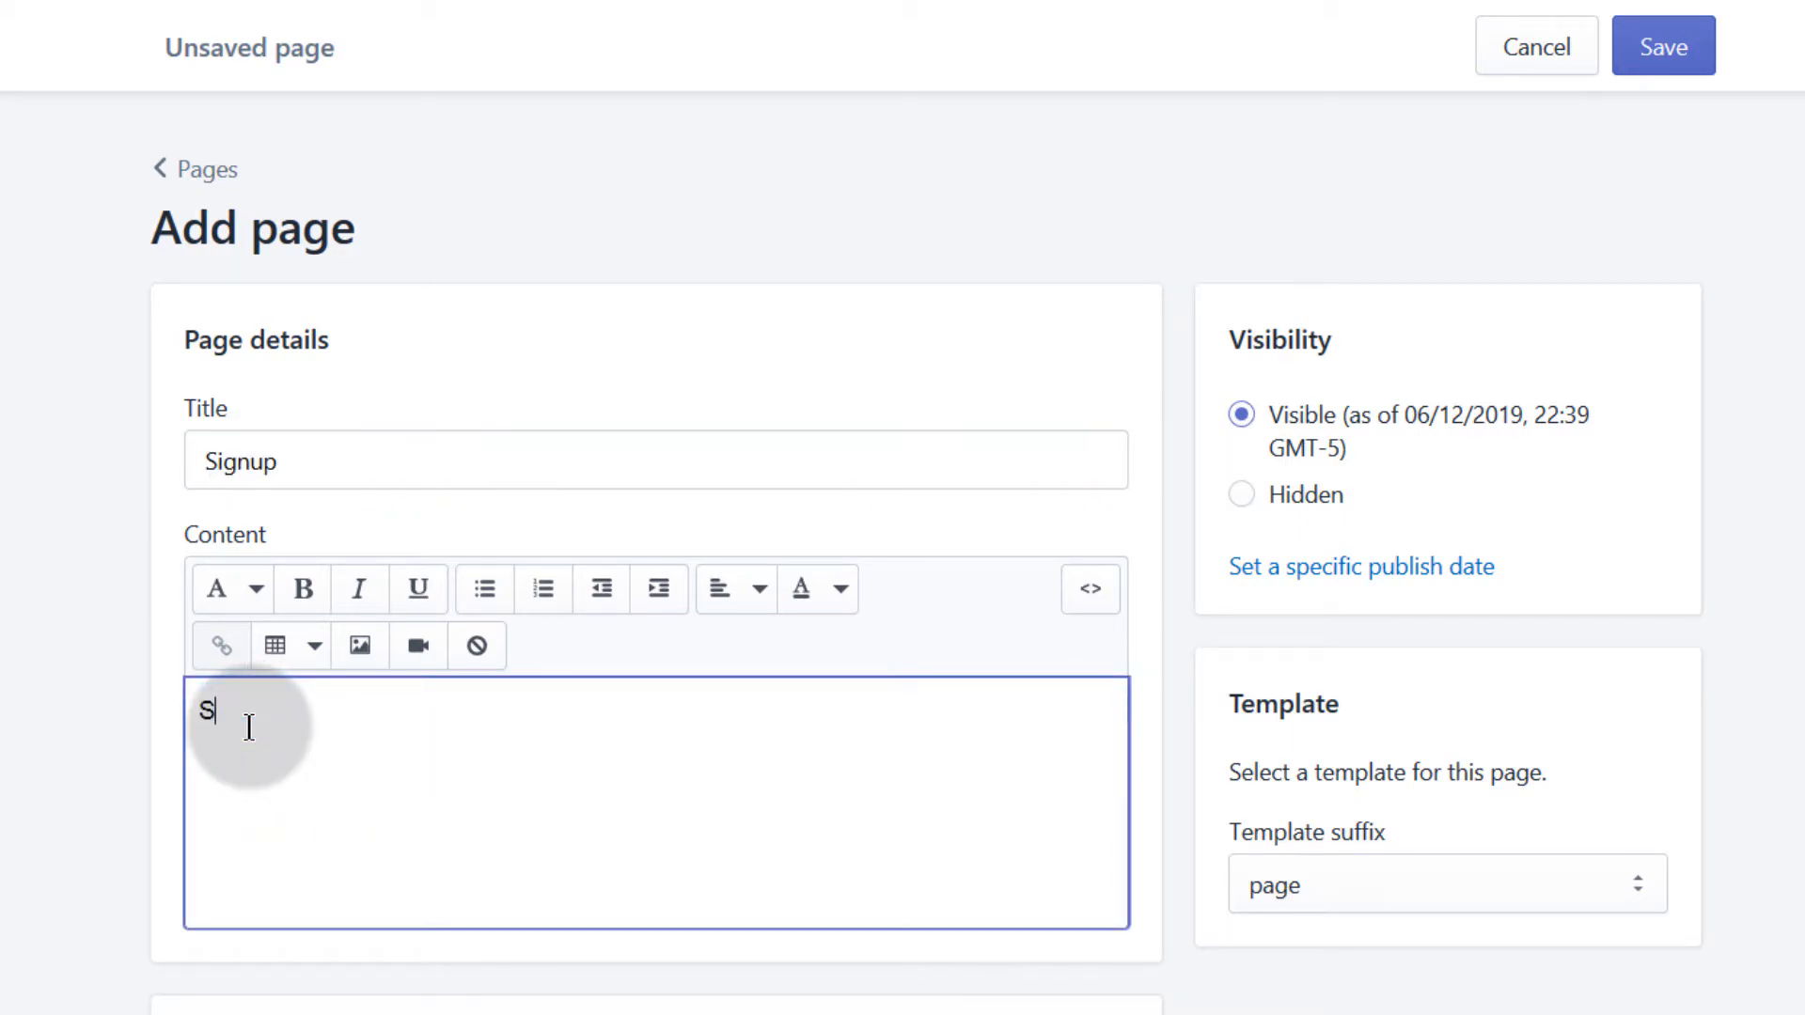
text(ignup)
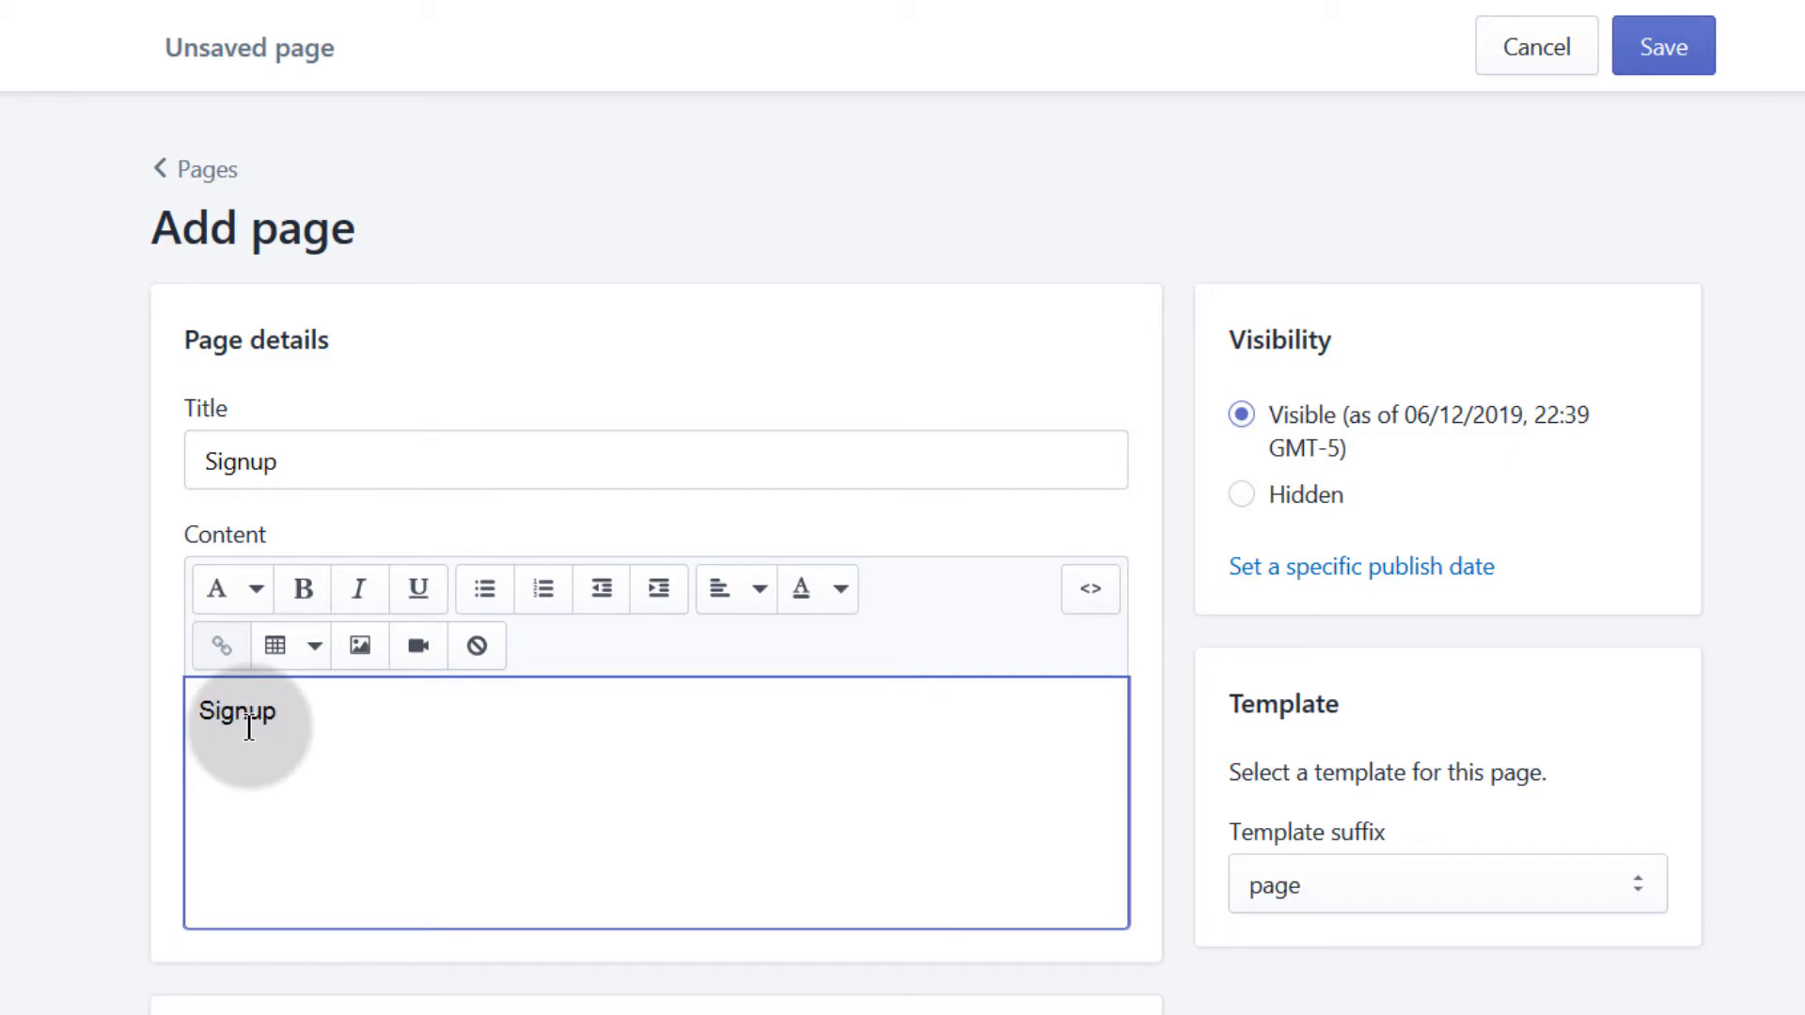
text(to learn how to edi)
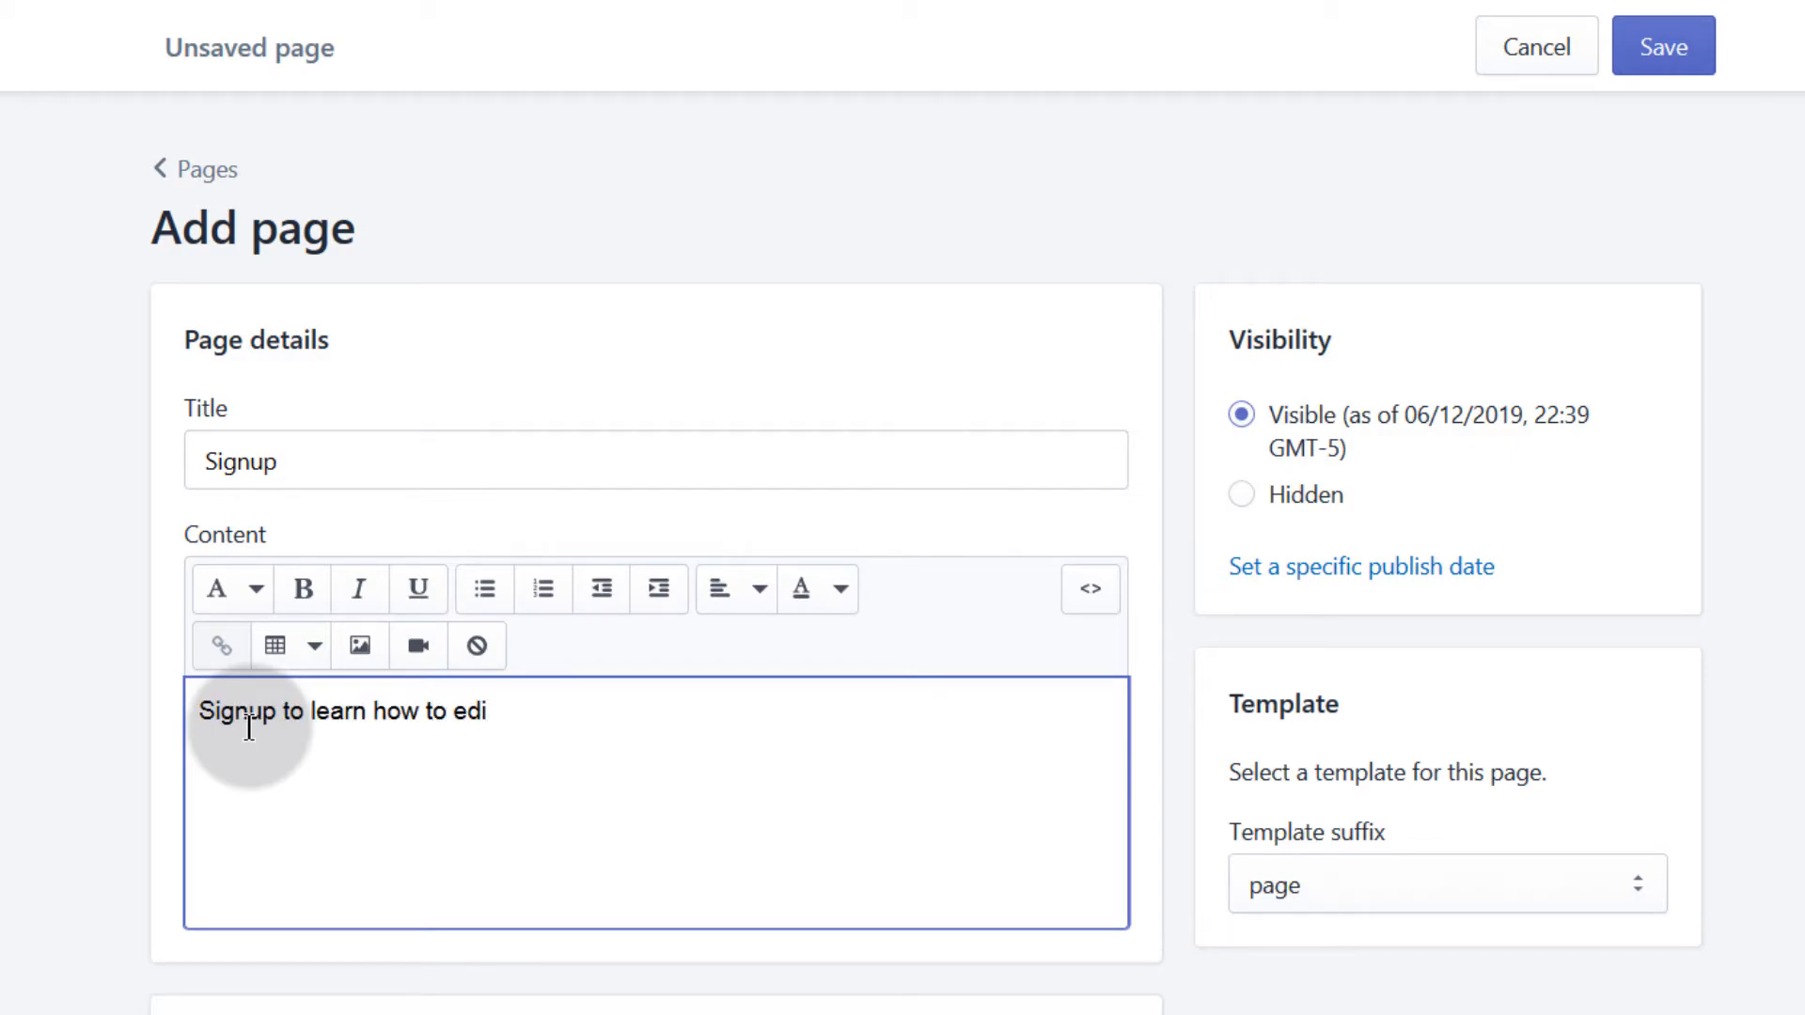
text(t your Audio with AUdacity)
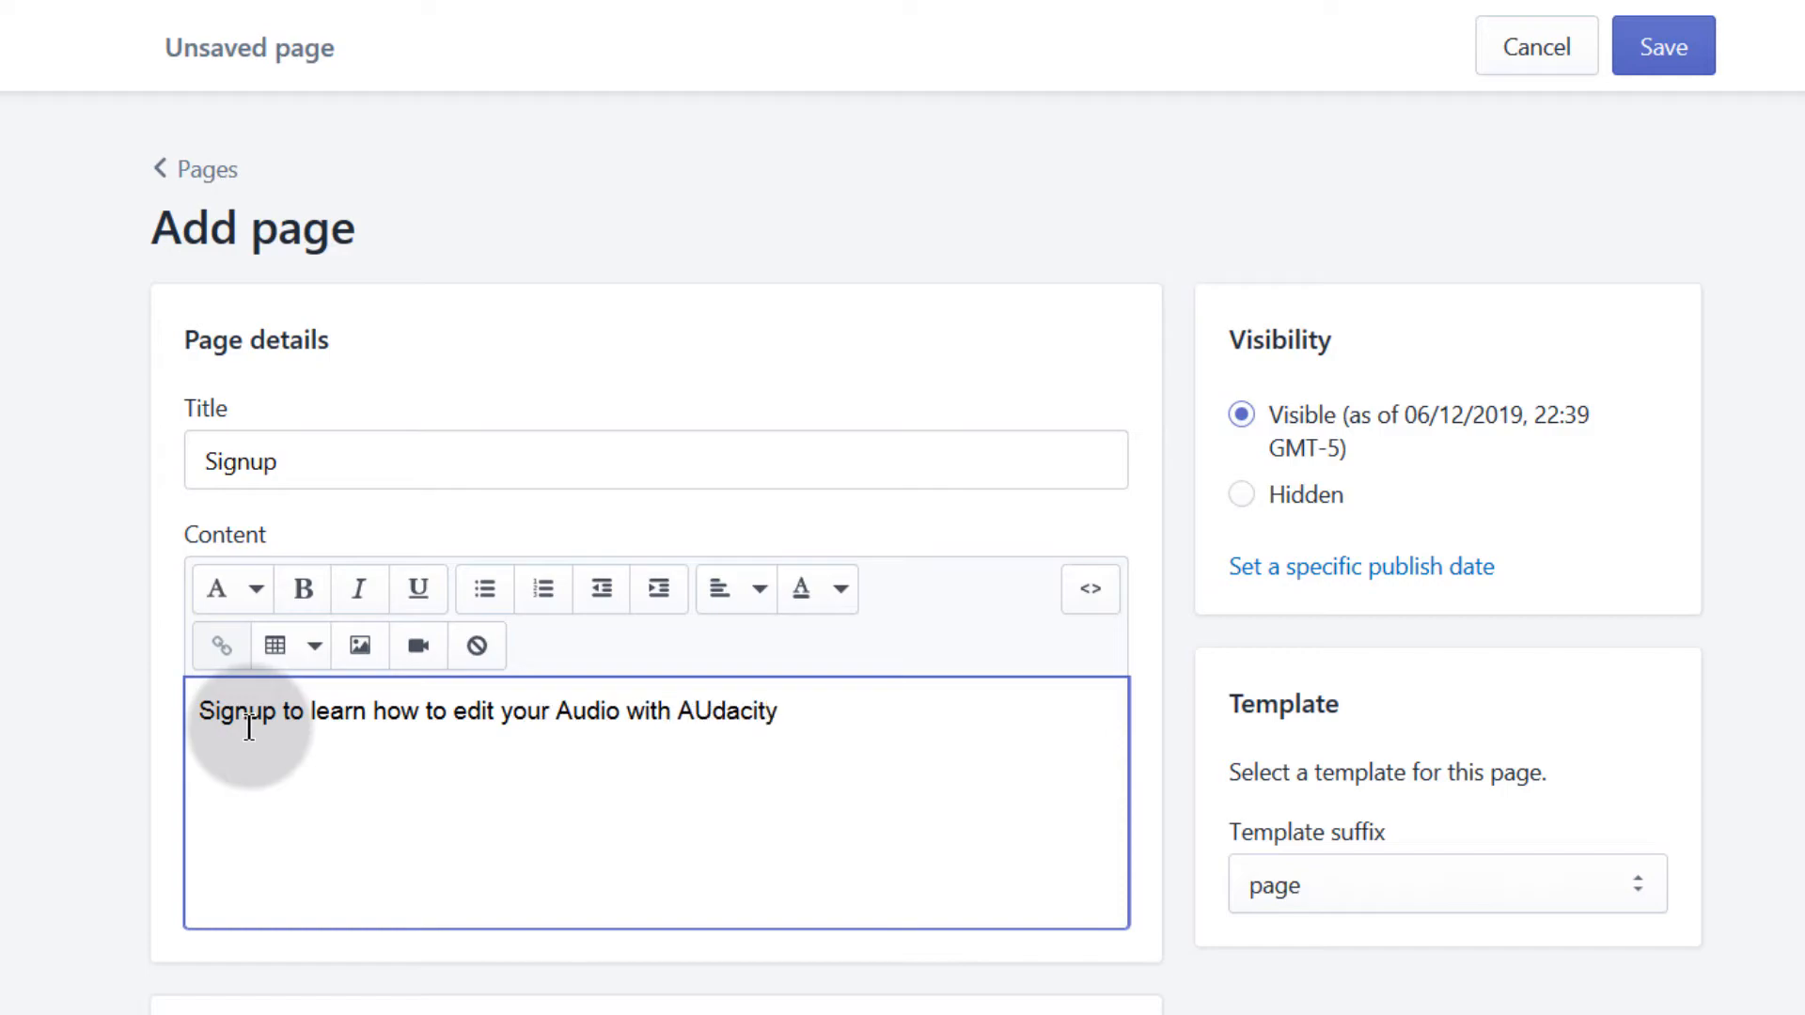
mouse_move(1089, 589)
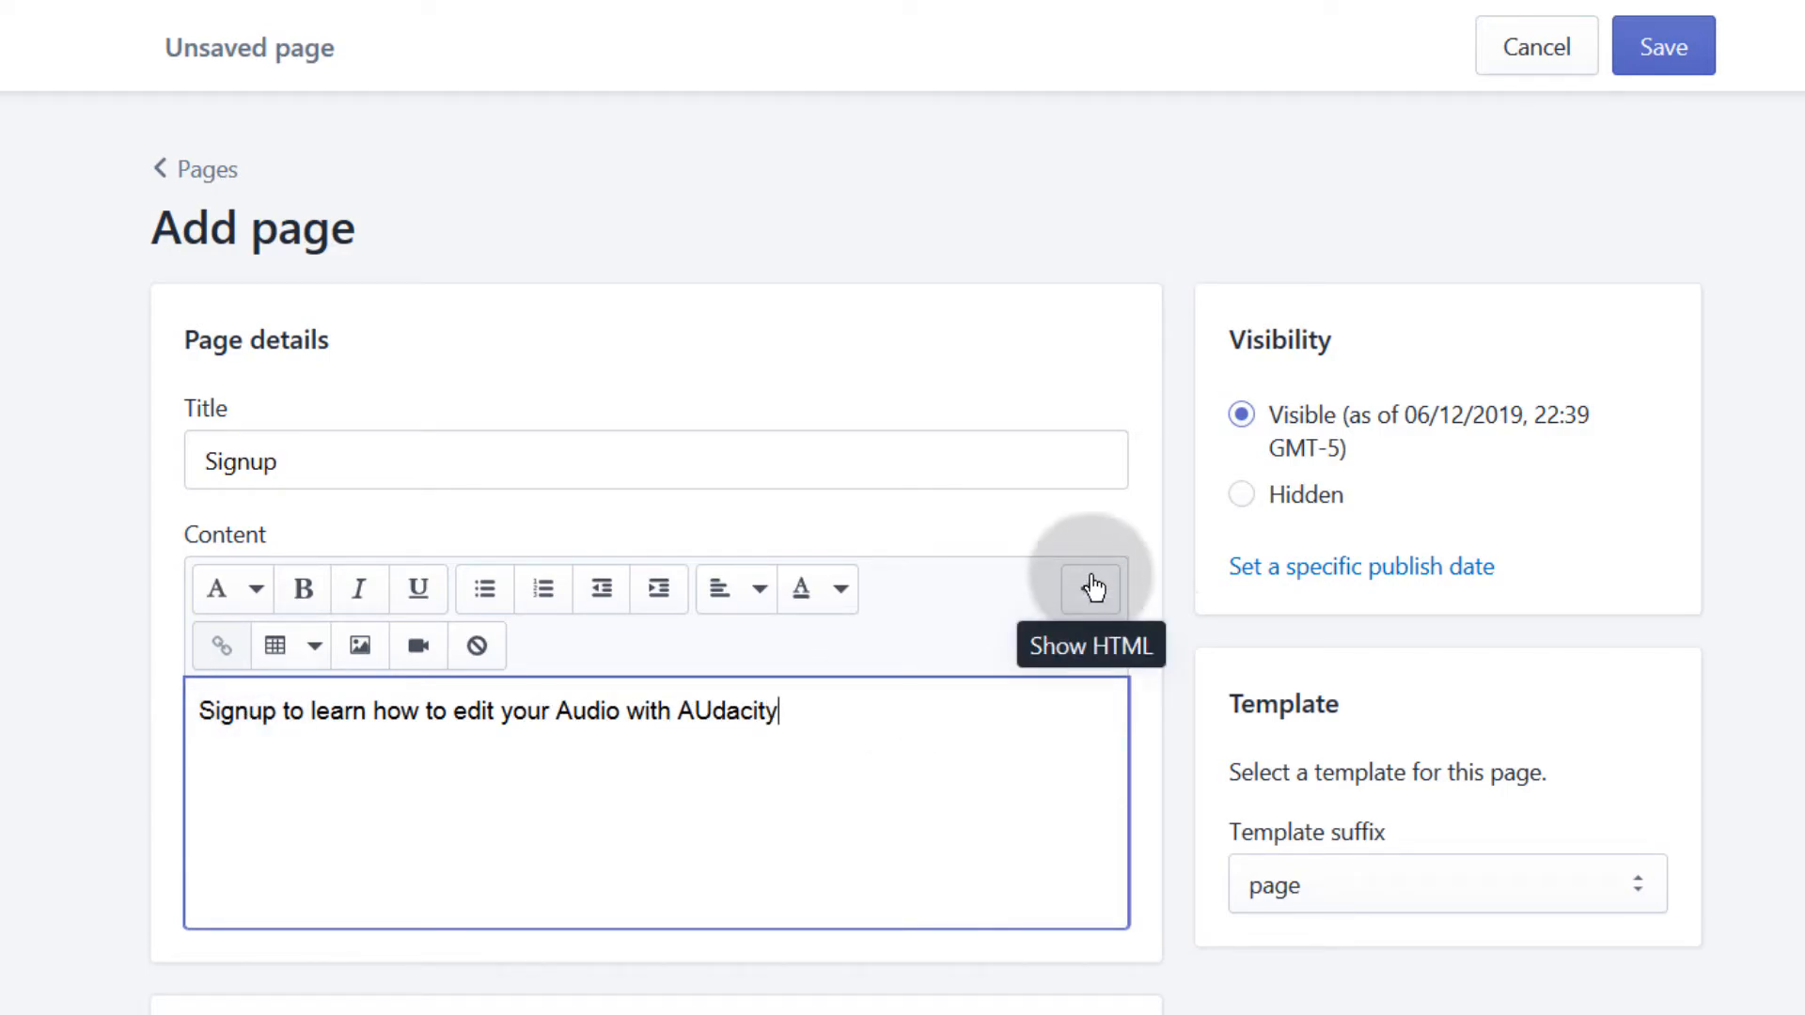
Paste the GetResponse view_webform_v2.js script into the page's HTML below the text and save the Signup page
click(1088, 589)
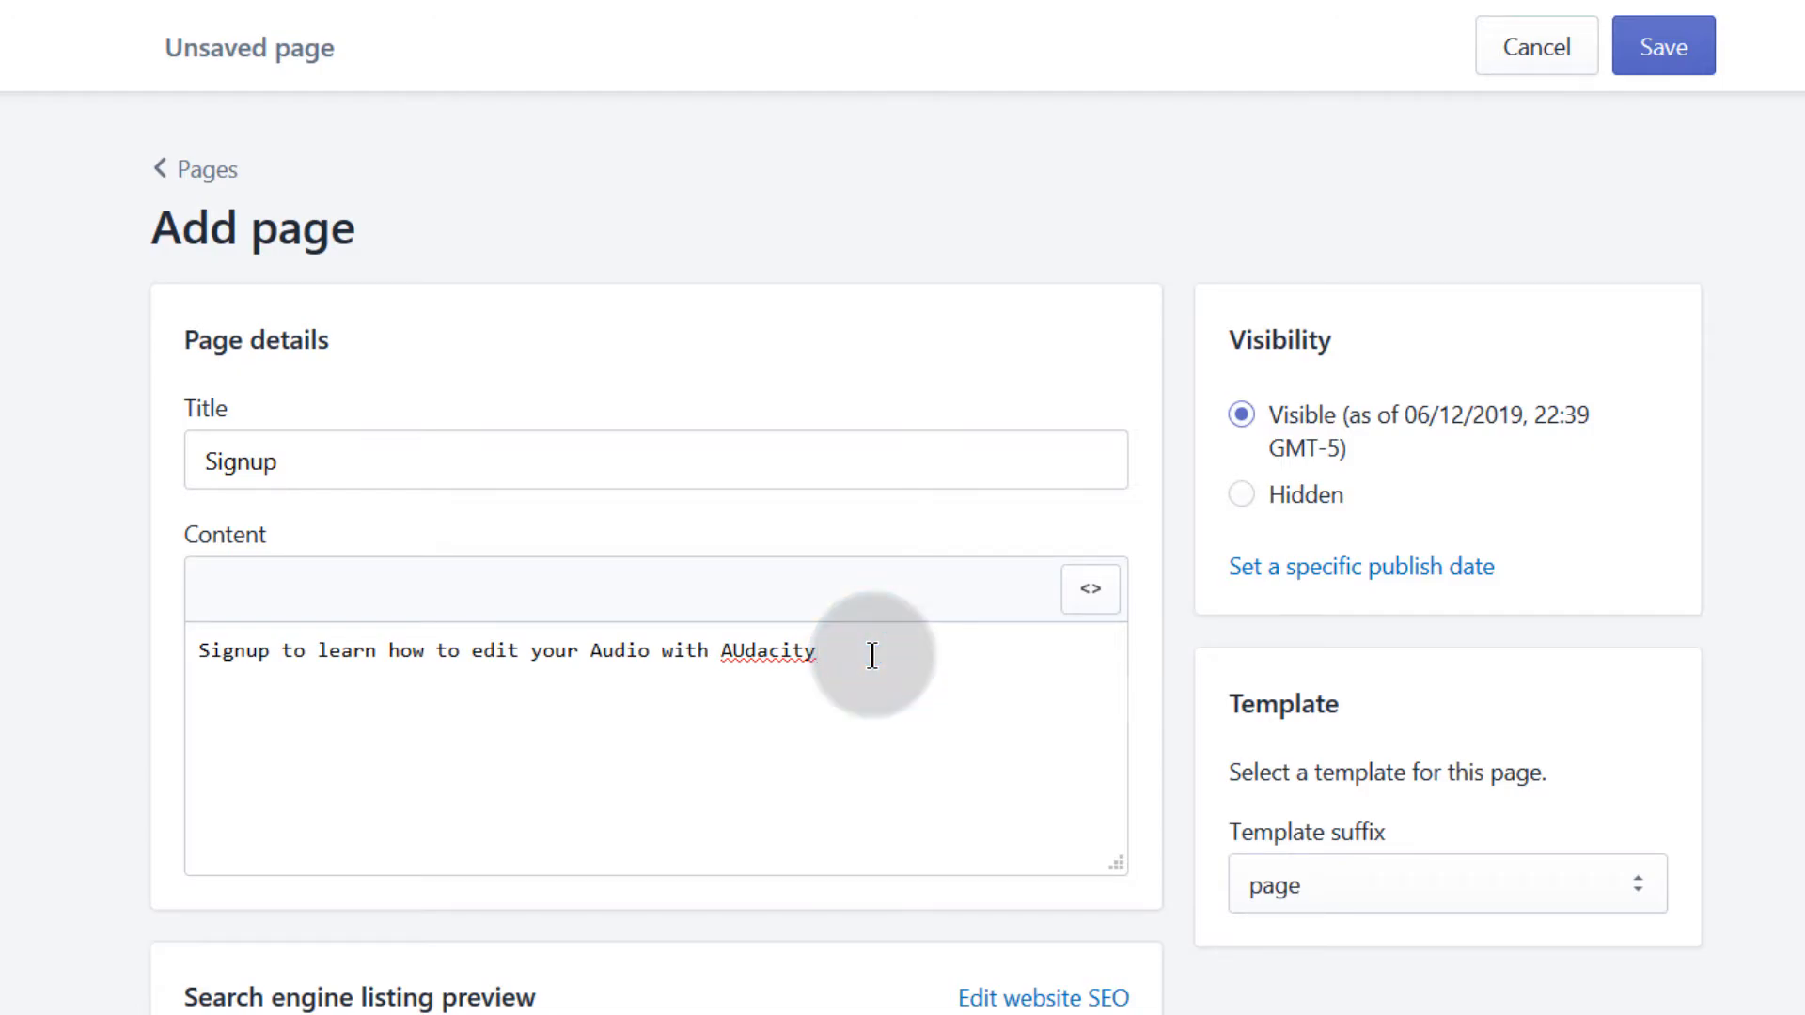
text(<script type="text/javascript" src="https://app.getresponse.com/view_webform_v2.js?u=GQmd6&webforms_id=BKNCV" data-webform-id="BKNCV"></script>)
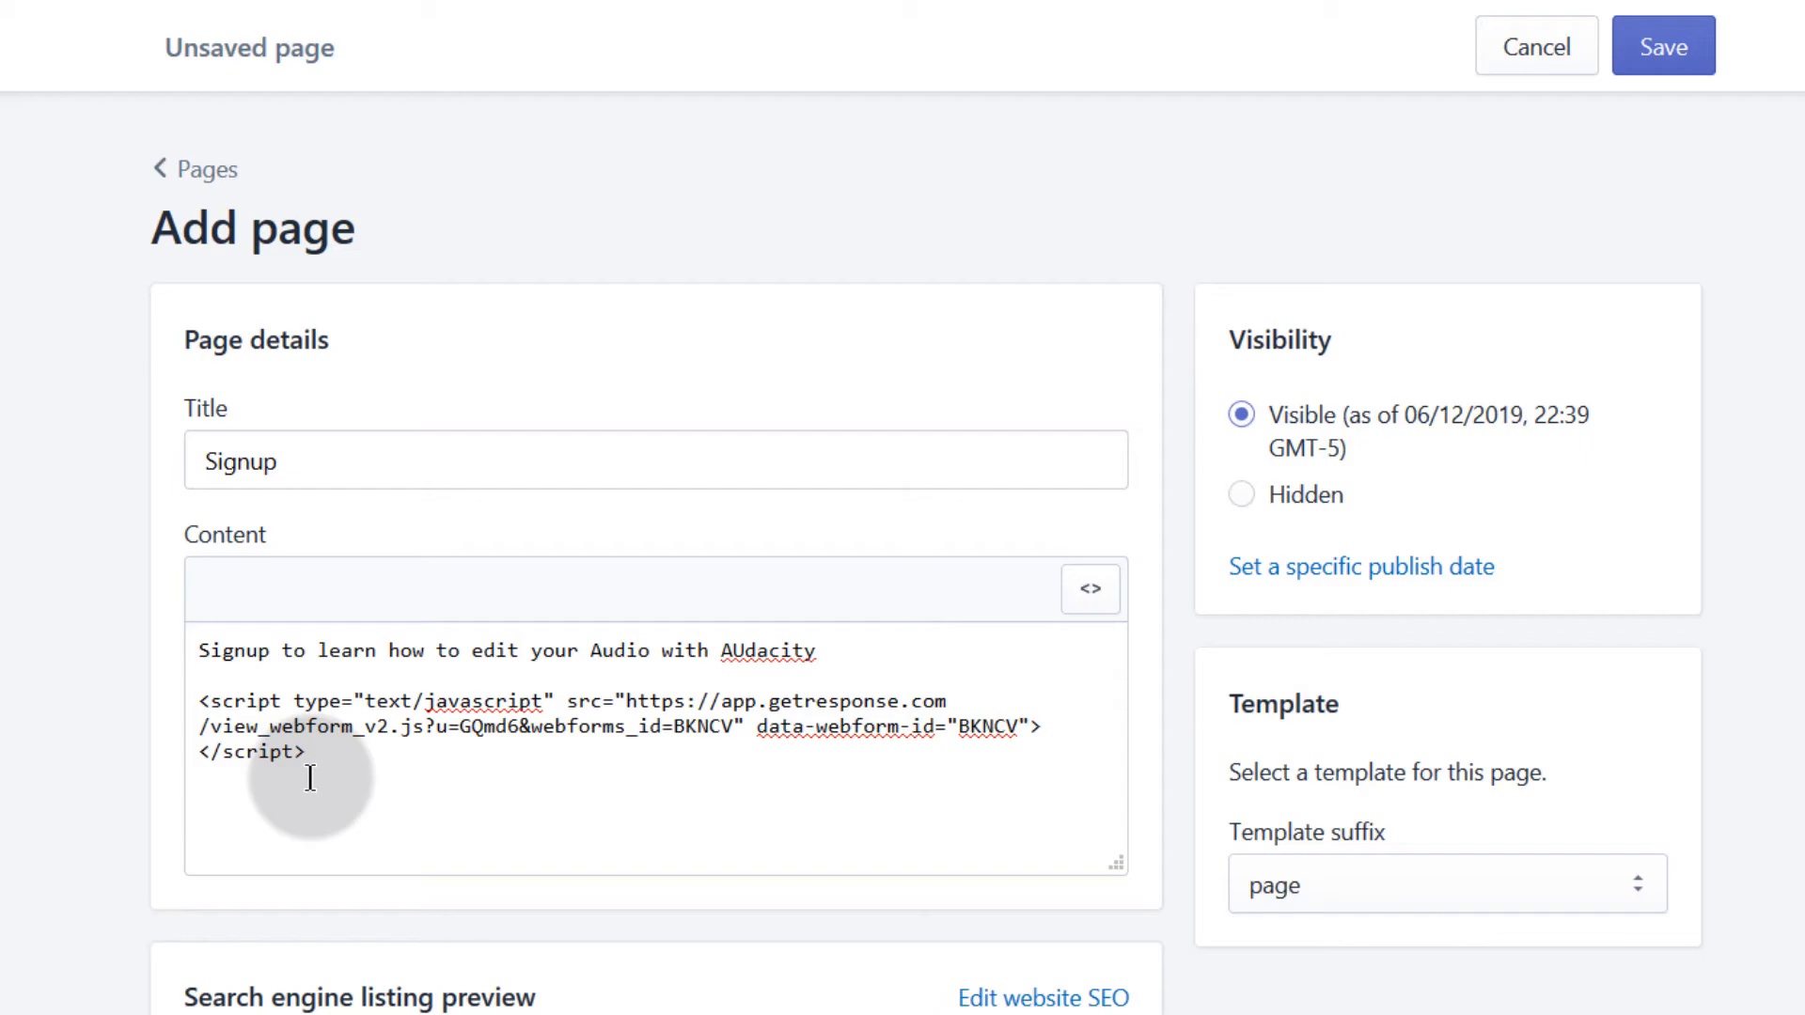
mouse_move(235, 758)
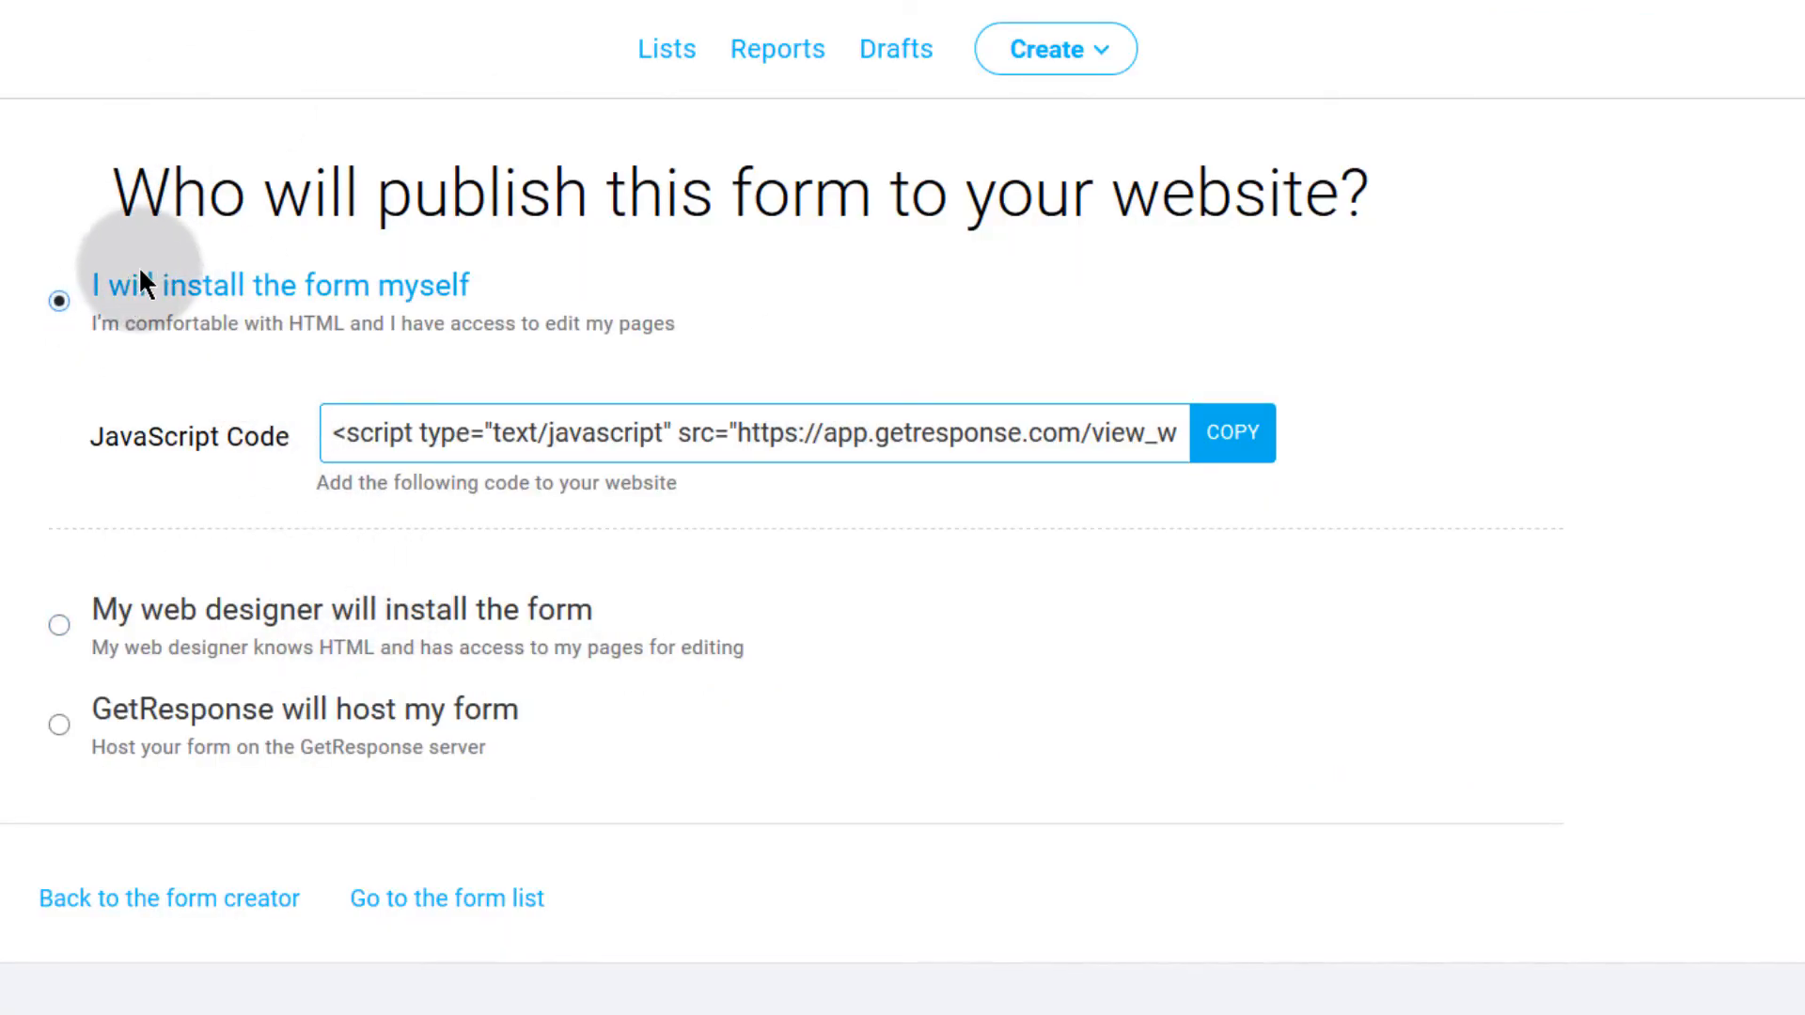
click(1230, 432)
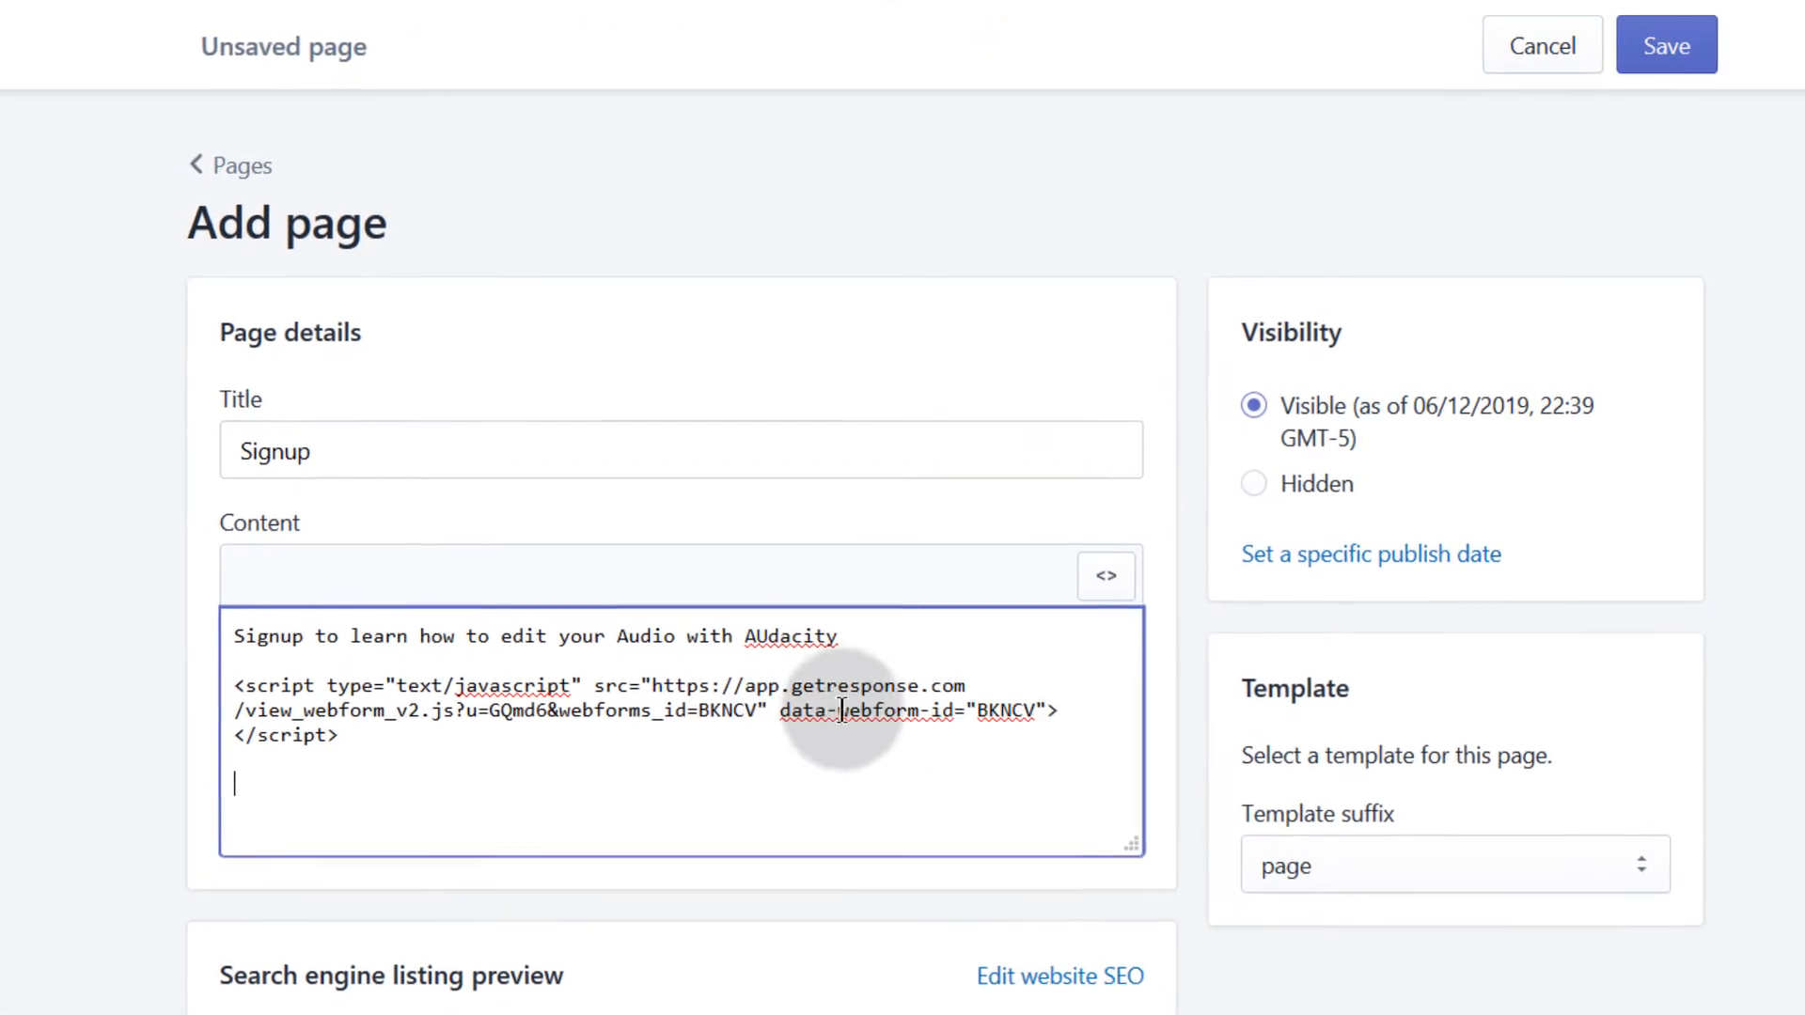
scroll(down, 3)
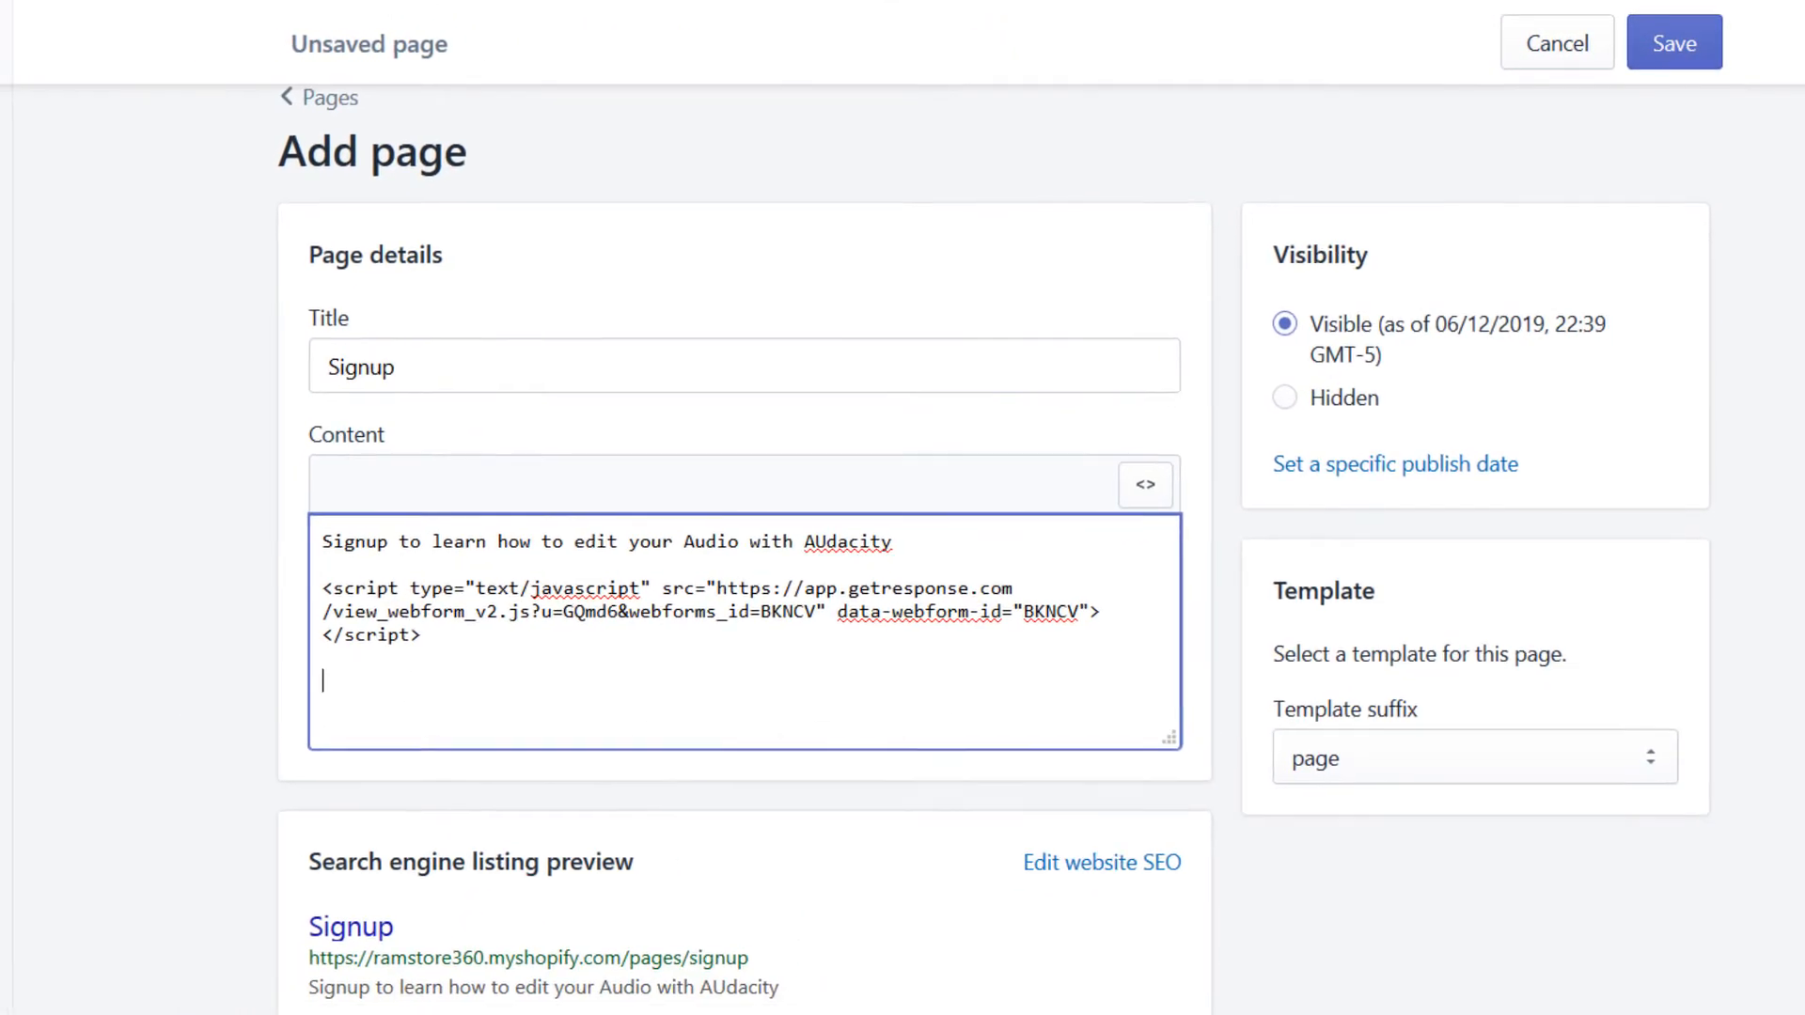
click(1673, 43)
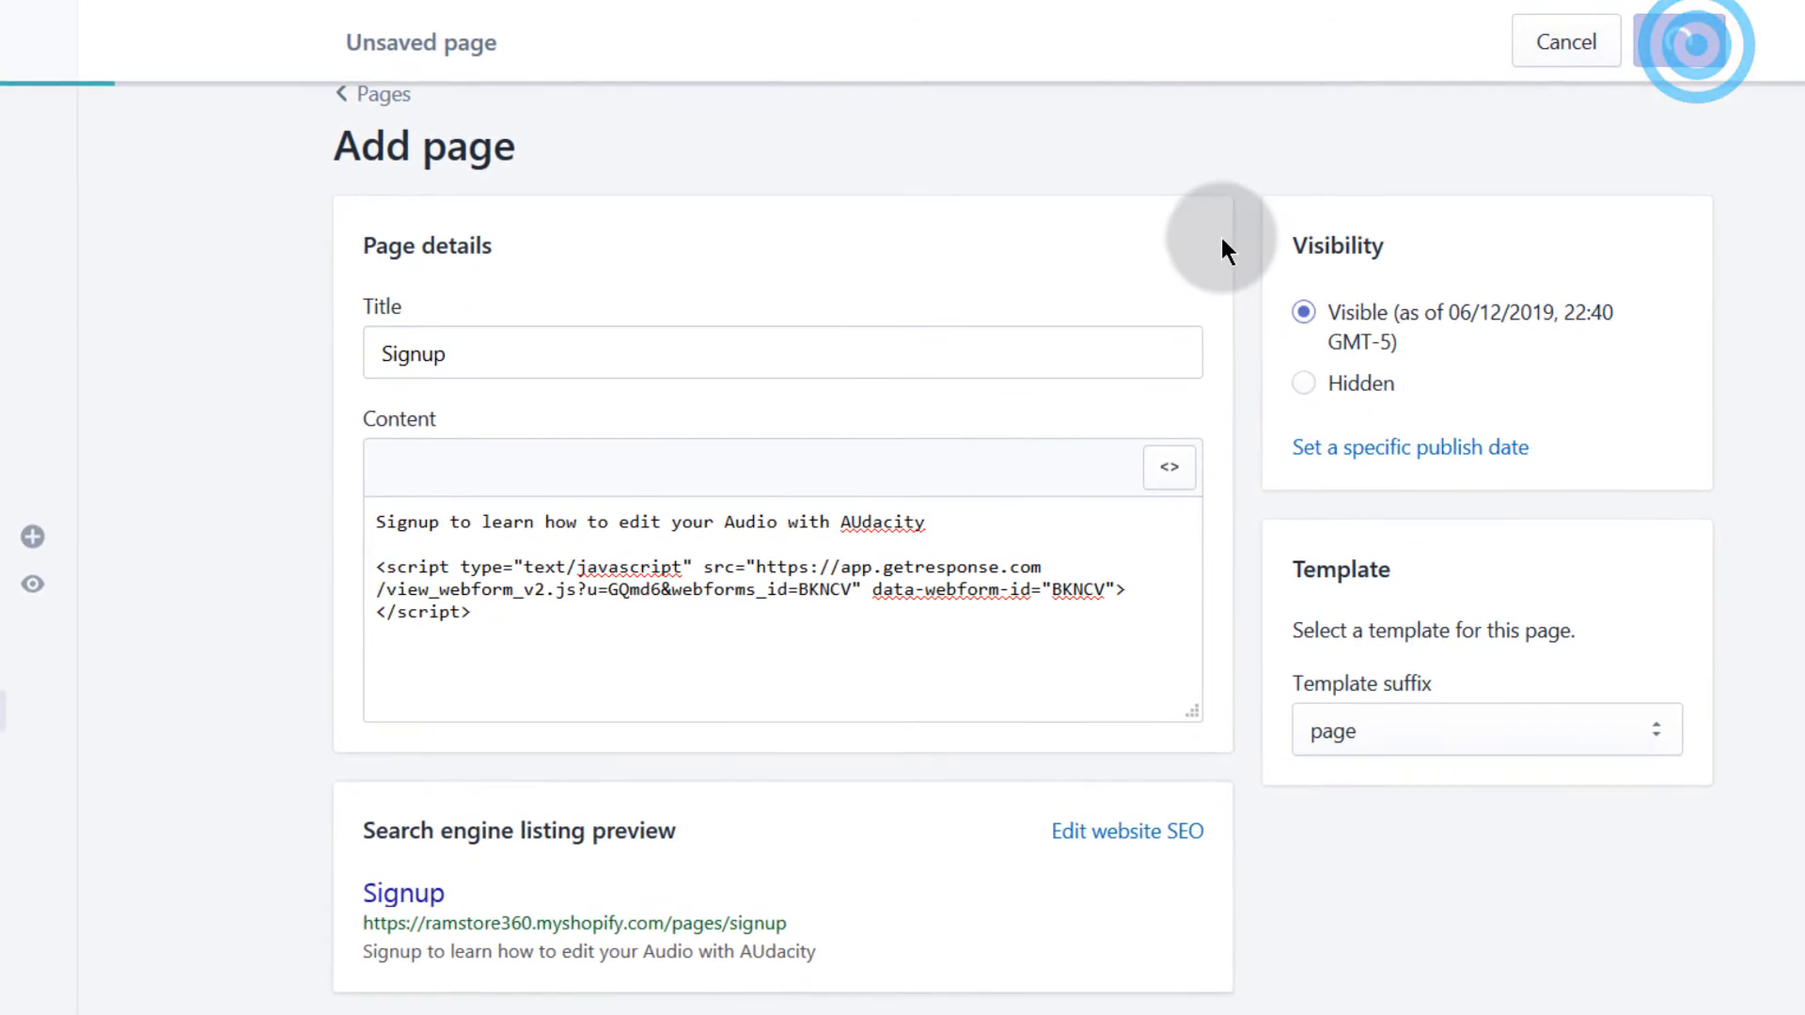
View the newly created Signup page live on the online store
click(1686, 41)
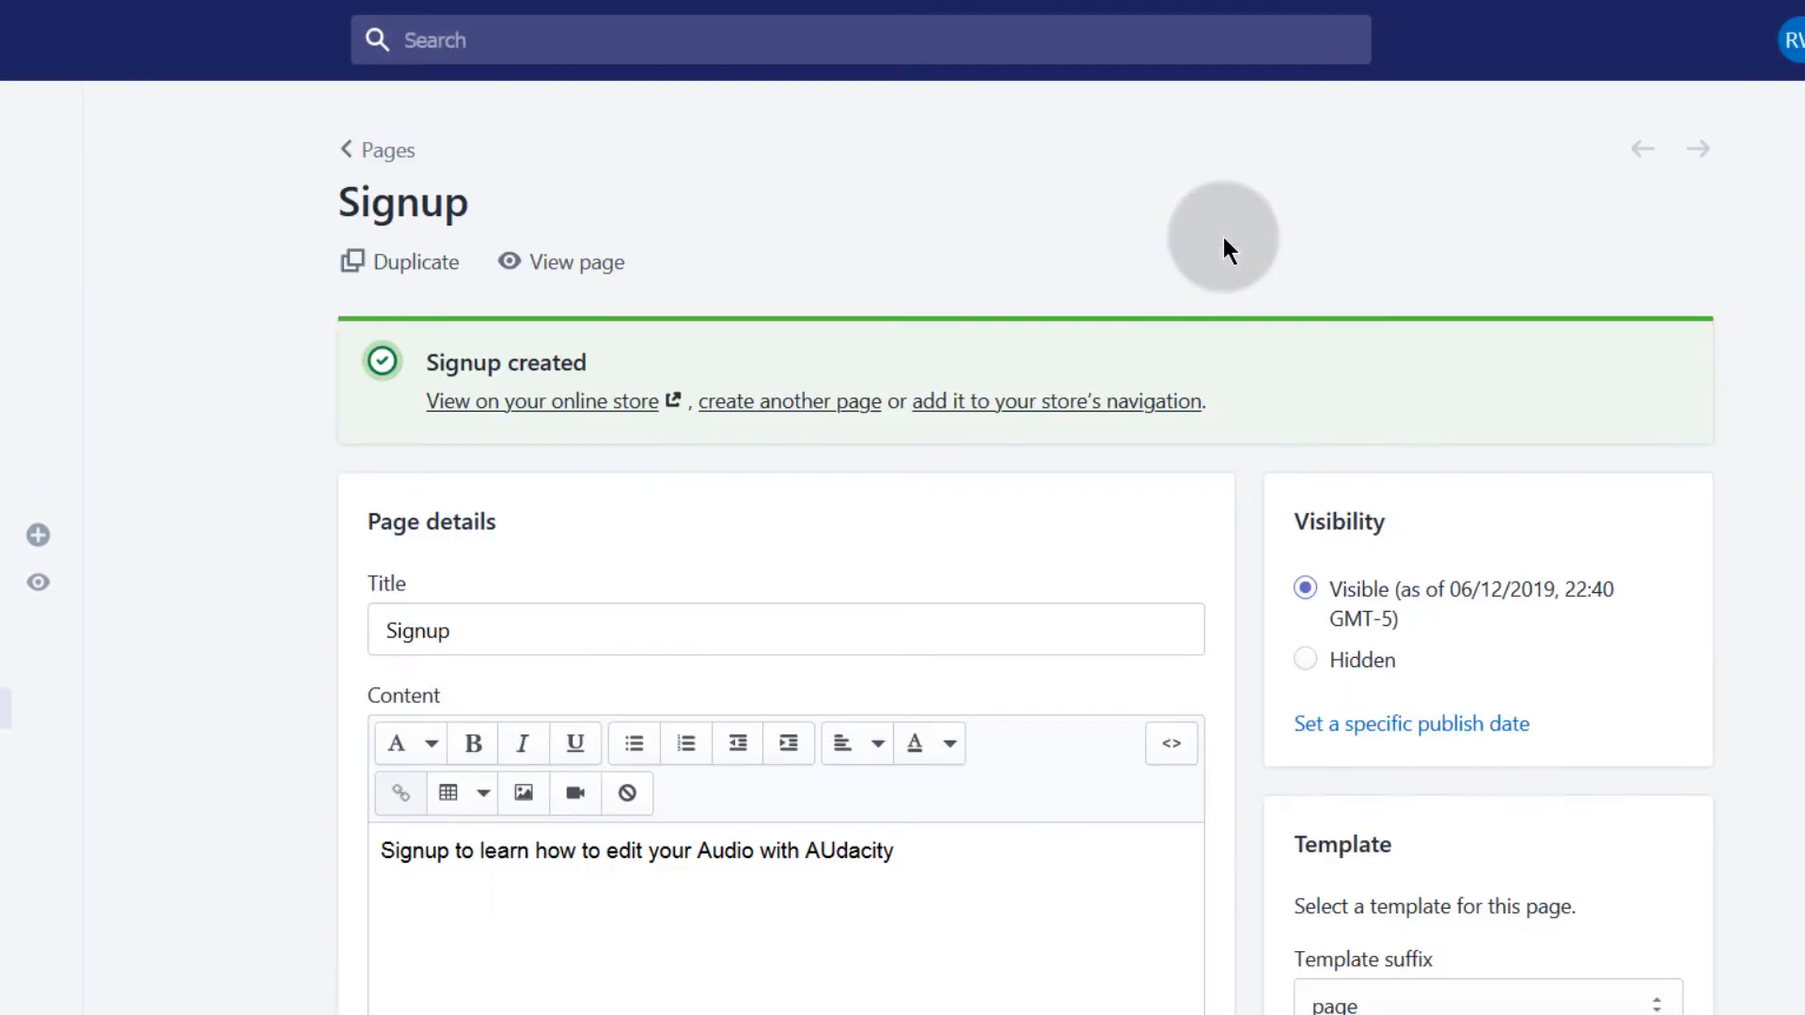
mouse_move(500, 414)
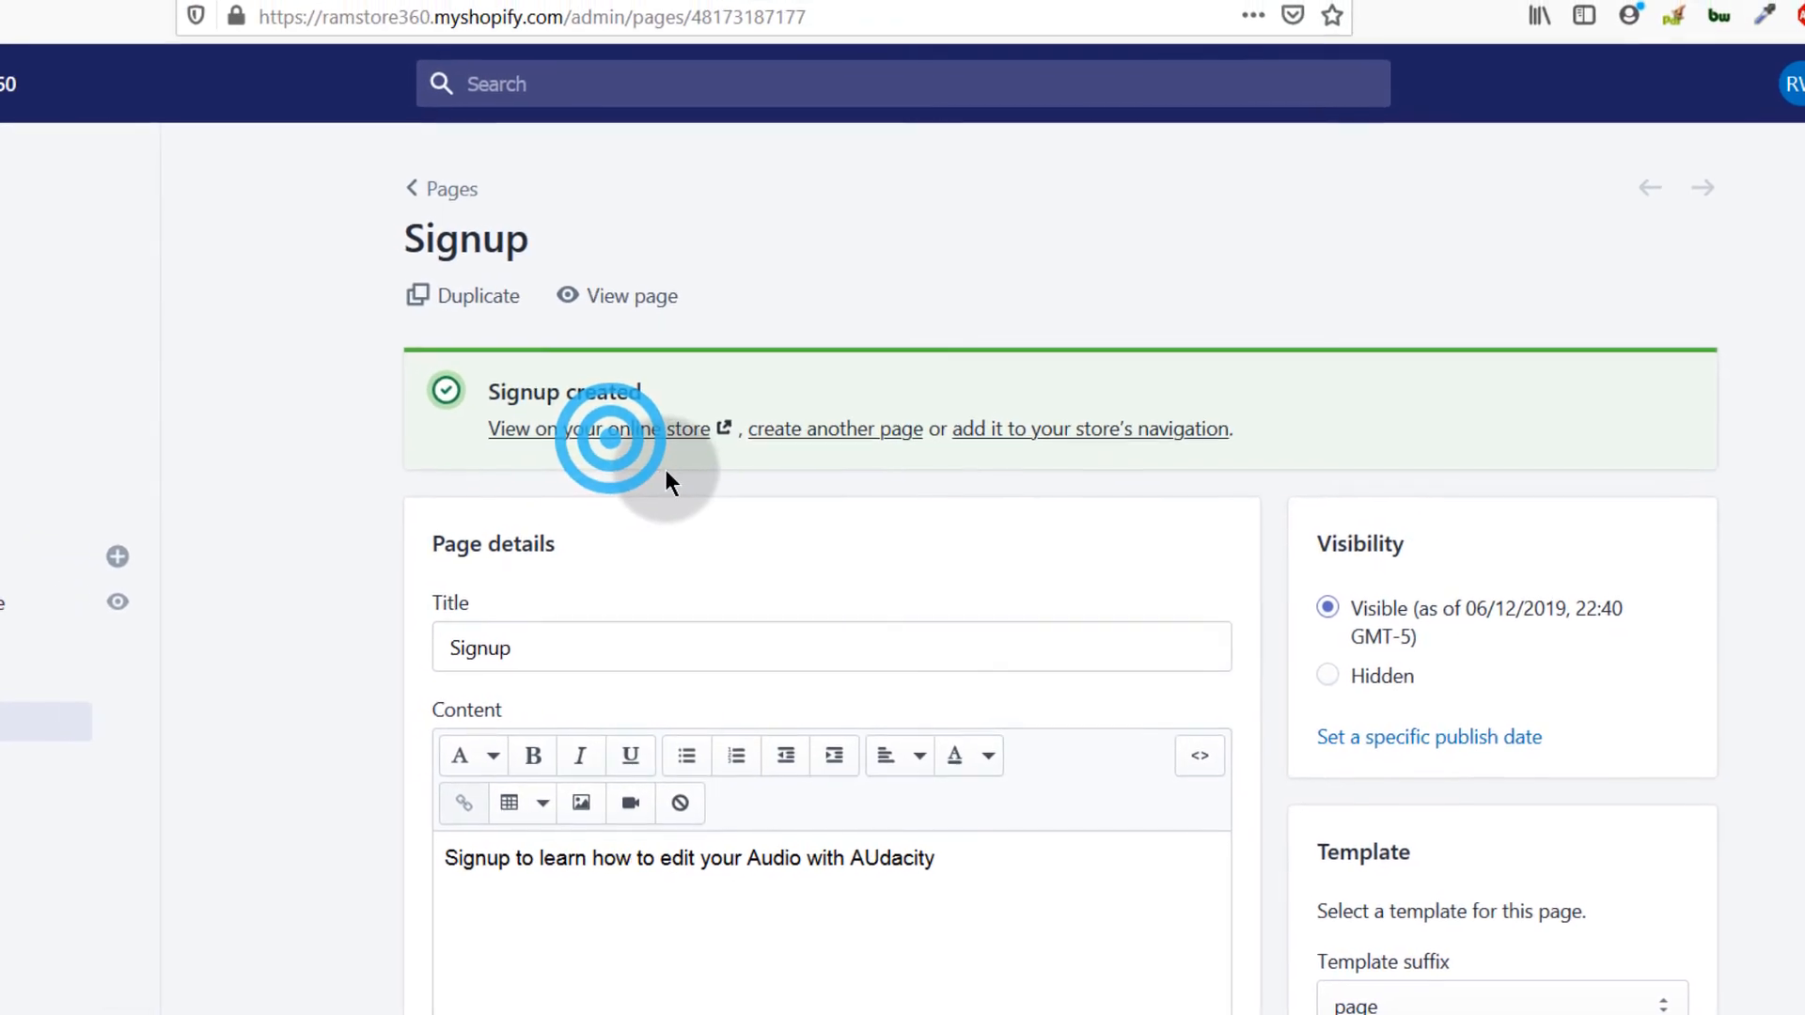
click(590, 429)
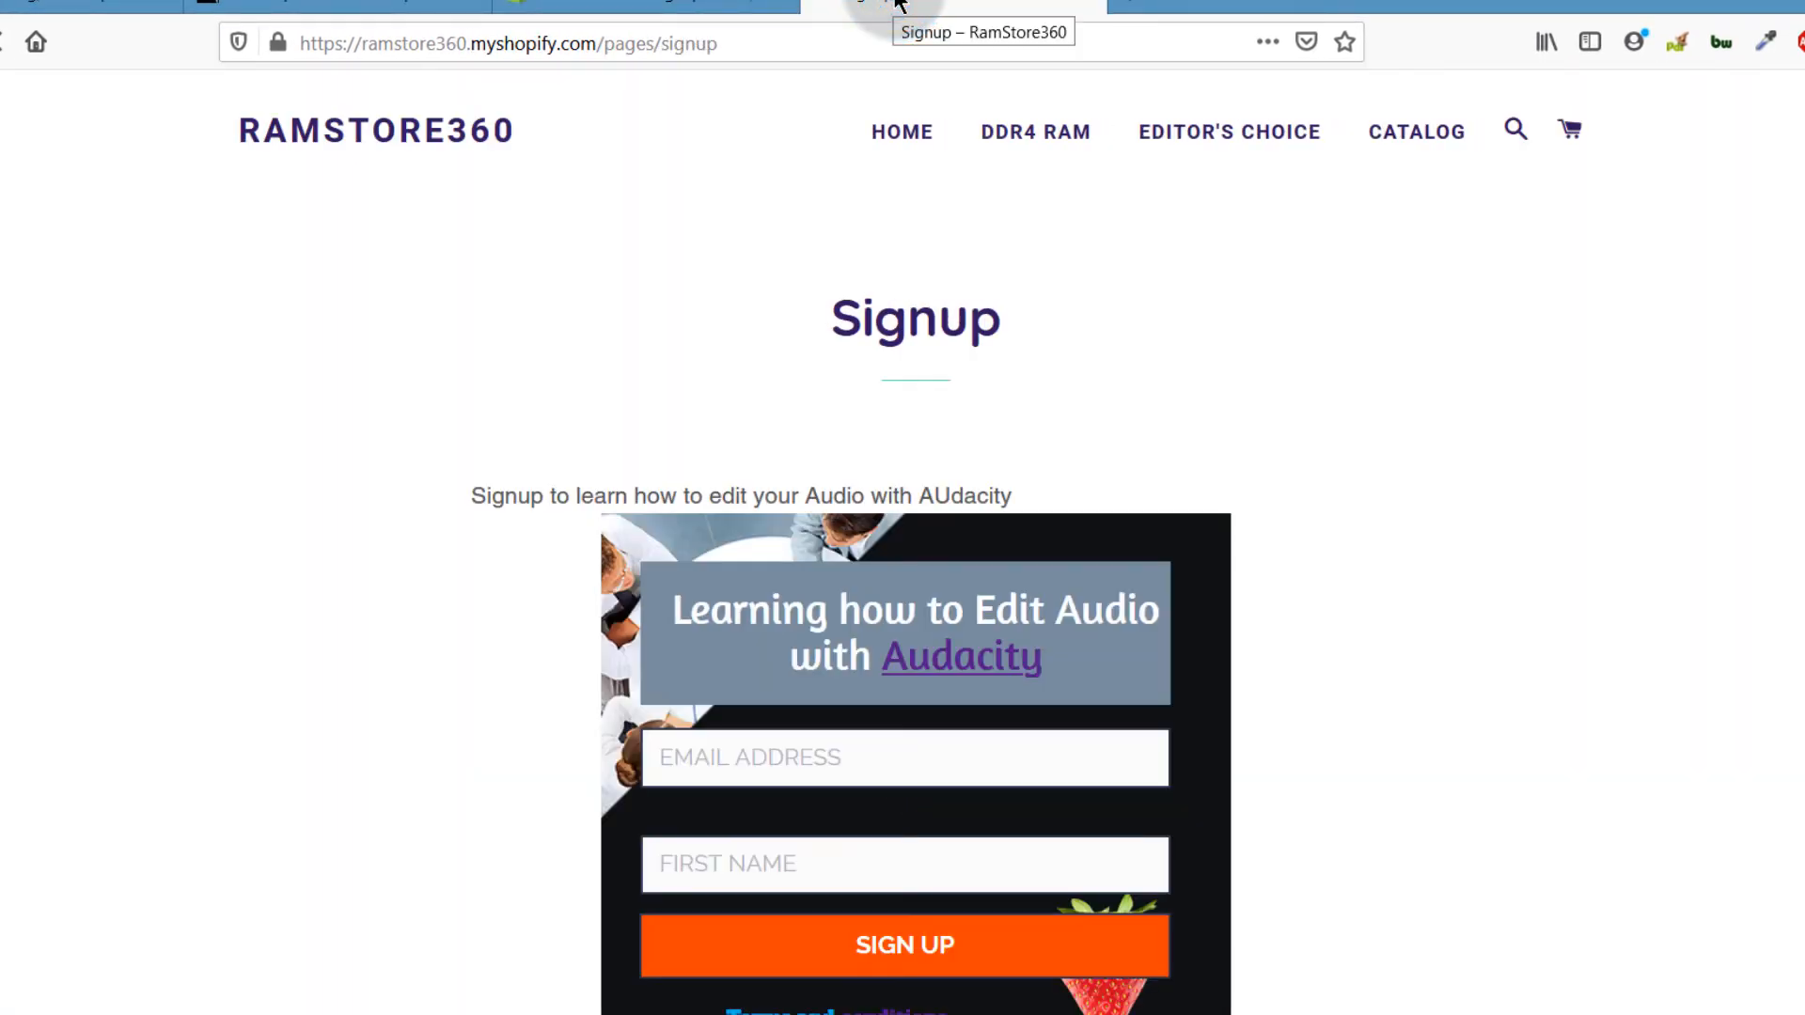
mouse_move(818, 617)
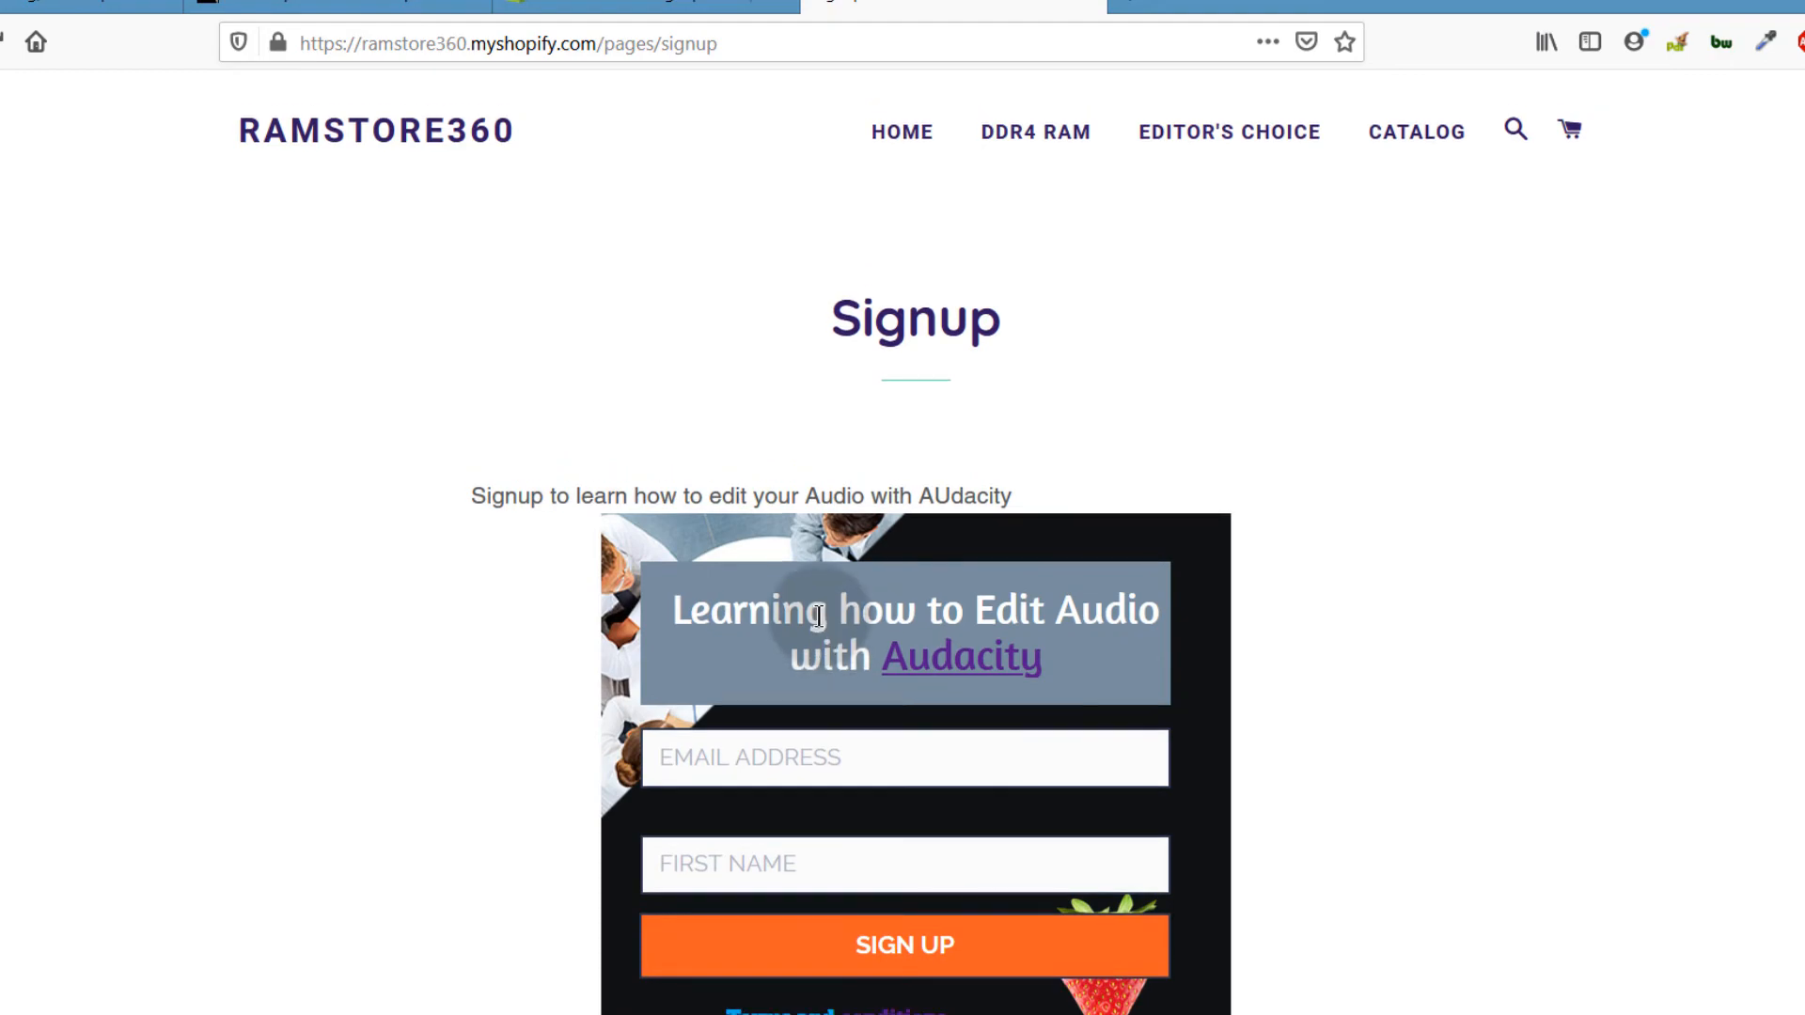
mouse_move(807, 699)
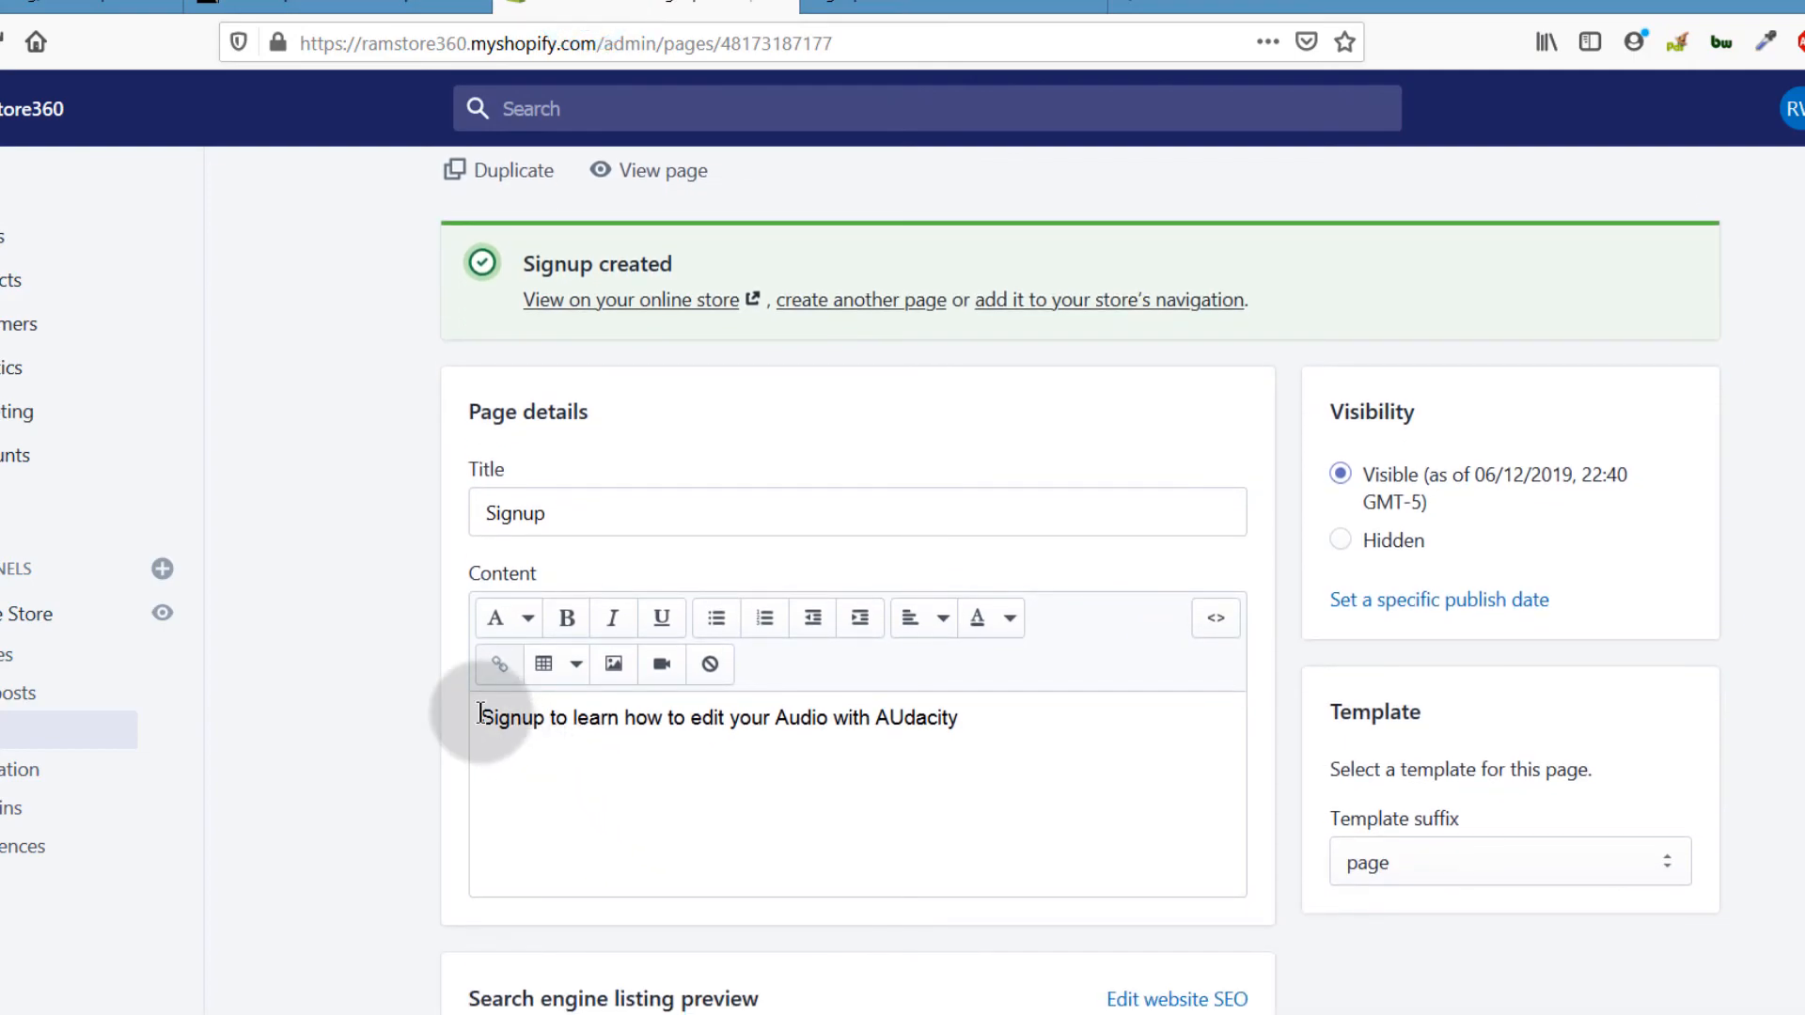
Inspect the Signup page Content as raw HTML showing the form script in paragraph tags
click(978, 716)
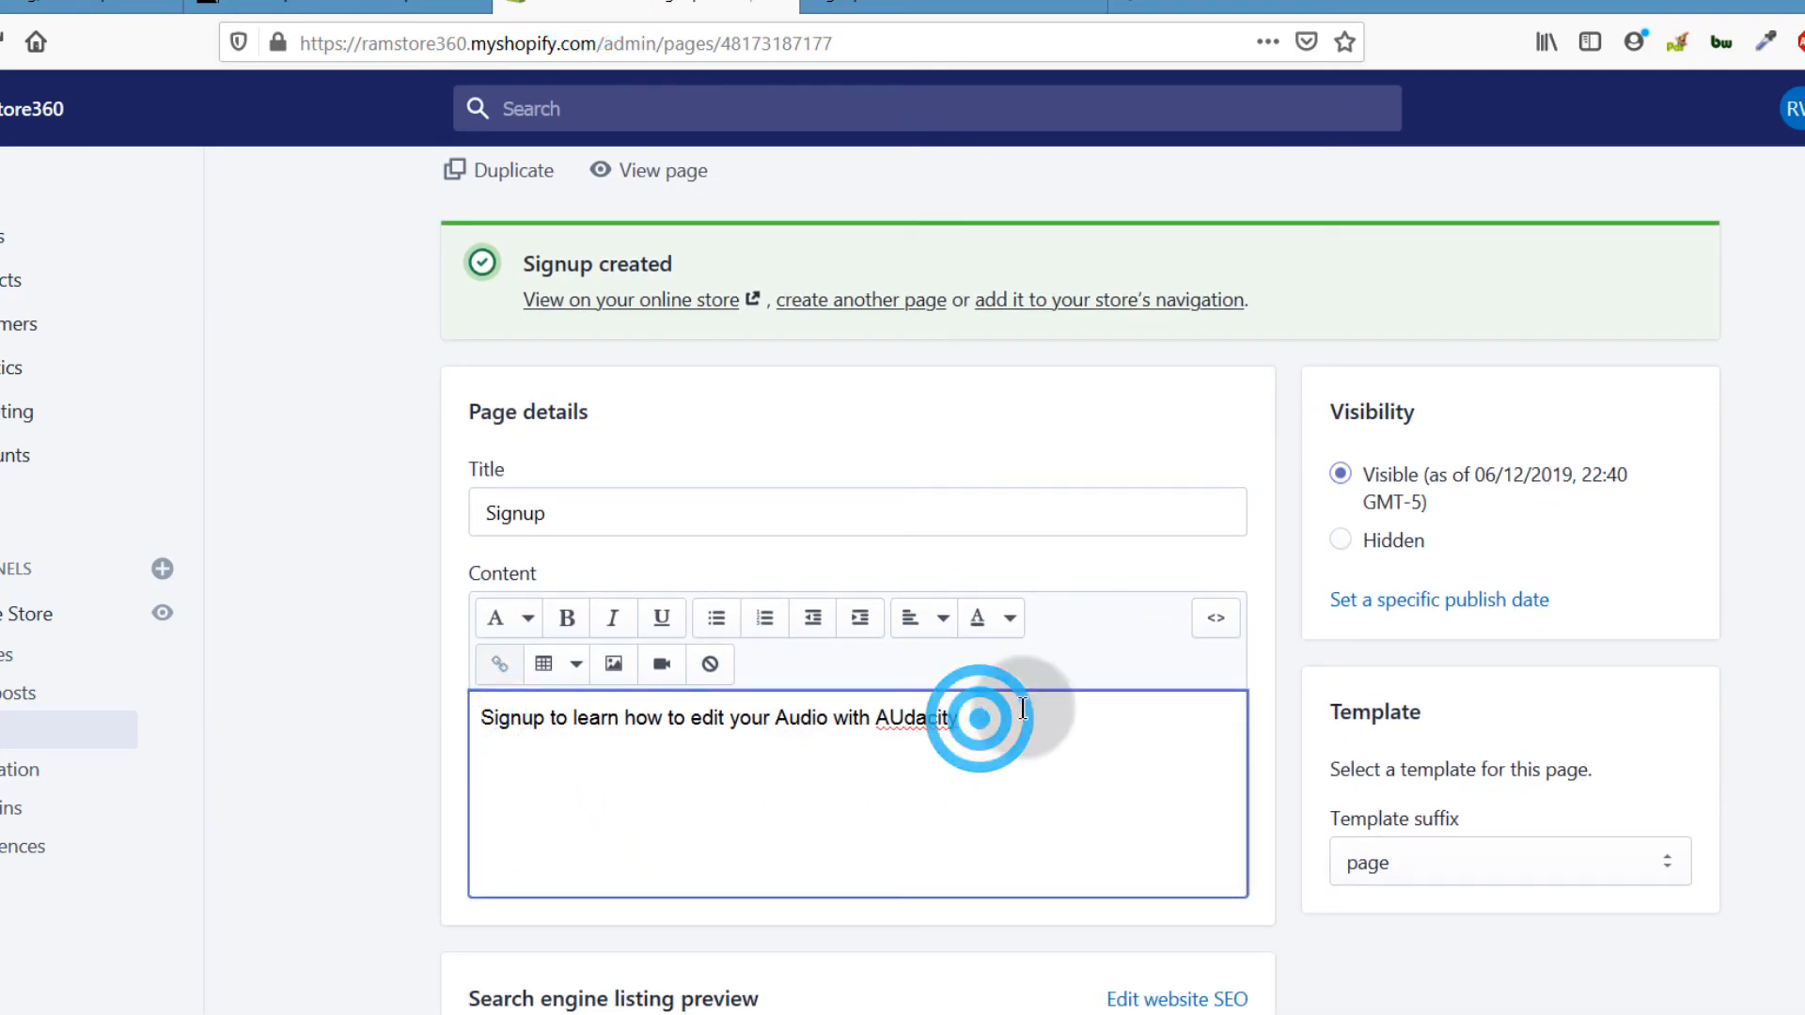
click(1217, 619)
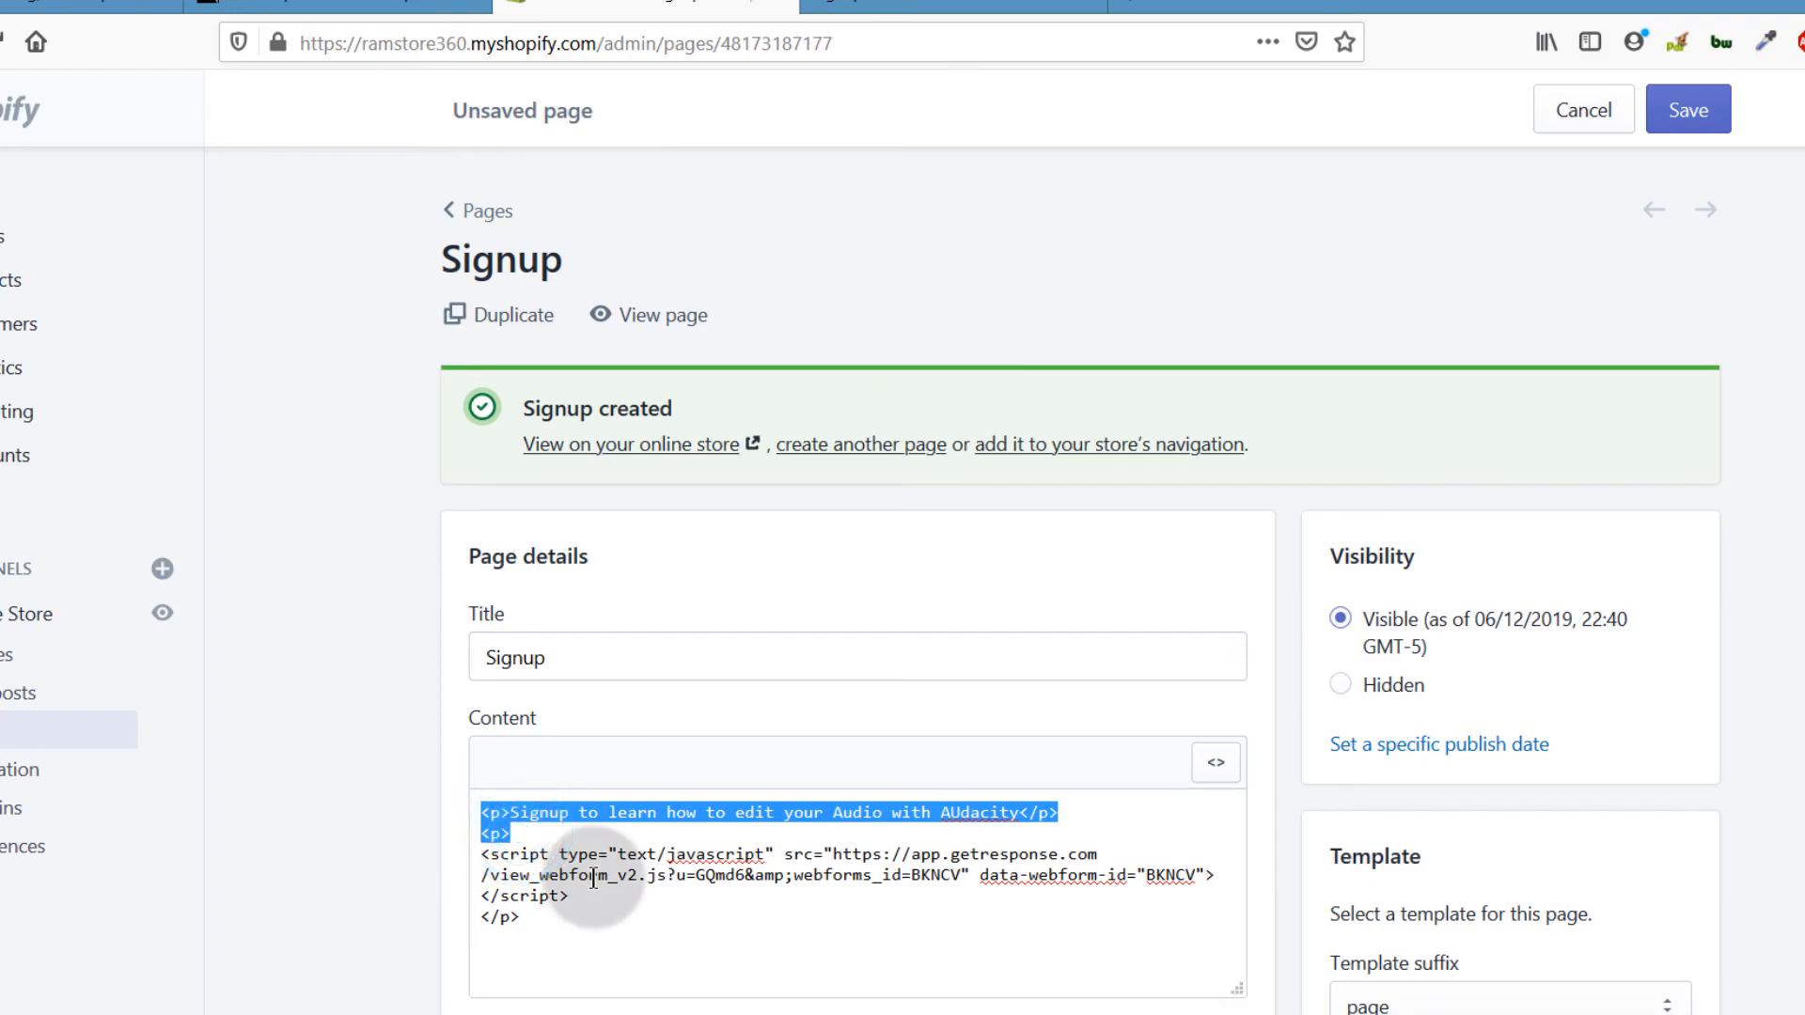
mouse_move(777, 952)
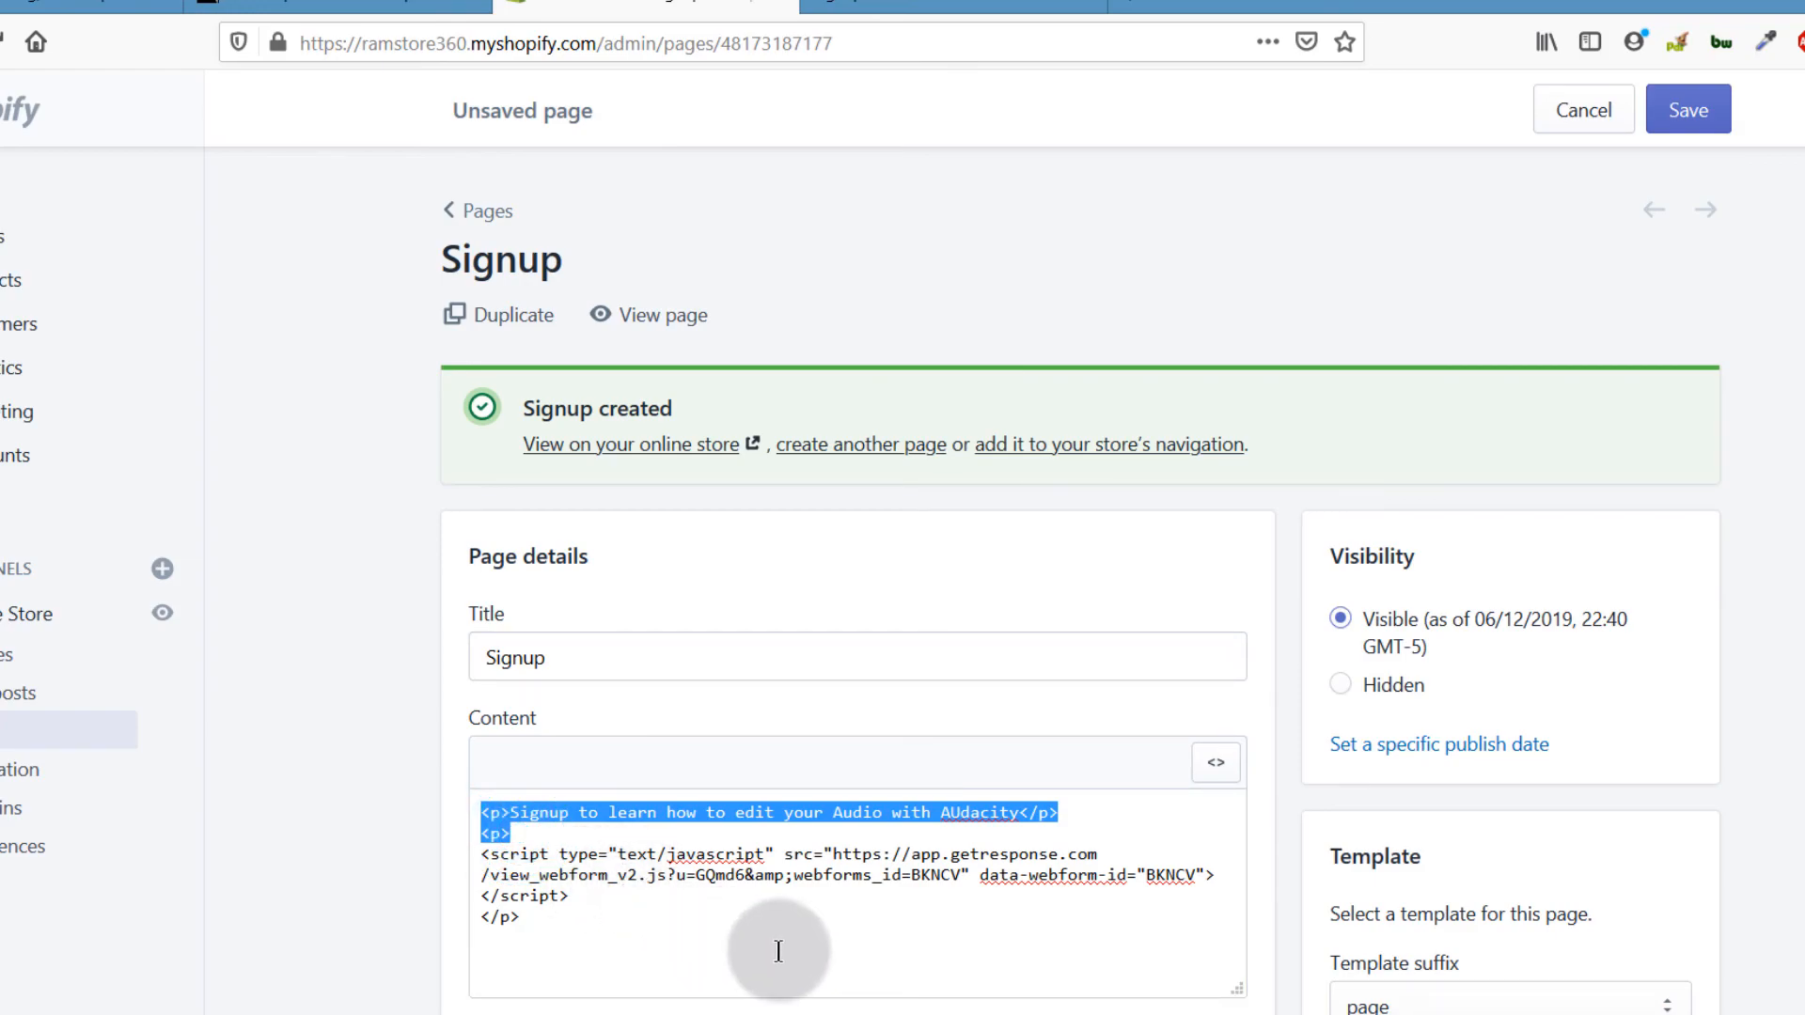
mouse_move(674, 895)
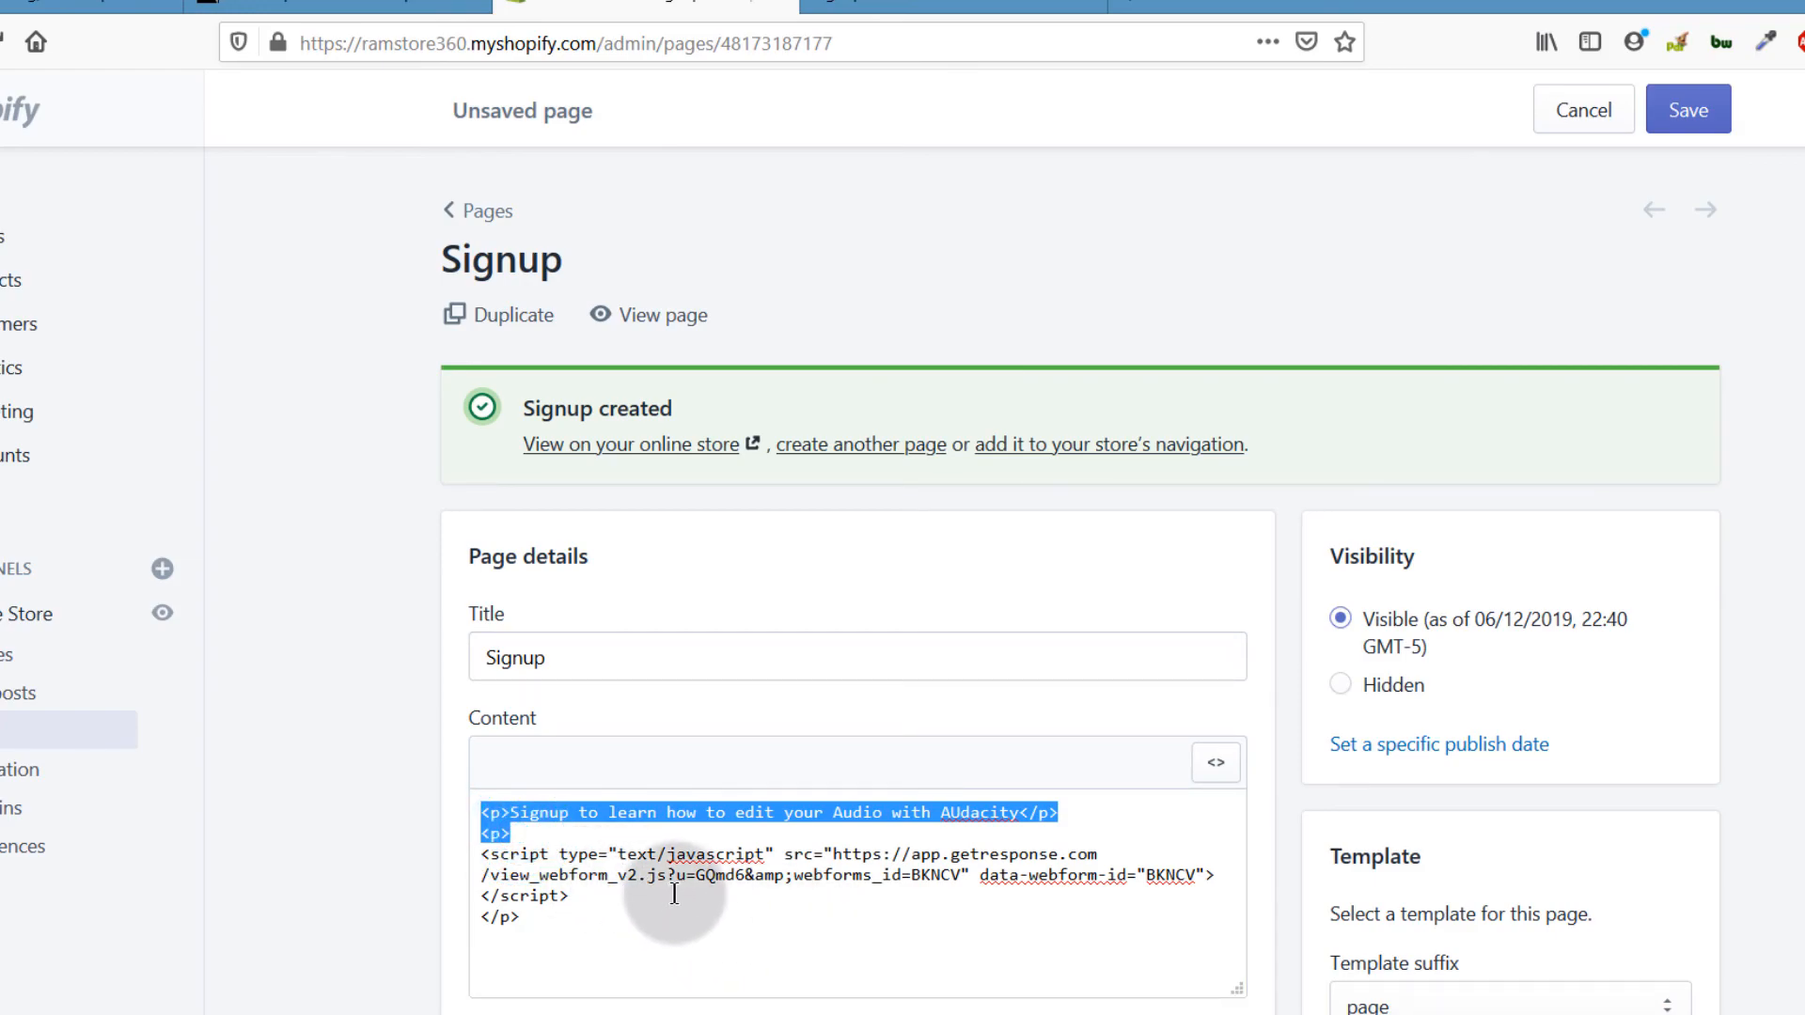
click(433, 799)
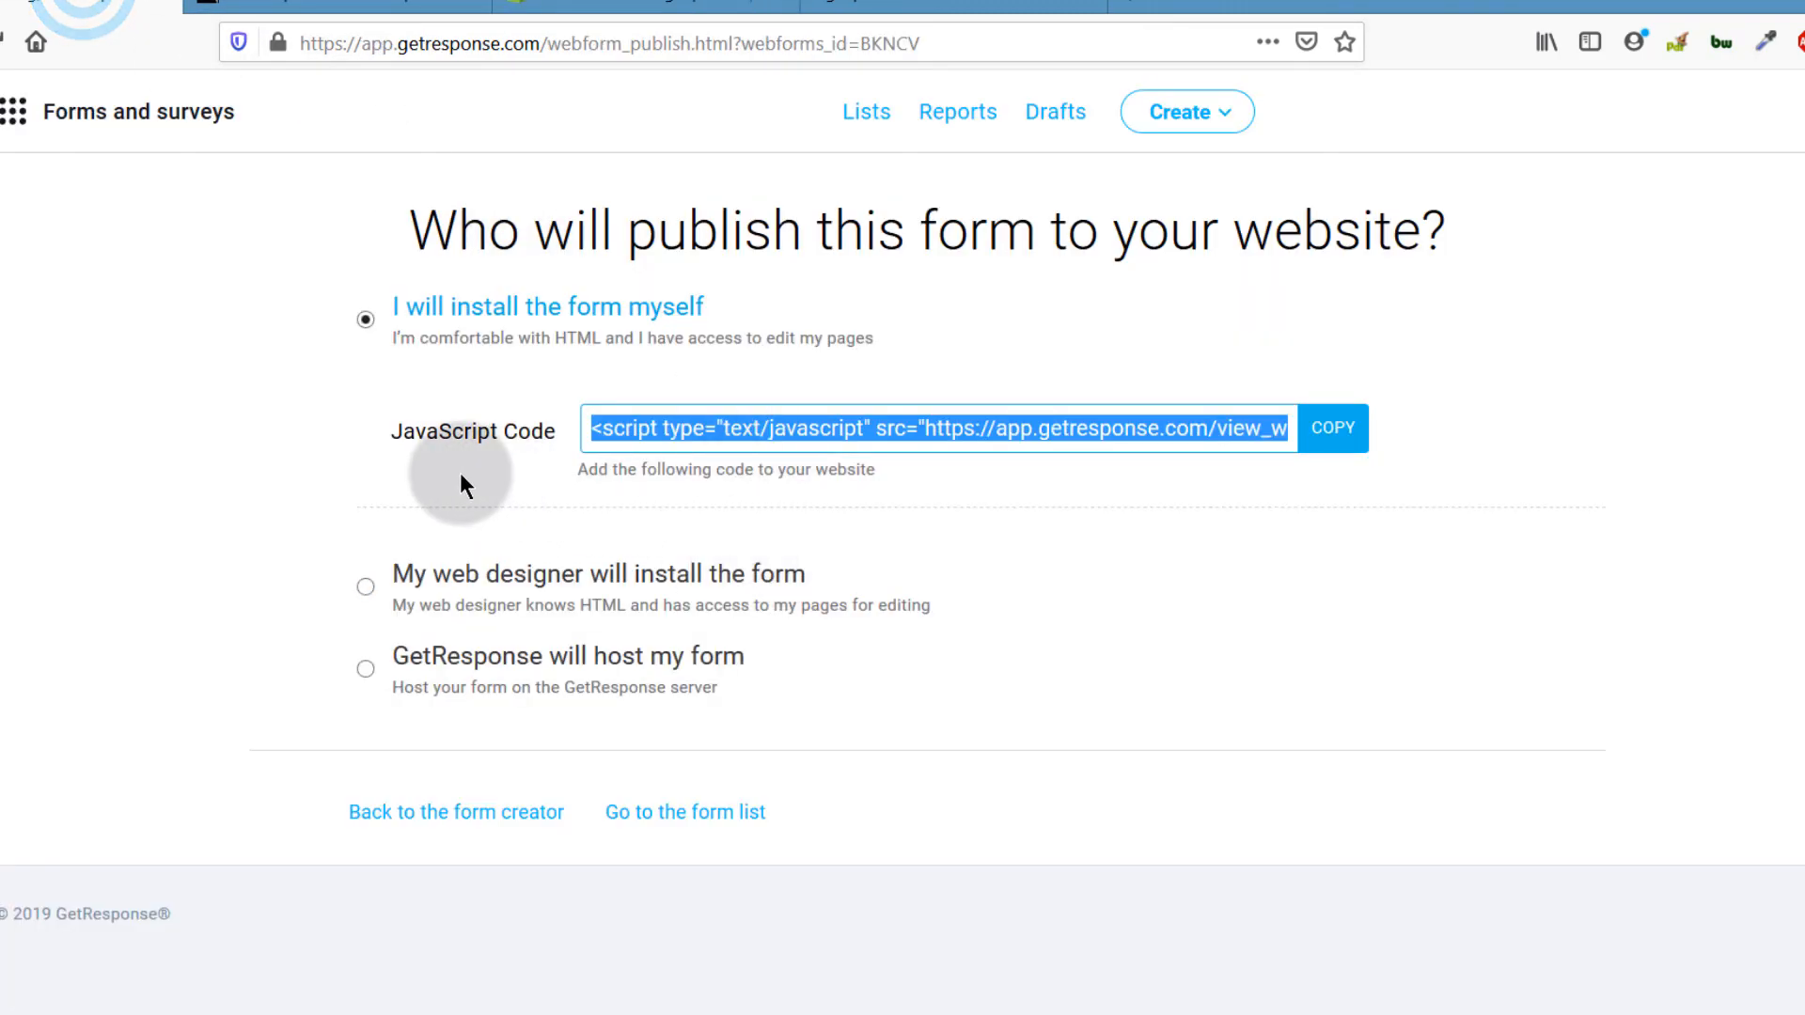
mouse_move(1088, 476)
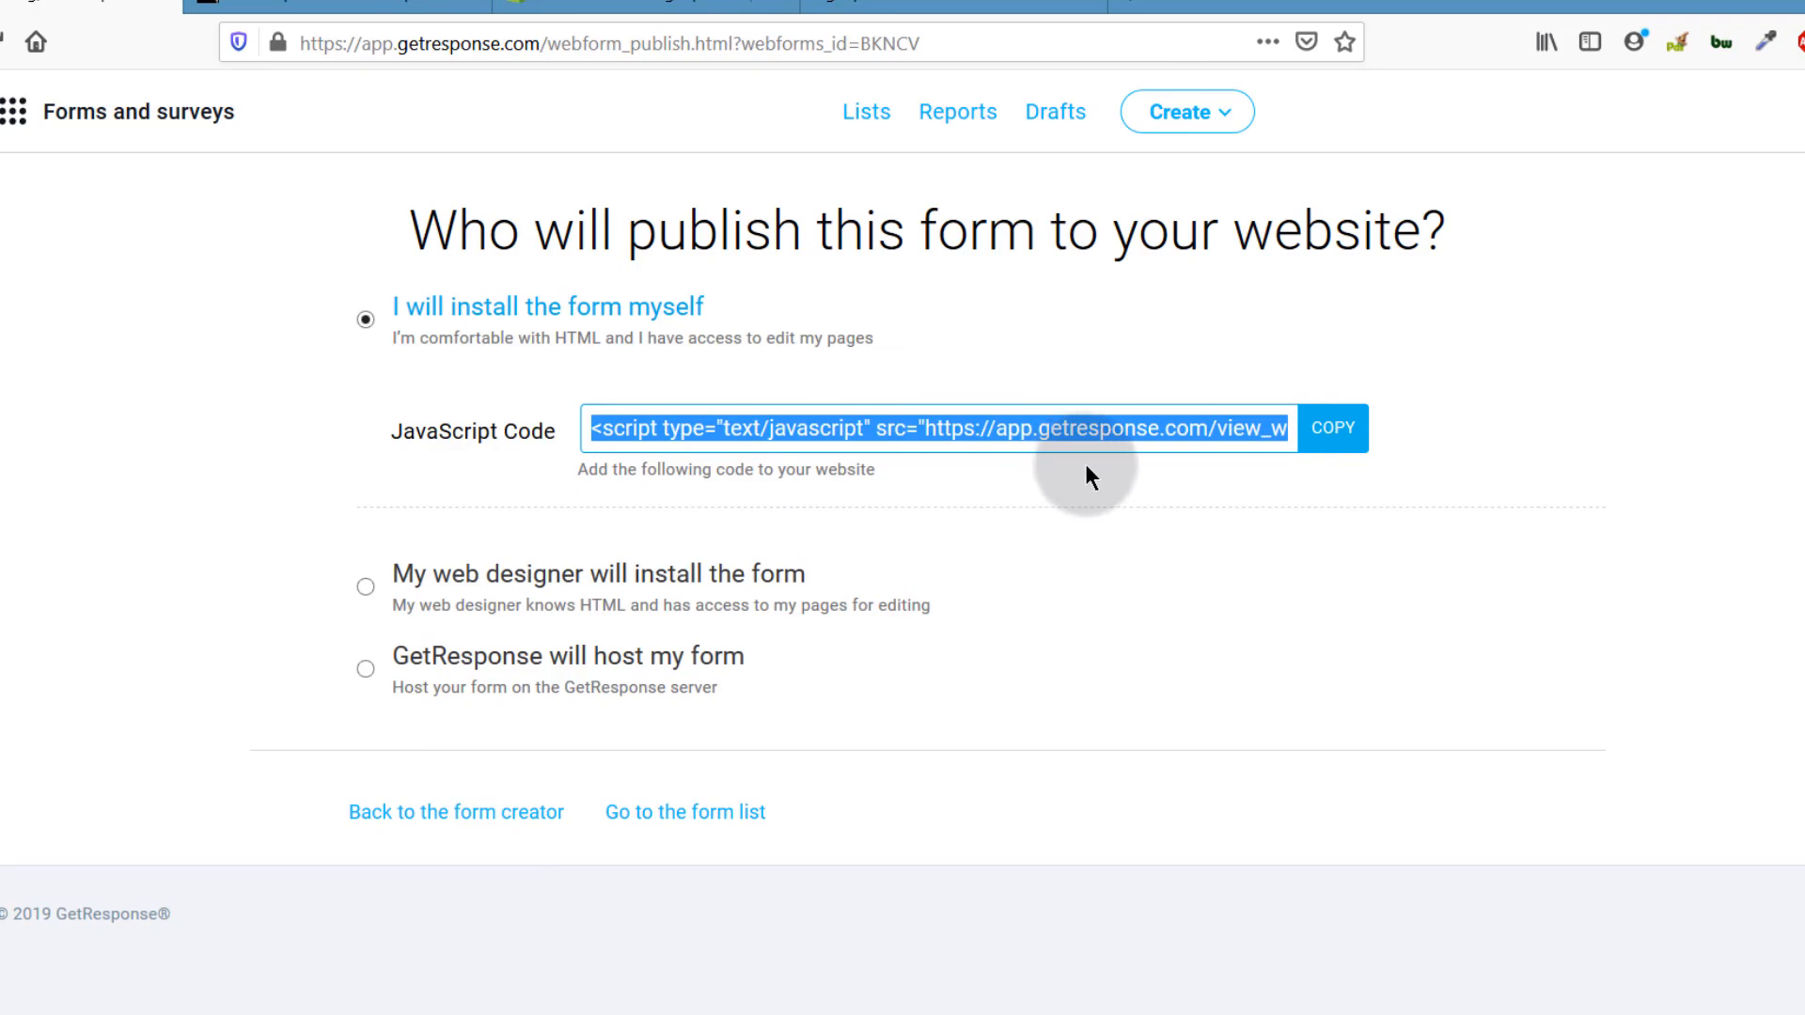
mouse_move(880, 818)
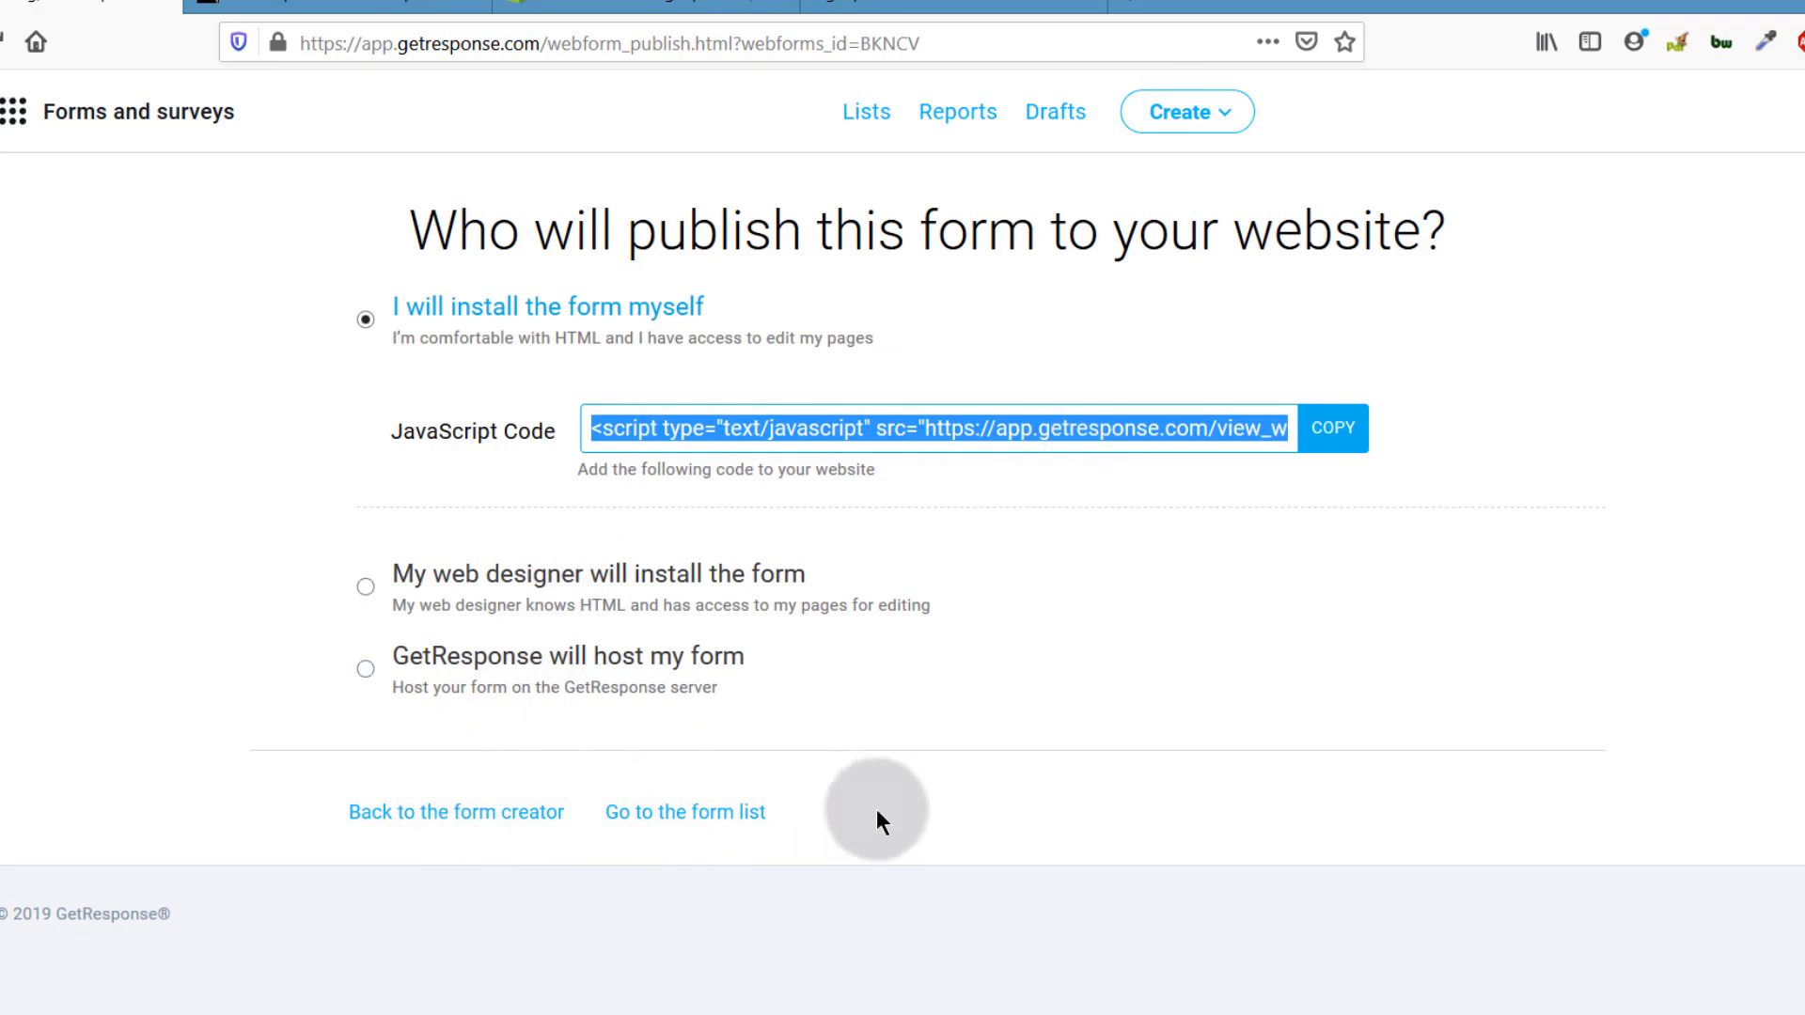
Choose 'GetResponse will host my form' to get the hosted form link
click(366, 670)
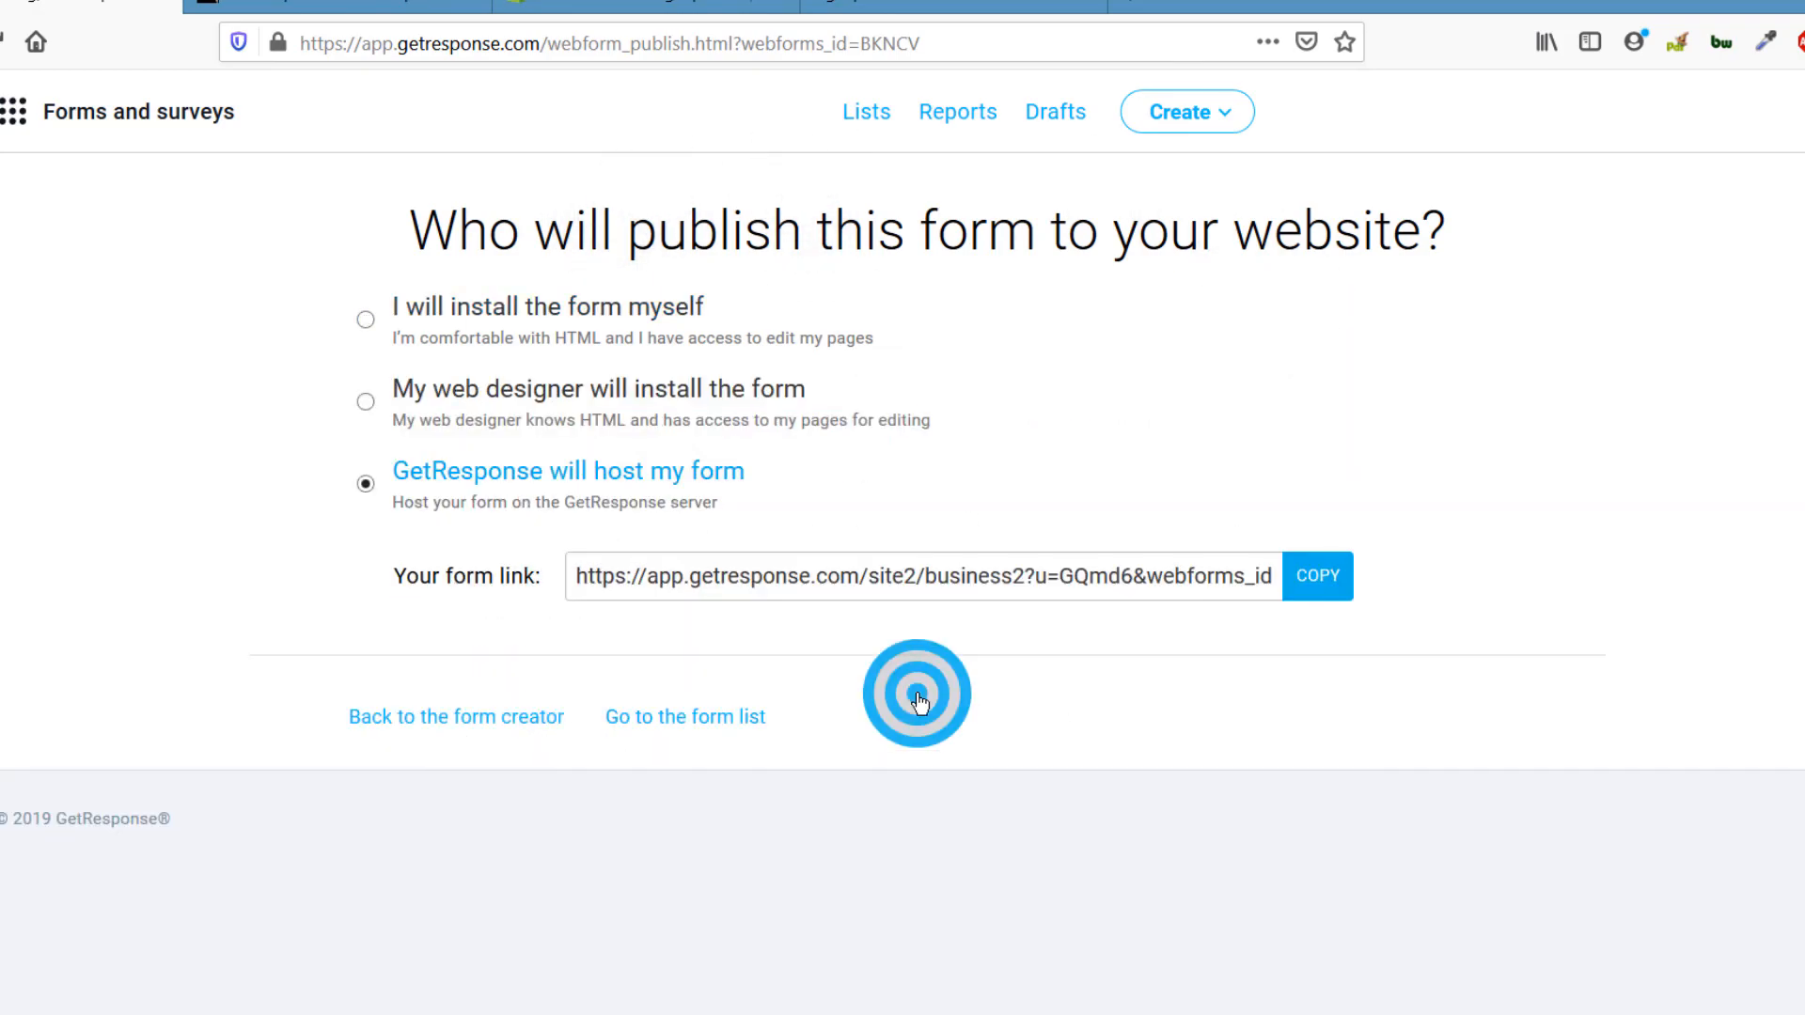
mouse_move(1083, 186)
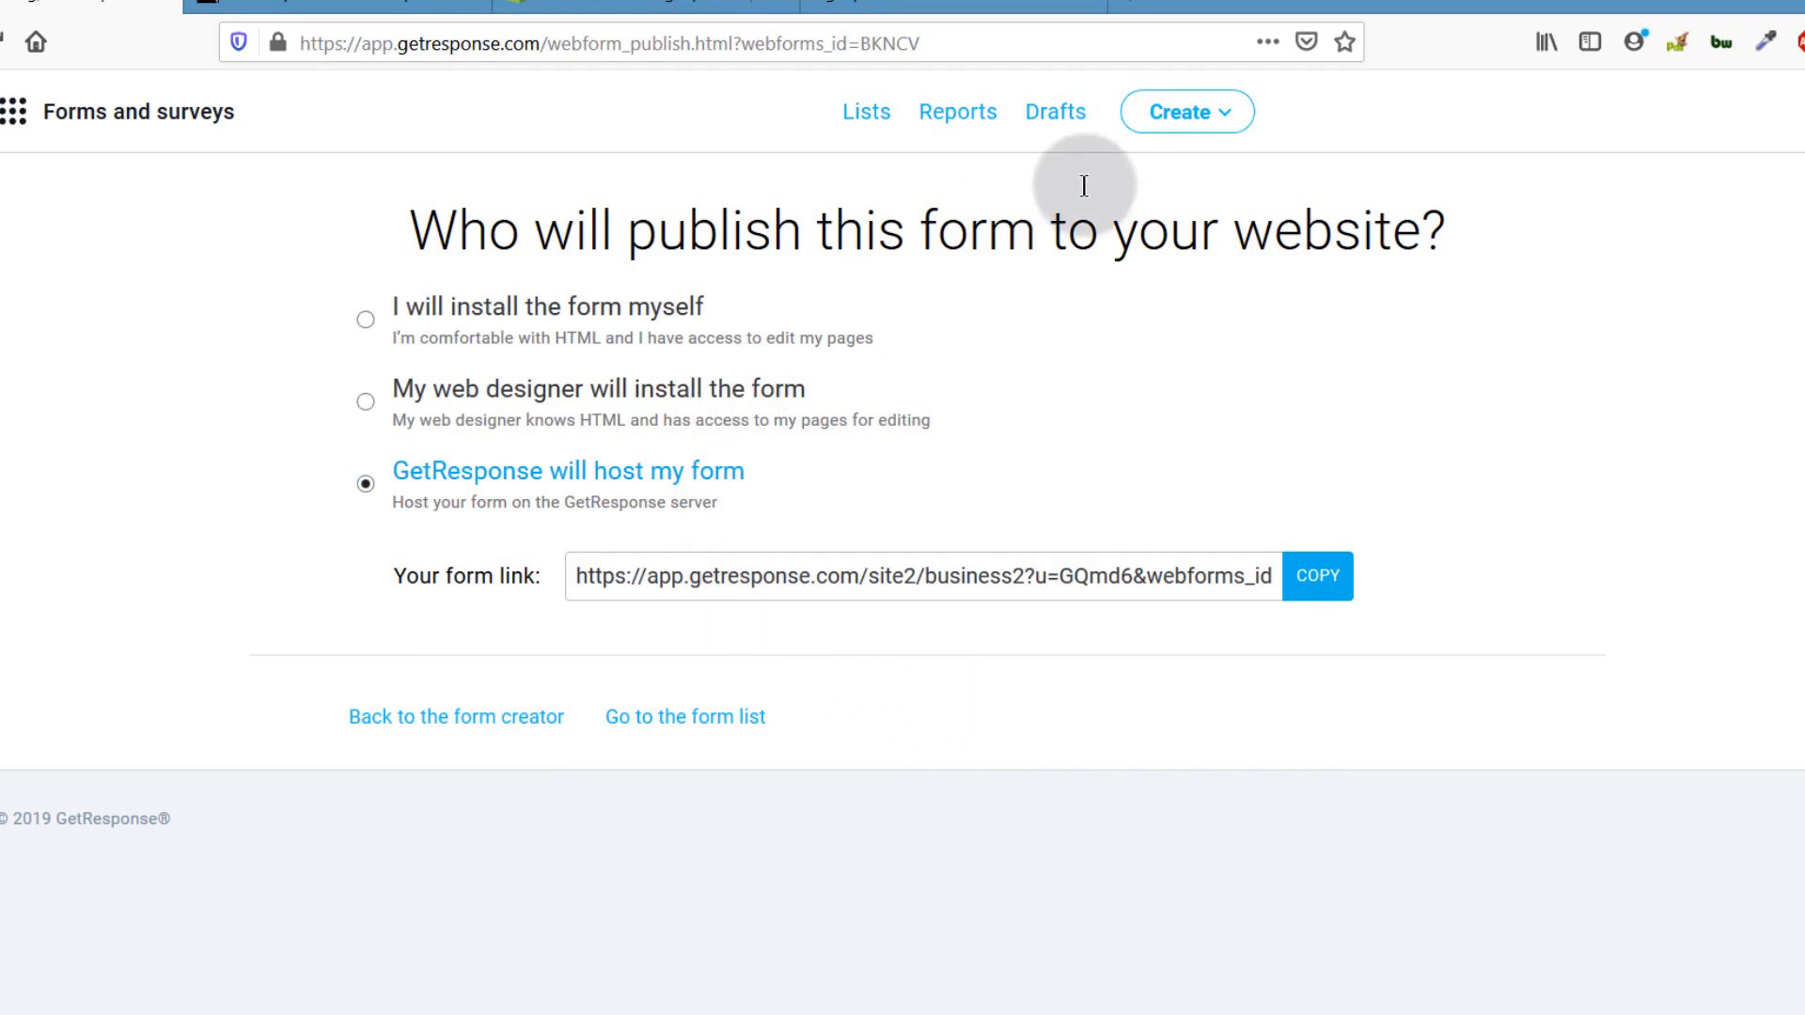